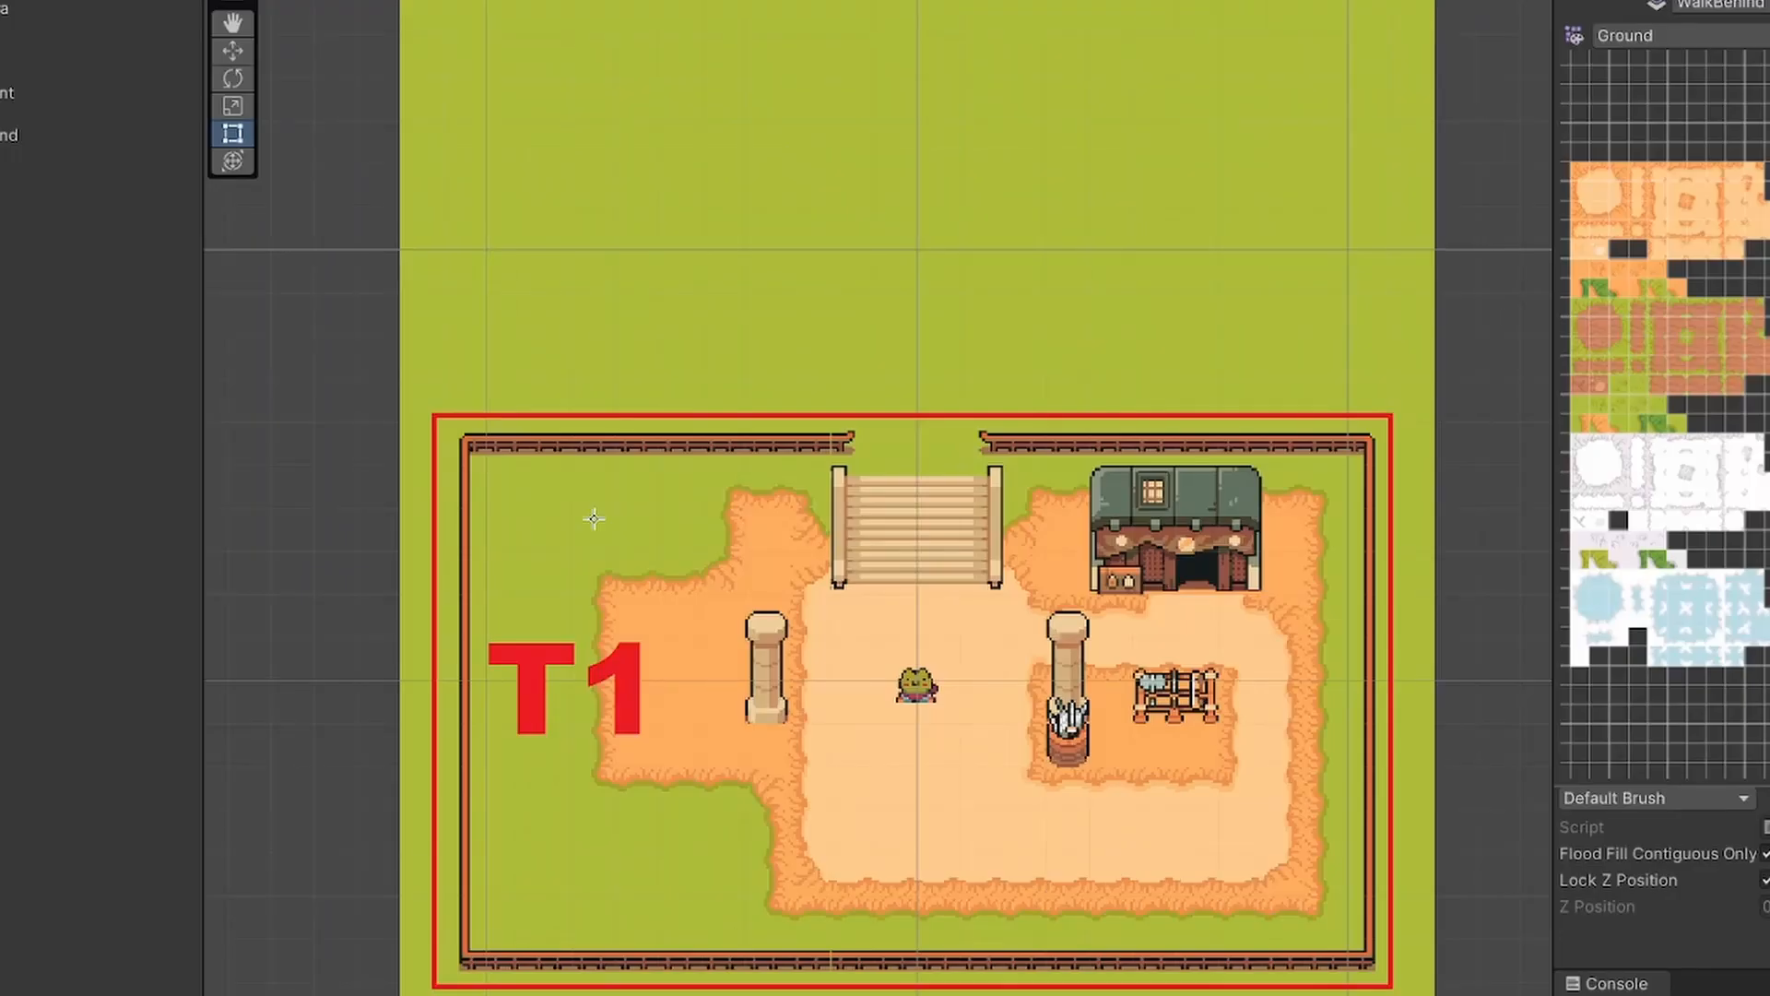
mouse_move(827, 766)
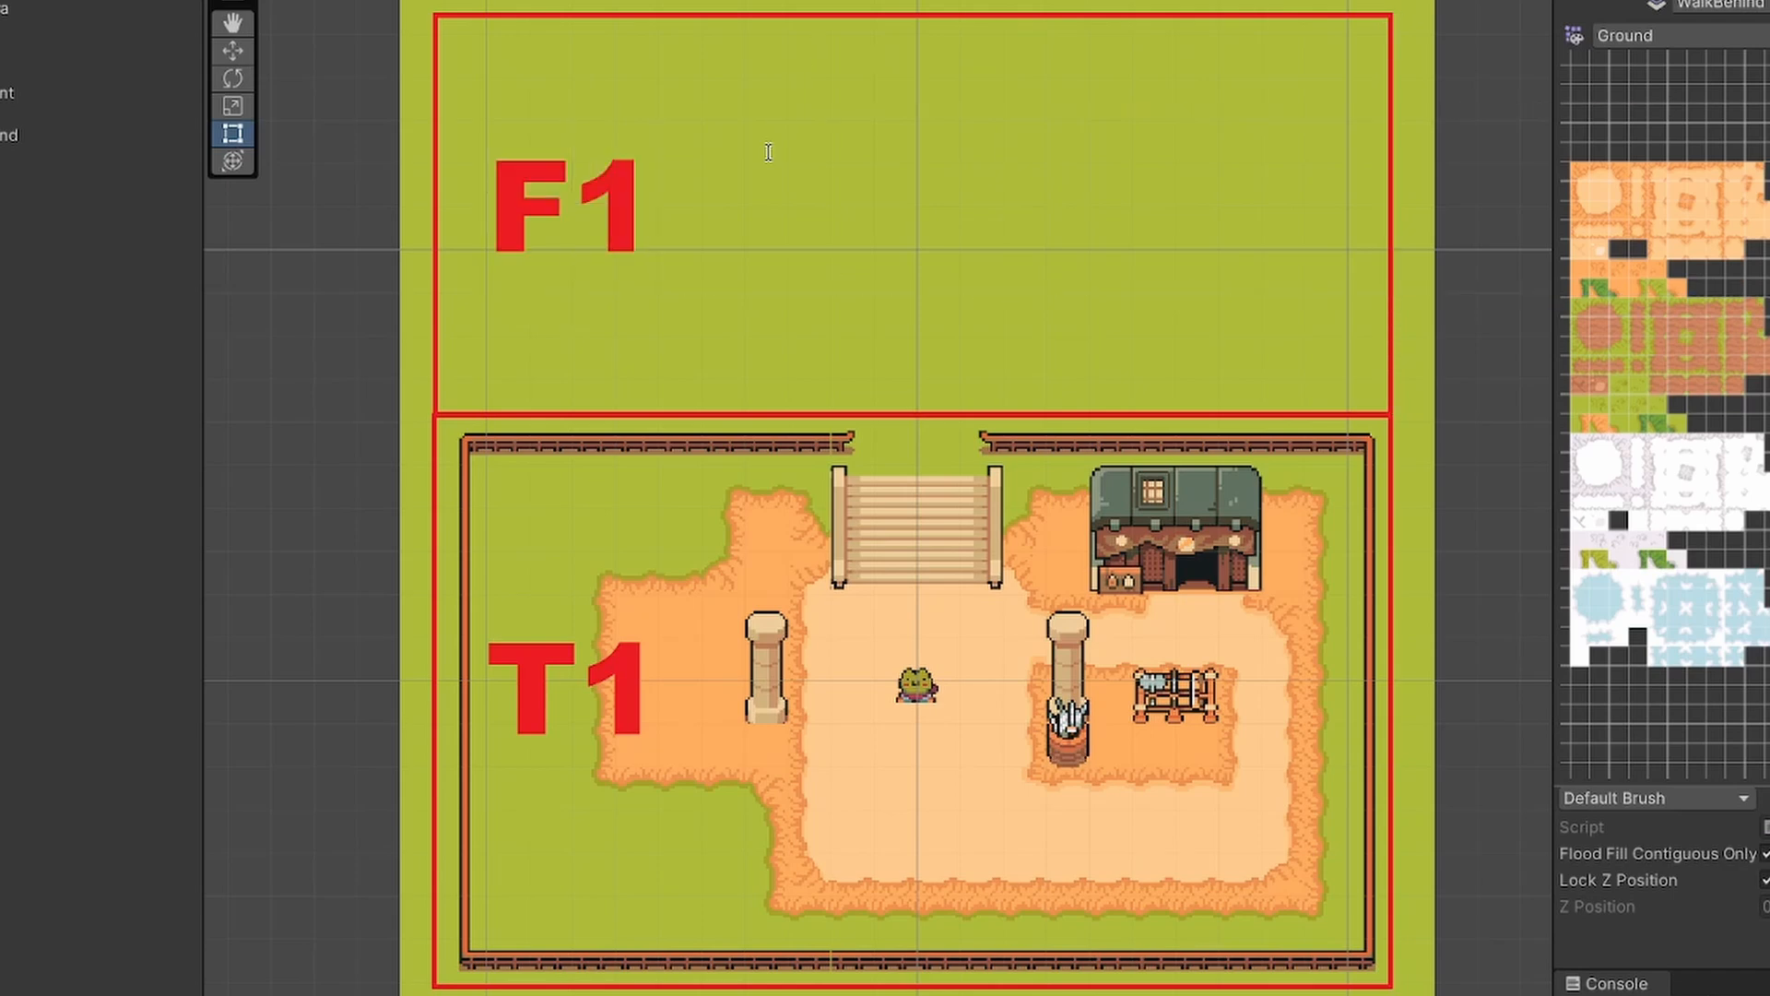
mouse_move(861, 426)
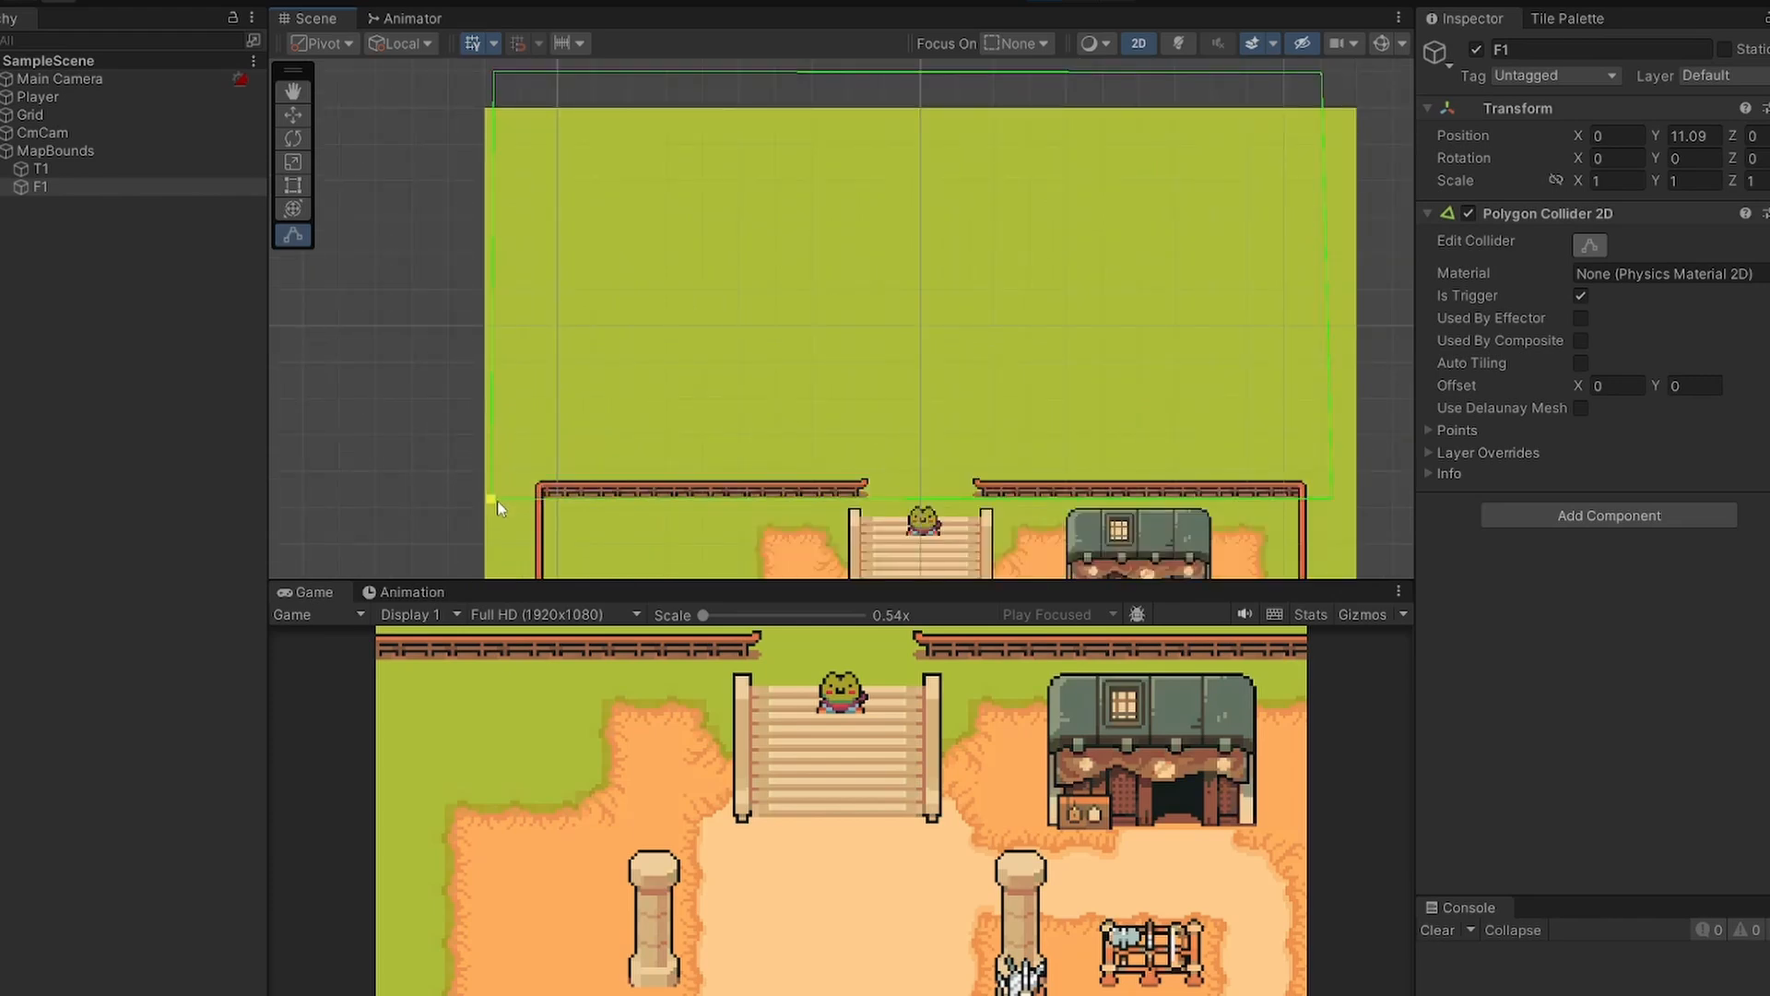
Step: Fit F1's trigger polygon collider to the grass above the town, meeting T1's bound at the fence
left_click_drag(496, 500, 1339, 505)
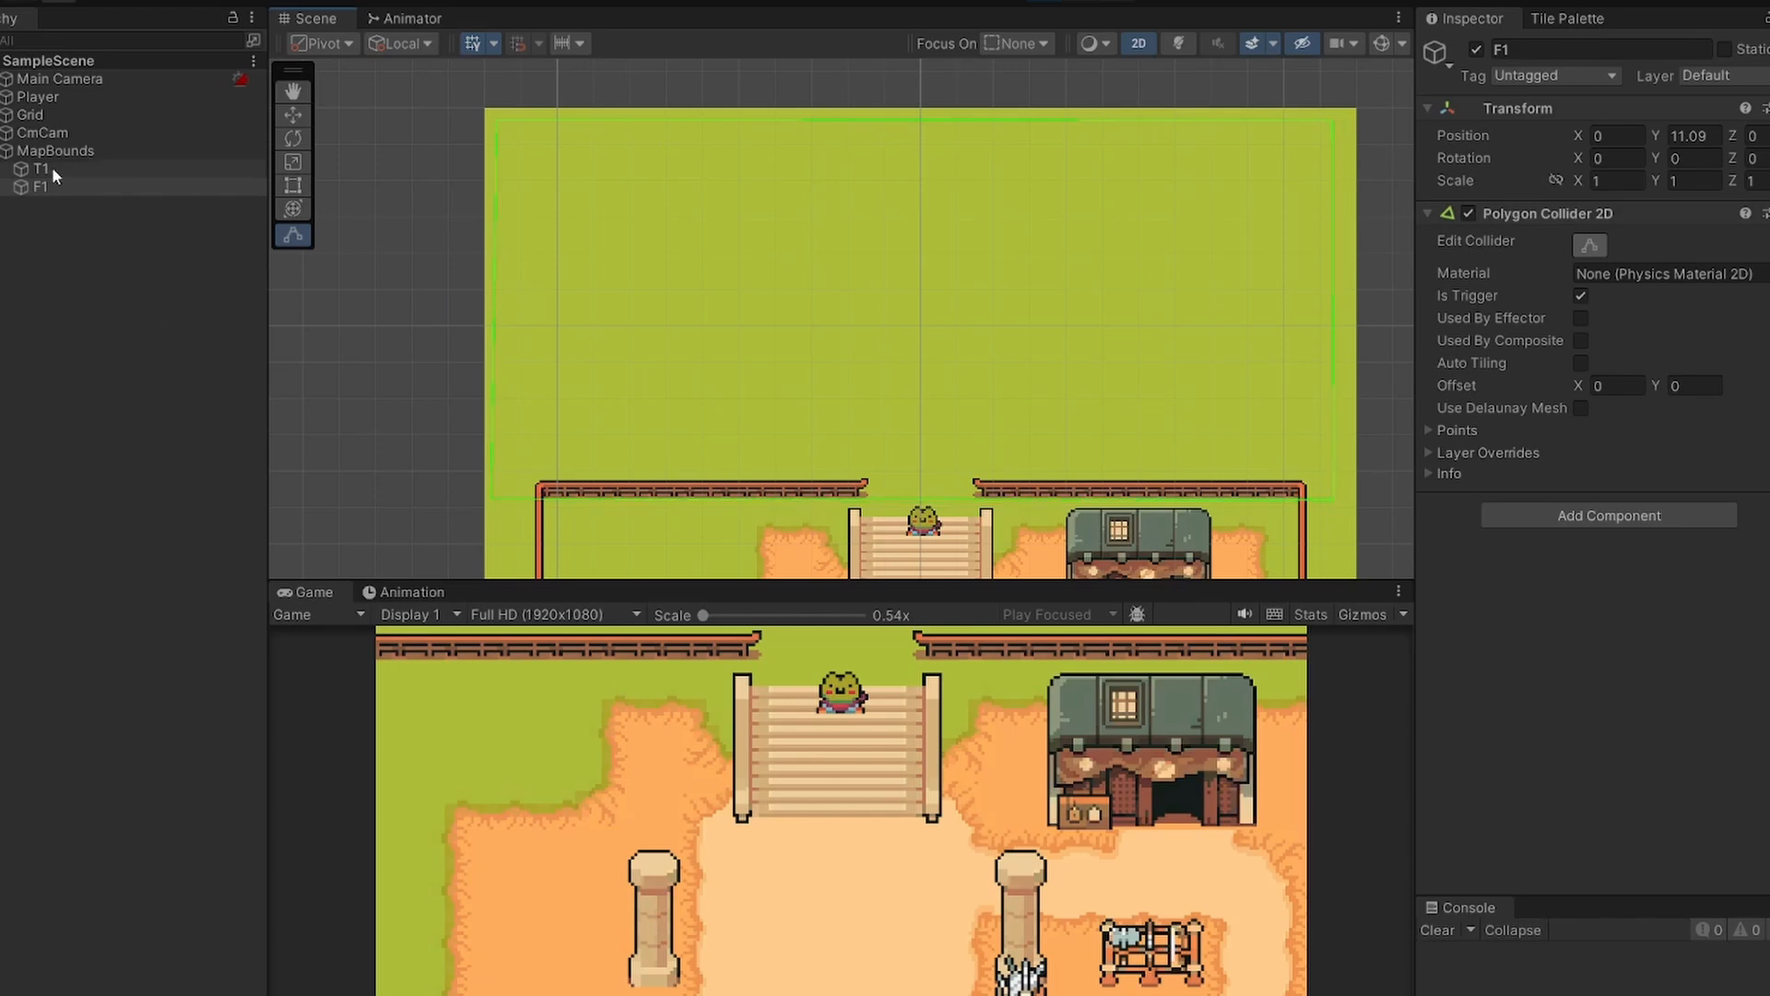
left_click(38, 168)
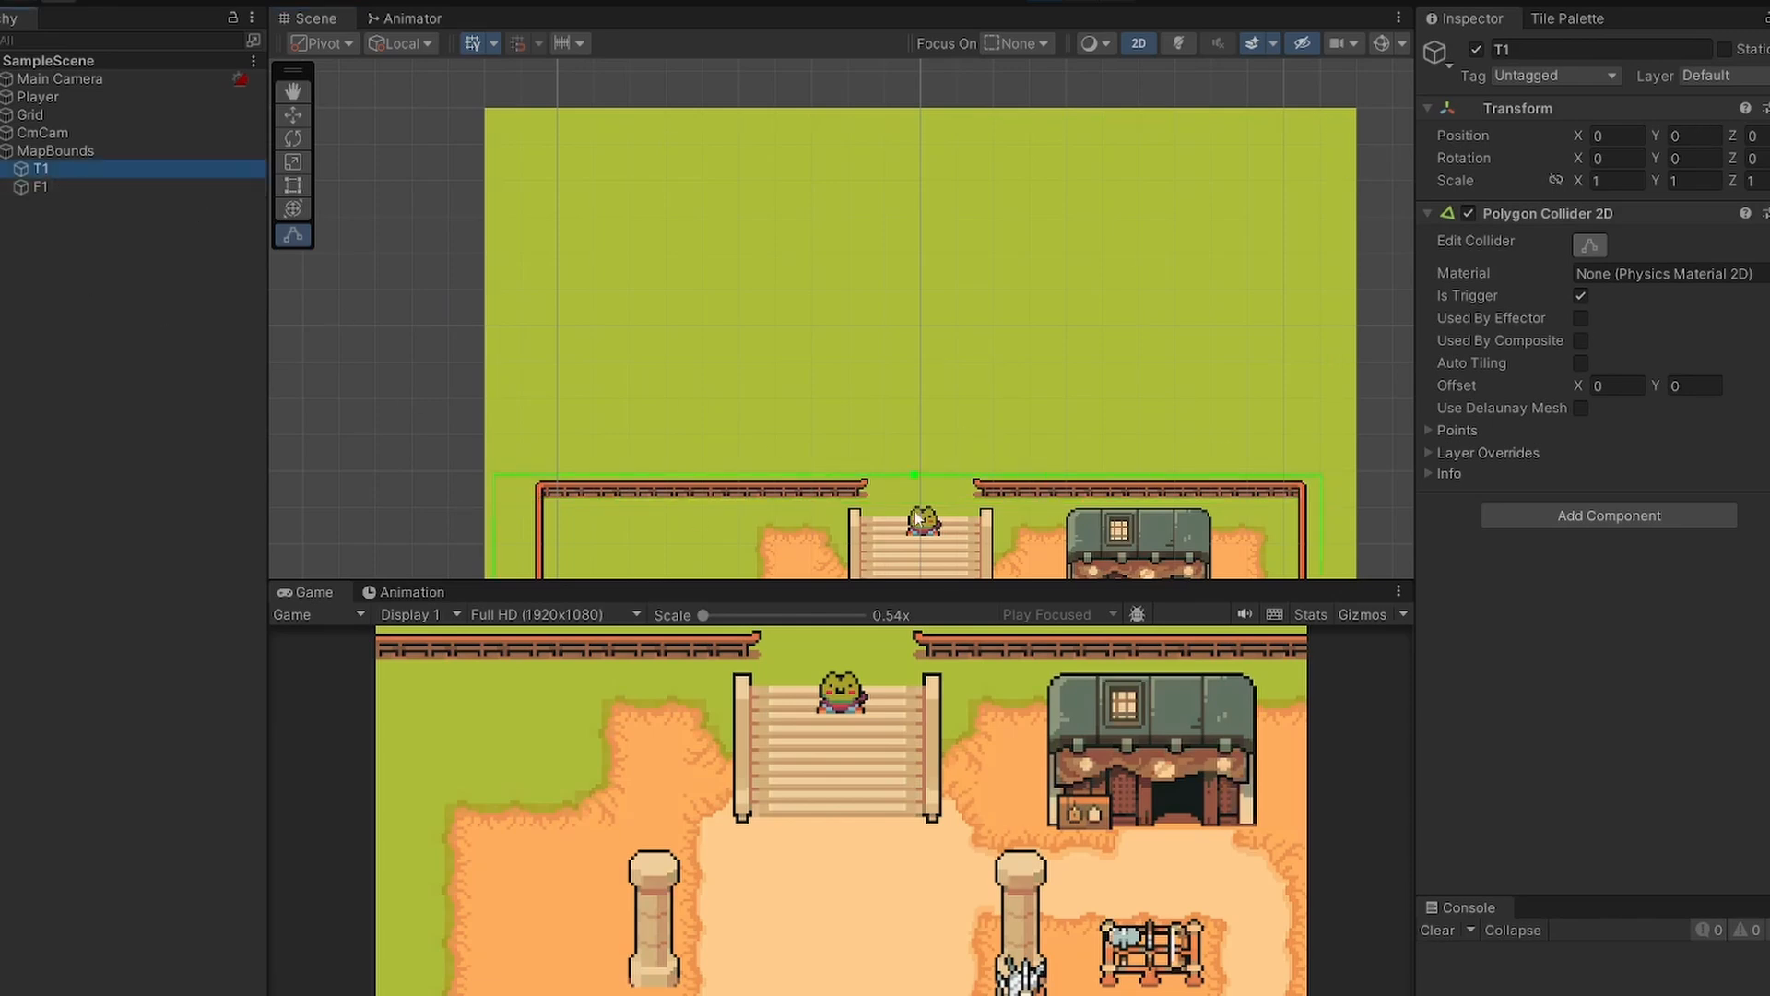
left_click(54, 192)
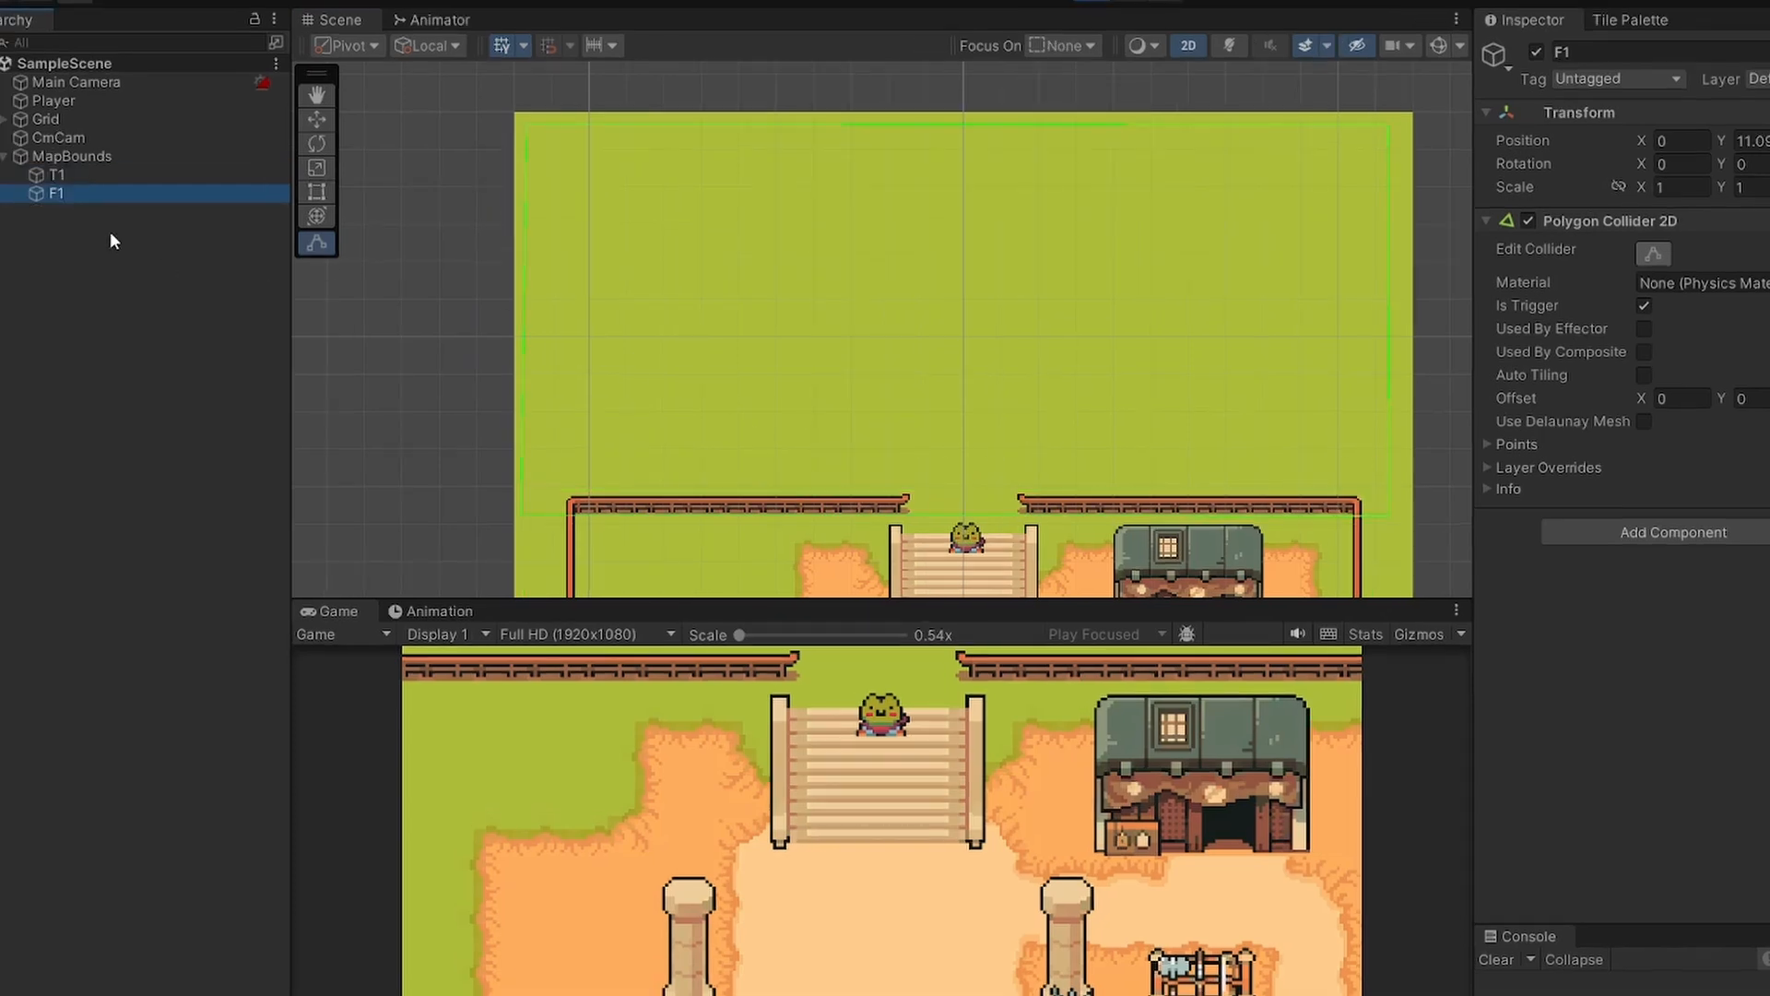
Step: Create F1_Waypoint under T1 with a thin trigger Box Collider 2D across the stair top
left_click(57, 176)
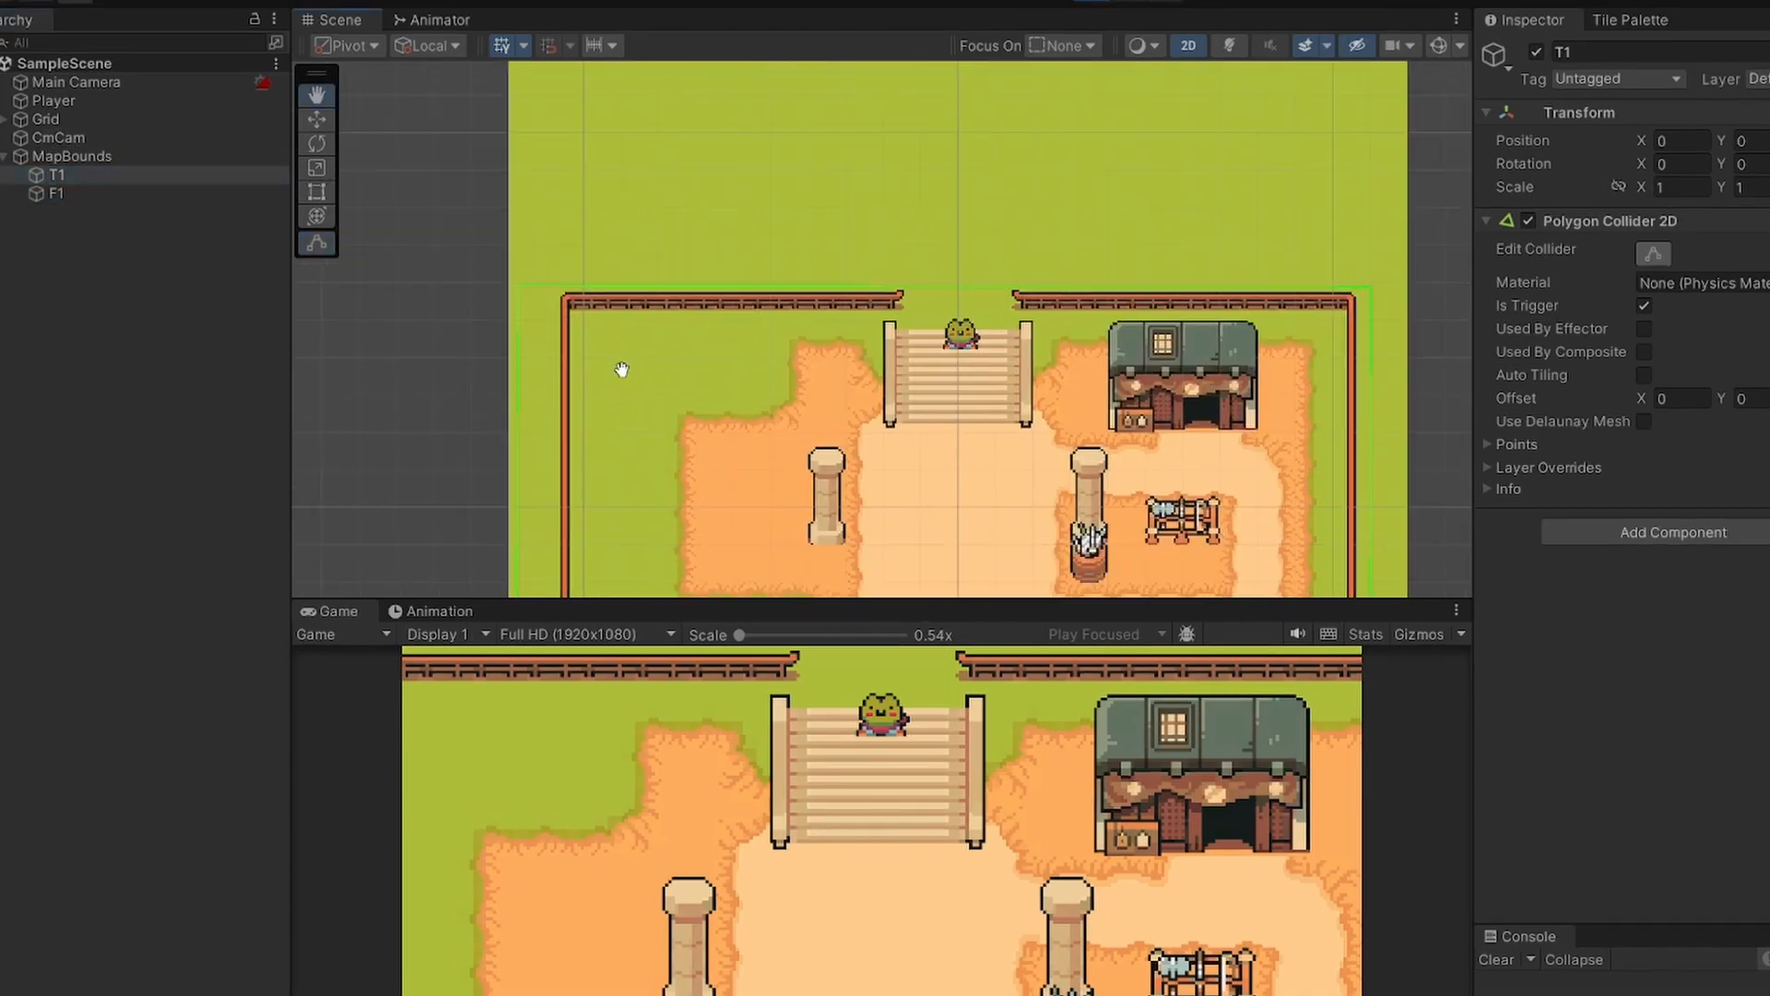
right_click(57, 175)
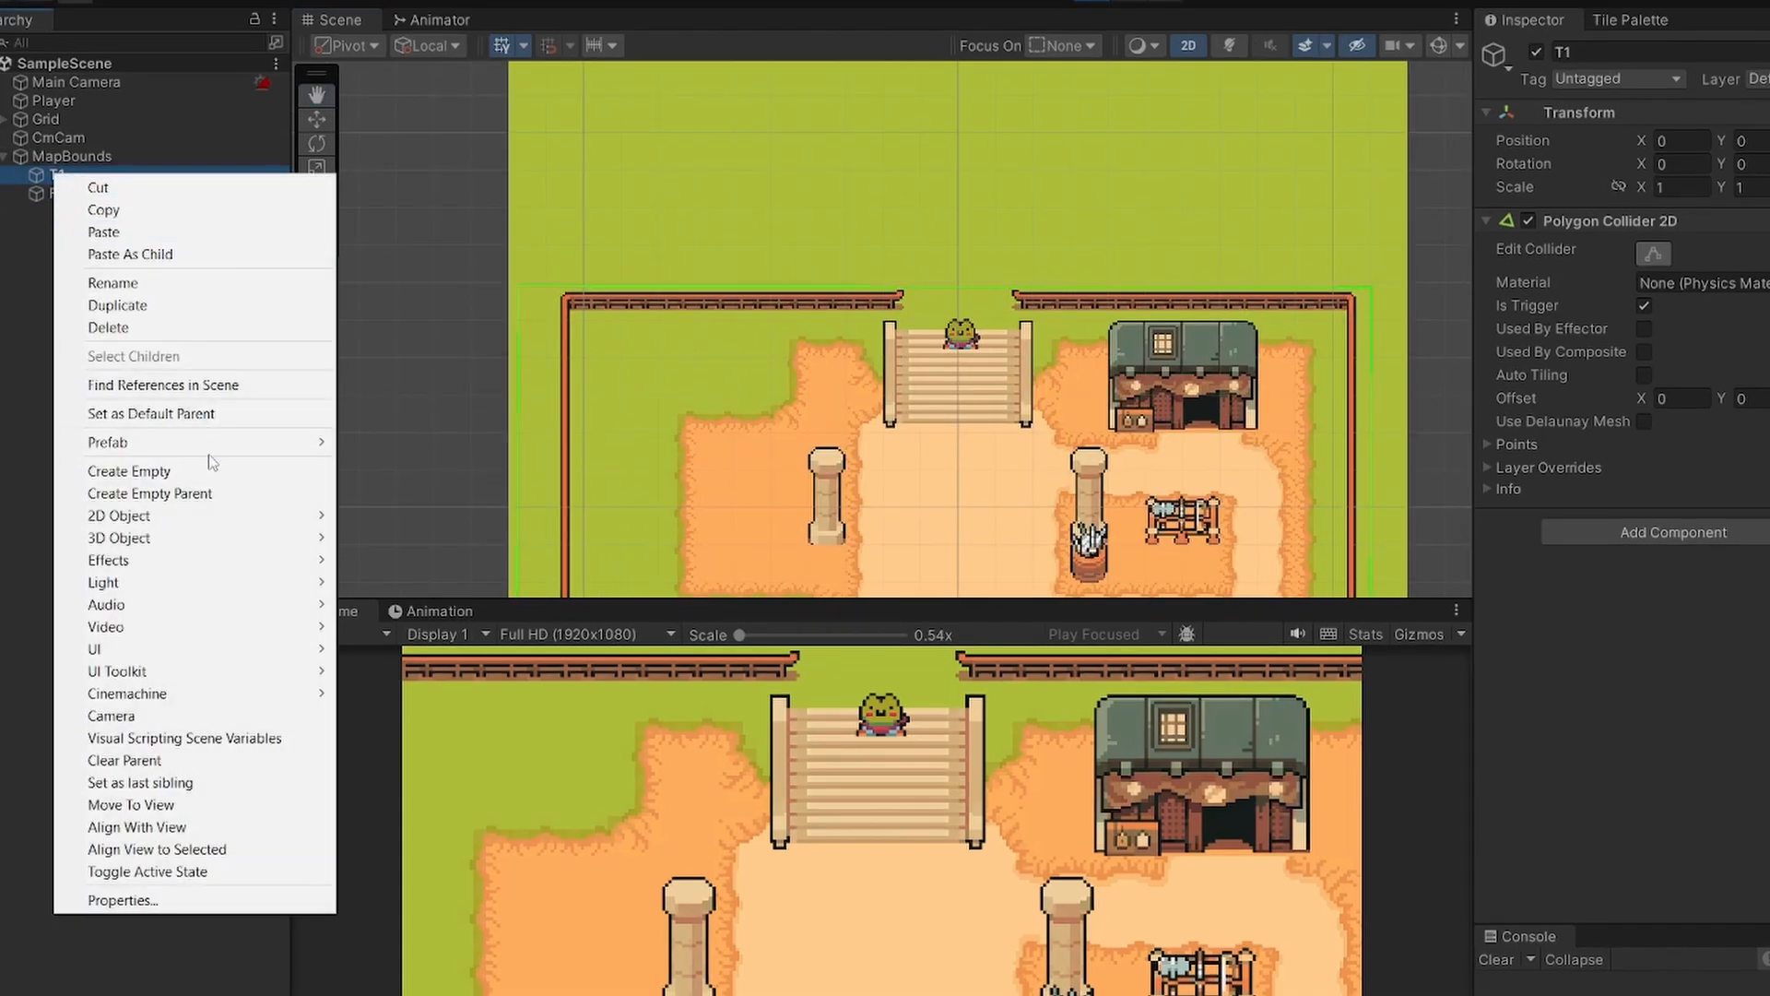
left_click(129, 470)
type("F1_Waypoint")
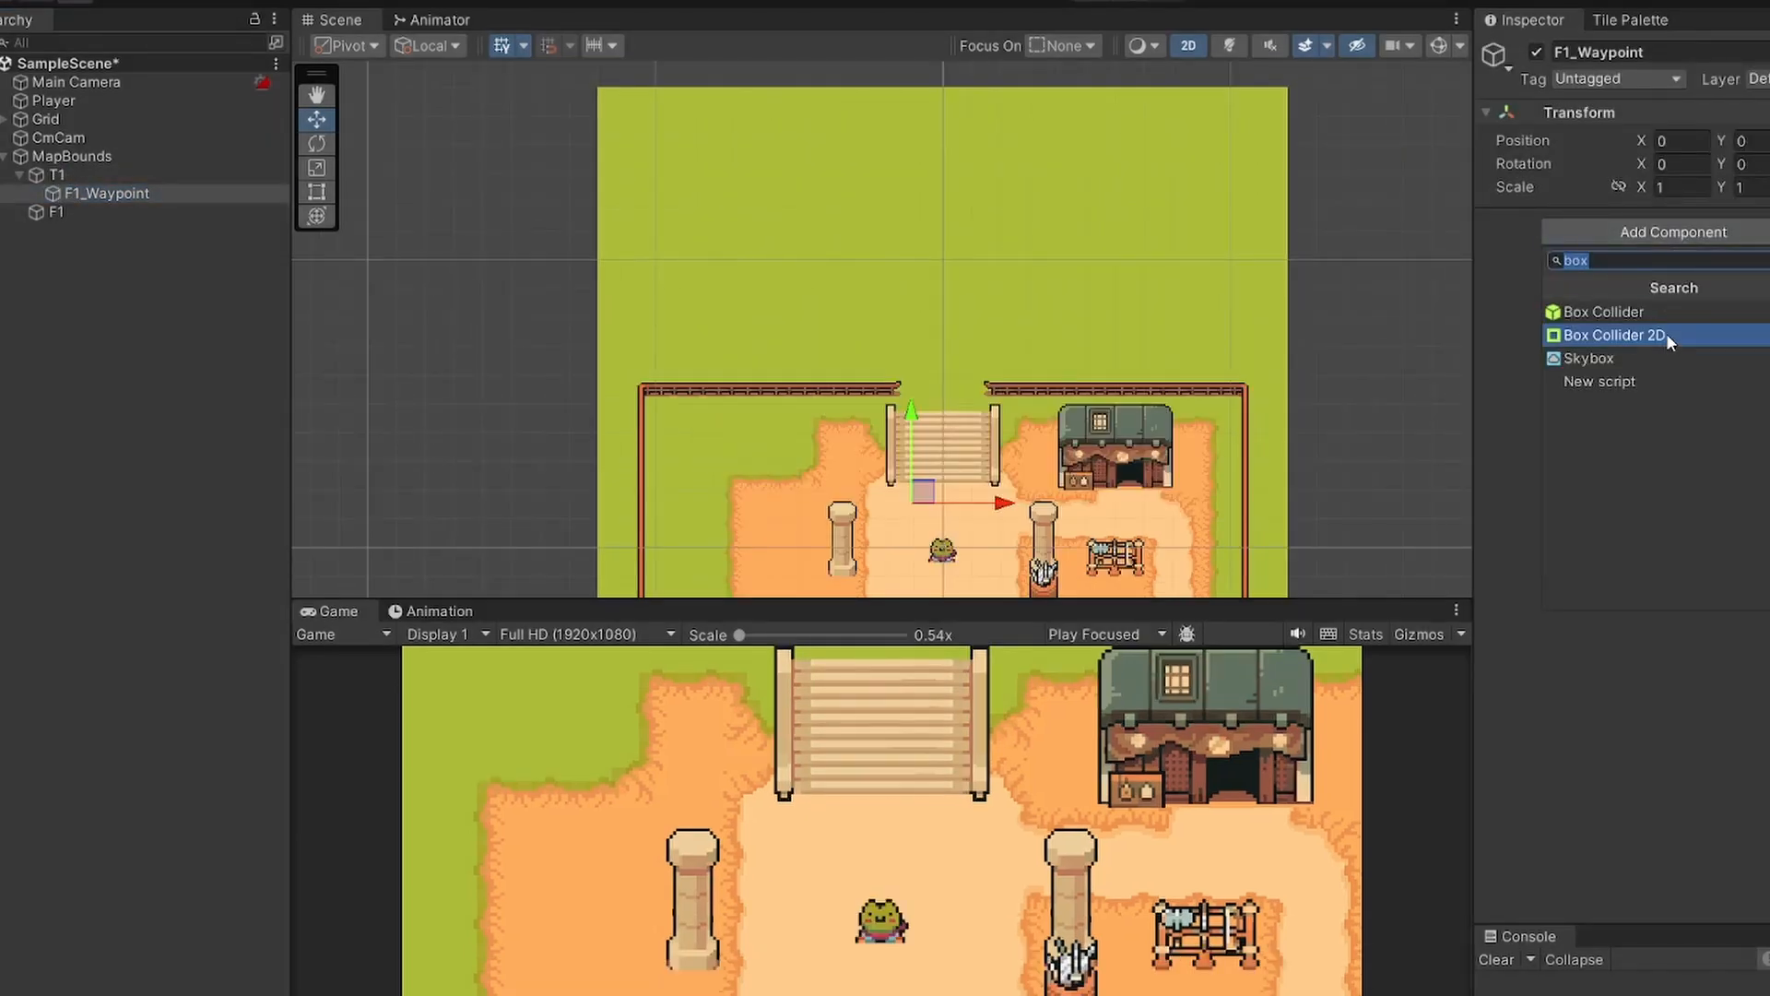
left_click(1612, 335)
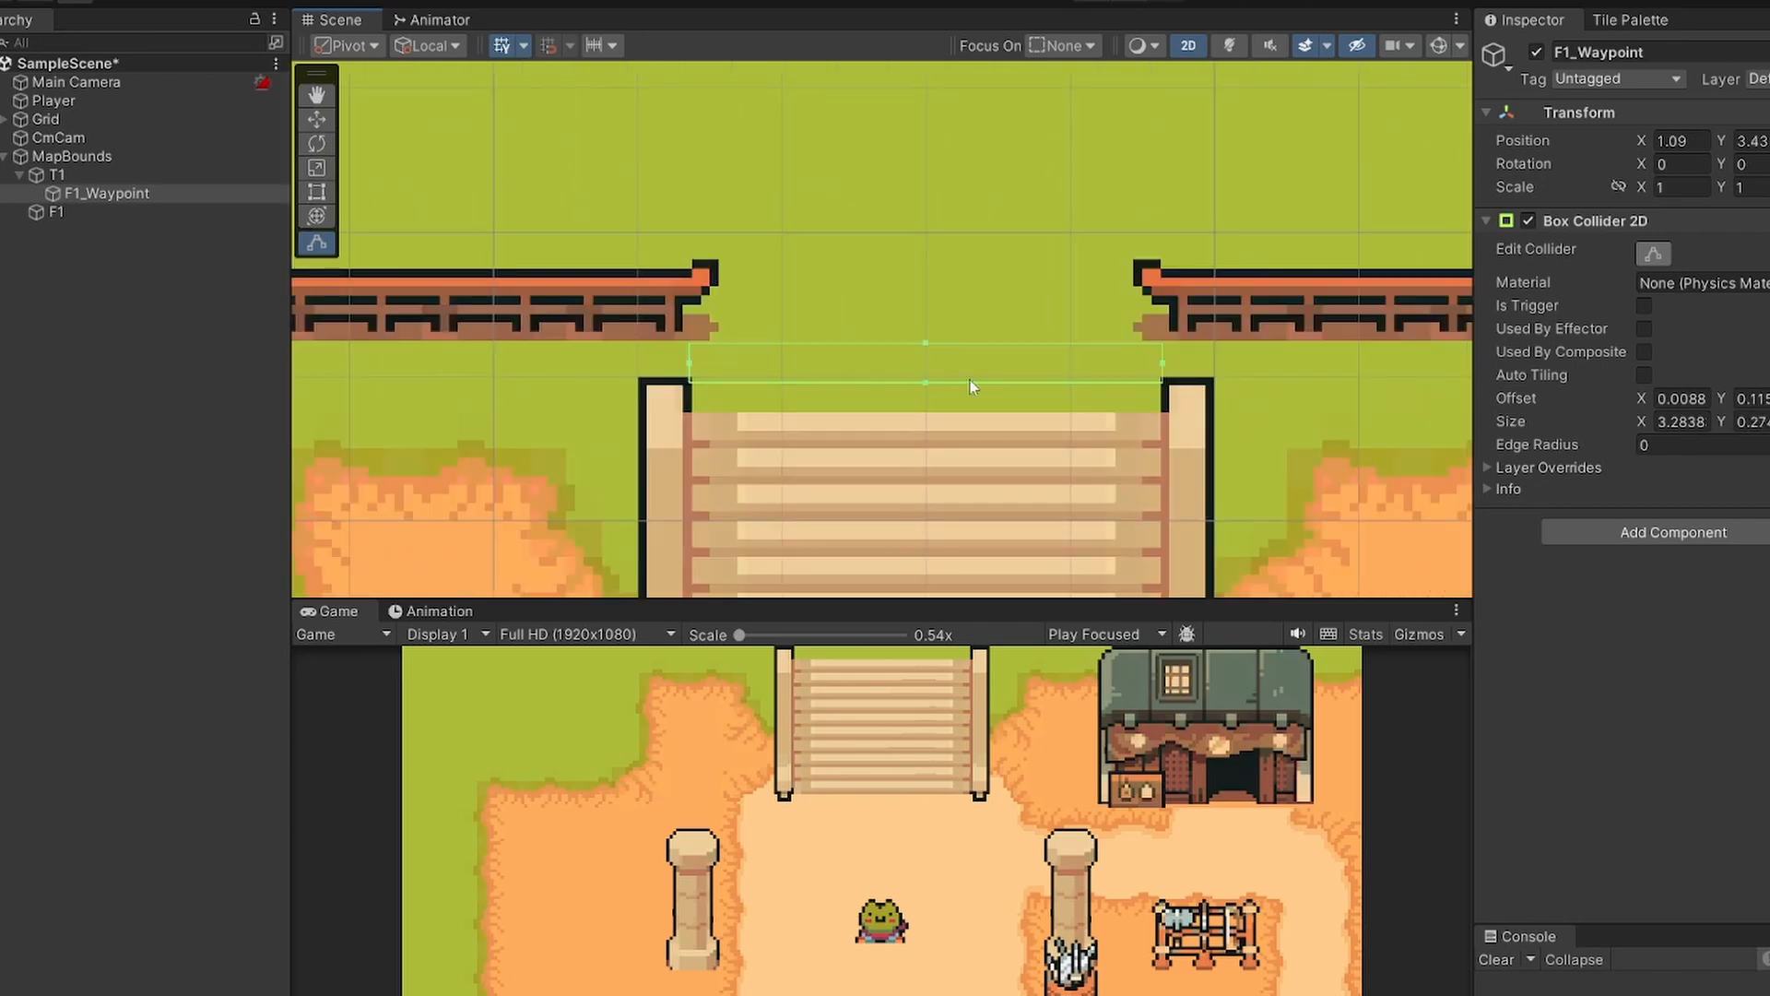
mouse_move(913, 389)
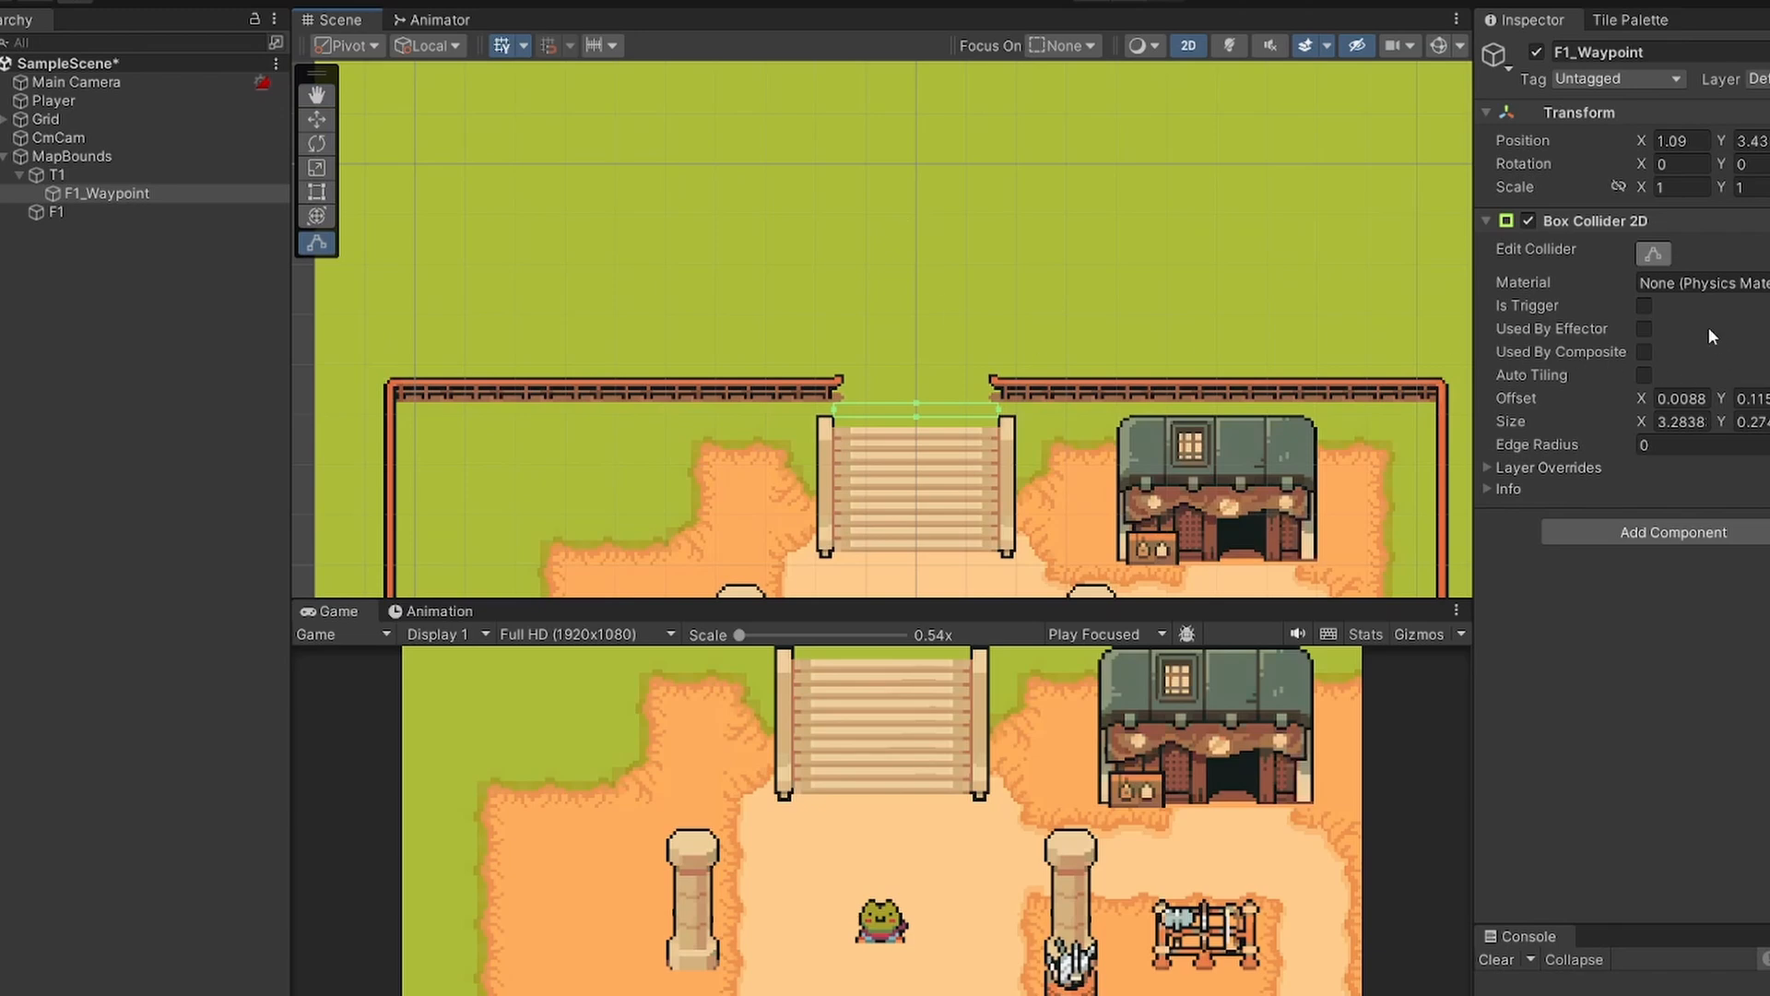
left_click(1645, 306)
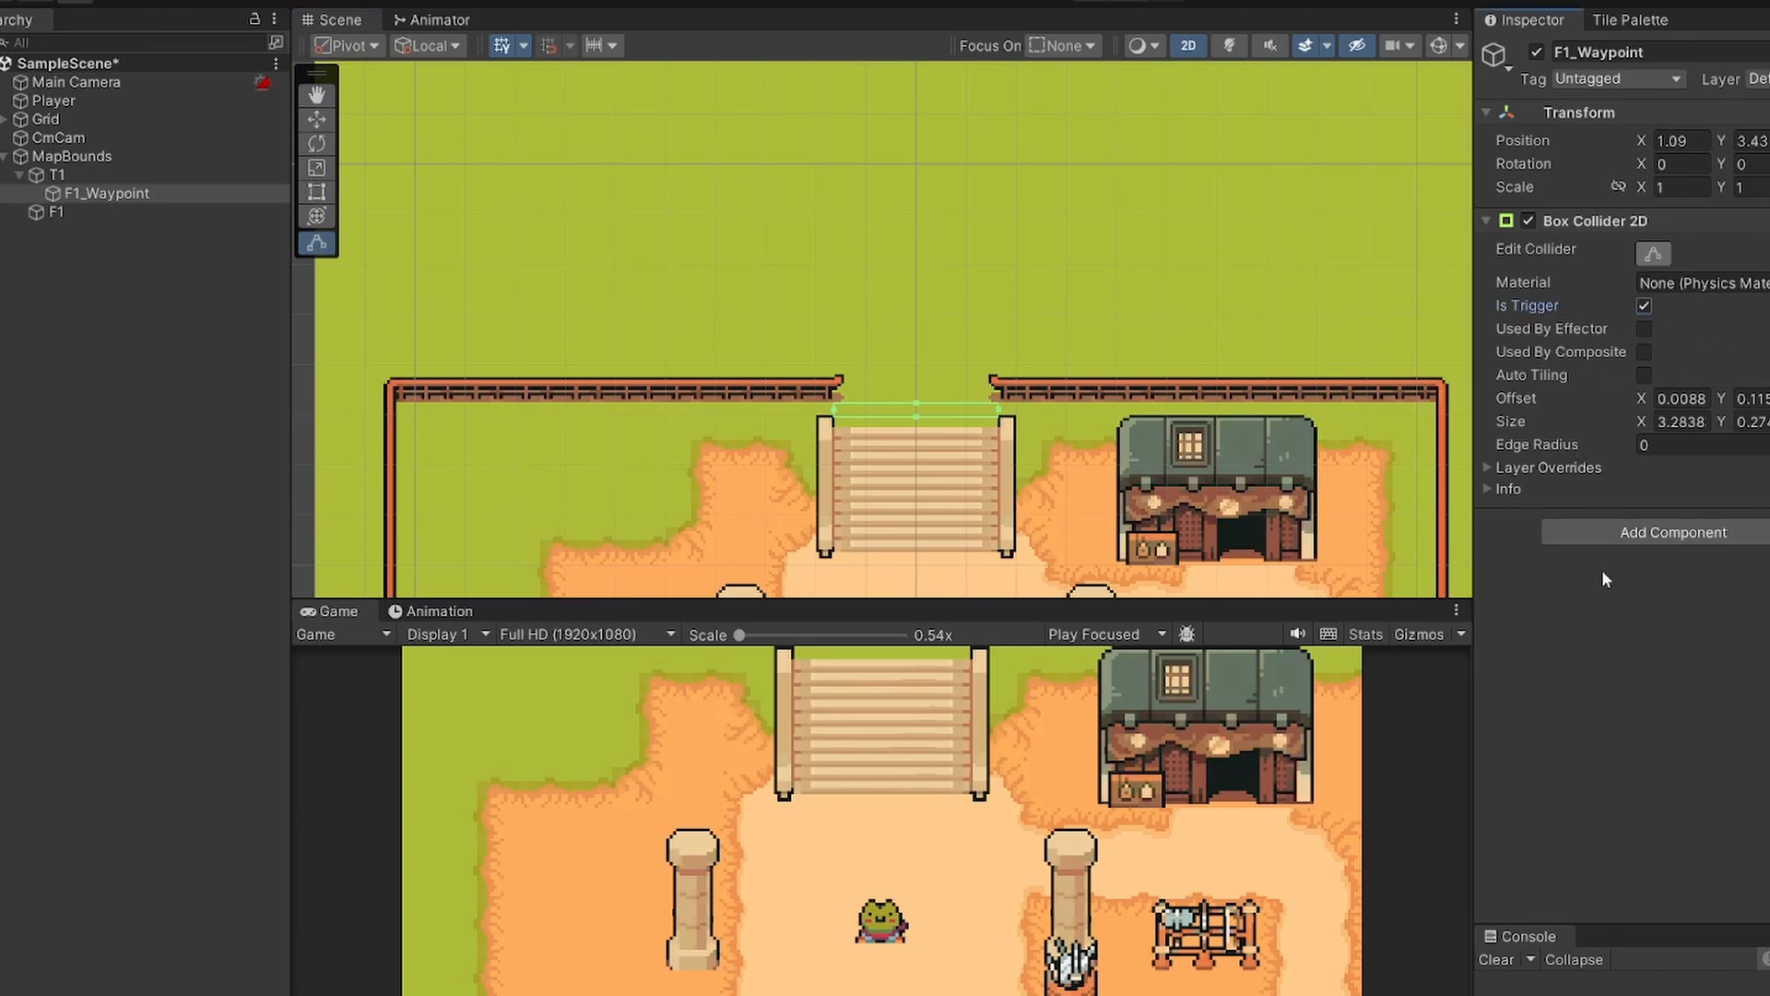
Step: Create and add a new MapTransation script on F1_Waypoint after checking CmCam's confiner
left_click(59, 138)
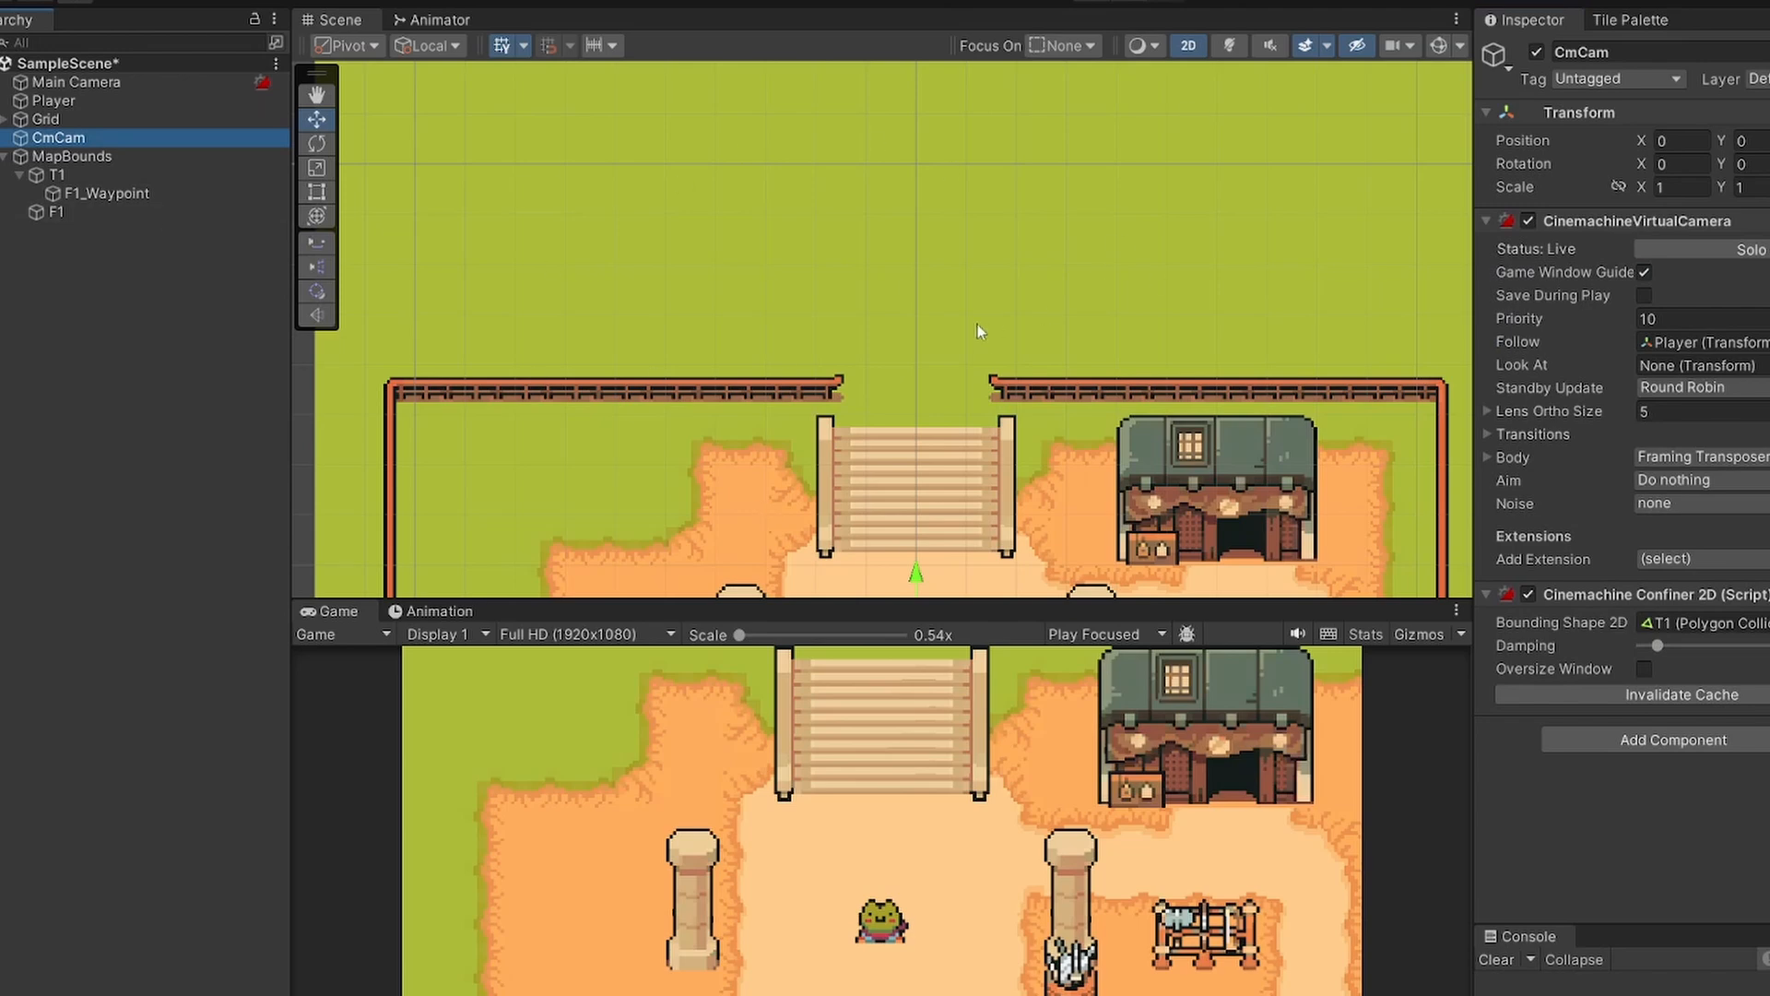
mouse_move(917, 466)
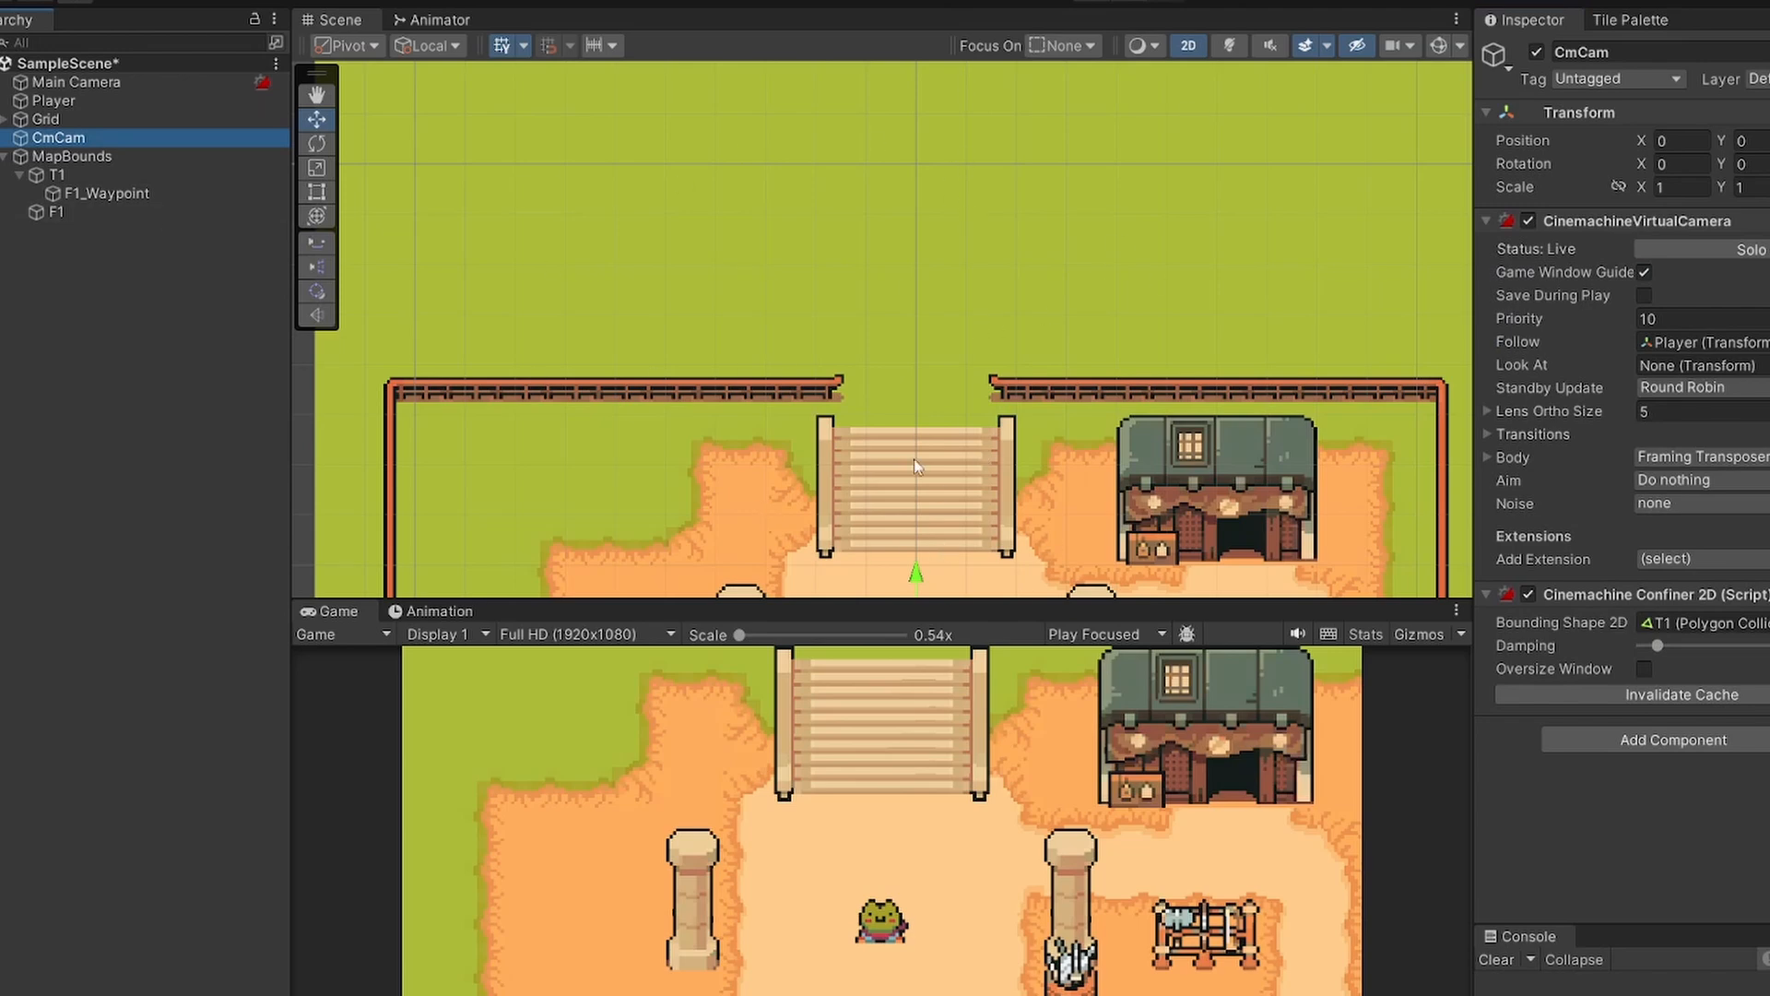
mouse_move(924, 304)
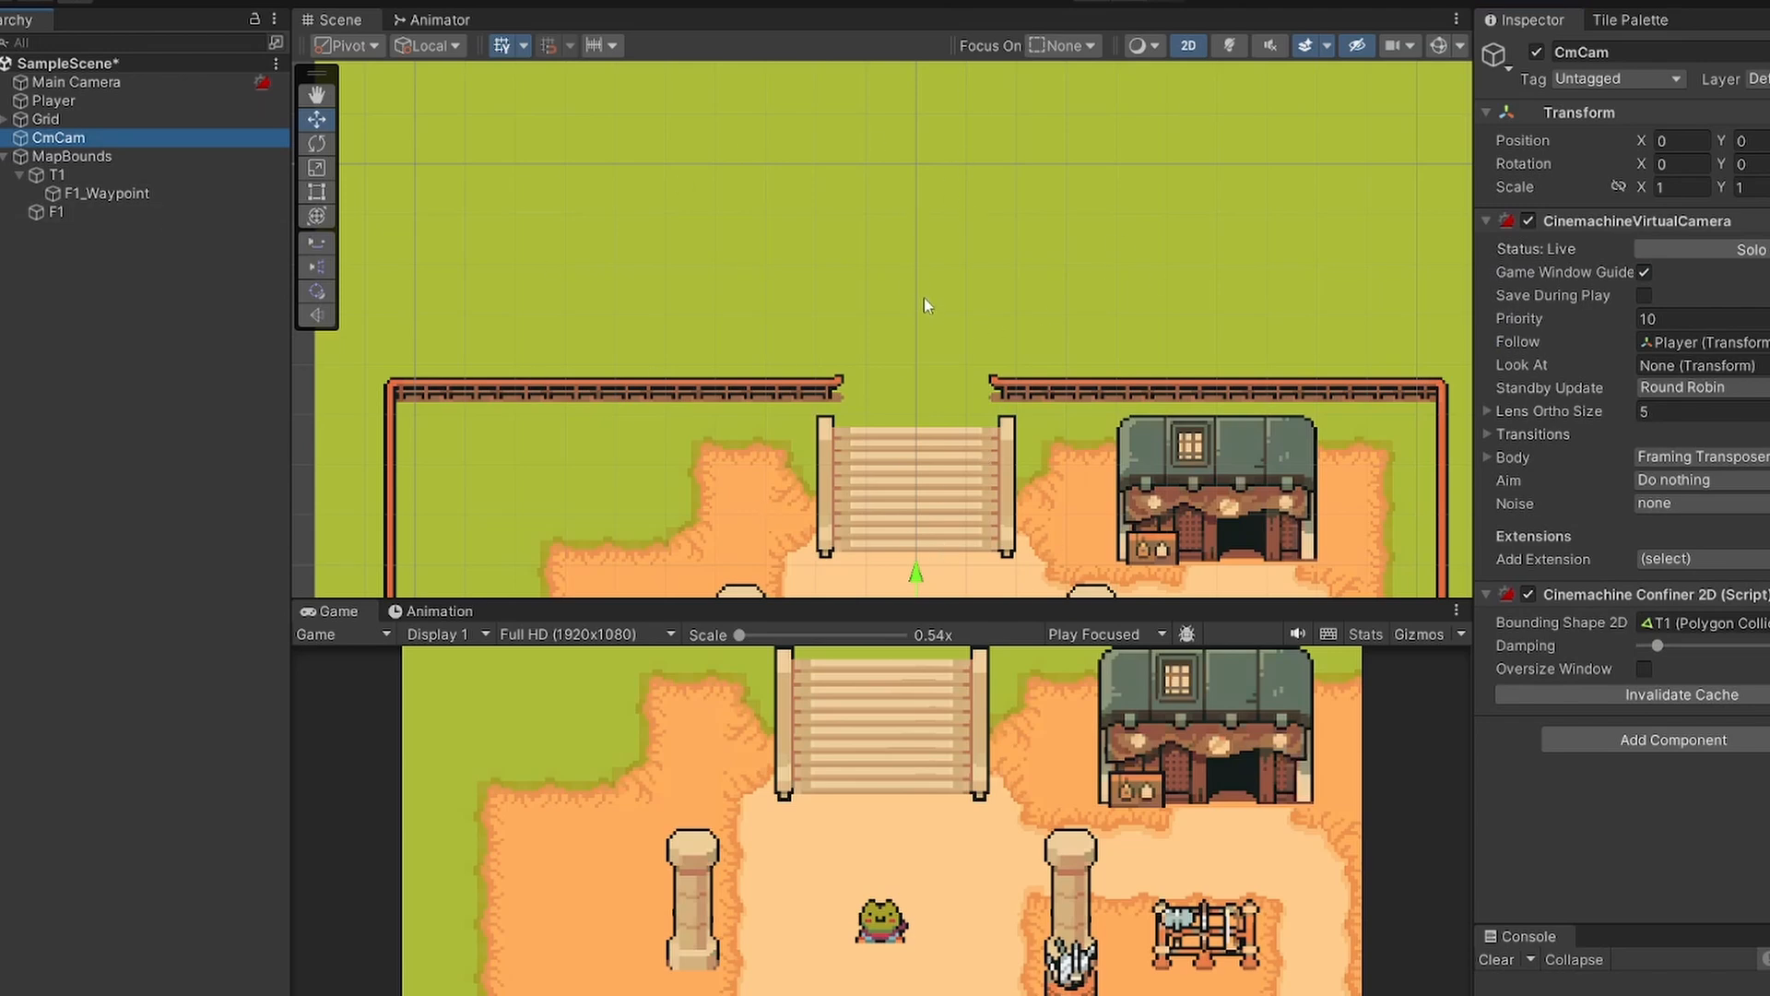
left_click(109, 193)
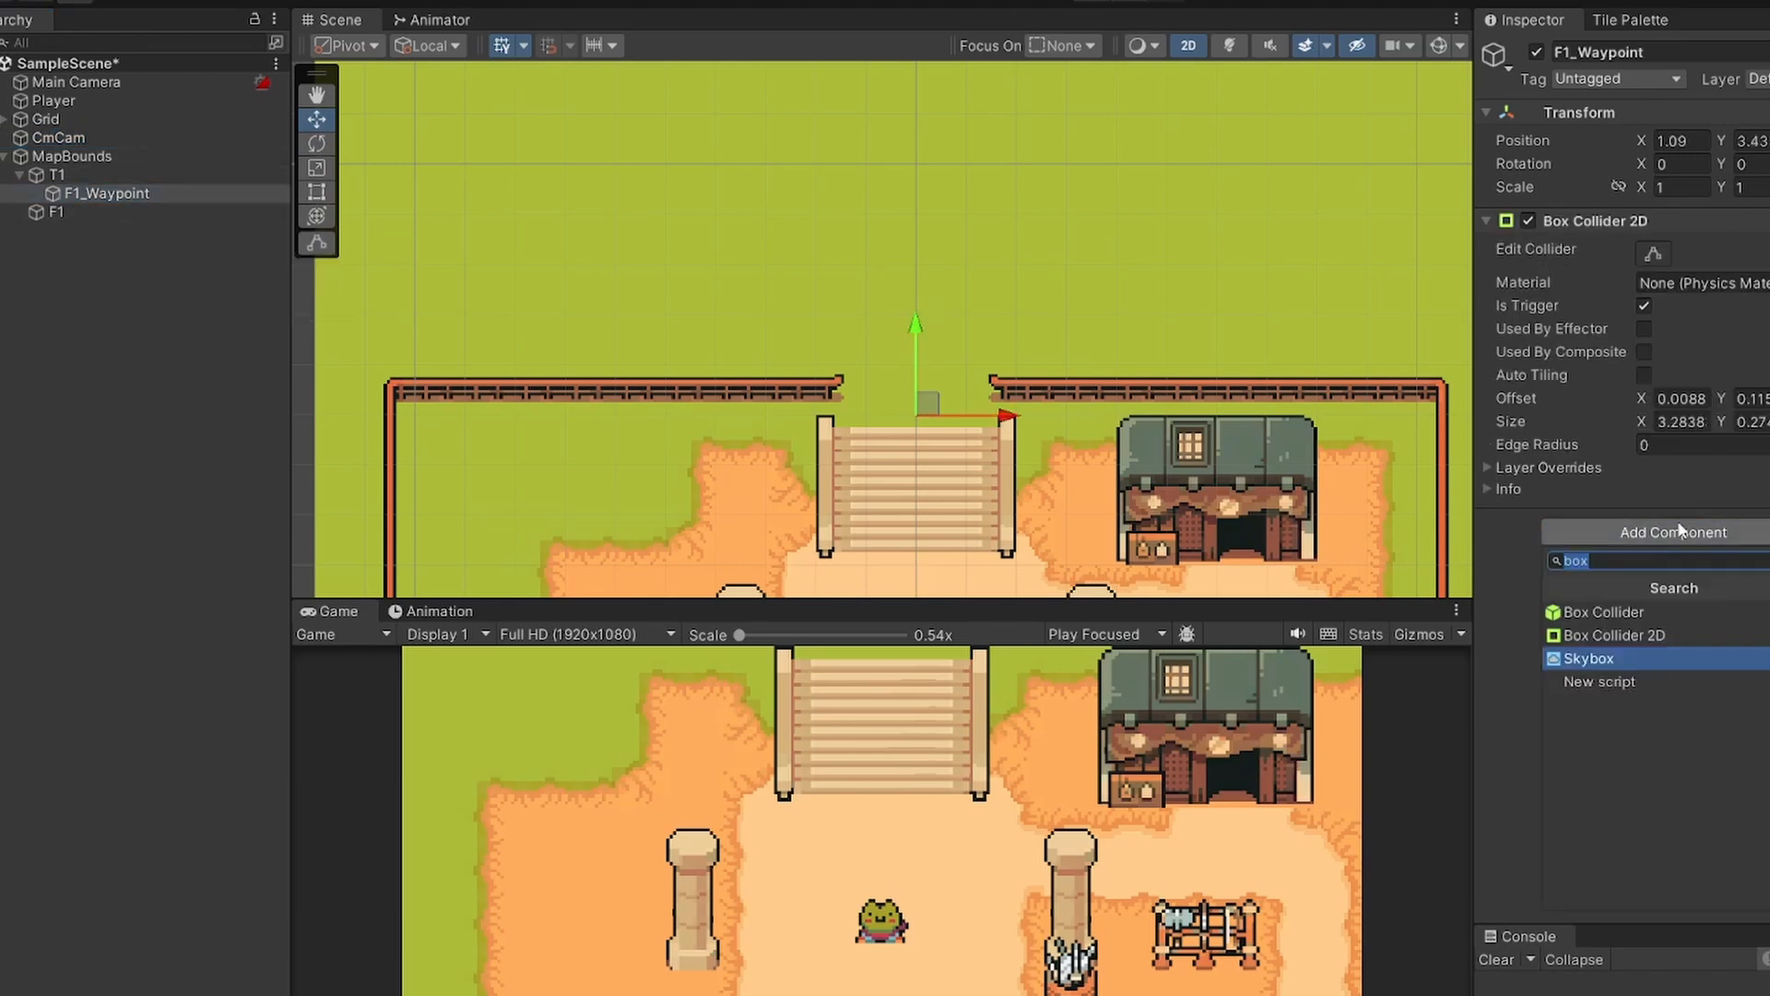
left_click(1600, 680)
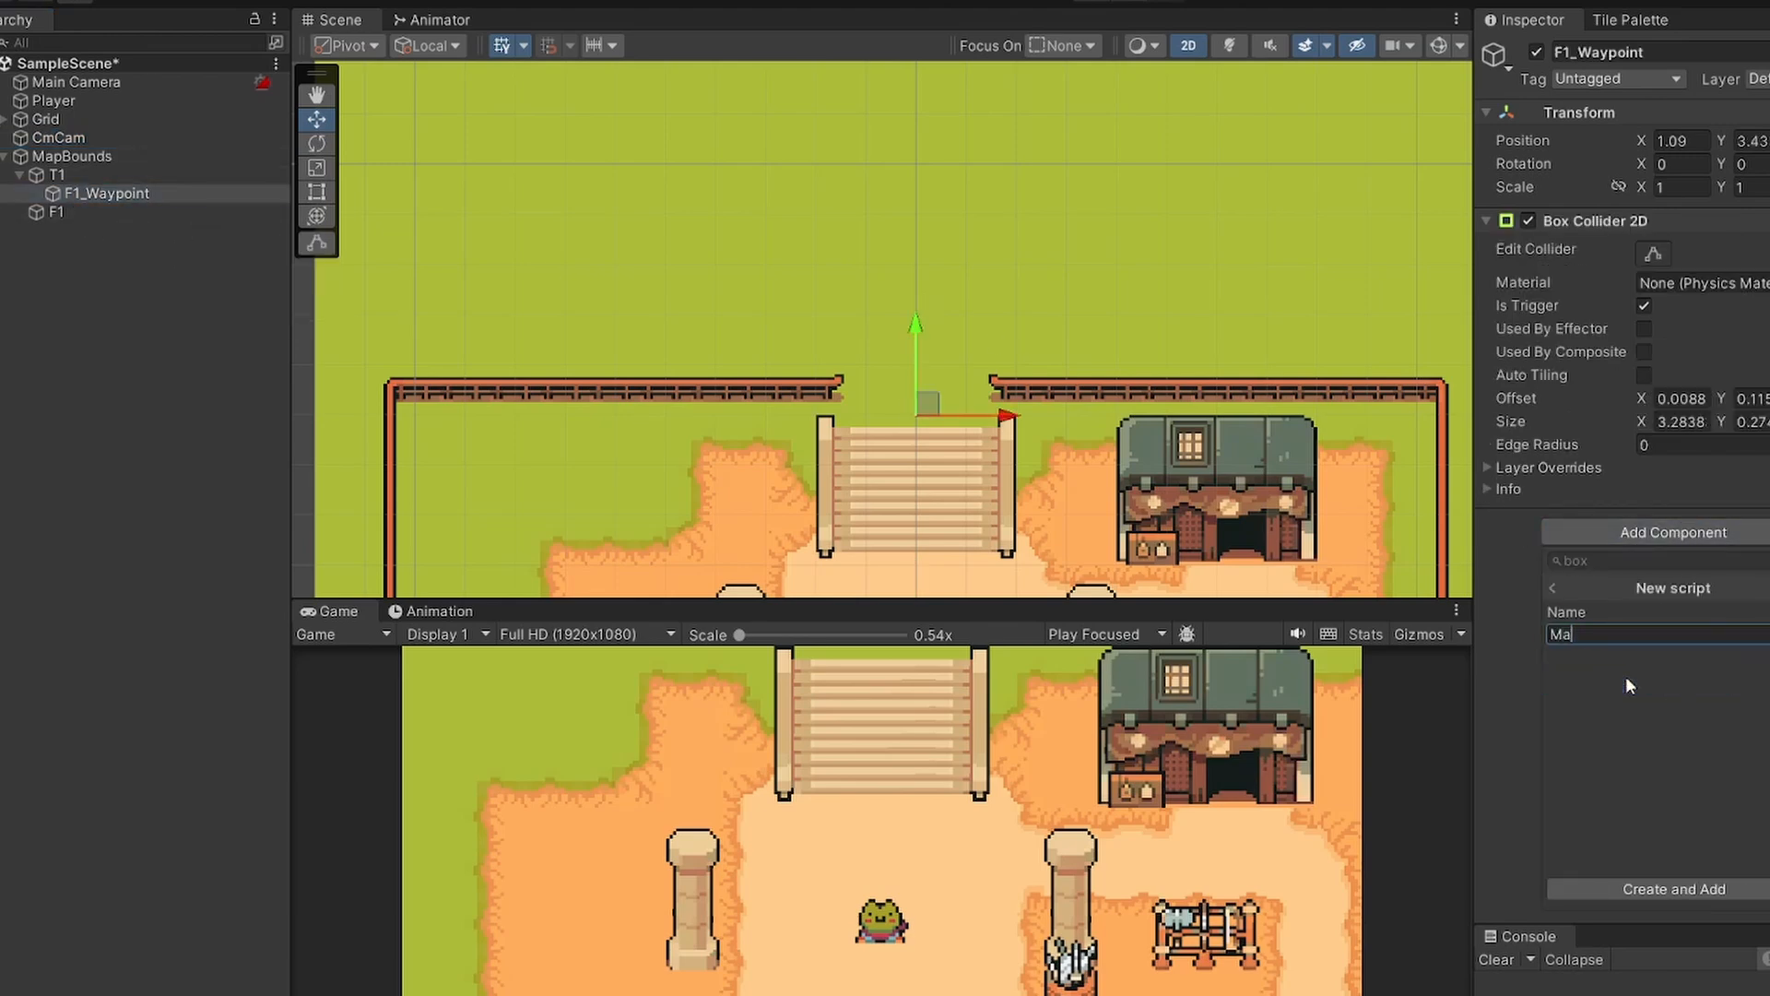
left_click(1677, 889)
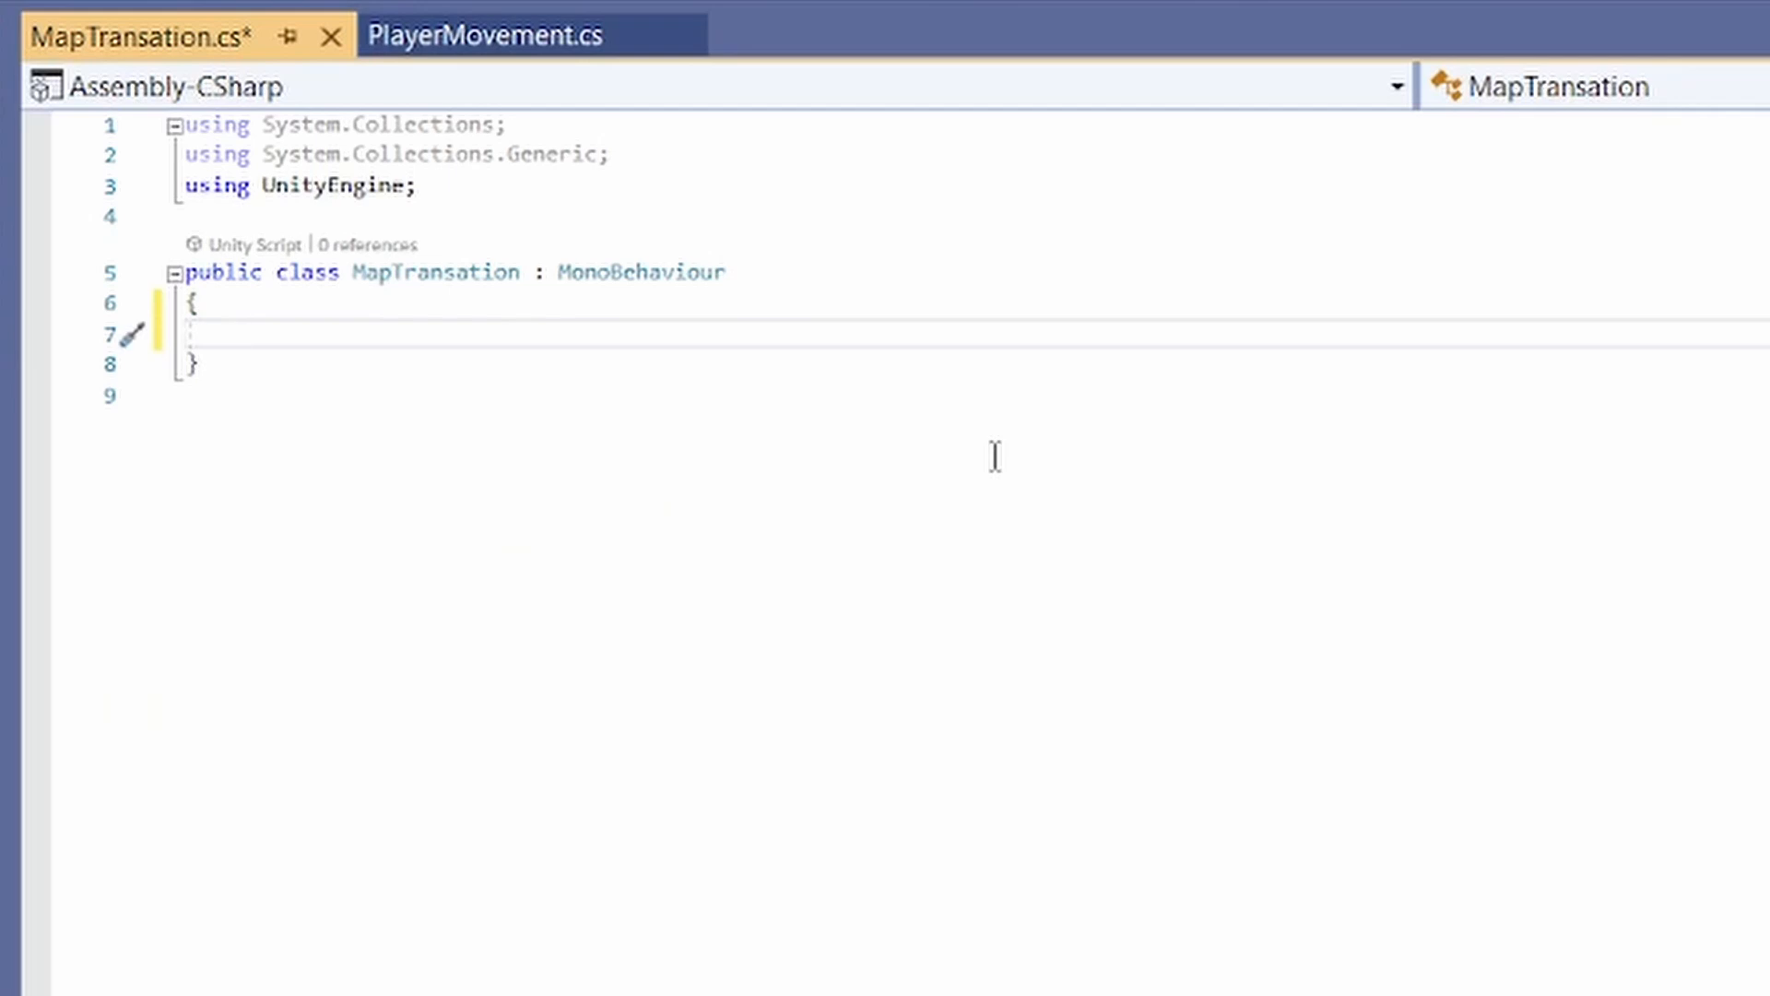
Step: Declare serialized PolygonCollider2D mapBoundry and CinemachineConfiner fields, importing the Cinemachine namespace
type("[SerializeField")
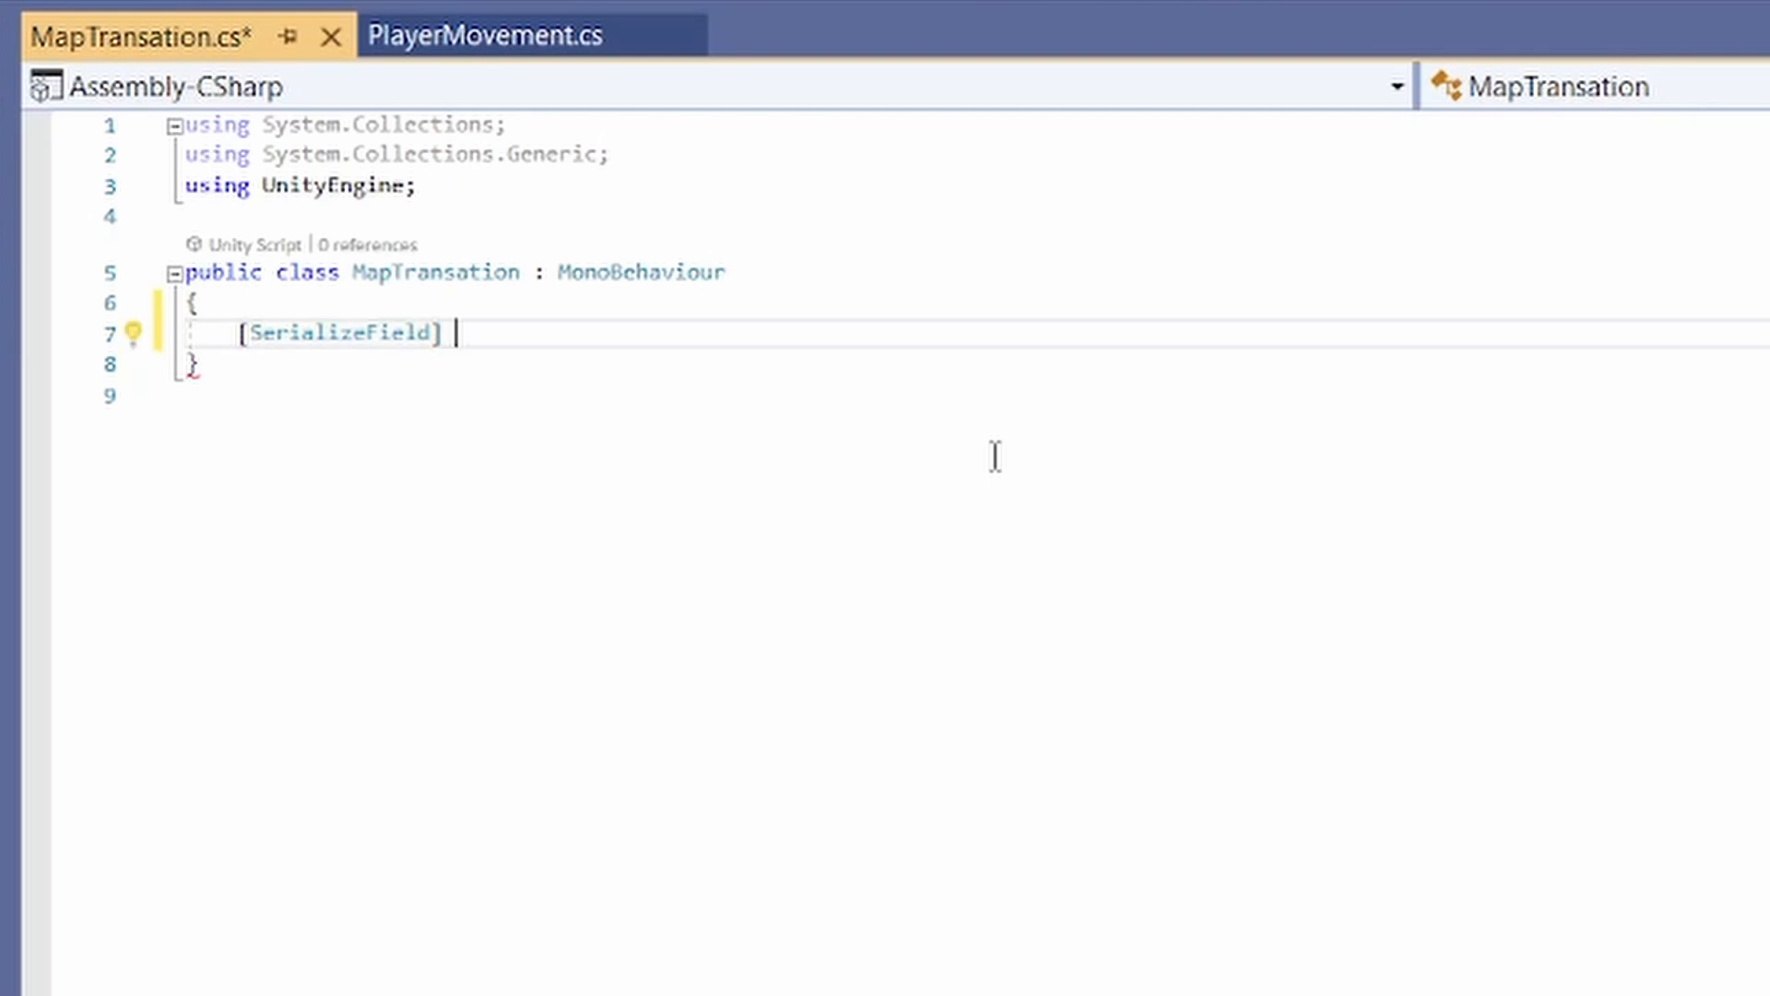
type("PolygonCollider2D")
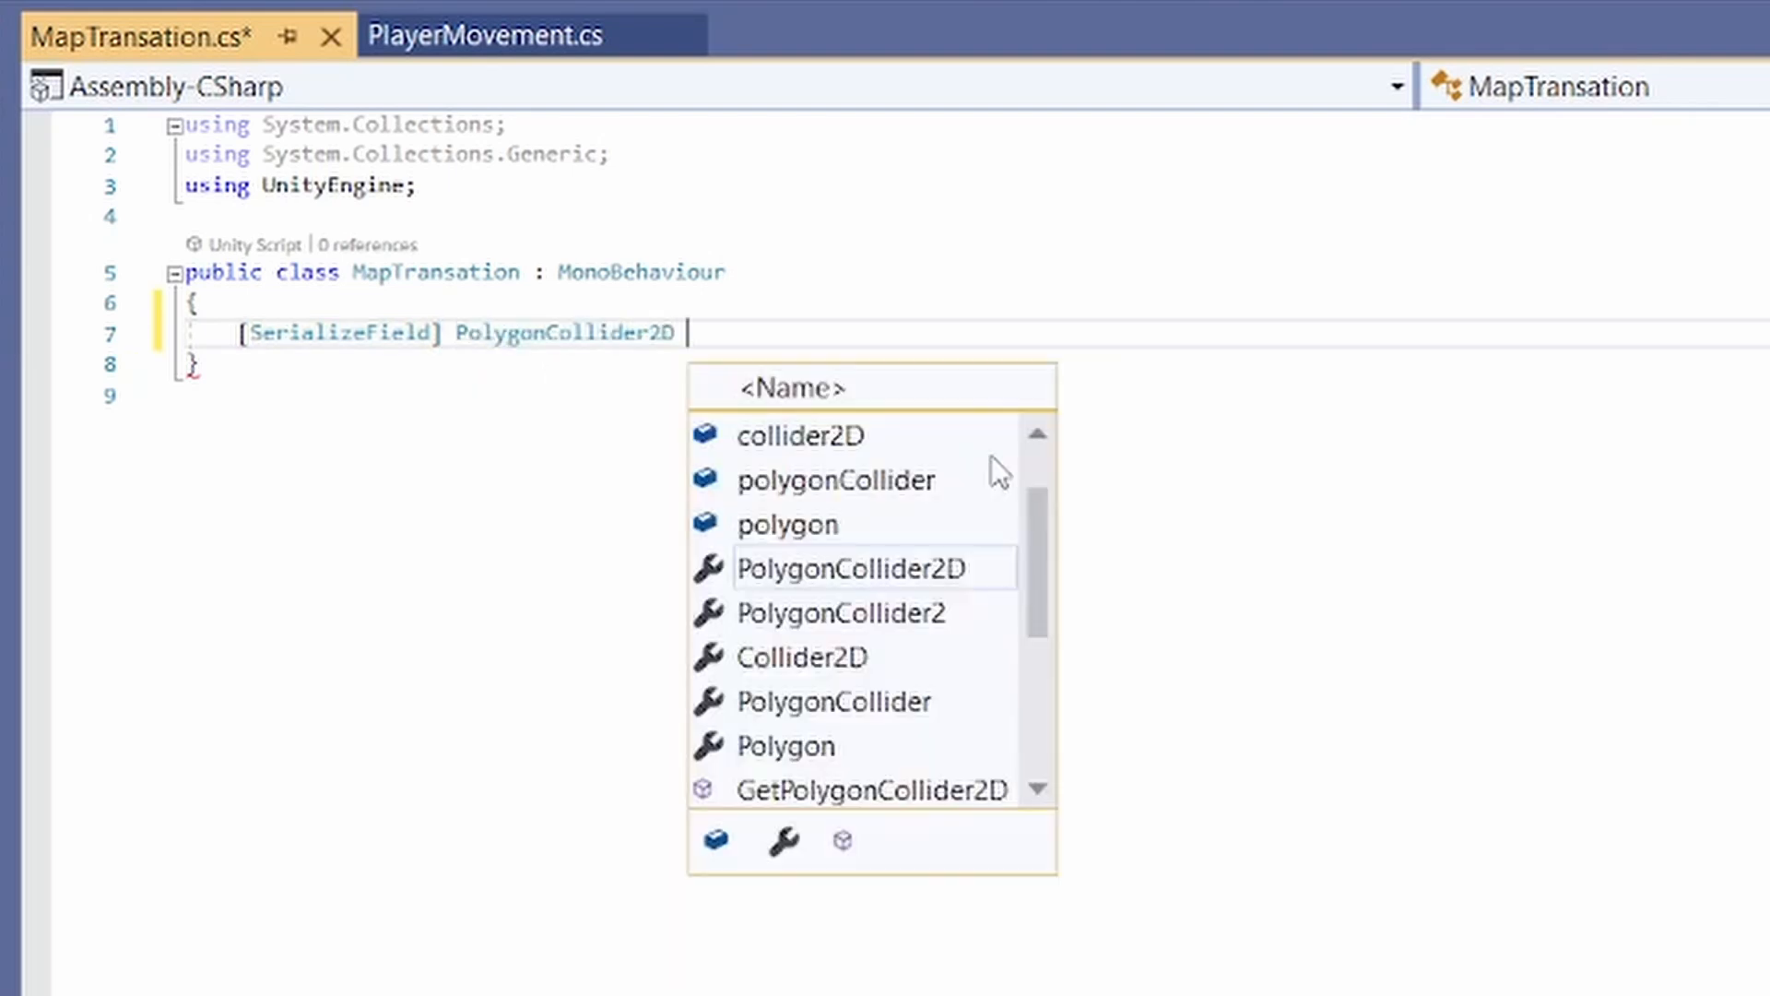
type("mapBou")
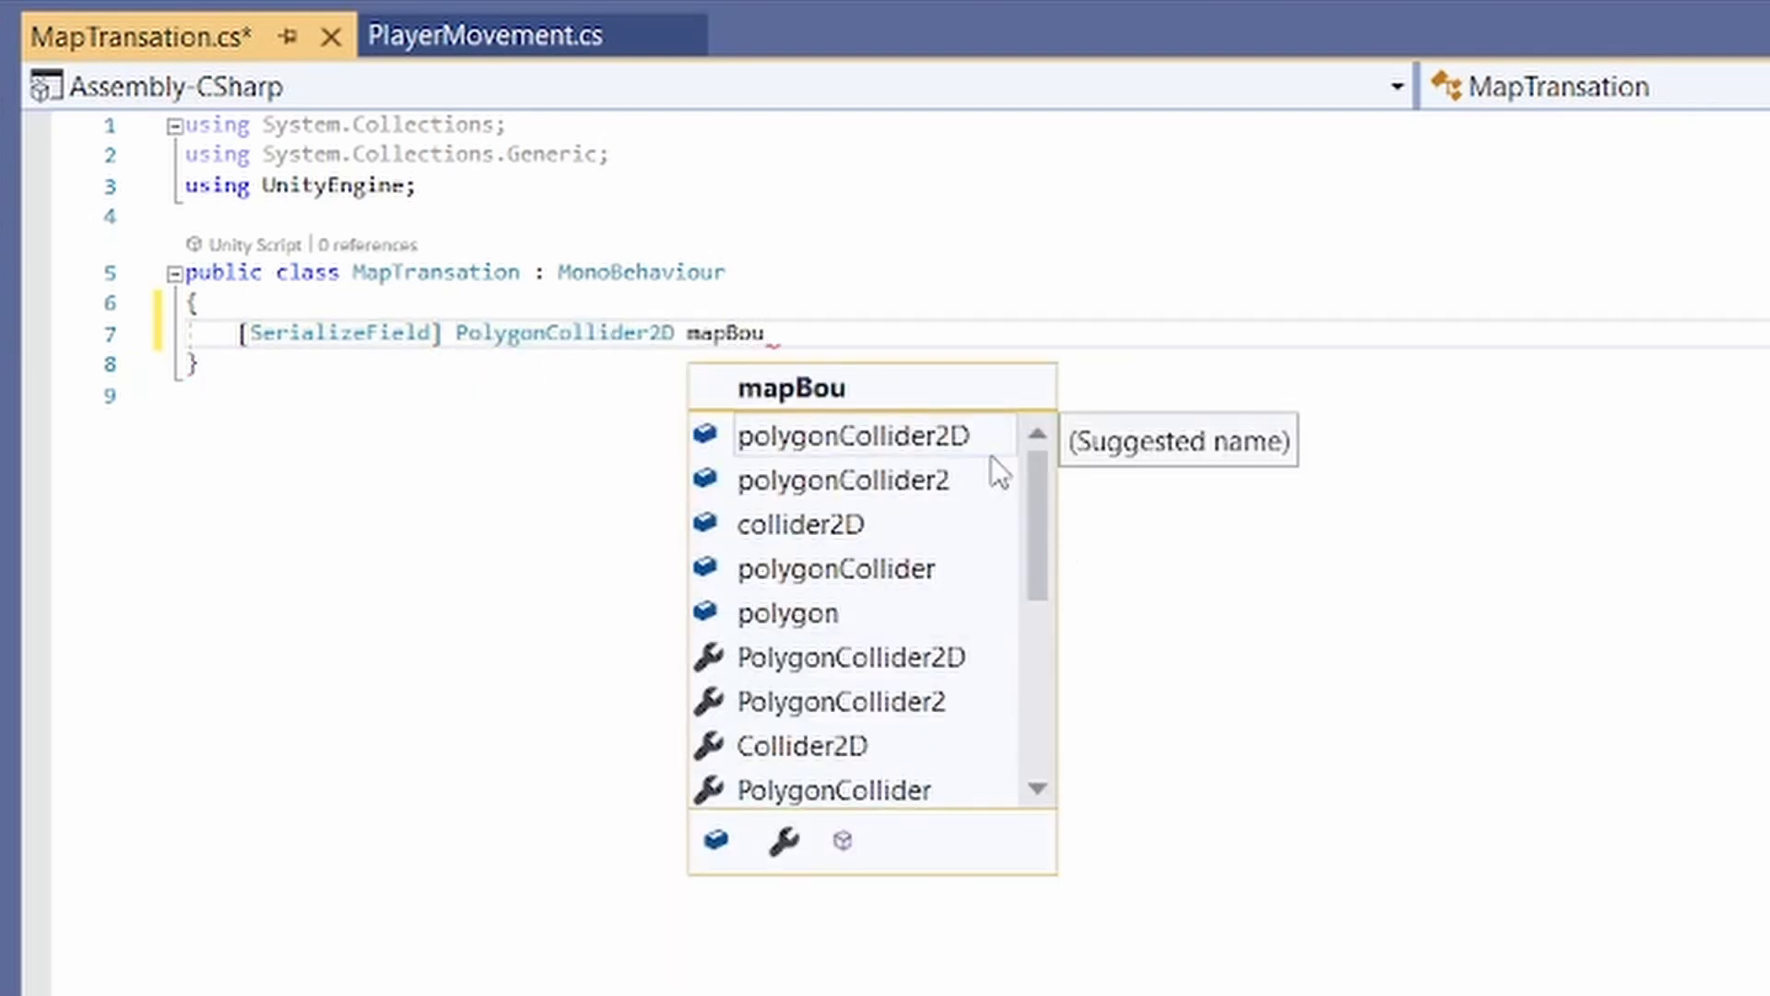
type("ndry;")
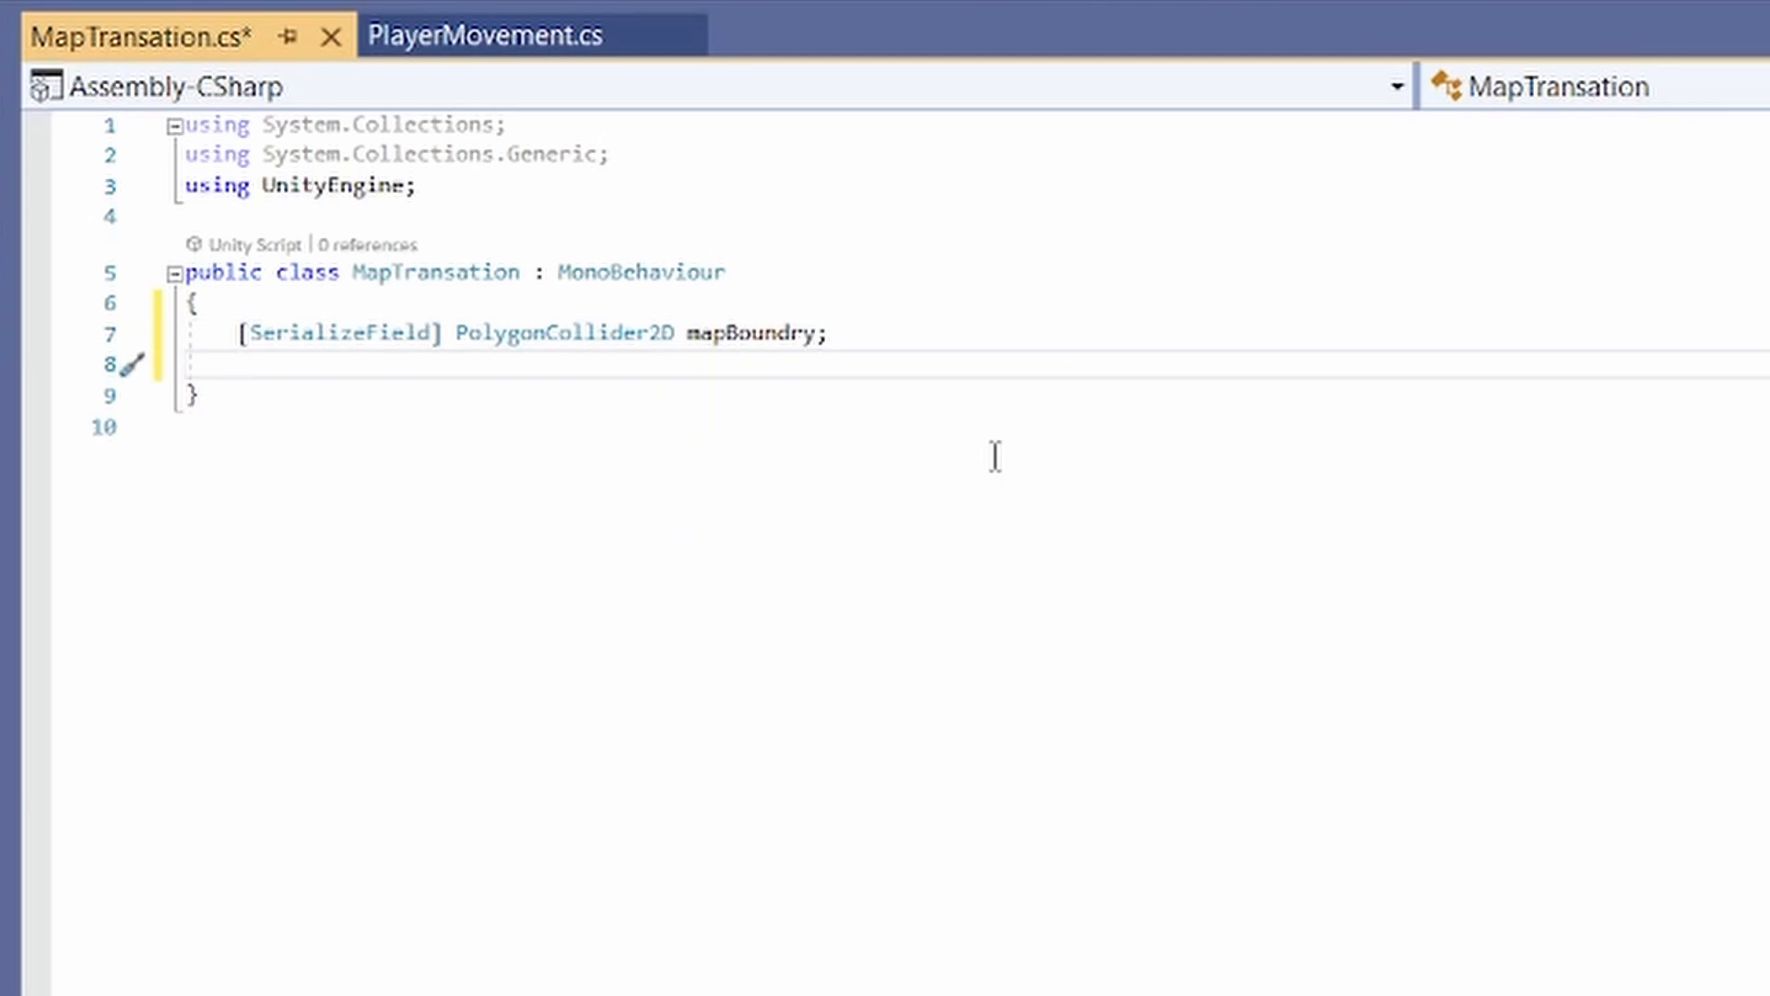
type("CinemachineConfiner confiner")
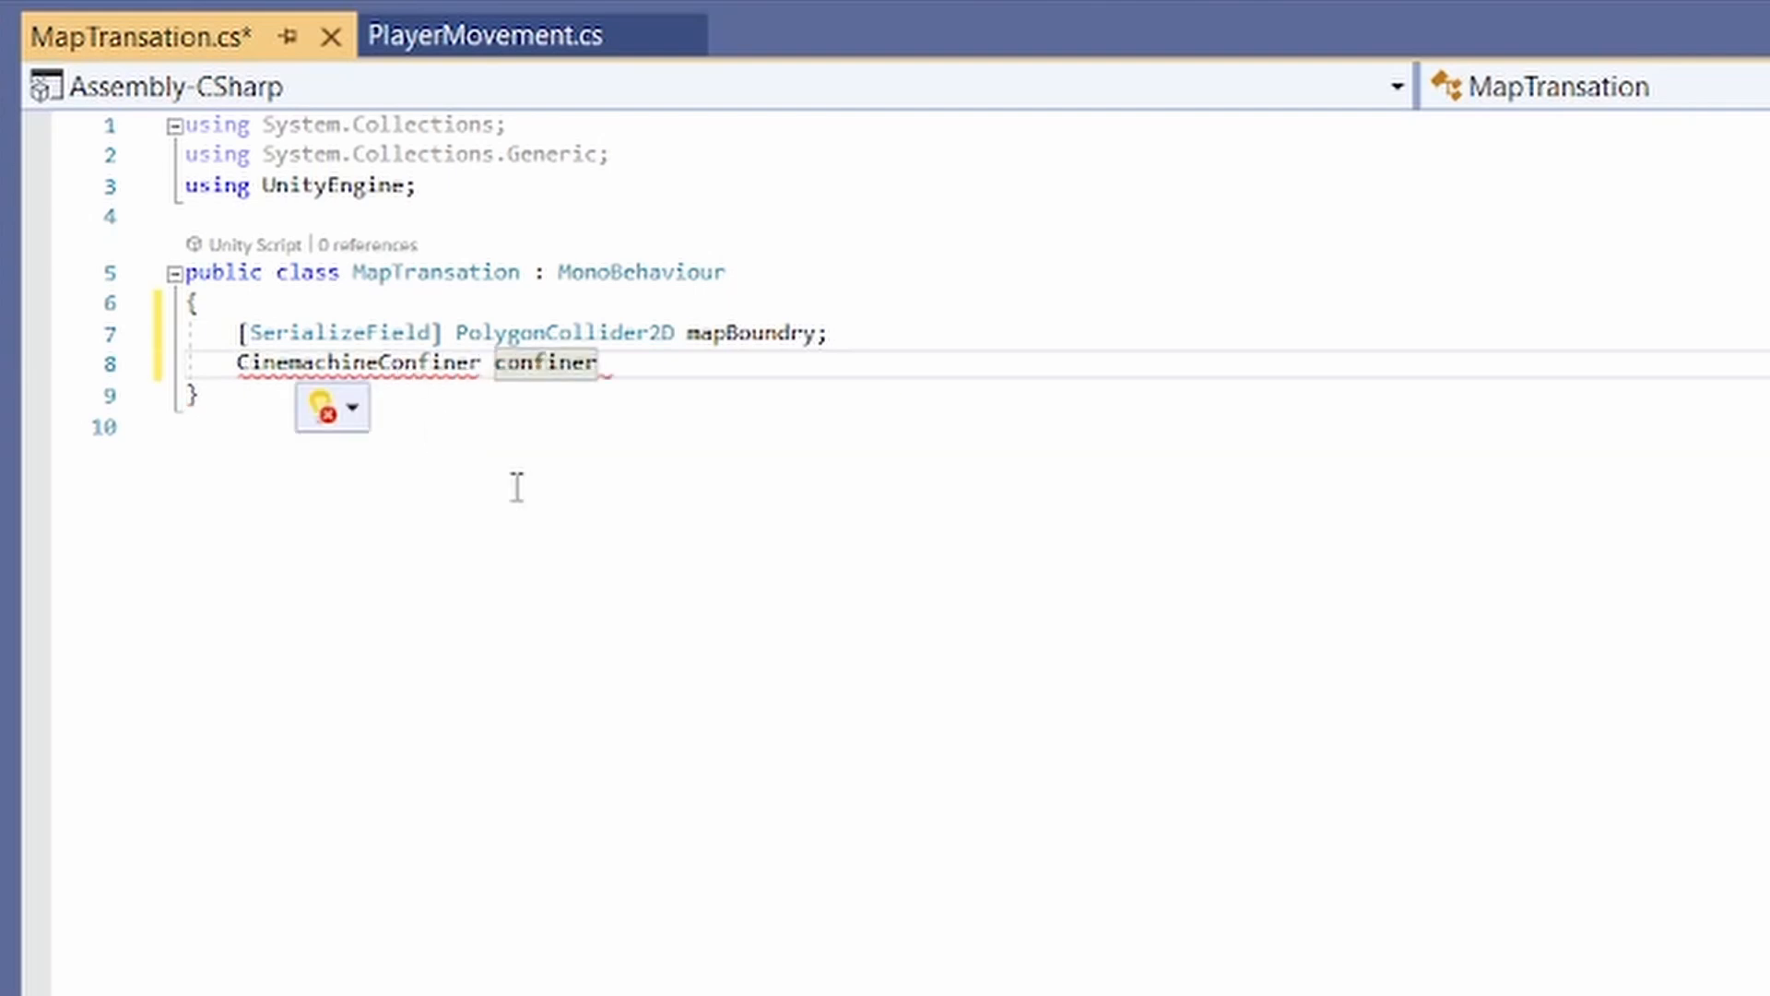
left_click(356, 409)
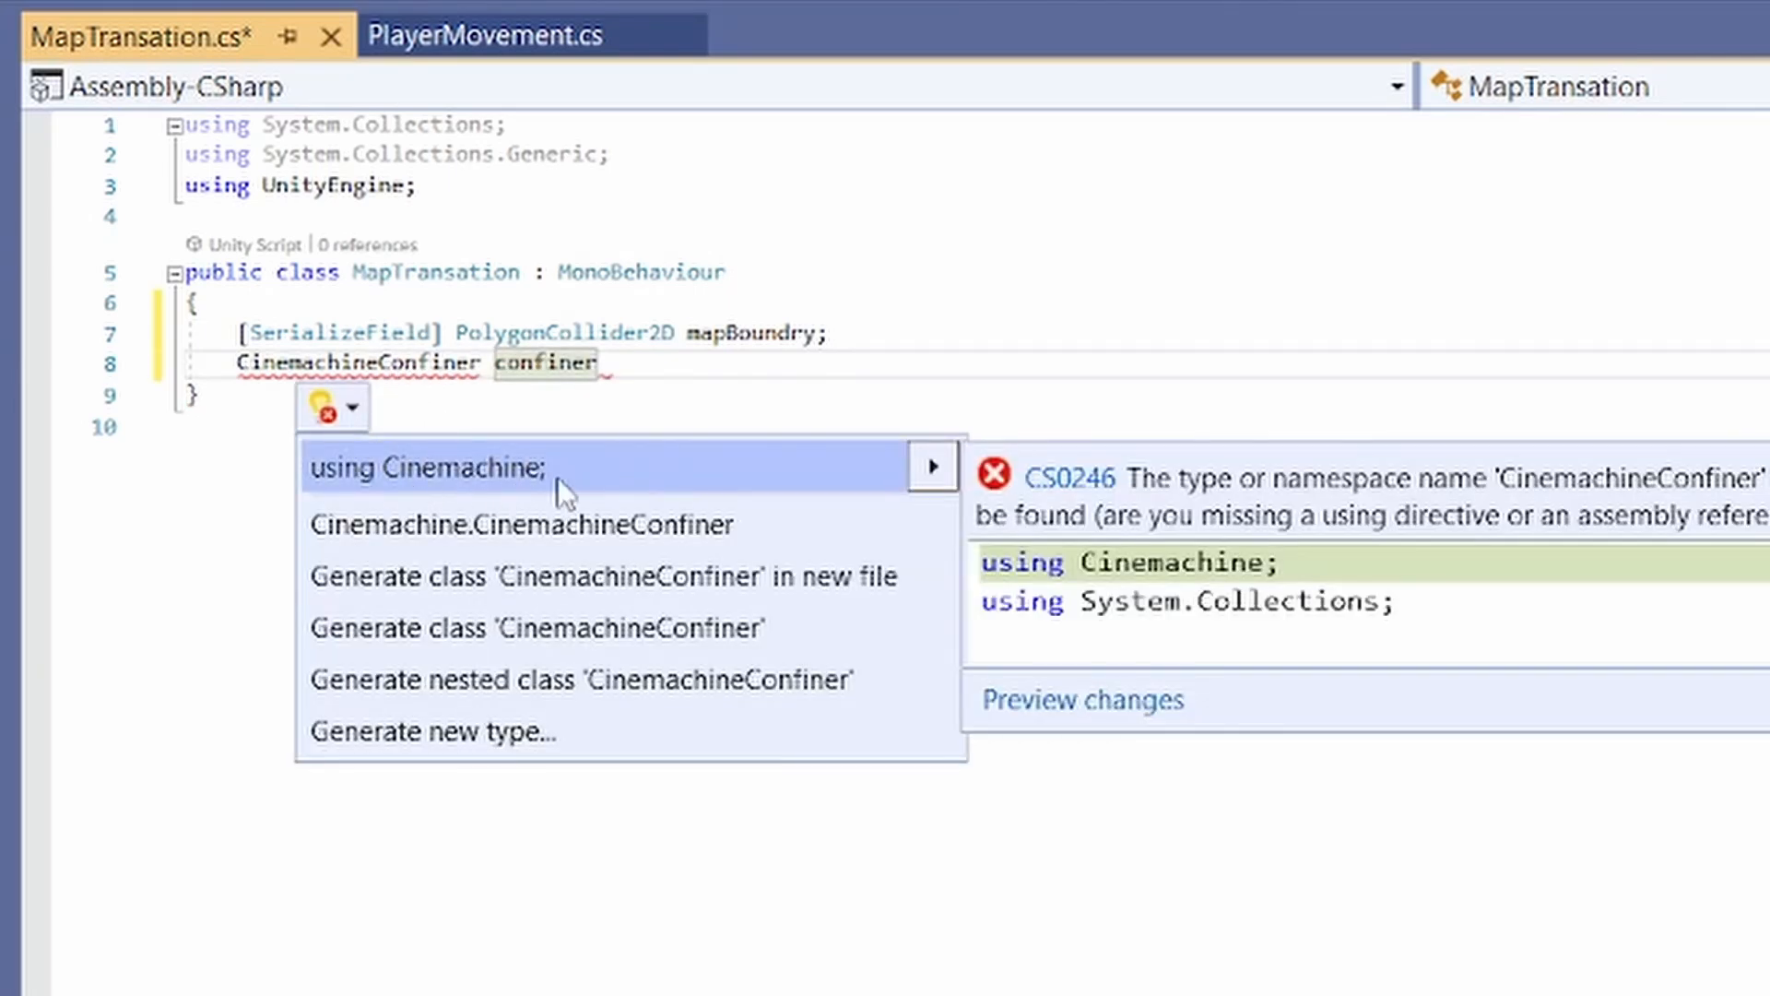
left_click(426, 467)
type(";")
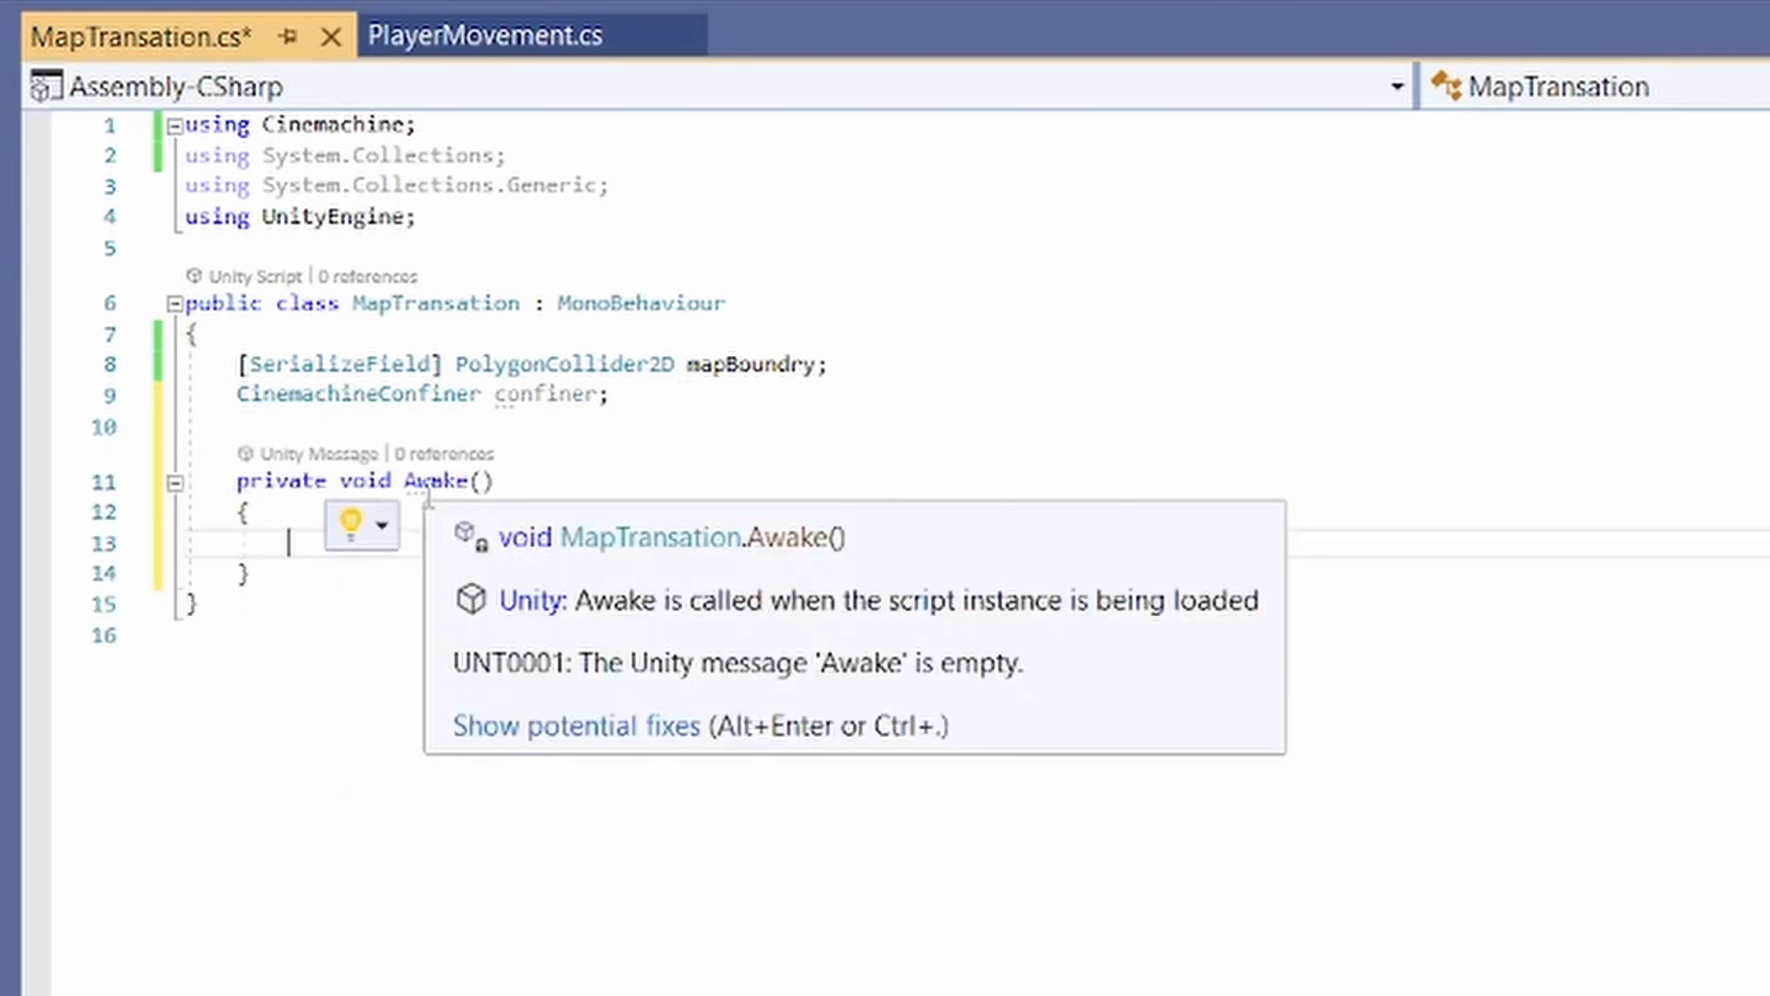
Step: Find the confiner in Awake and begin OnTriggerEnter2D with a Player tag check
type("conn")
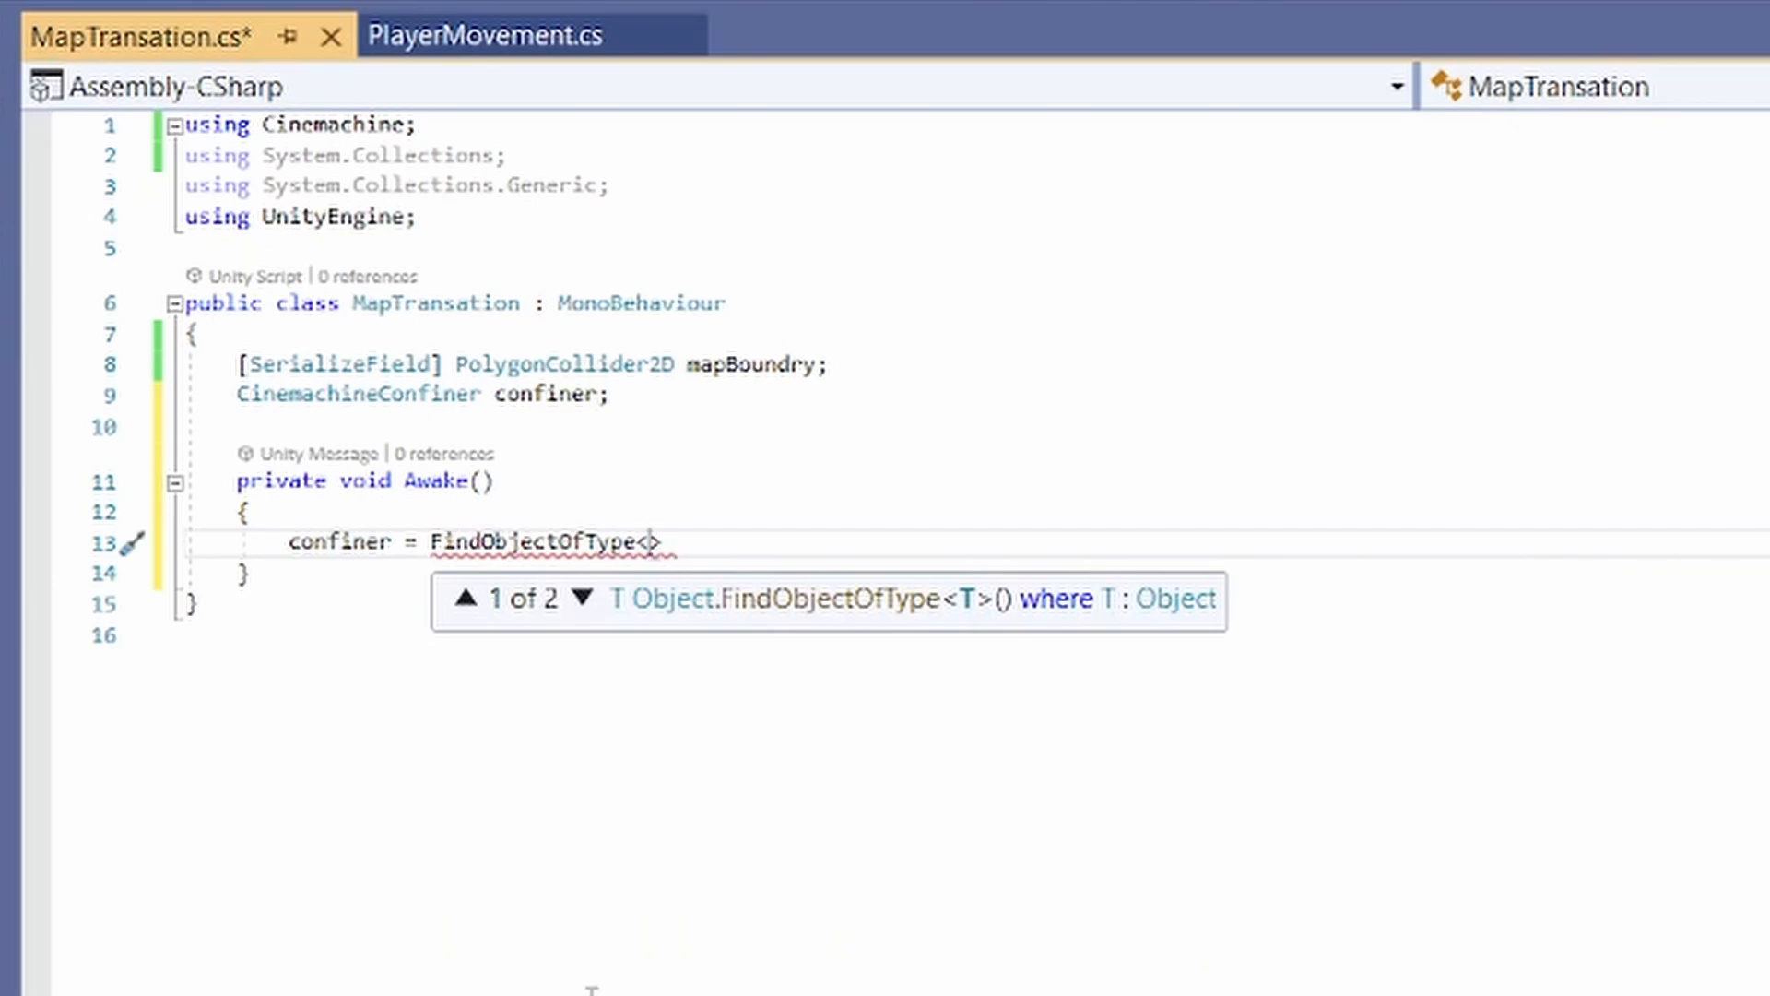
type("CinemachineConfiner")
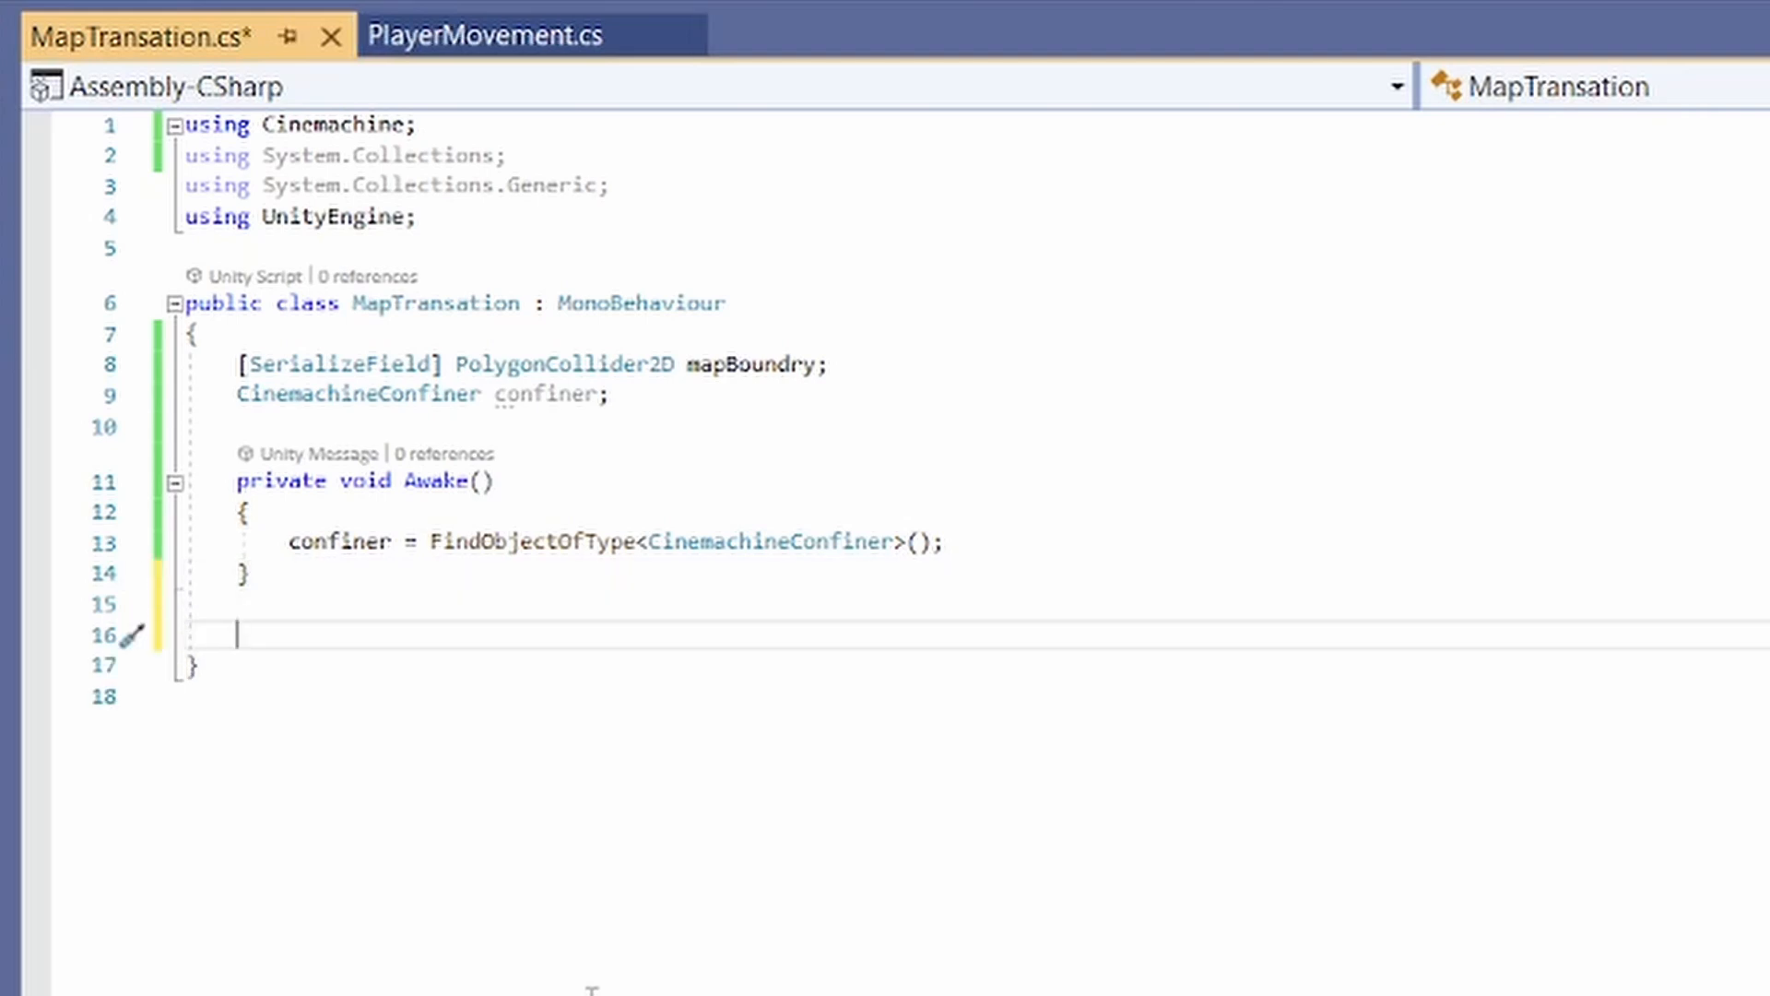
type("Ontr")
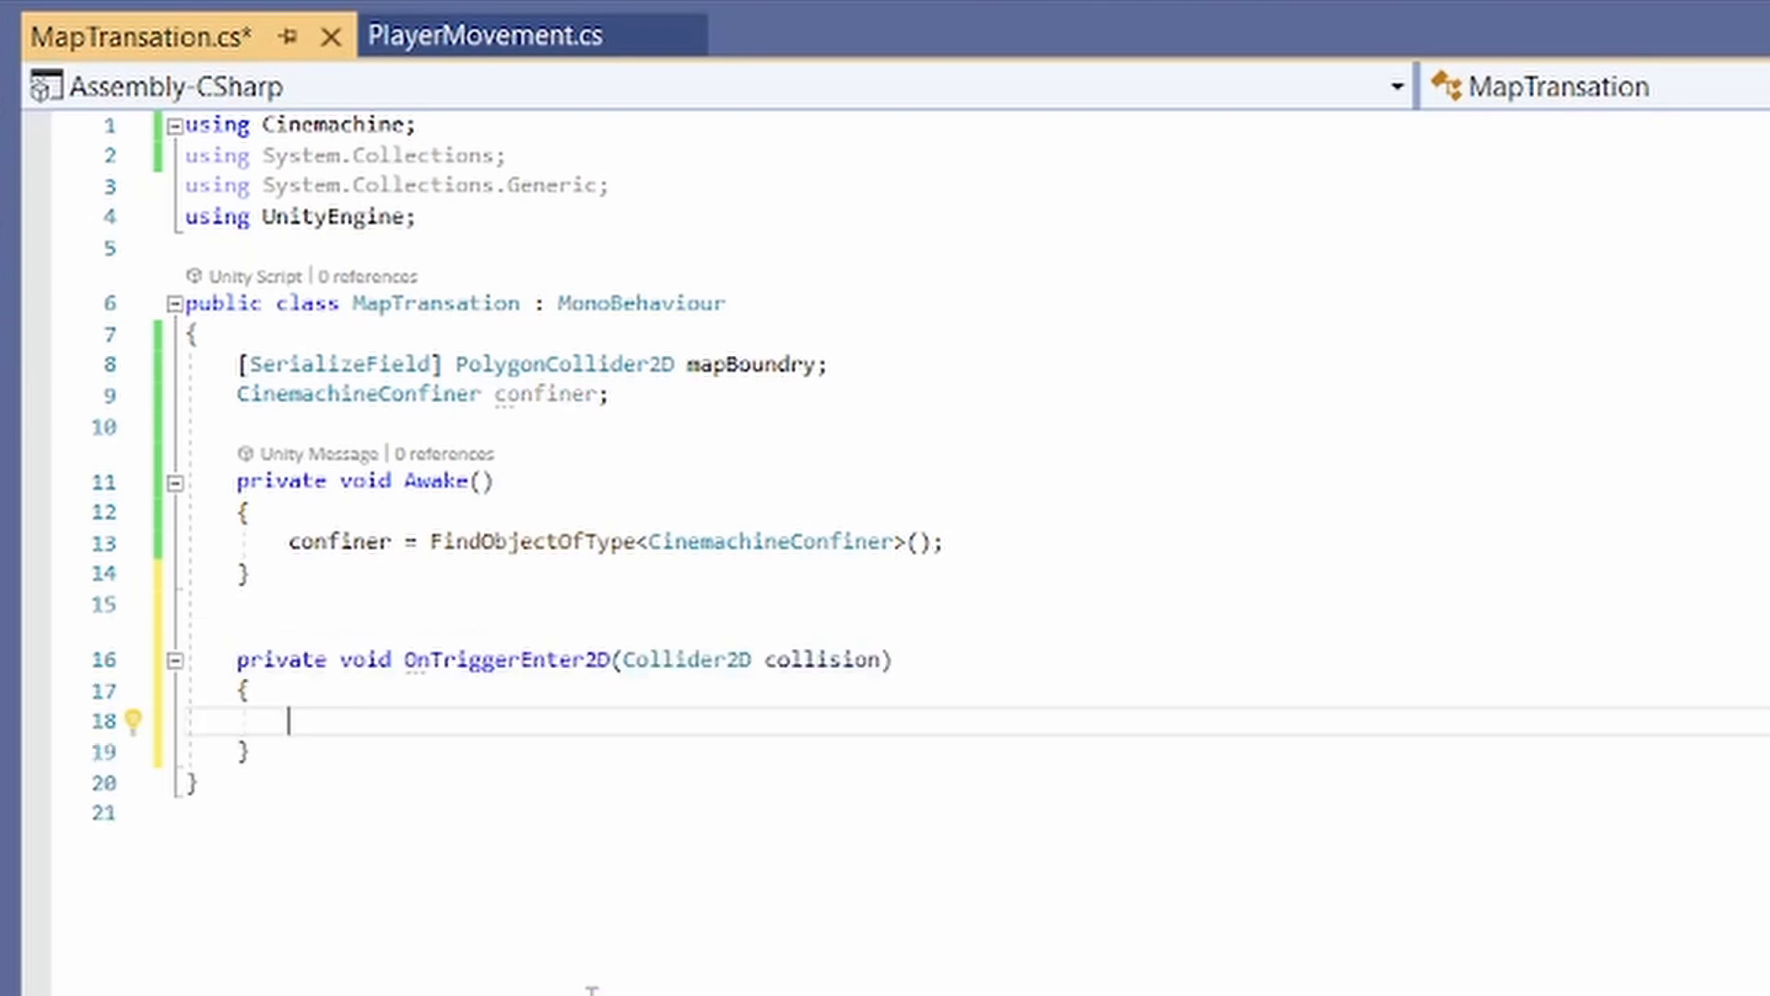
type("if(collision.gameObject.CompareTag(\"")
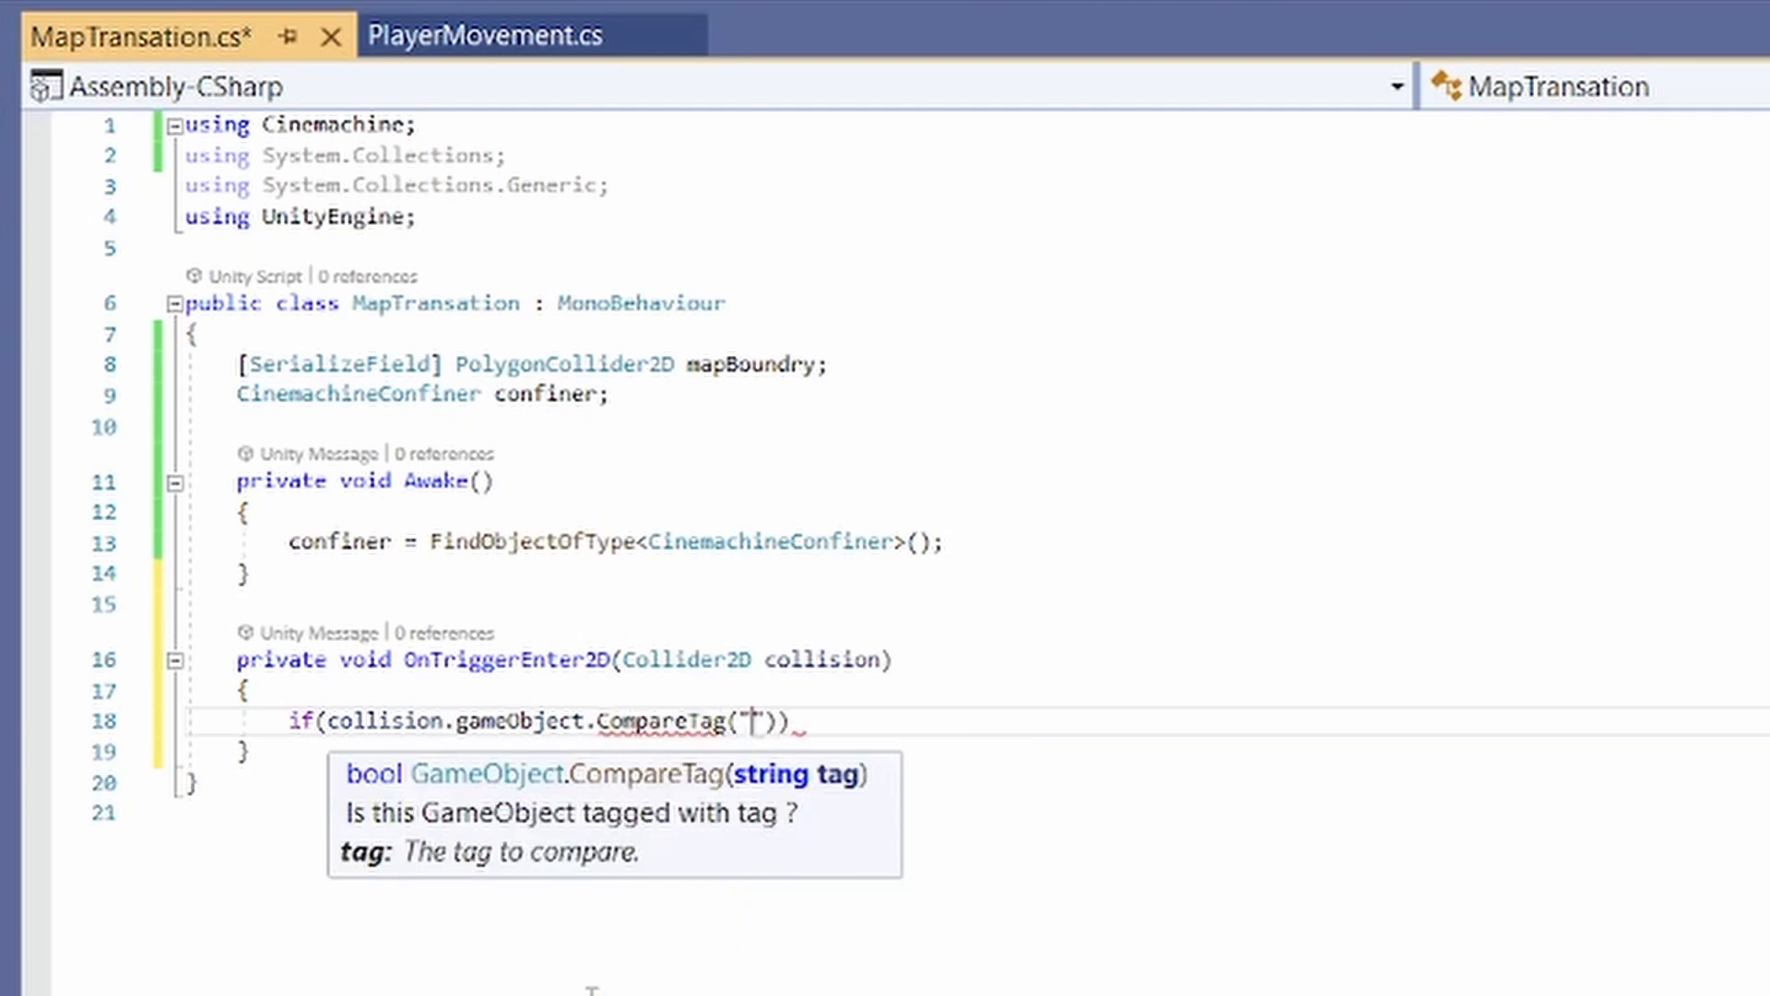
type("Plae")
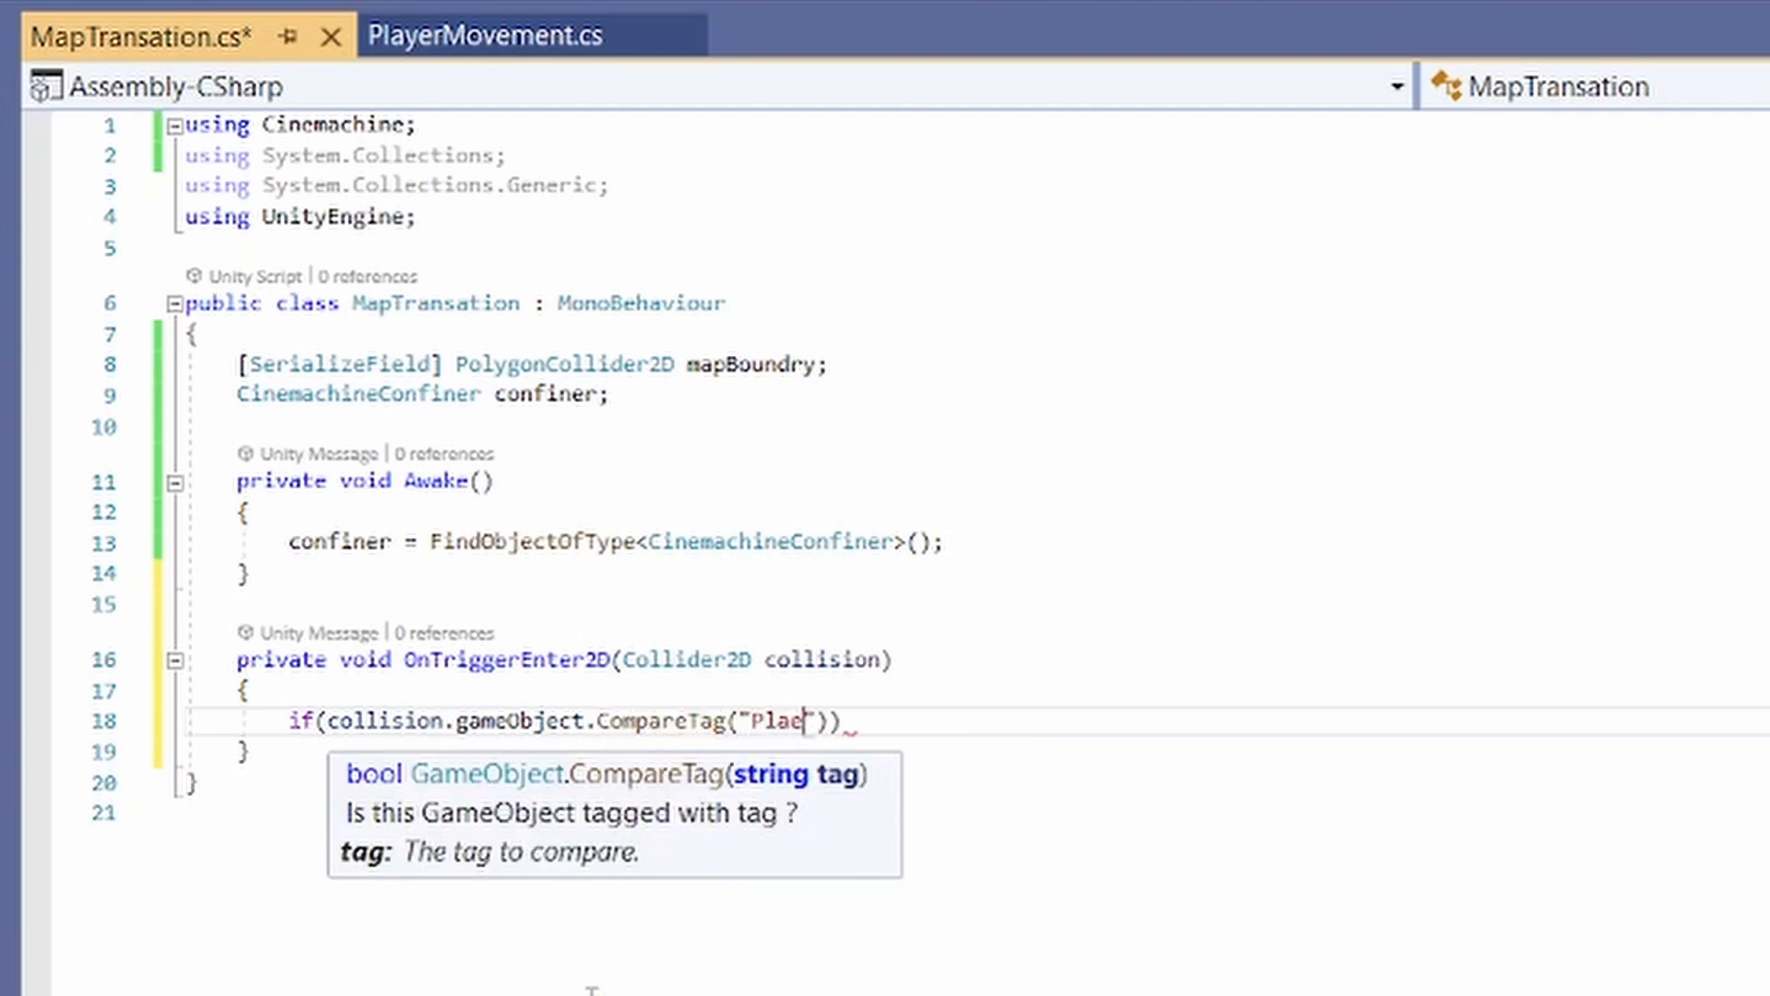
type("yer")
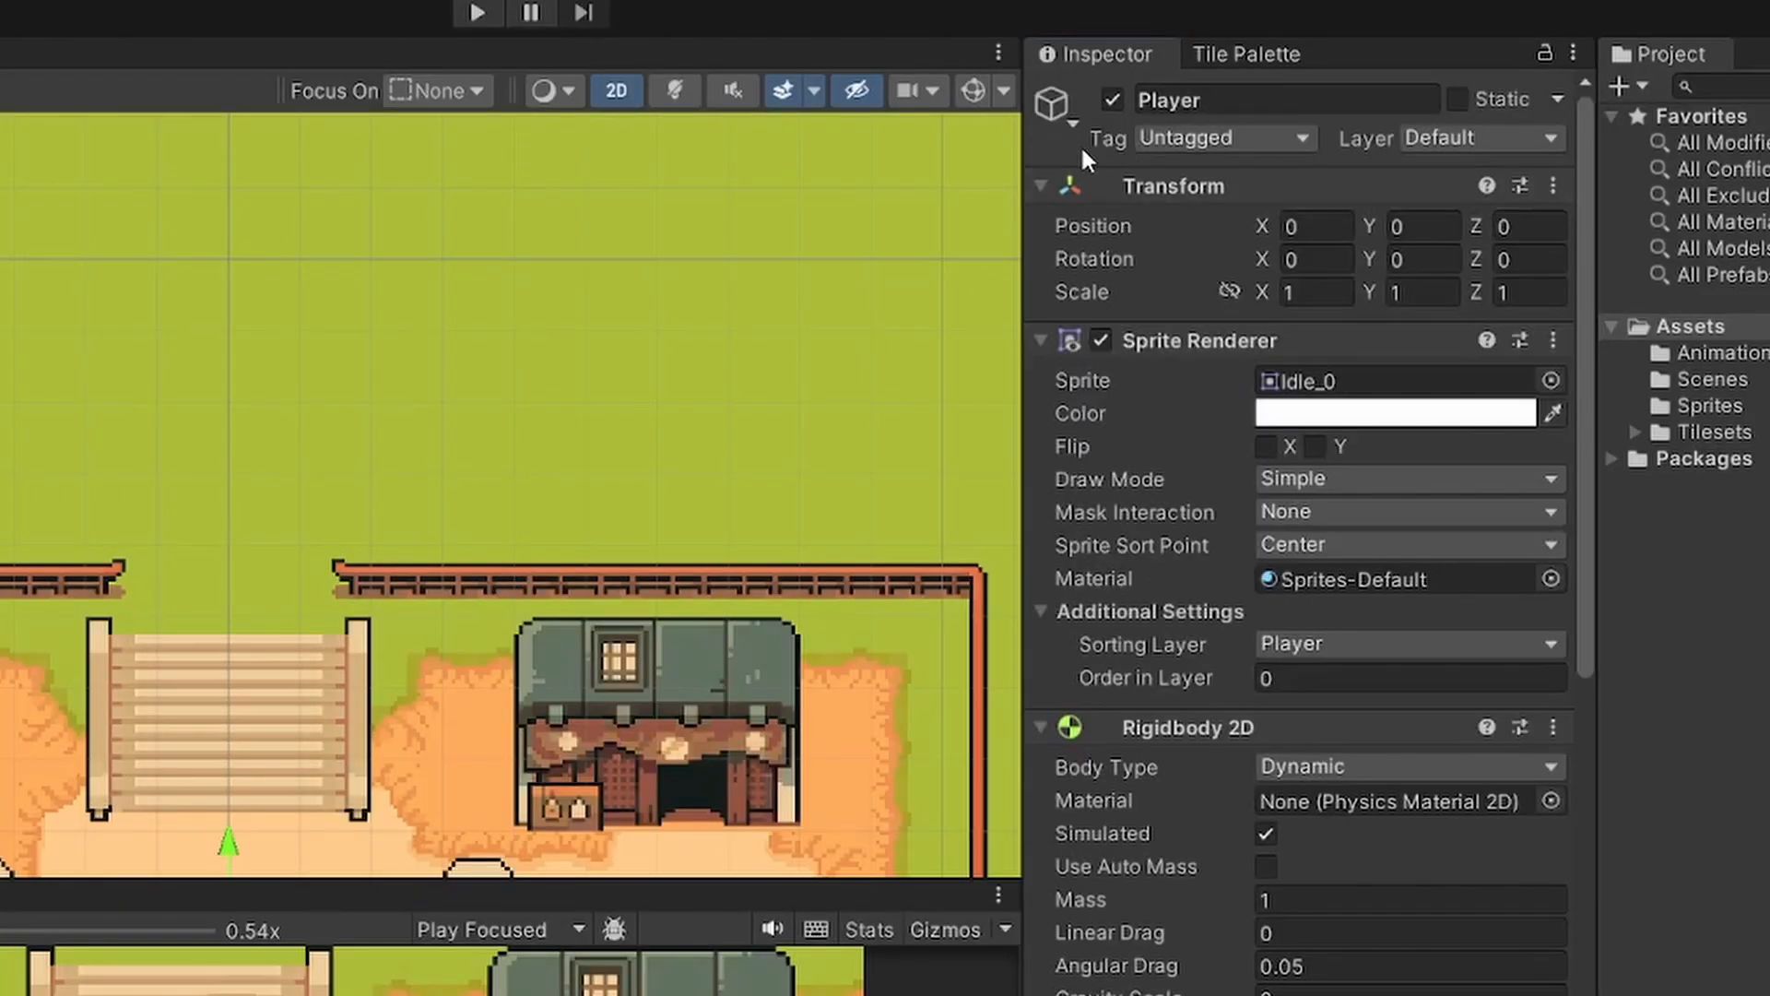
Step: Tag the Player object as Player
left_click(1223, 138)
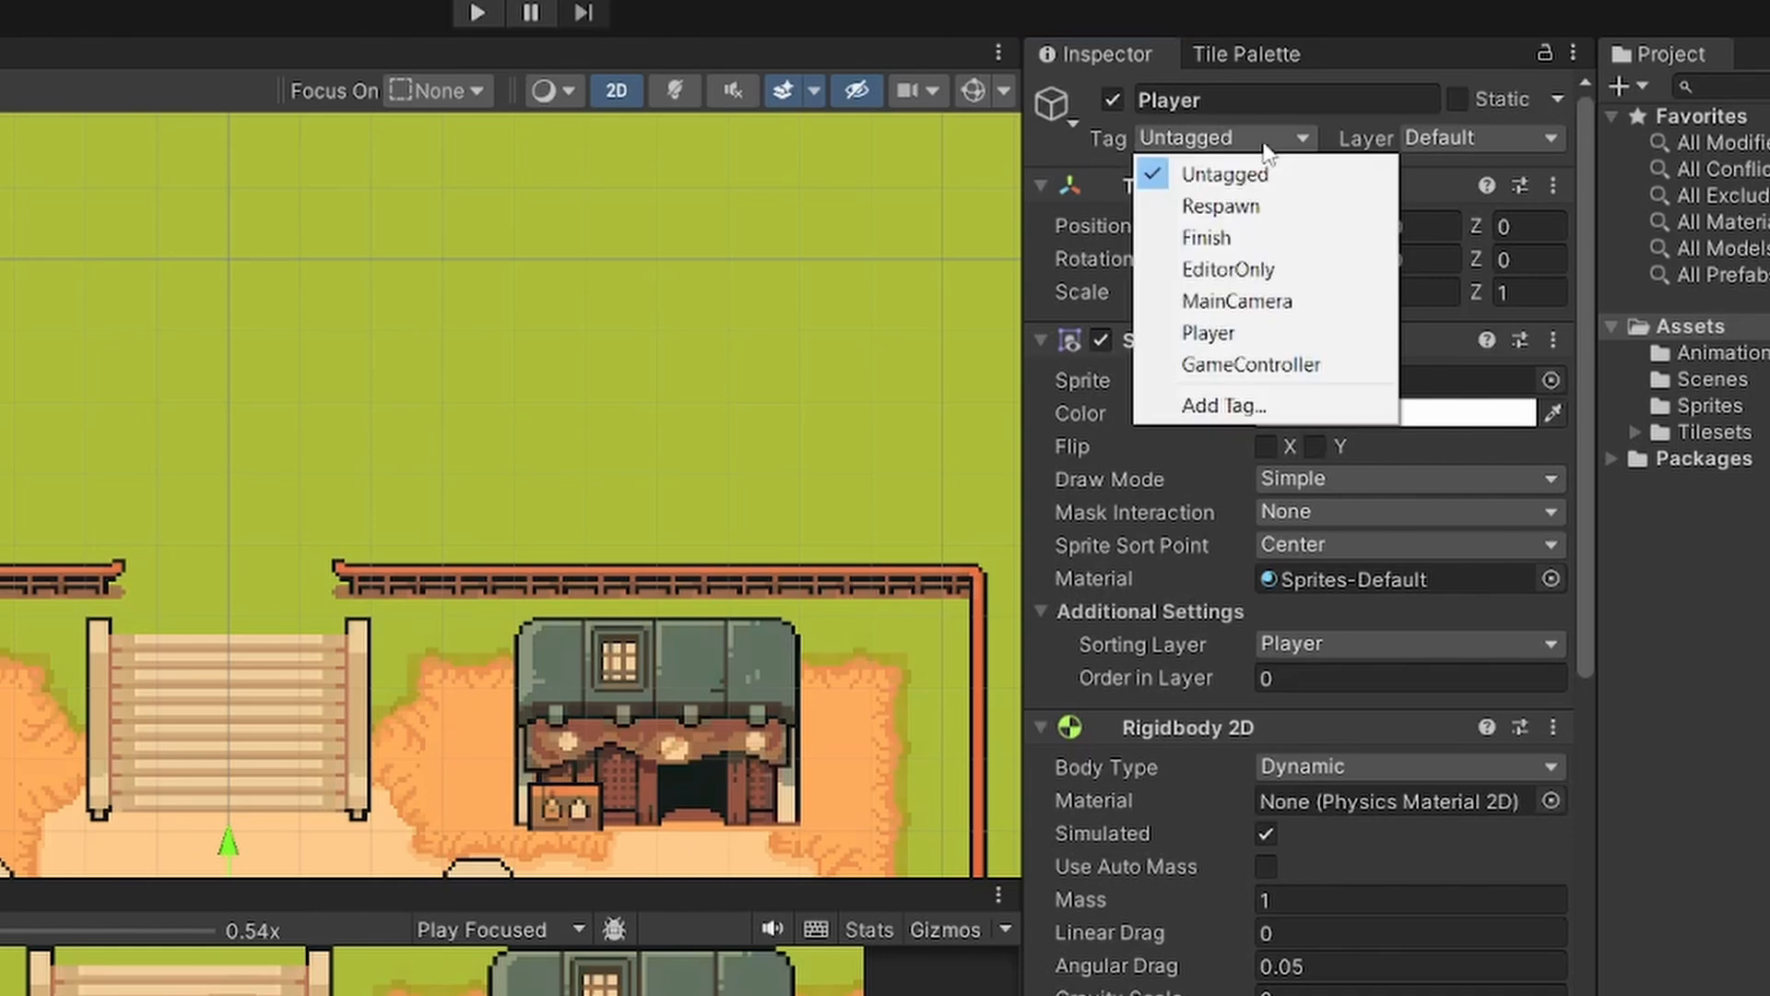
left_click(1206, 332)
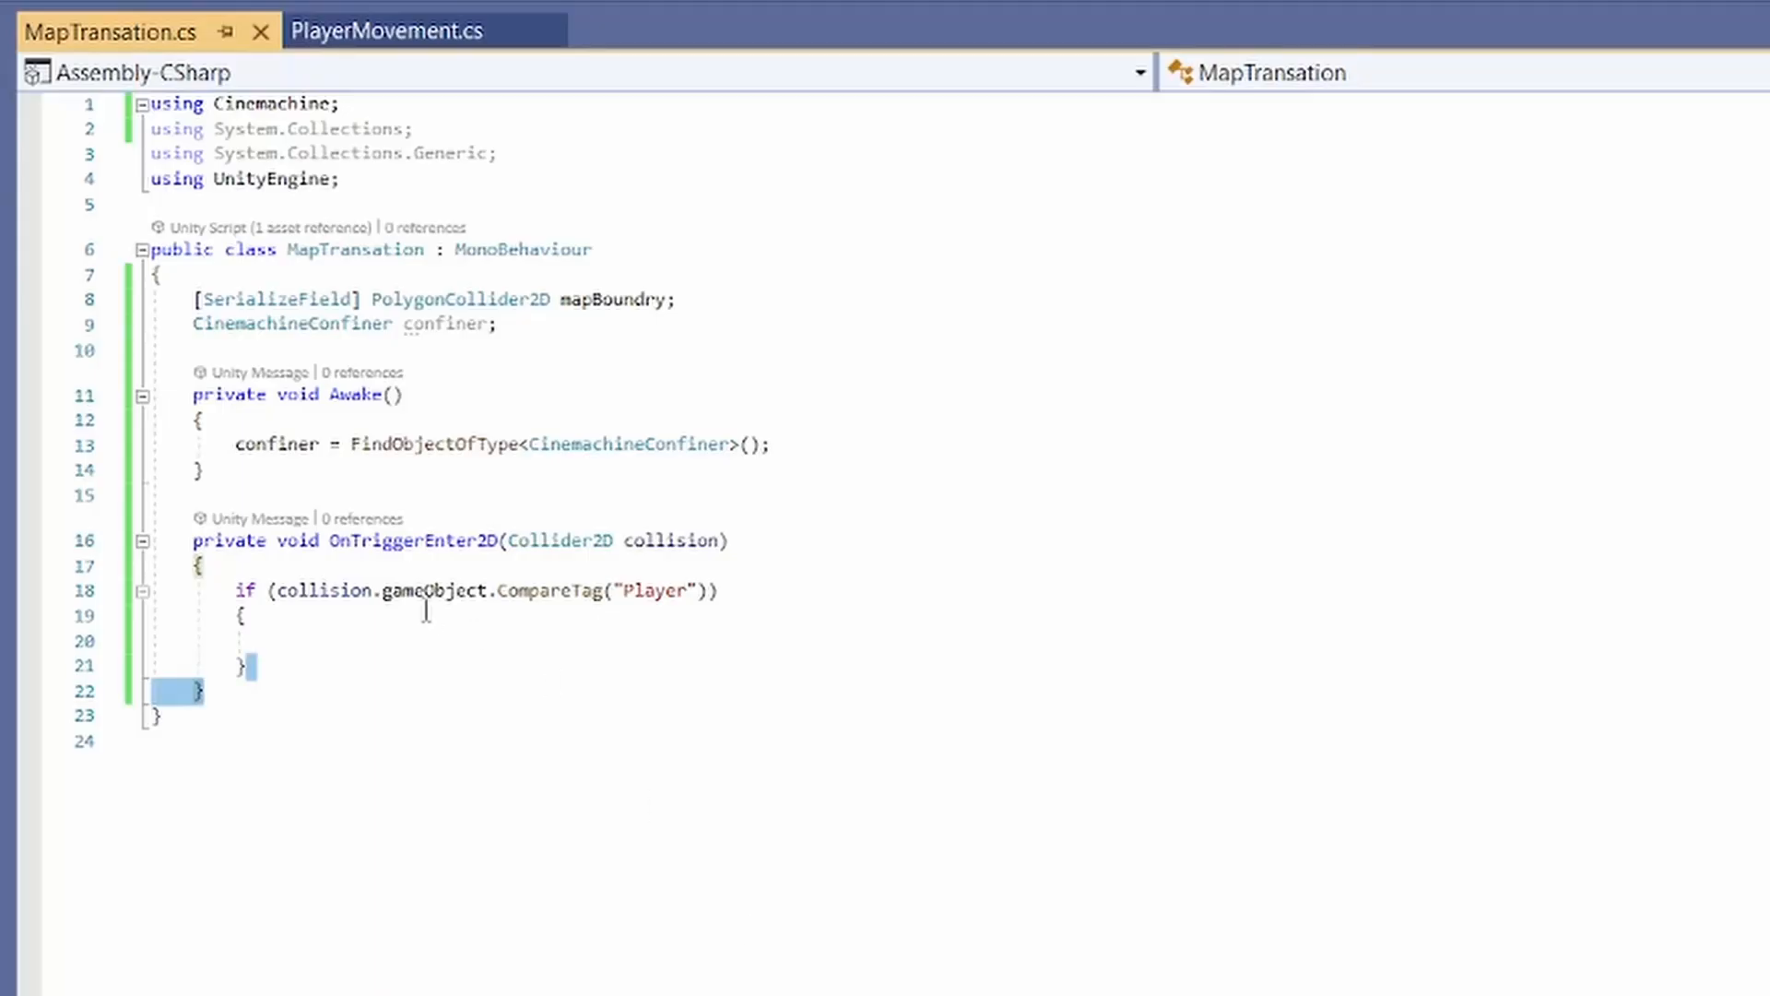
Step: Set confiner.m_BoundingShape2D = mapBoundry inside the Player check, keeping the CinemachineConfiner type
double_click(552, 590)
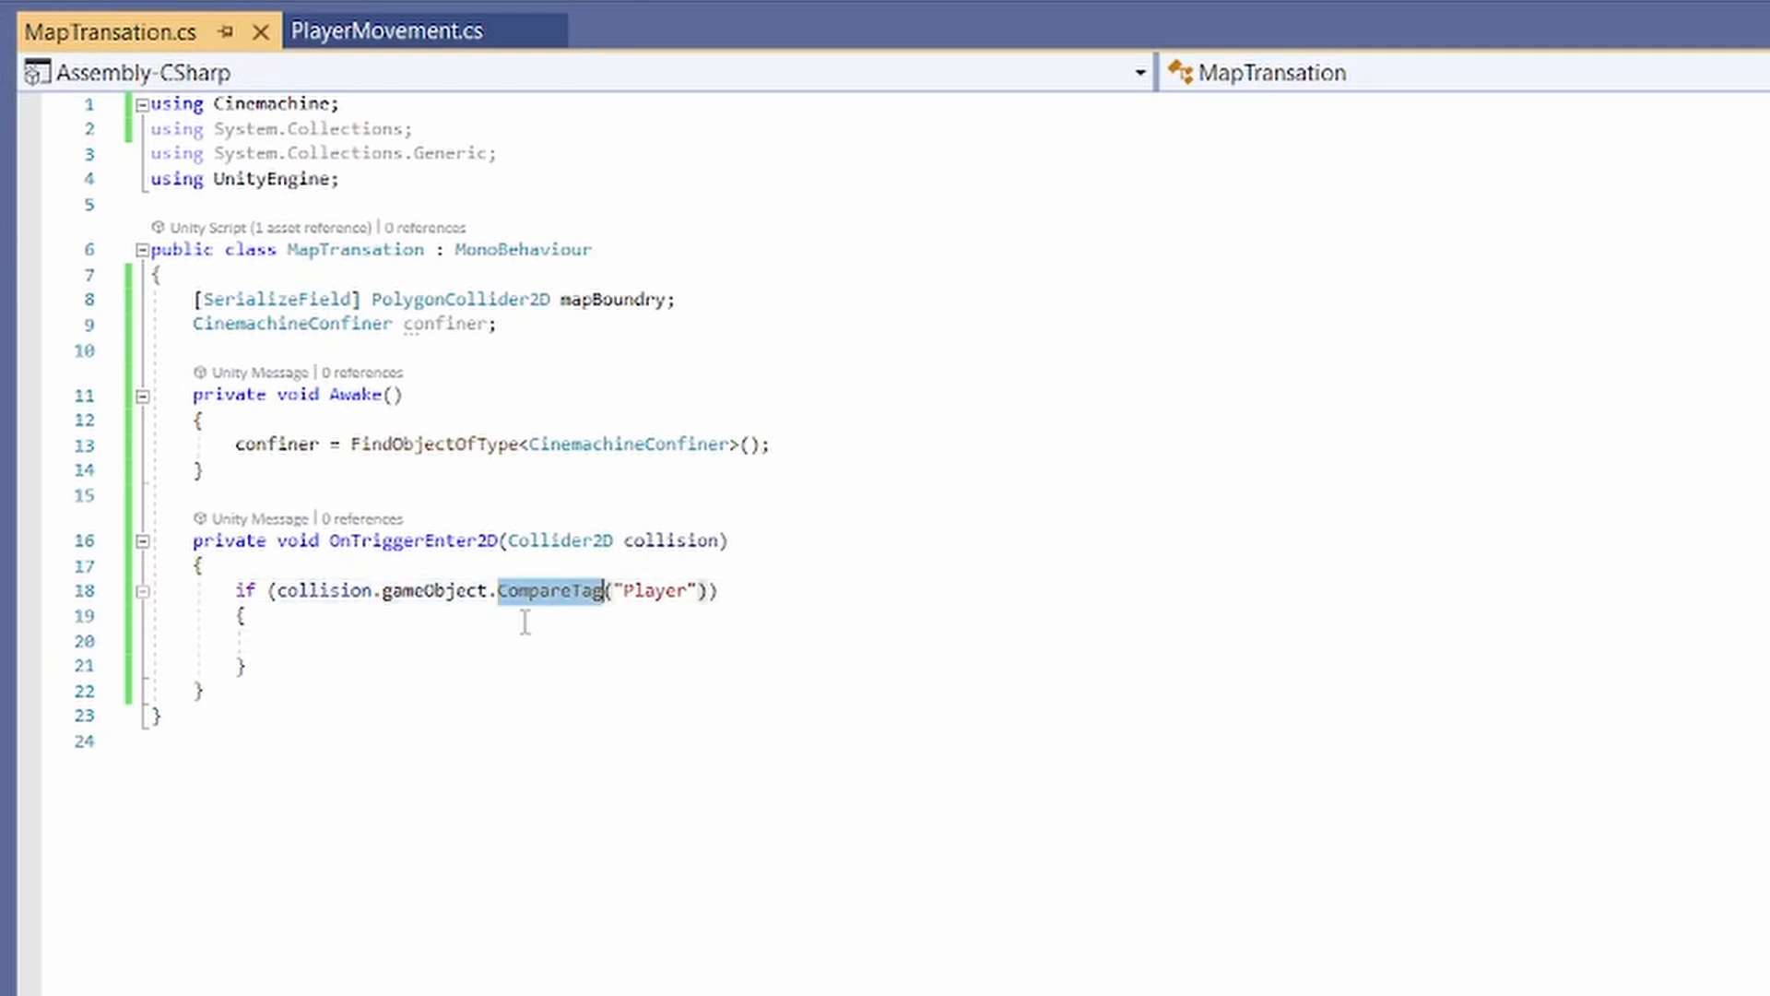
type("con")
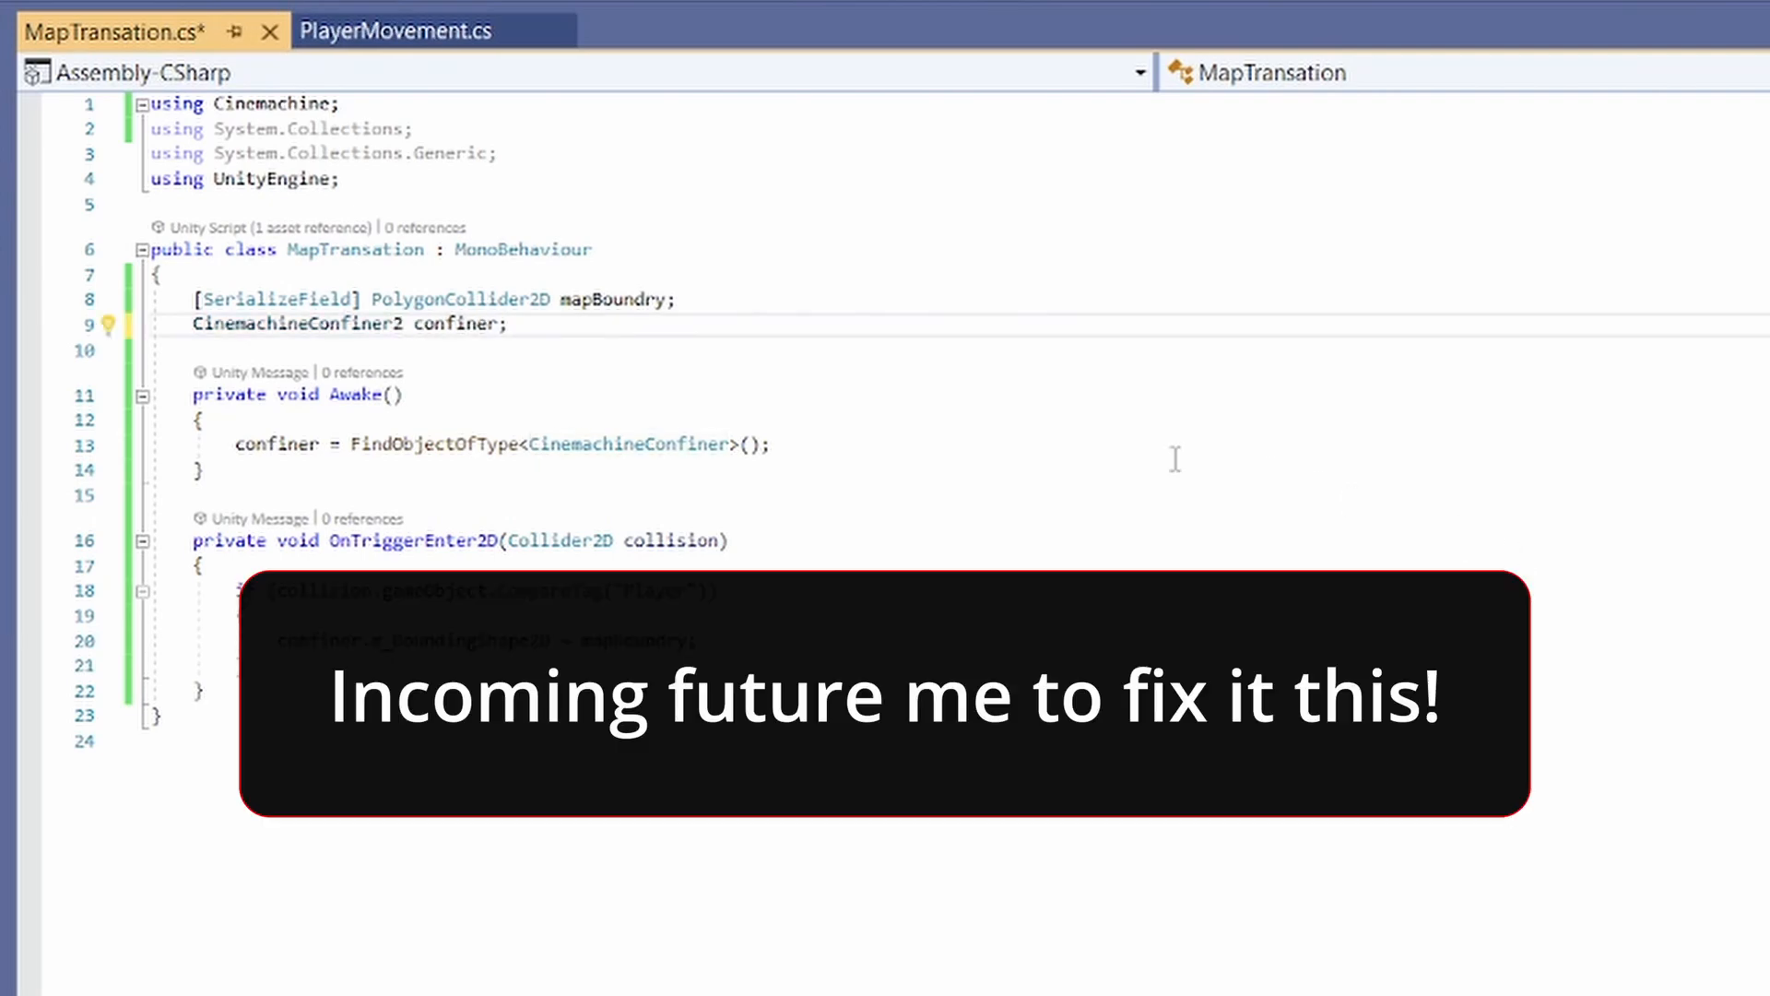
double_click(301, 325)
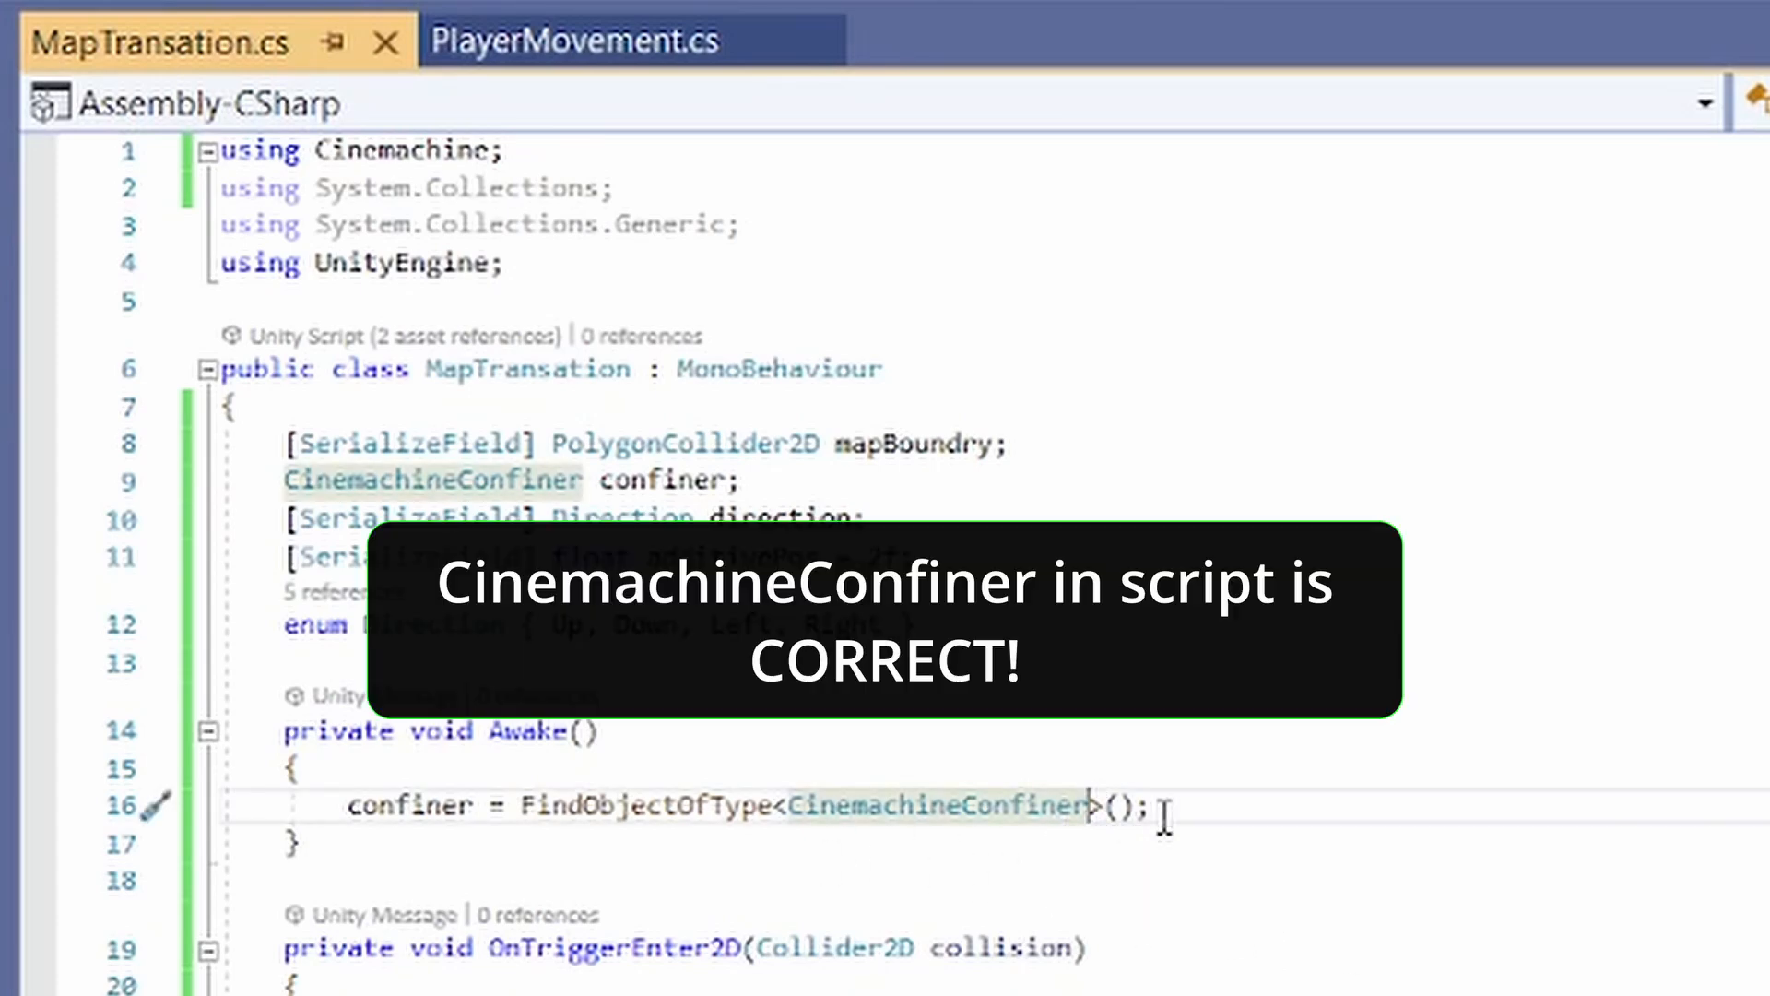
type("2D")
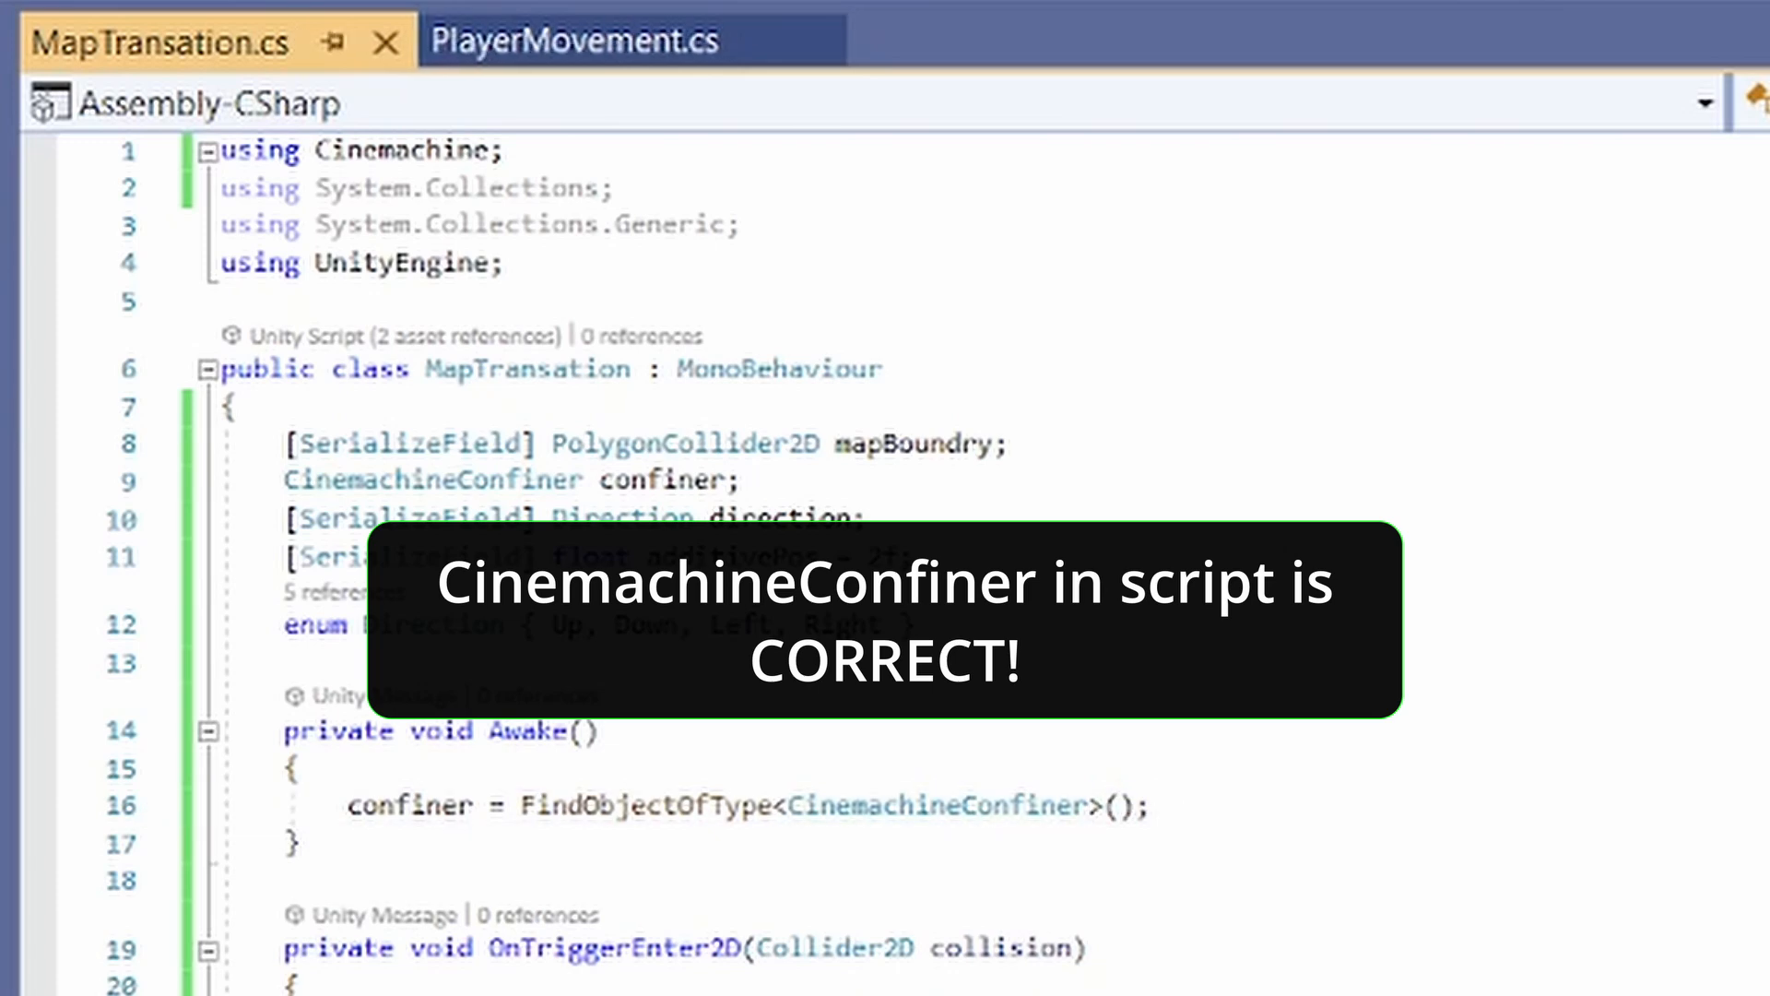
double_click(937, 806)
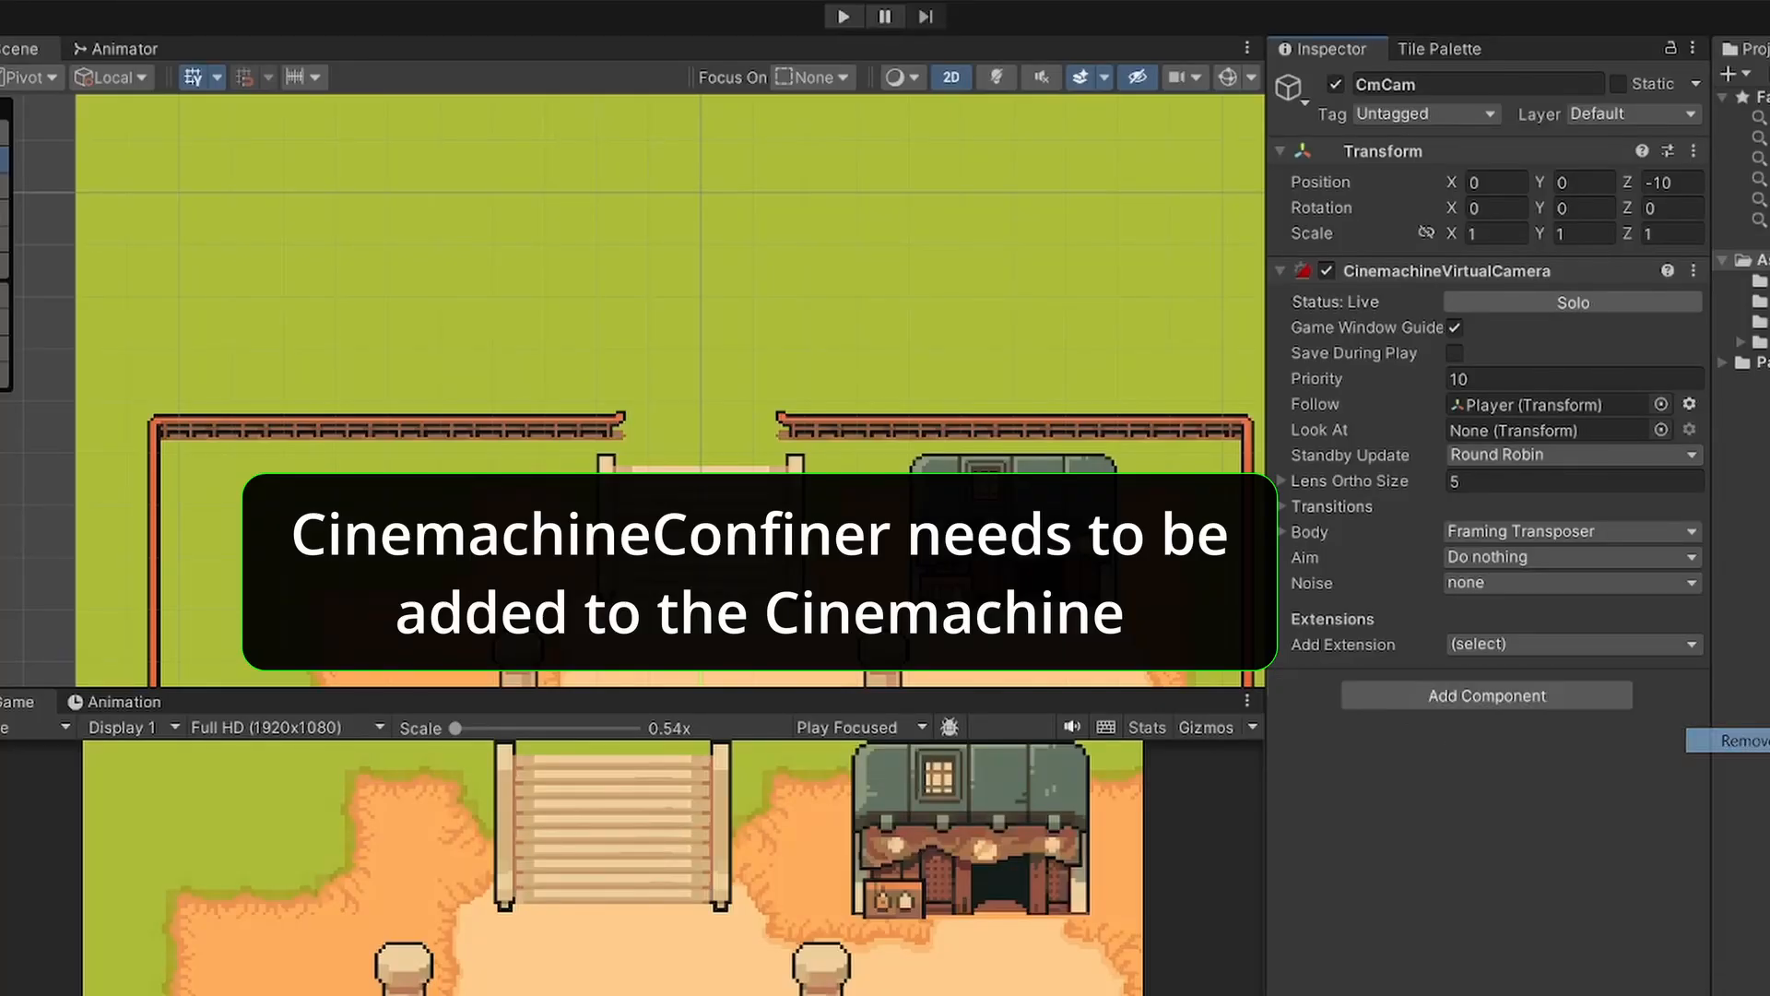
Step: Add the CinemachineConfiner extension to CmCam's virtual camera
left_click(1573, 644)
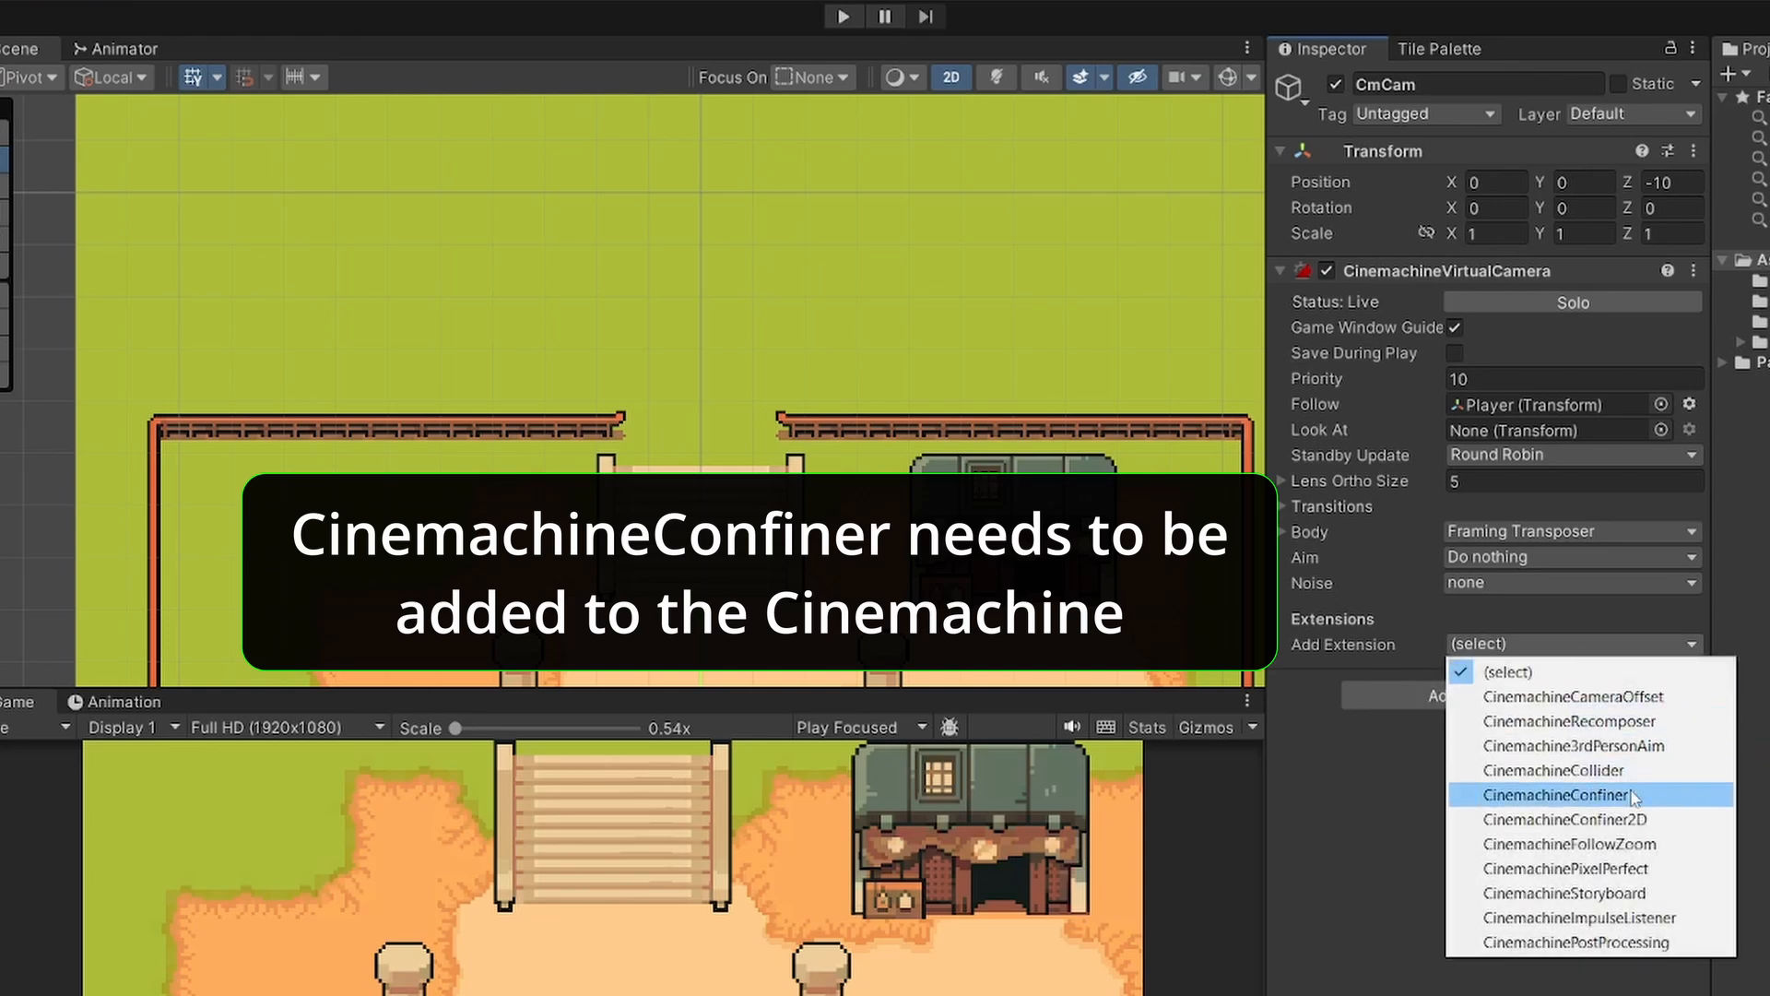
left_click(1557, 795)
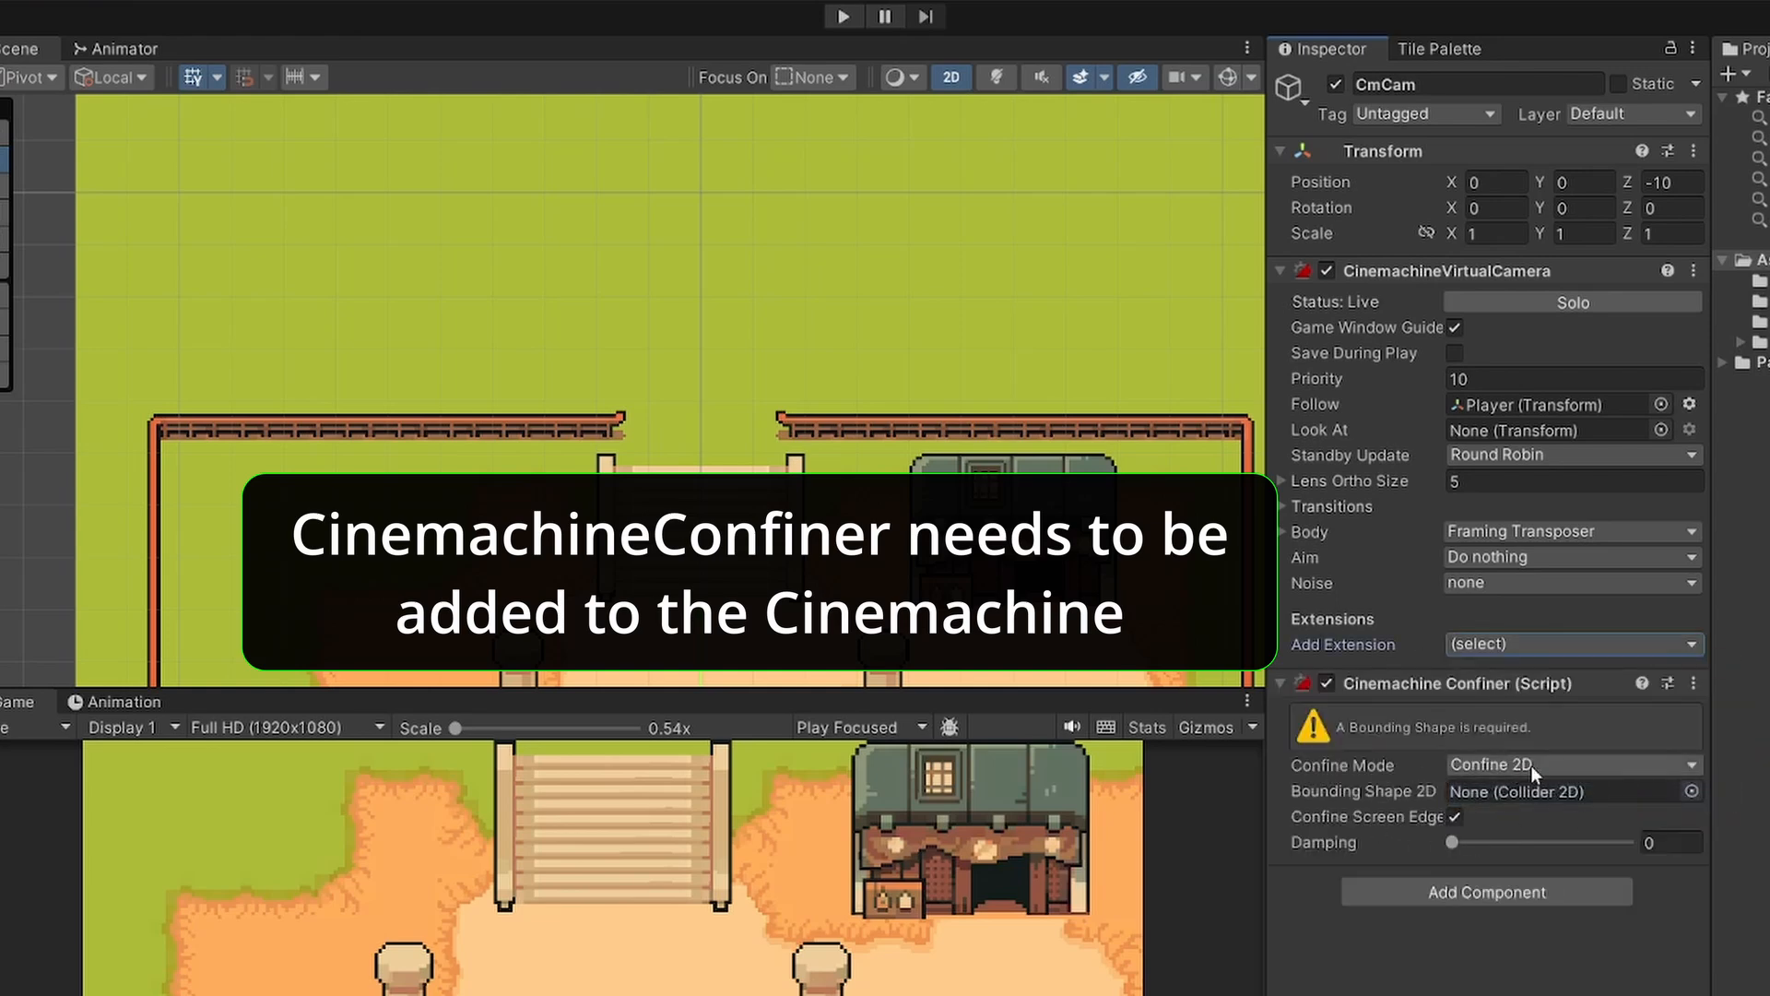
mouse_move(50, 214)
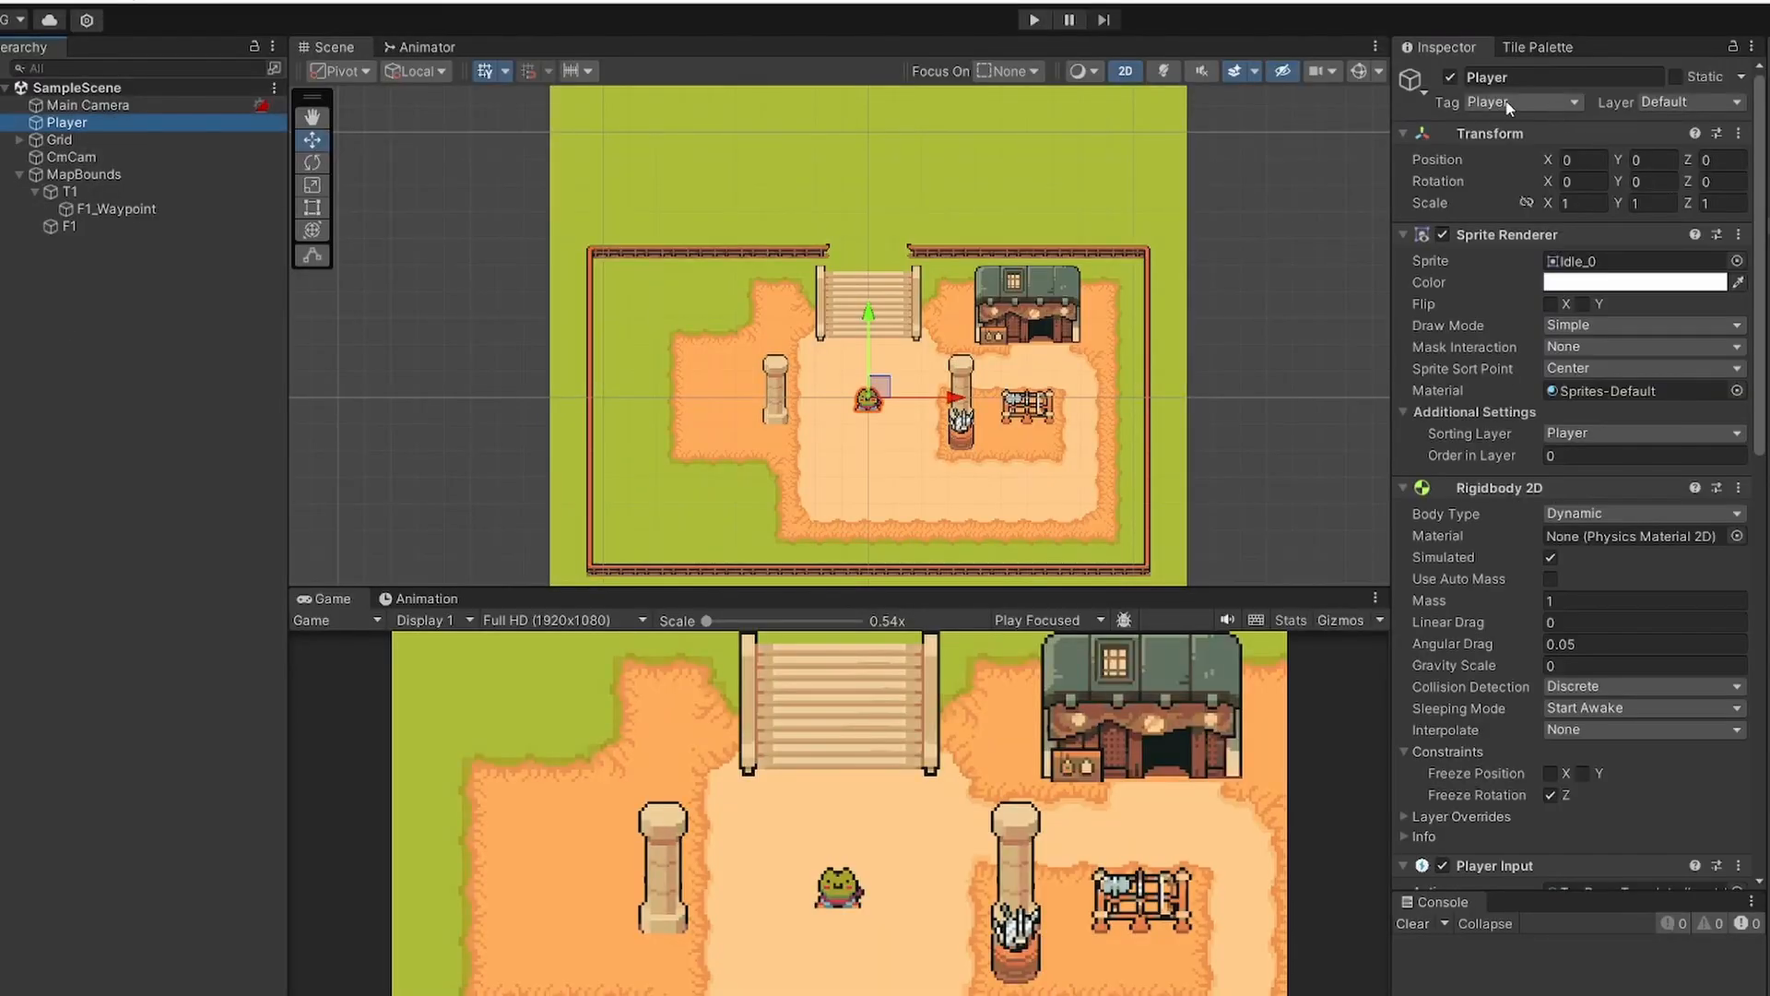
left_click(70, 225)
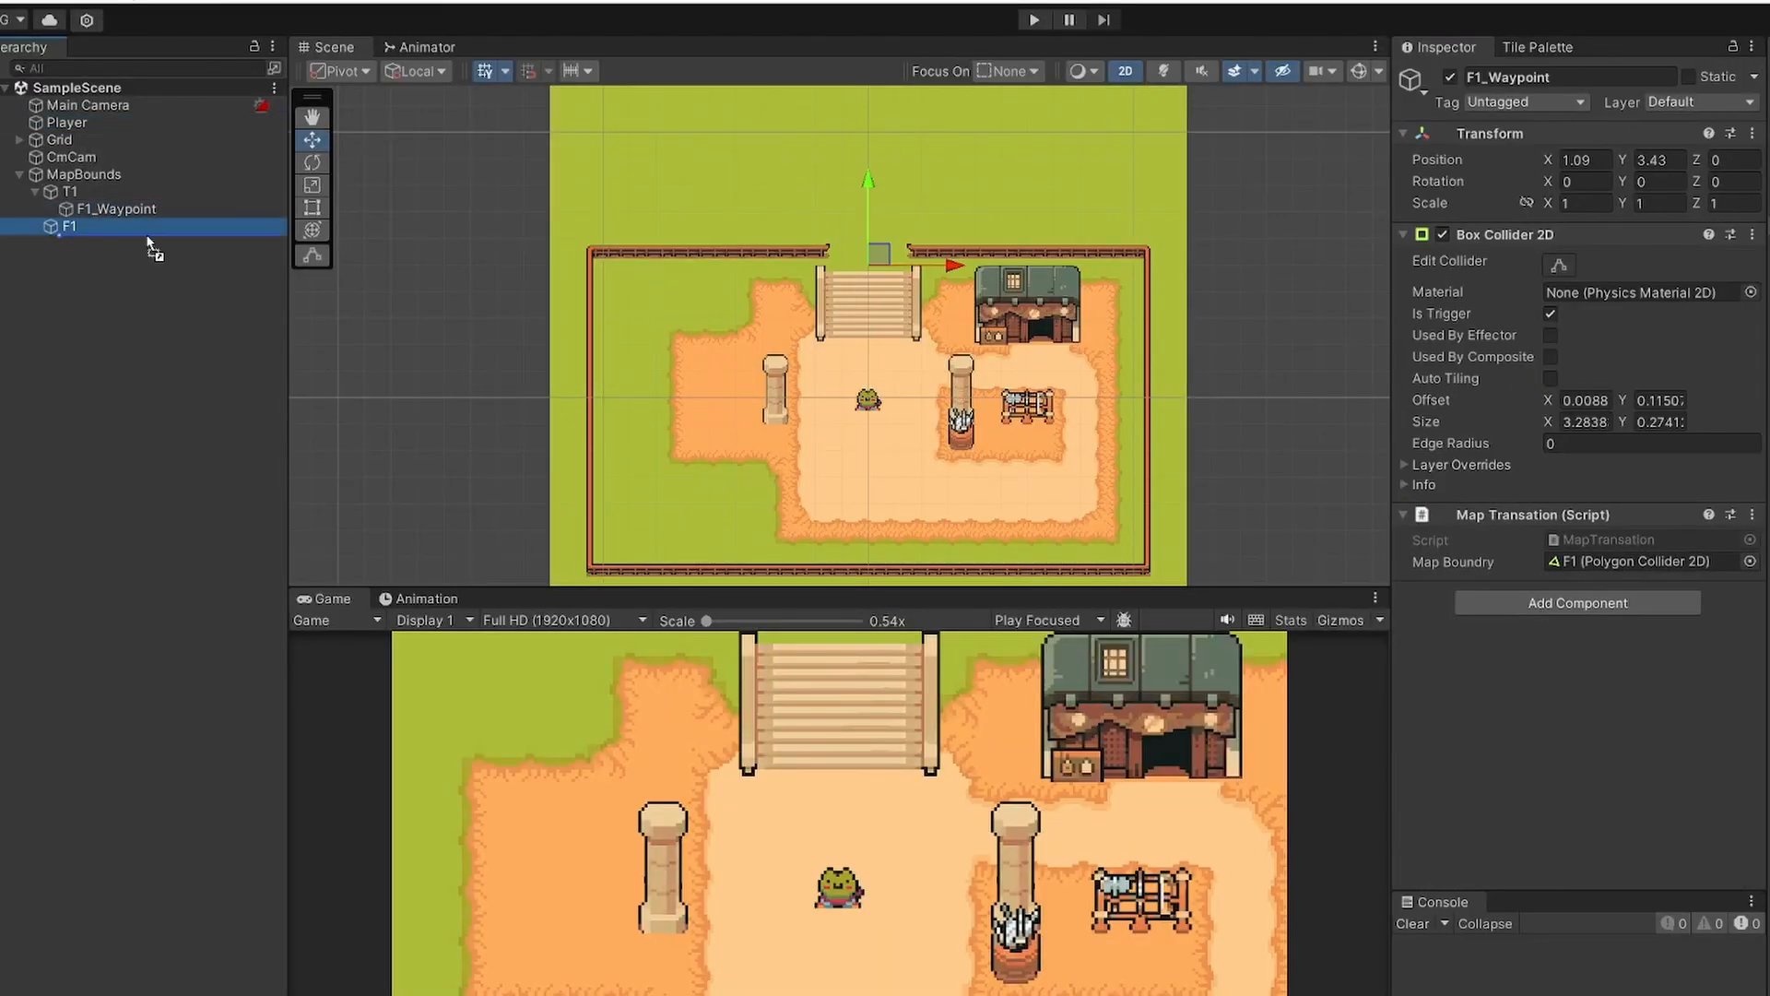
left_click(112, 208)
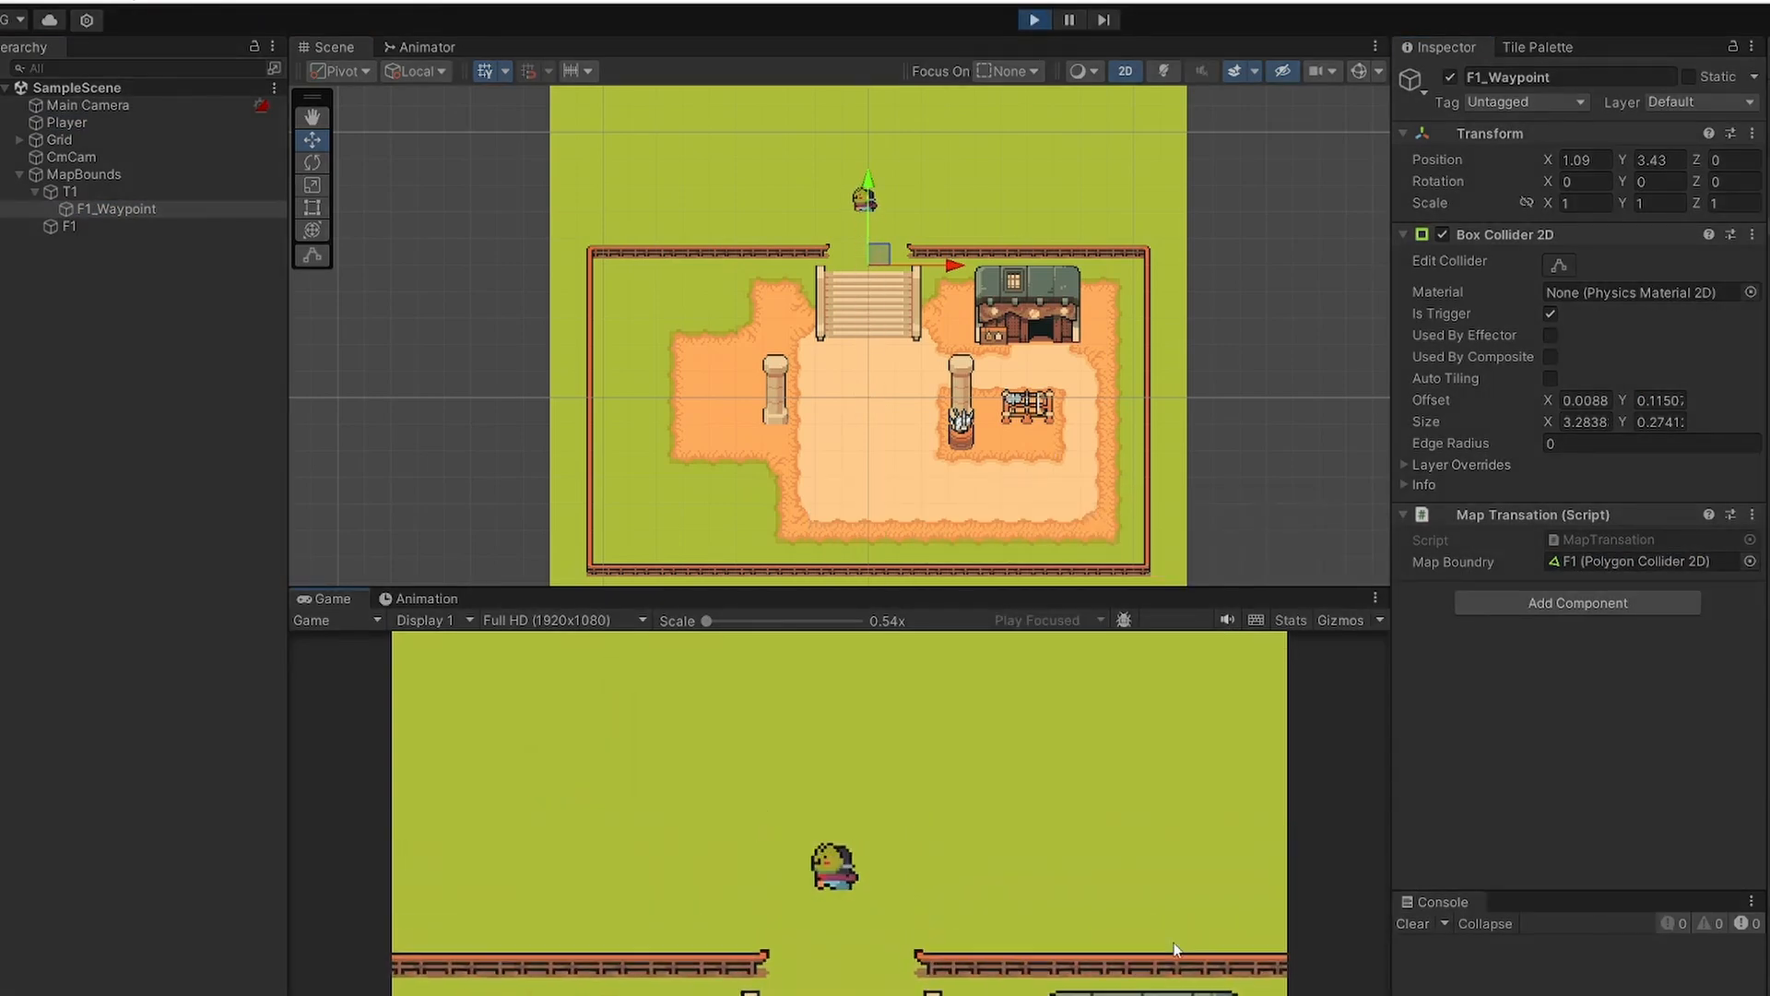
left_click(115, 208)
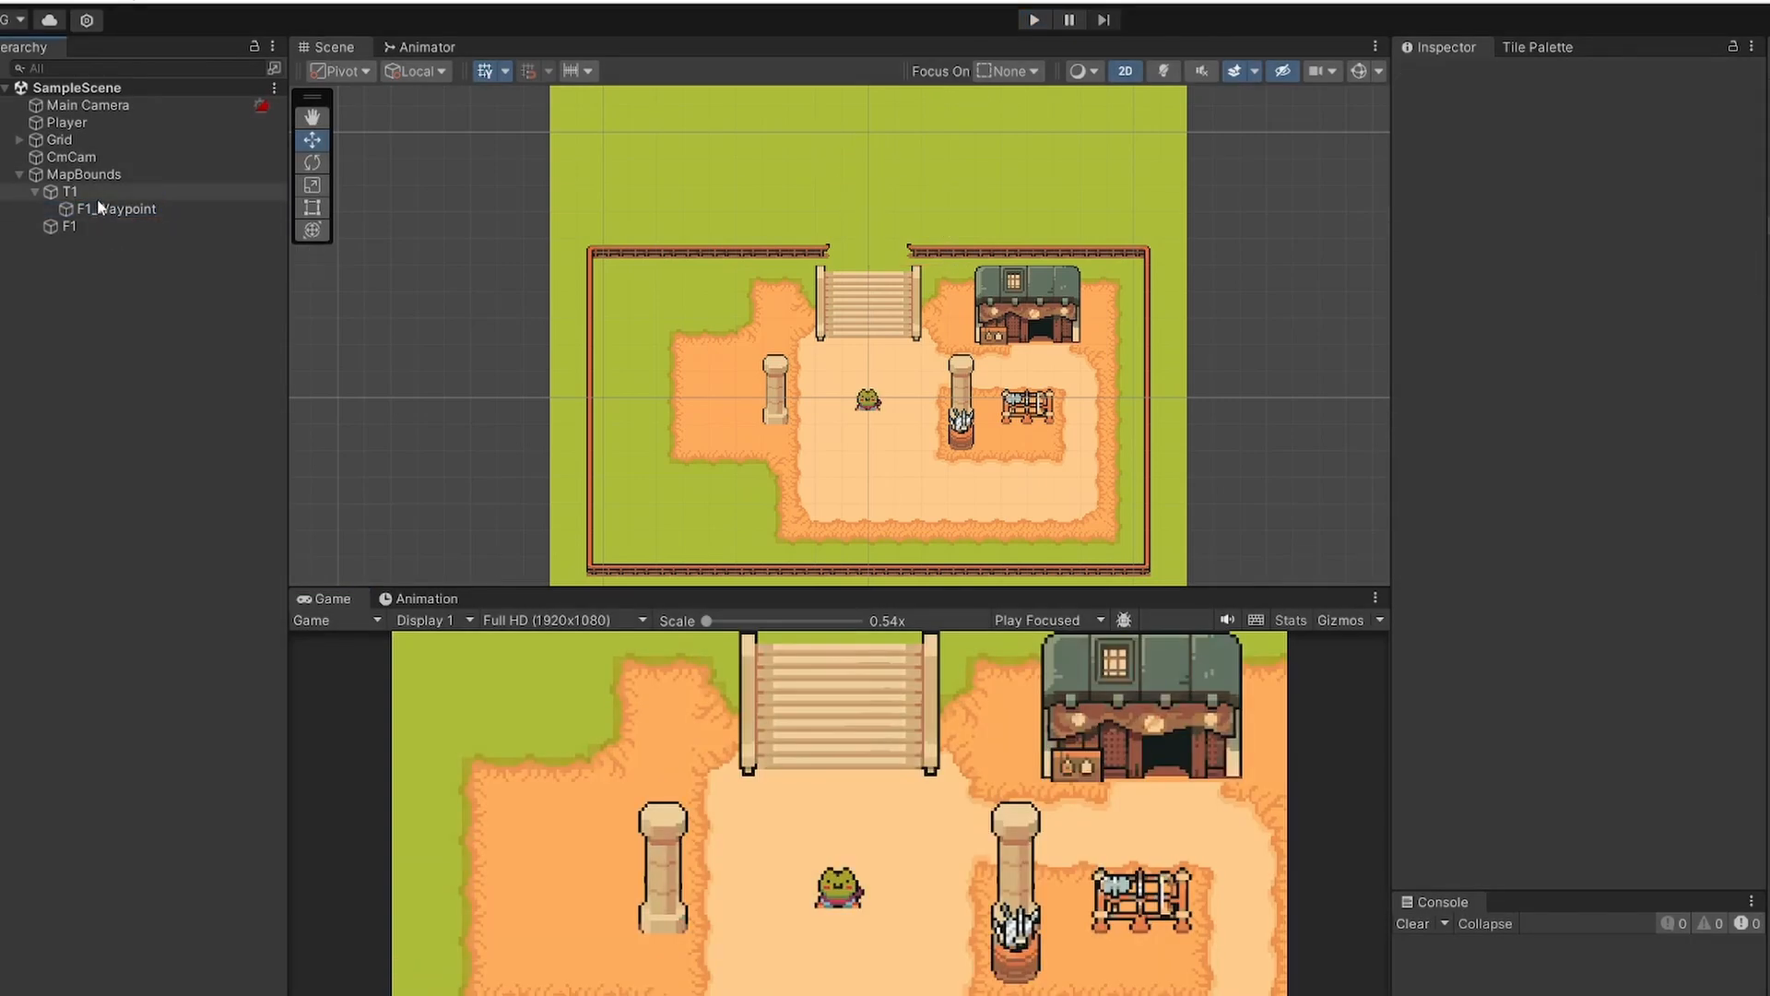
Step: Duplicate the waypoint under F1 as T1_Waypoint with Map Boundry set to T1
left_click(117, 209)
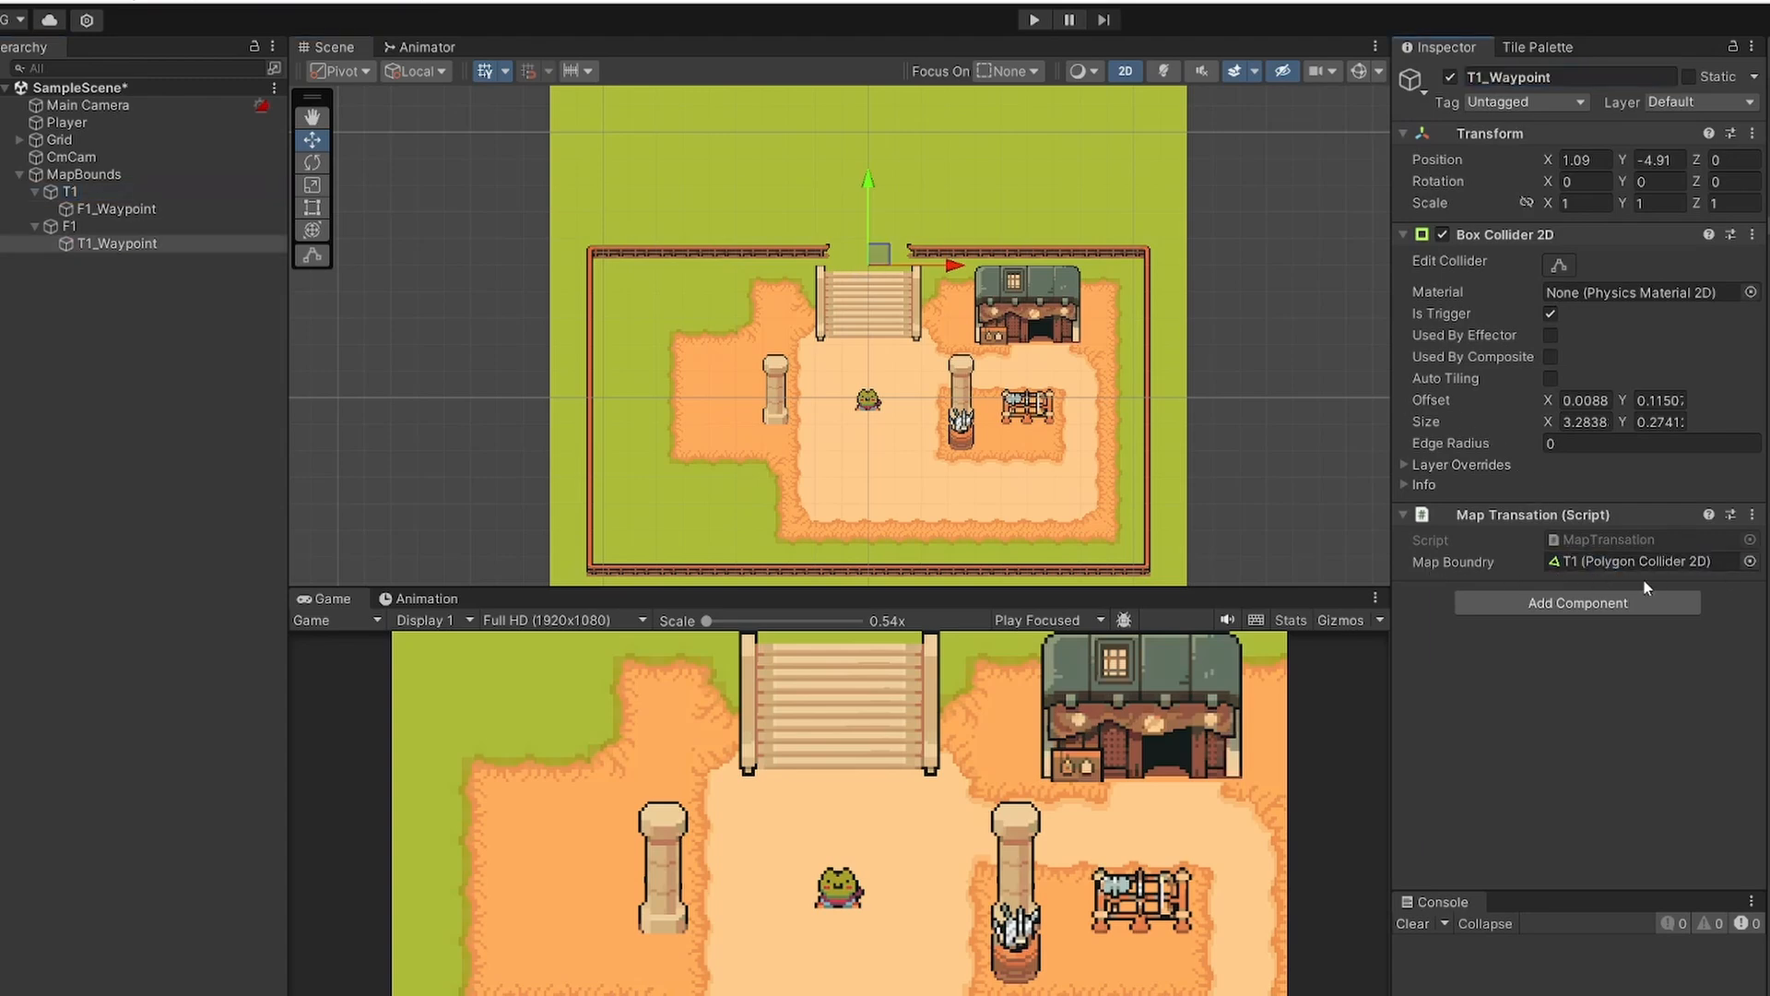
left_click(118, 244)
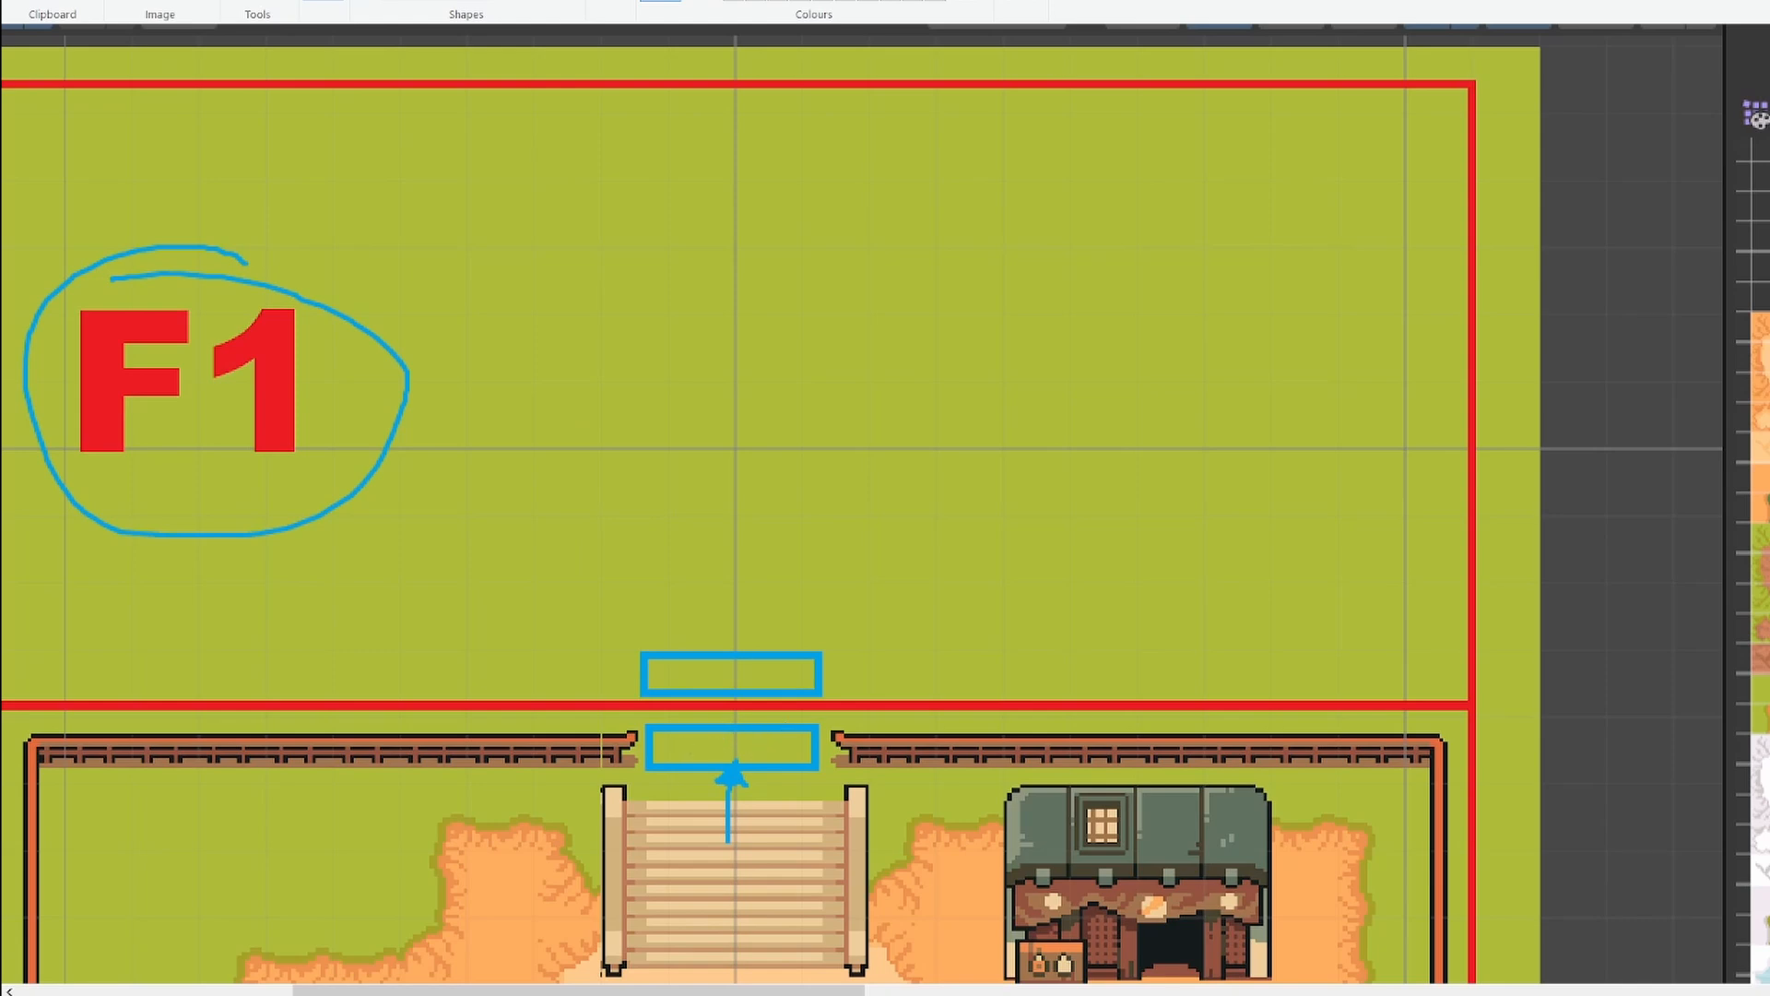
Step: Mark the lower waypoint in red and draw an arrow up to the F1 waypoint box
left_click_drag(728, 756, 728, 728)
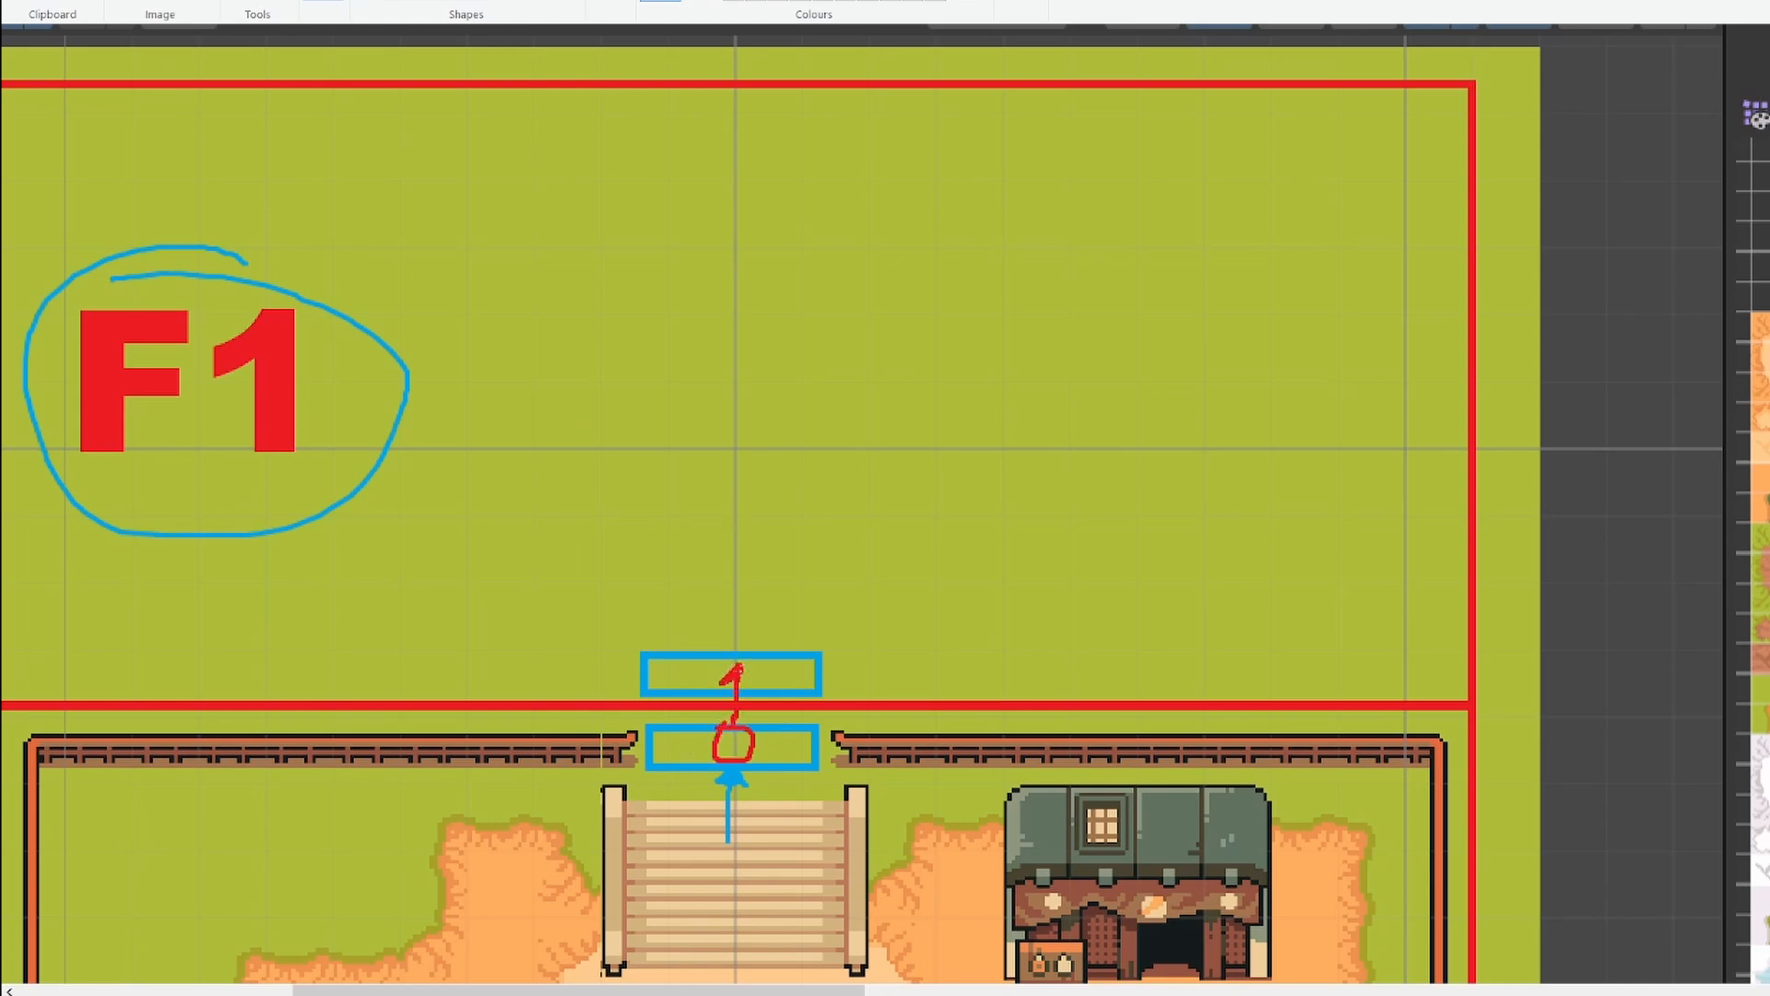
left_click_drag(740, 677, 940, 796)
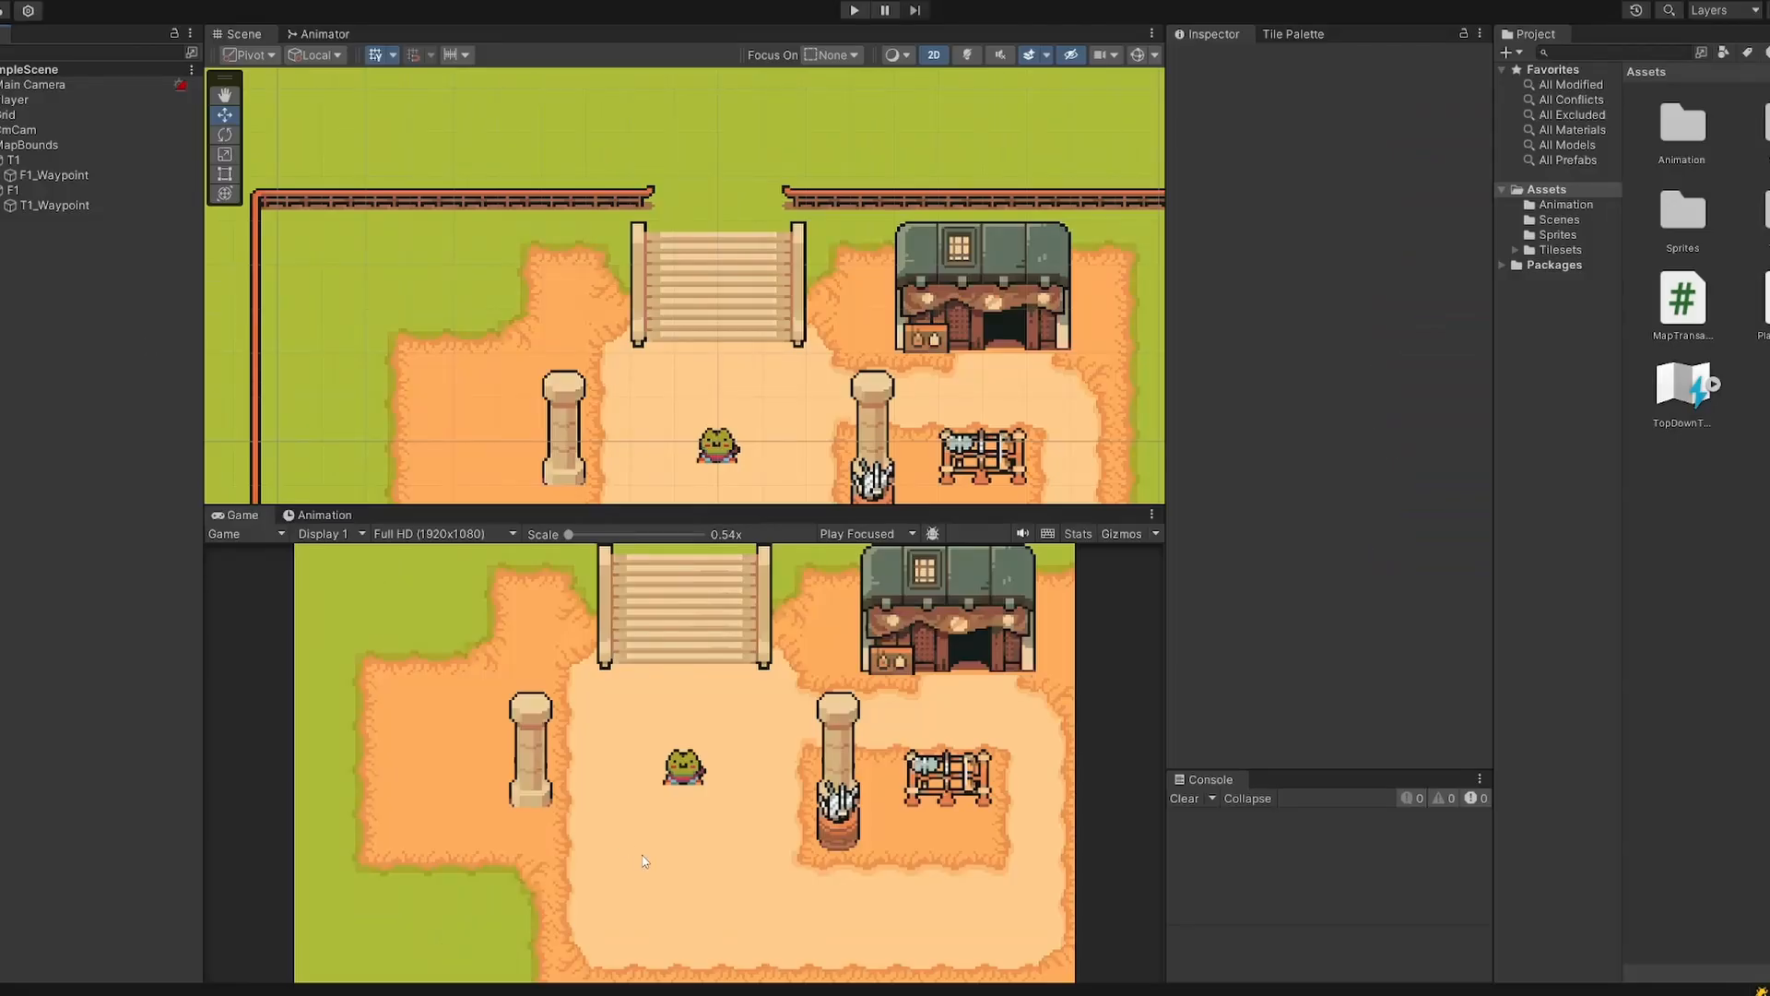
mouse_move(847, 904)
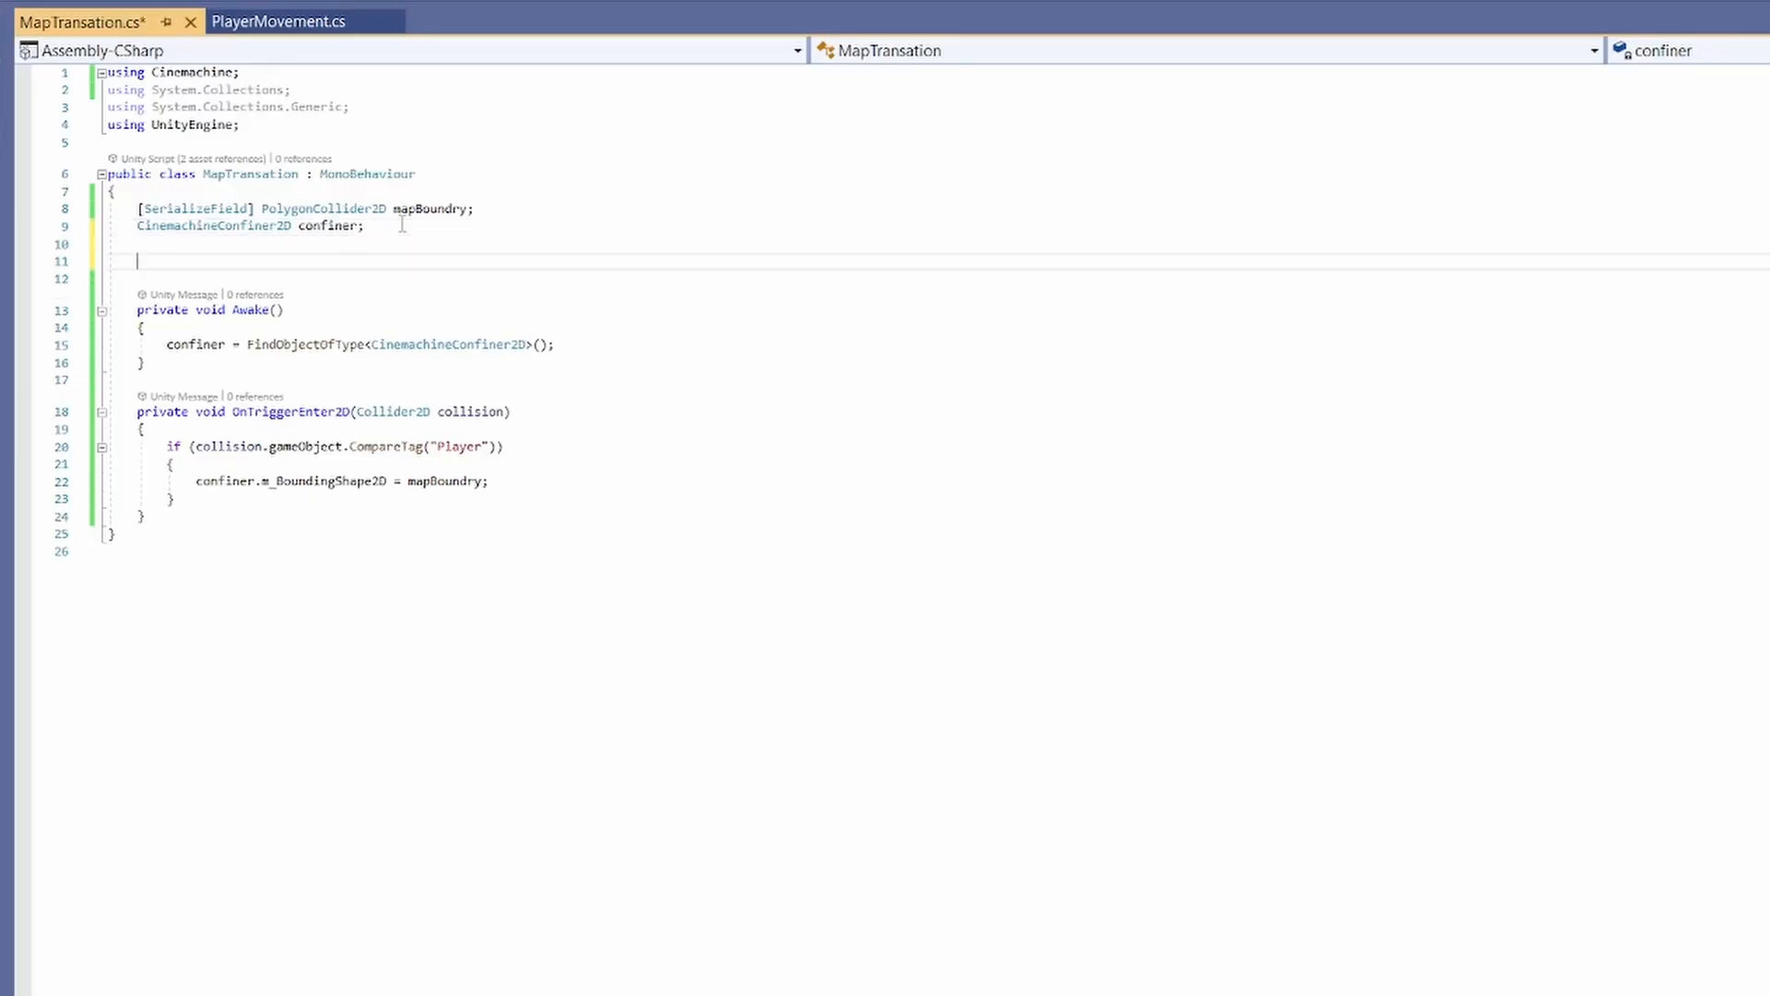
Step: Write enum Direction { Up, Down, Left, Right }, a serialized direction field, and start a private method
type("enum_Dir")
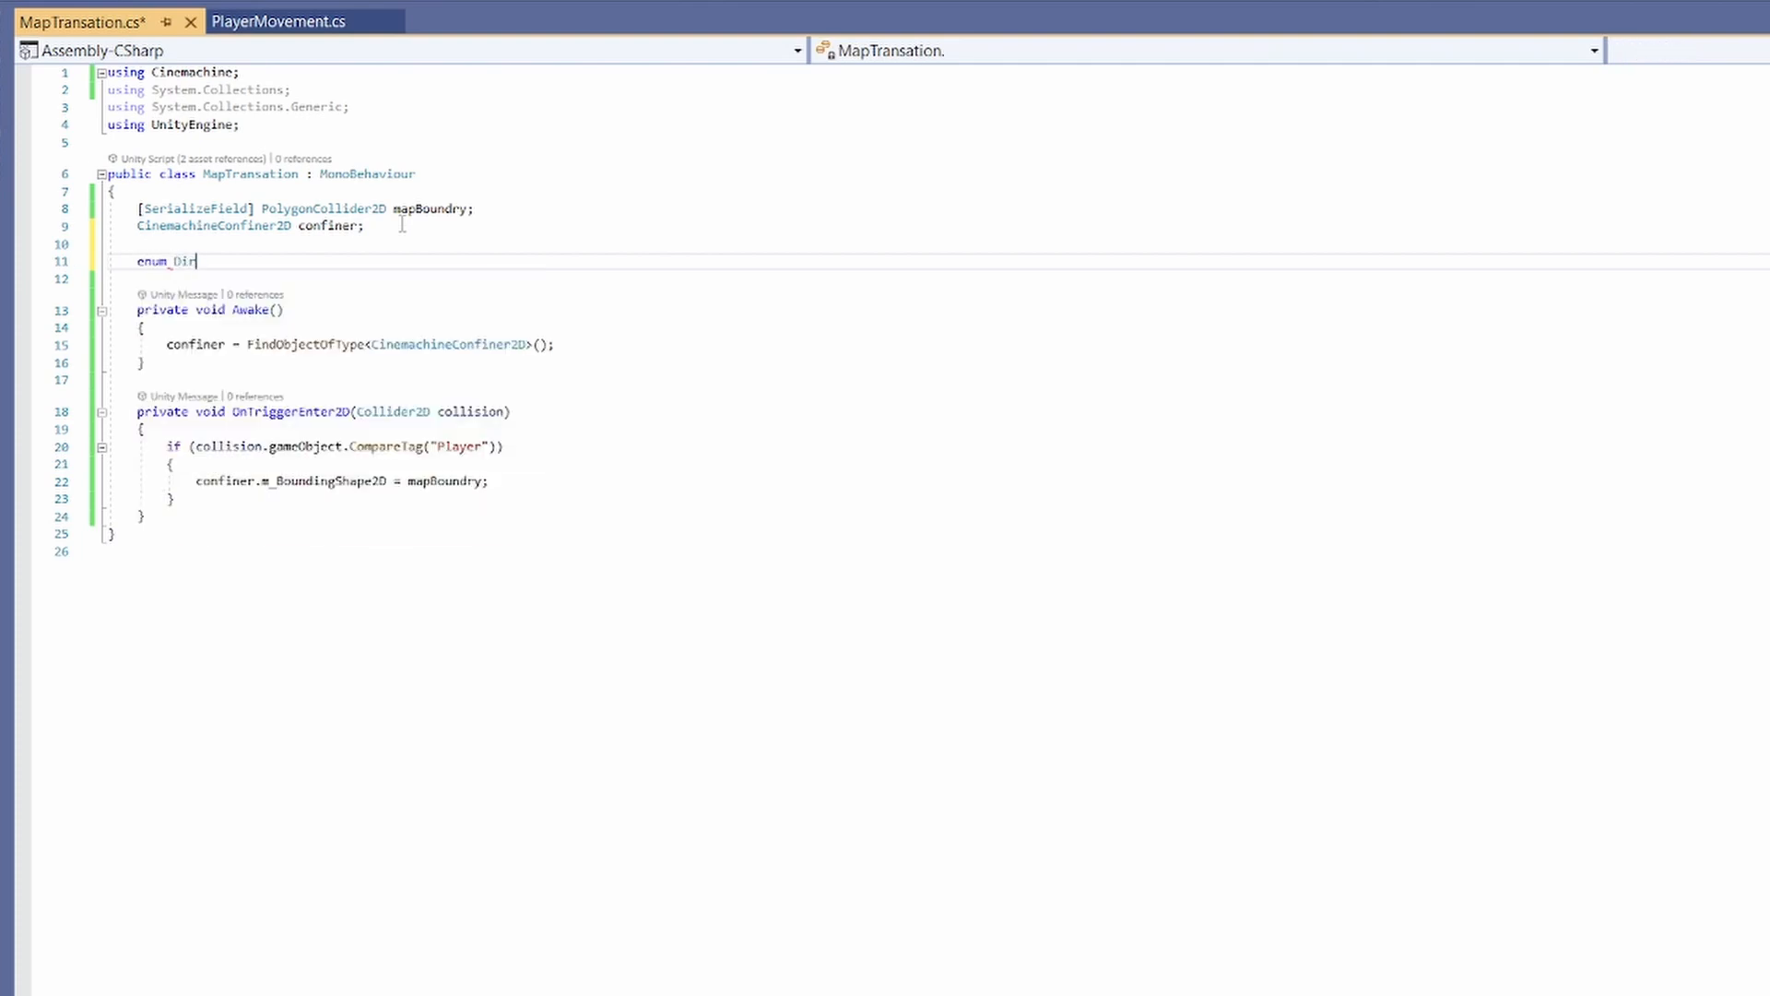
type("ection { Up,}")
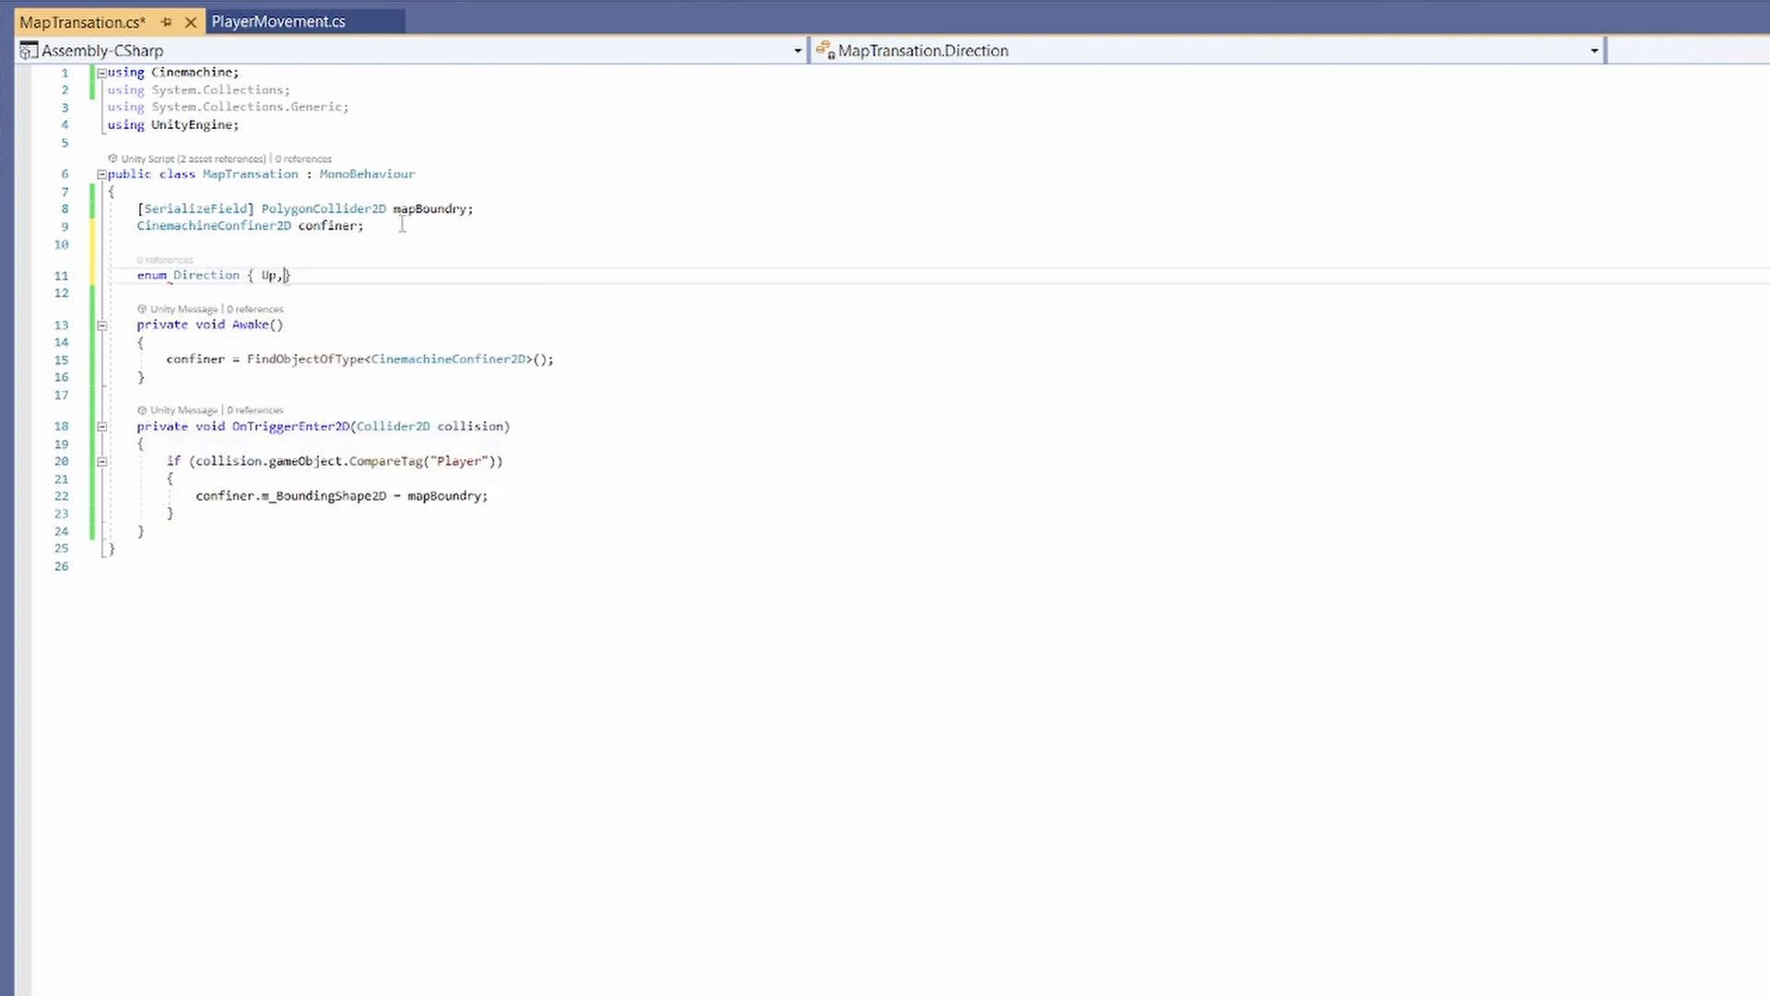
type("Down, Left,")
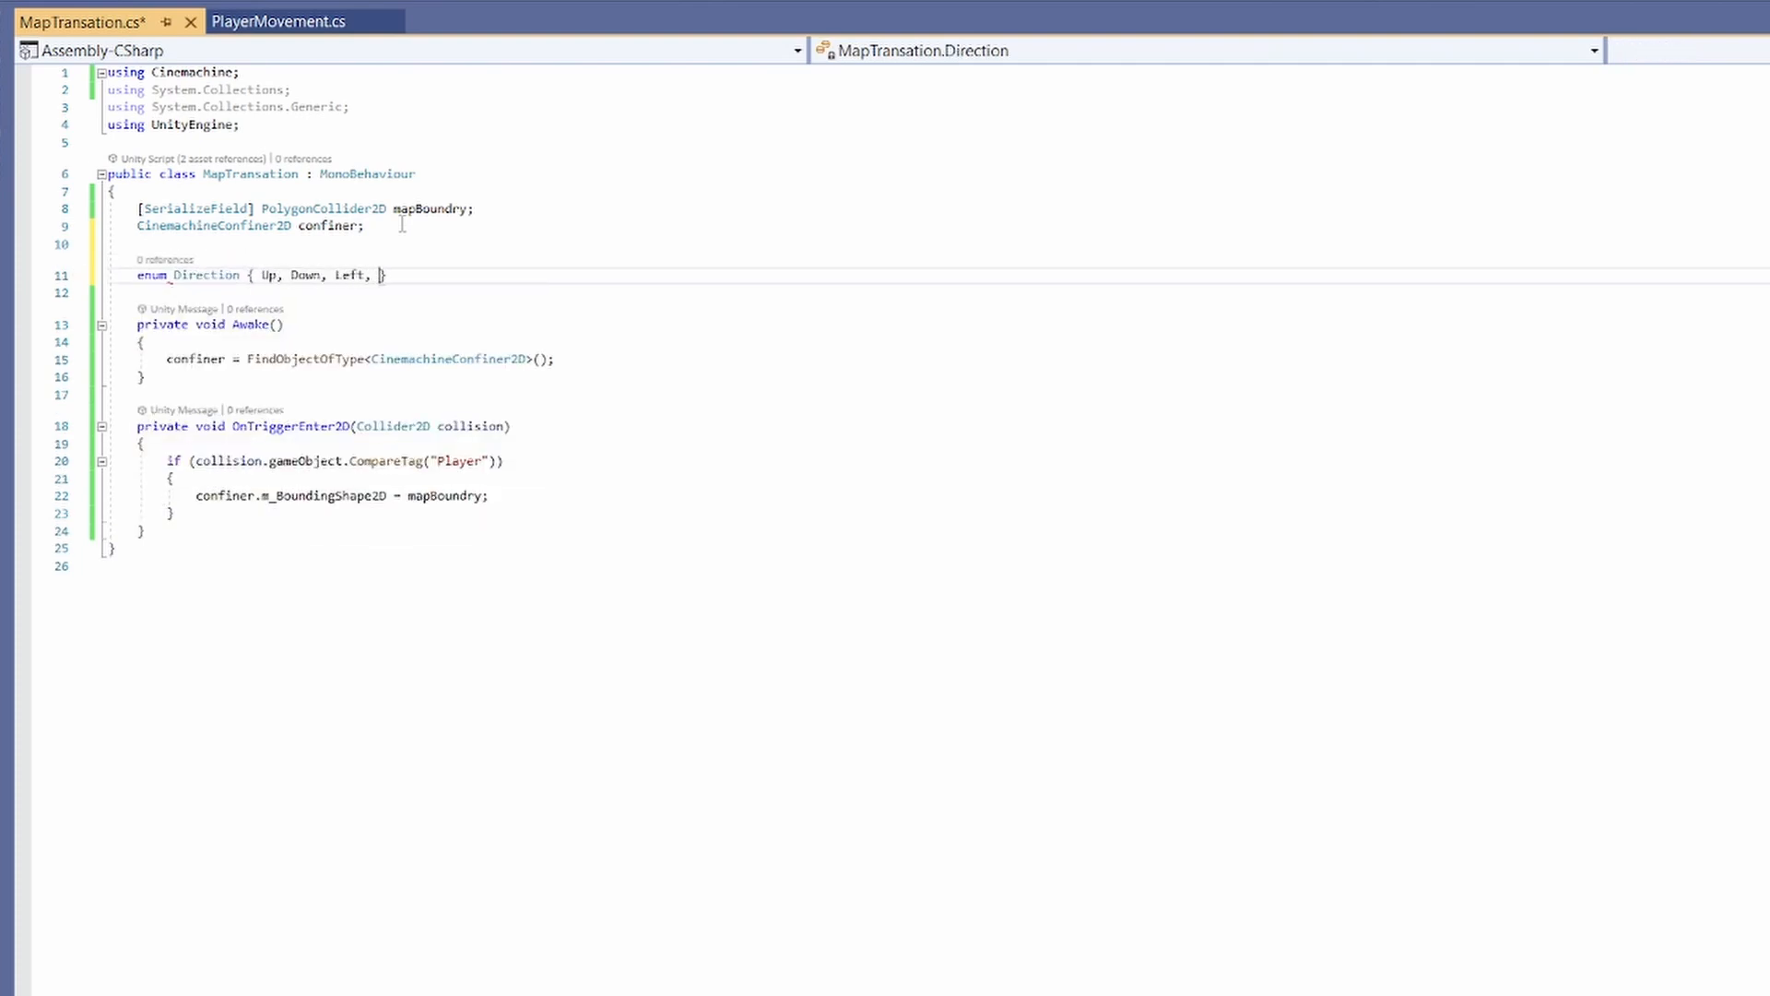
type("Right }")
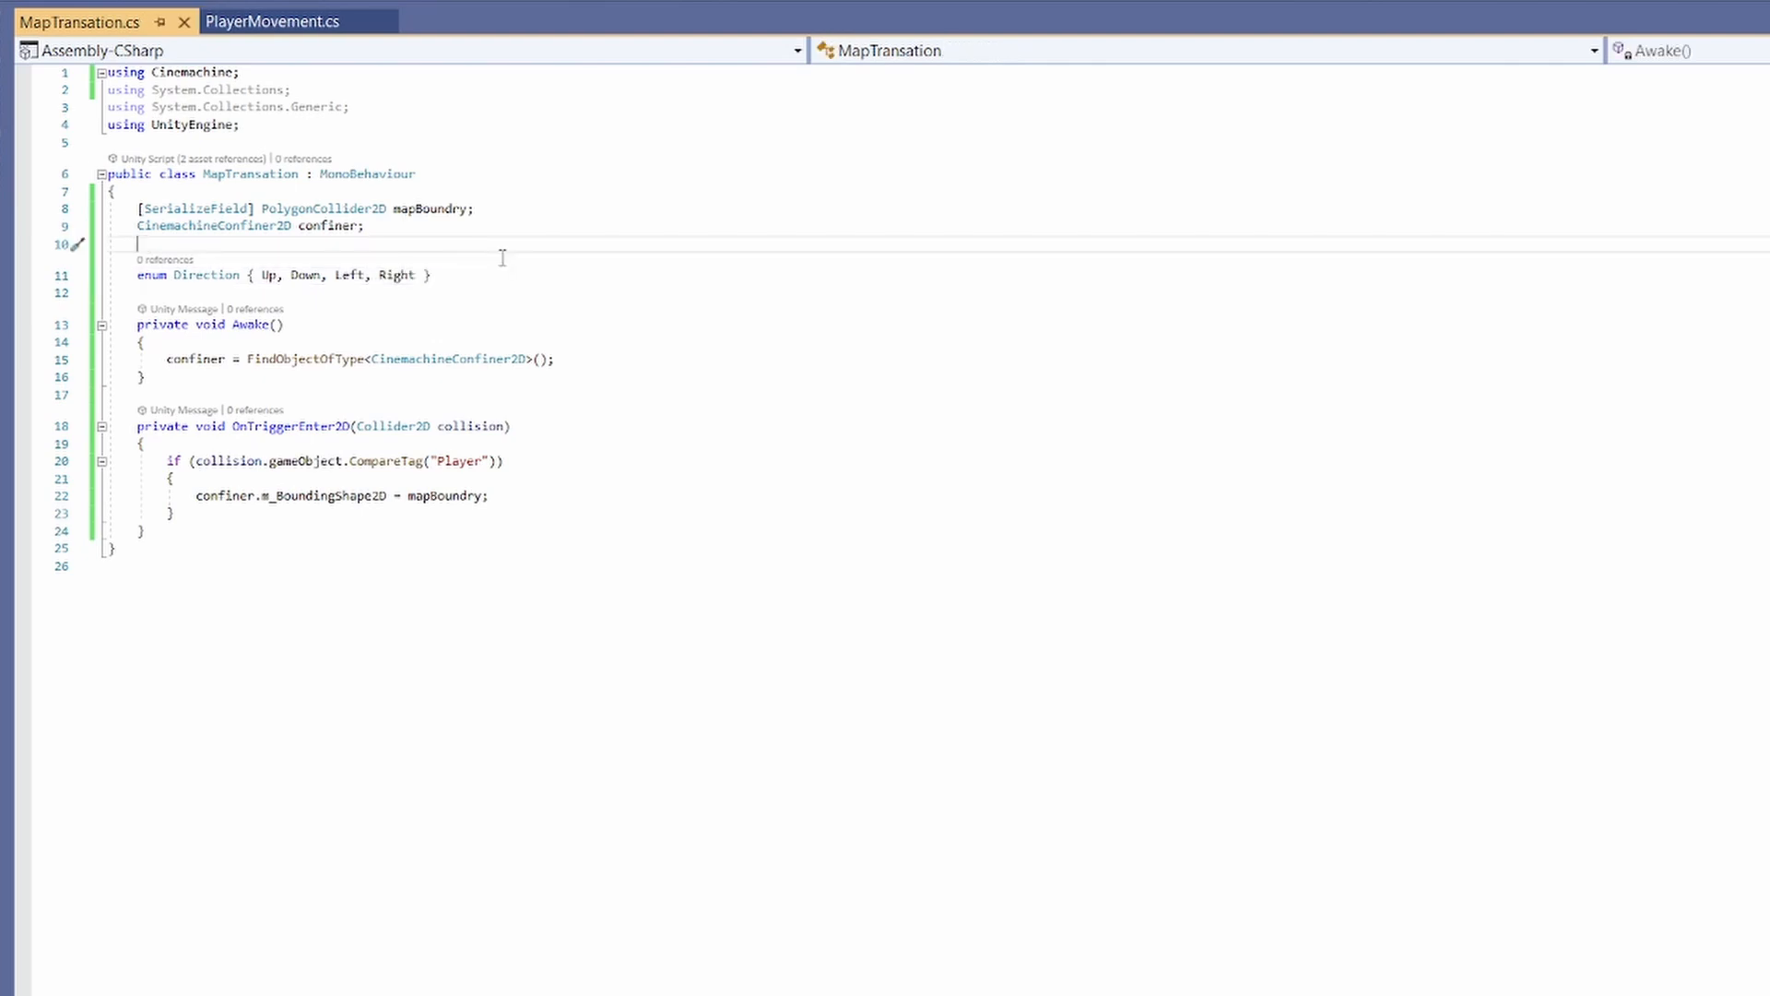
type("[SerializeField]")
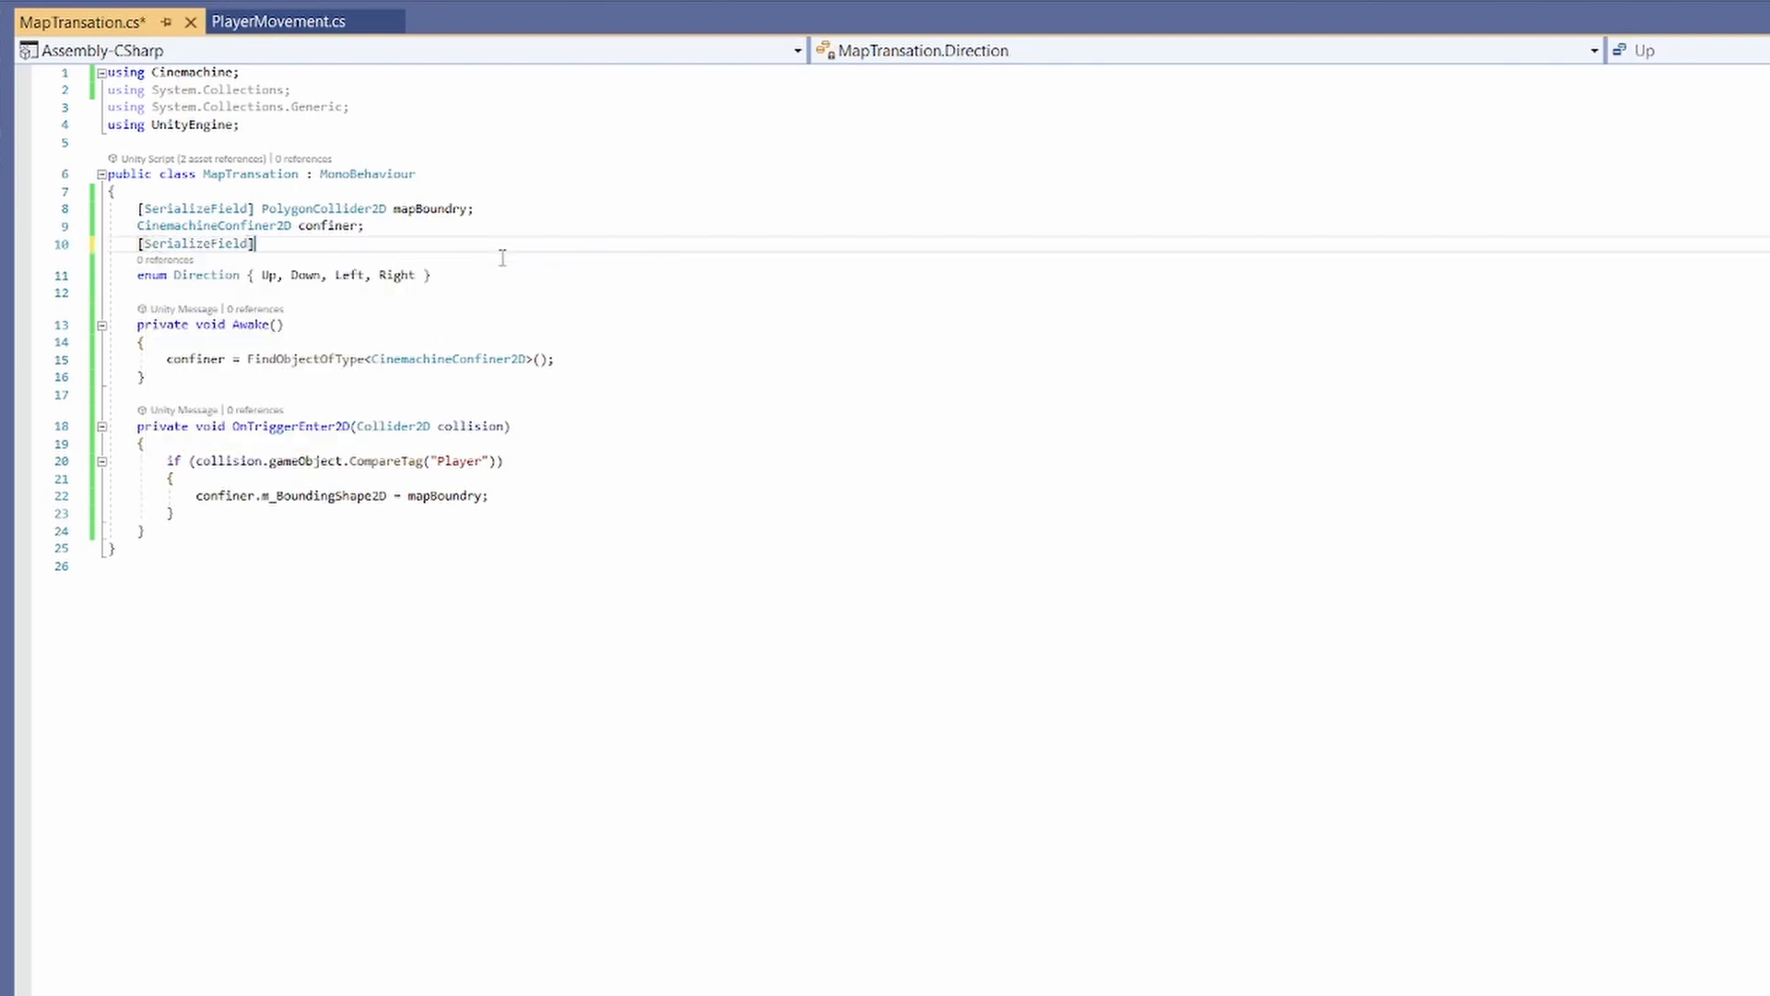
type("Direction direction;")
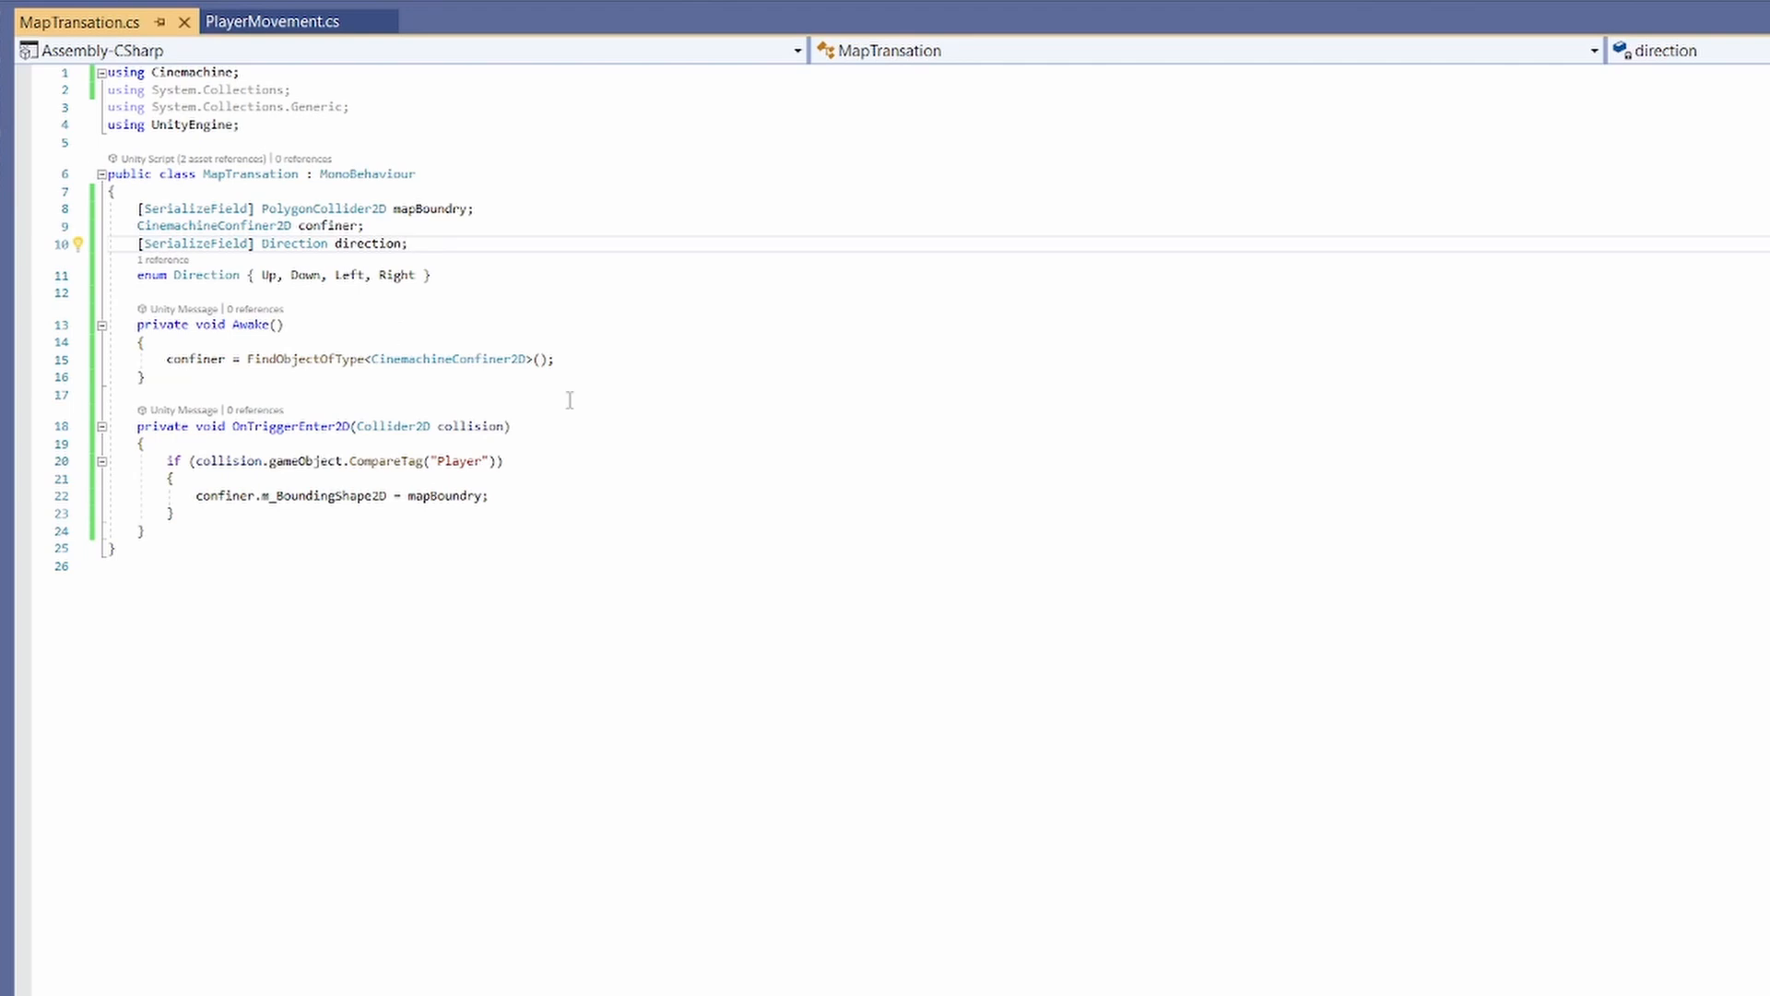
type("private void UpdatePlayerPosition(")
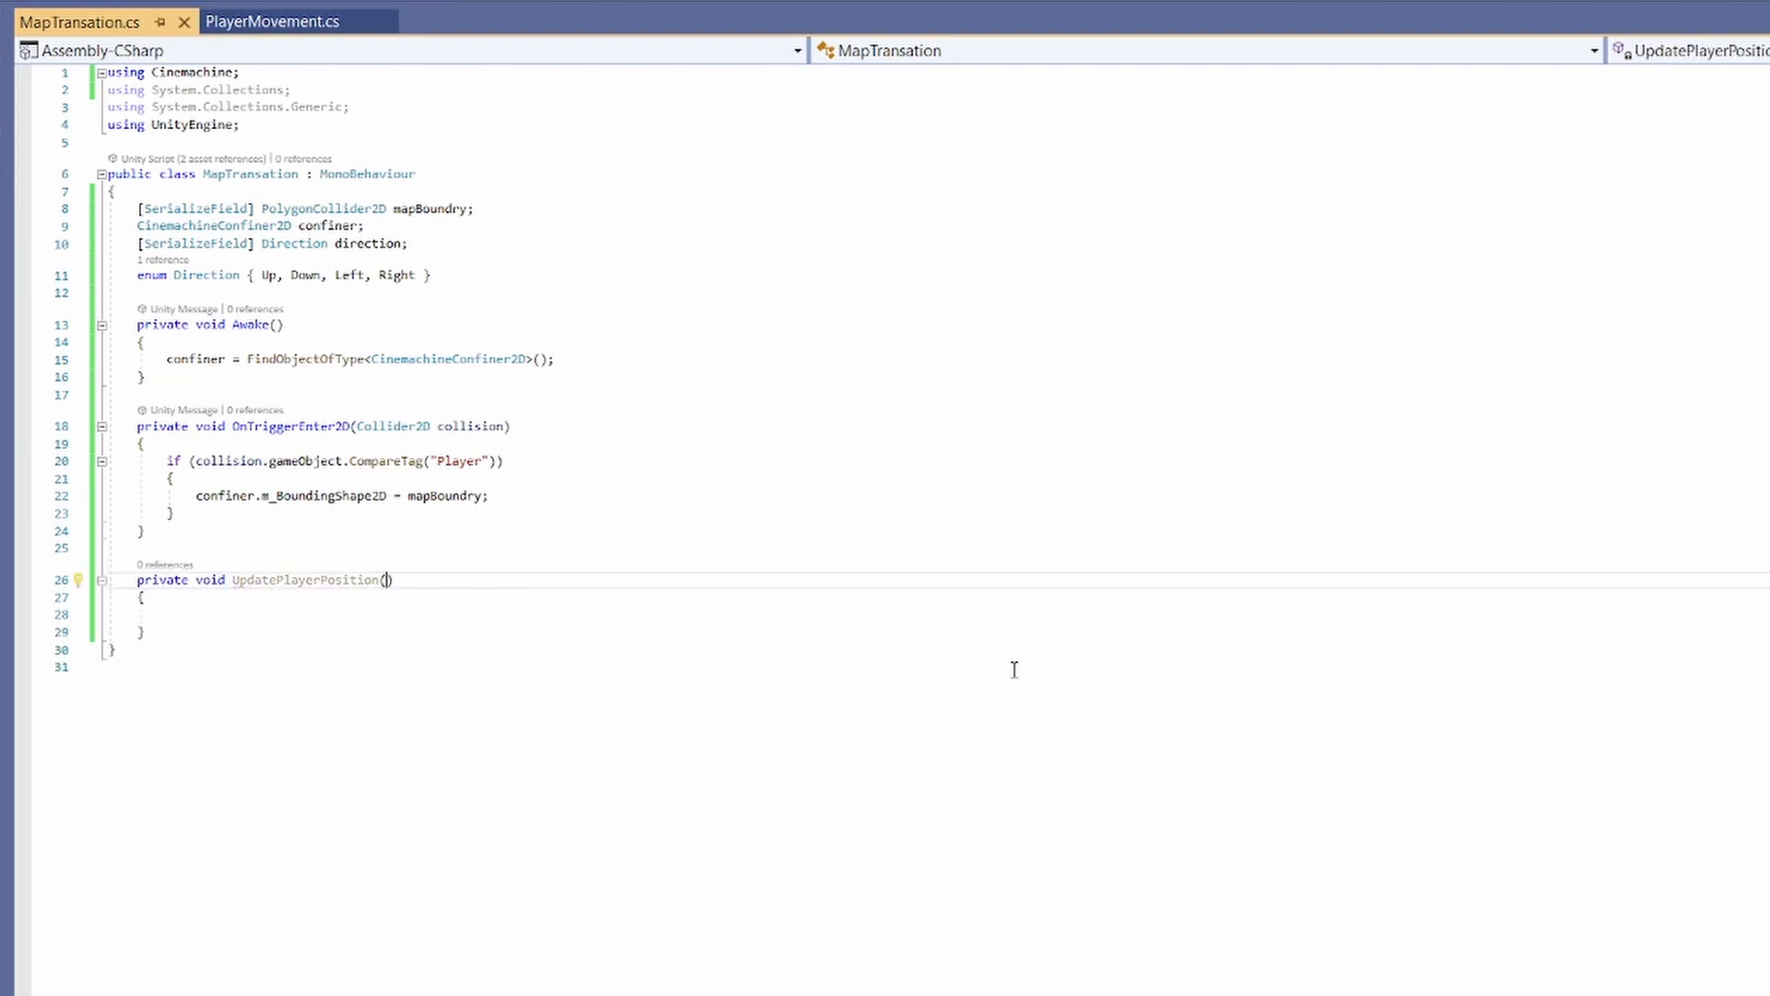
Step: Write UpdatePlayerPosition(GameObject player) with newPos and a switch on direction handling the Up/Down y += 2 cases
type("GameObject pla")
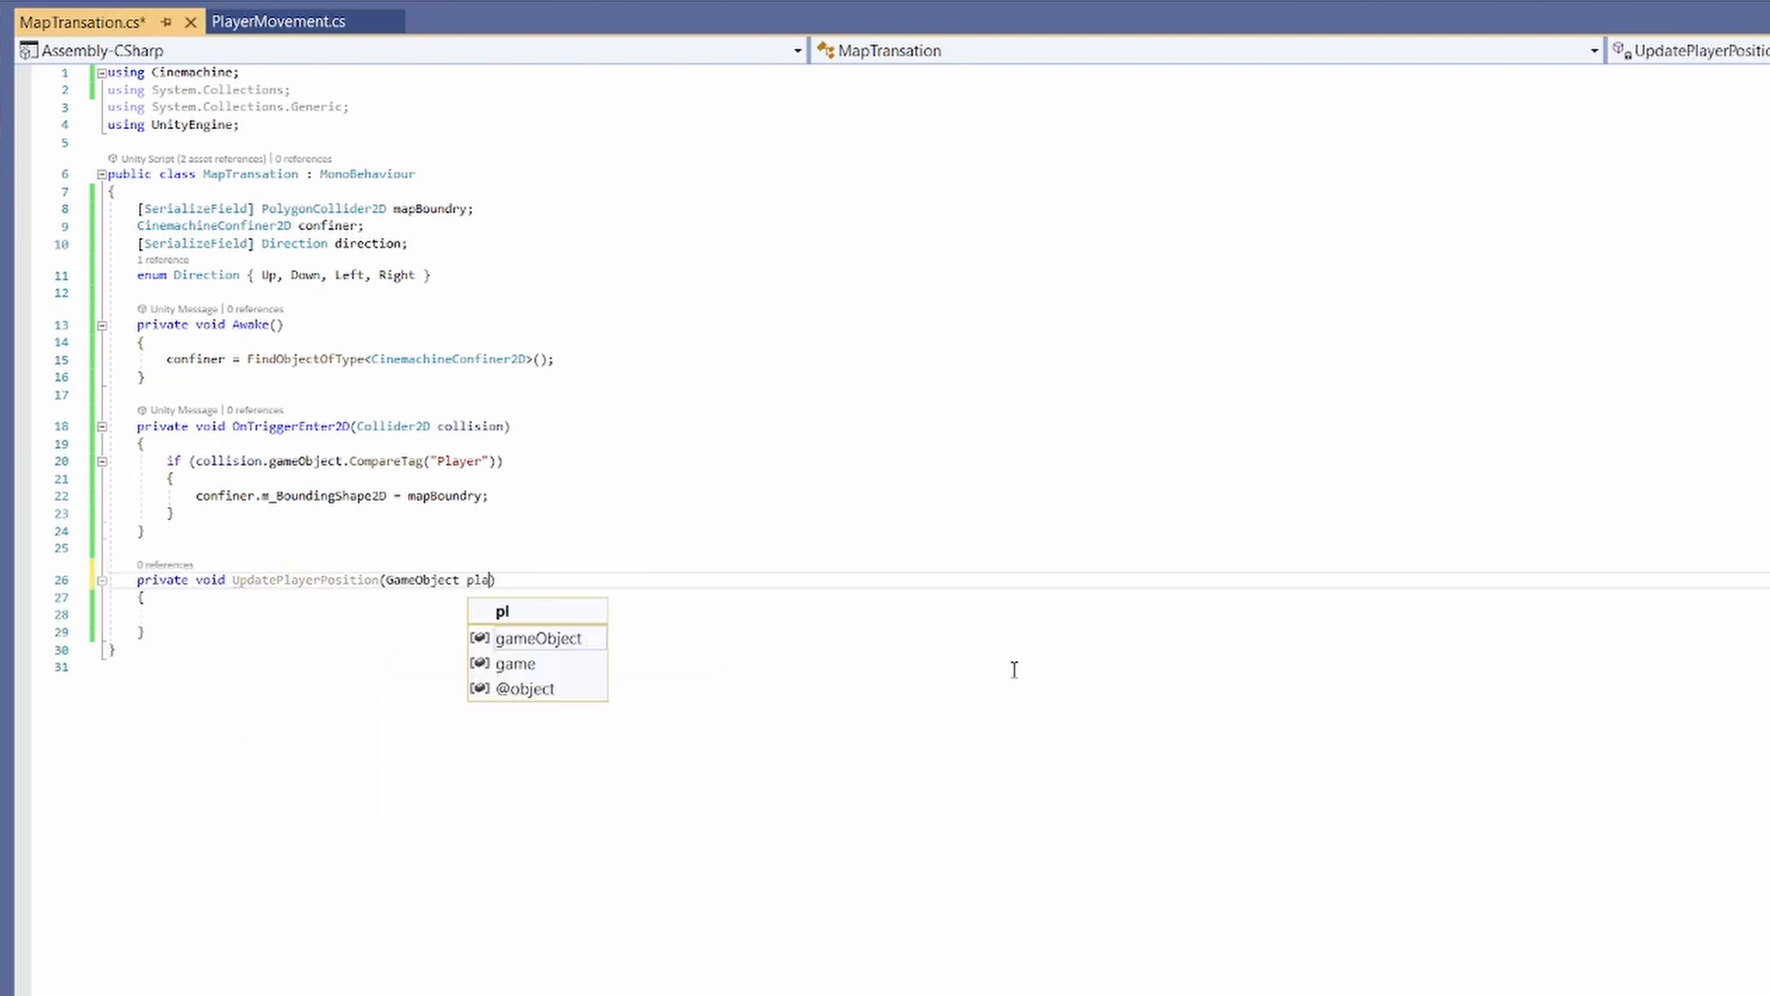
type("Vector3")
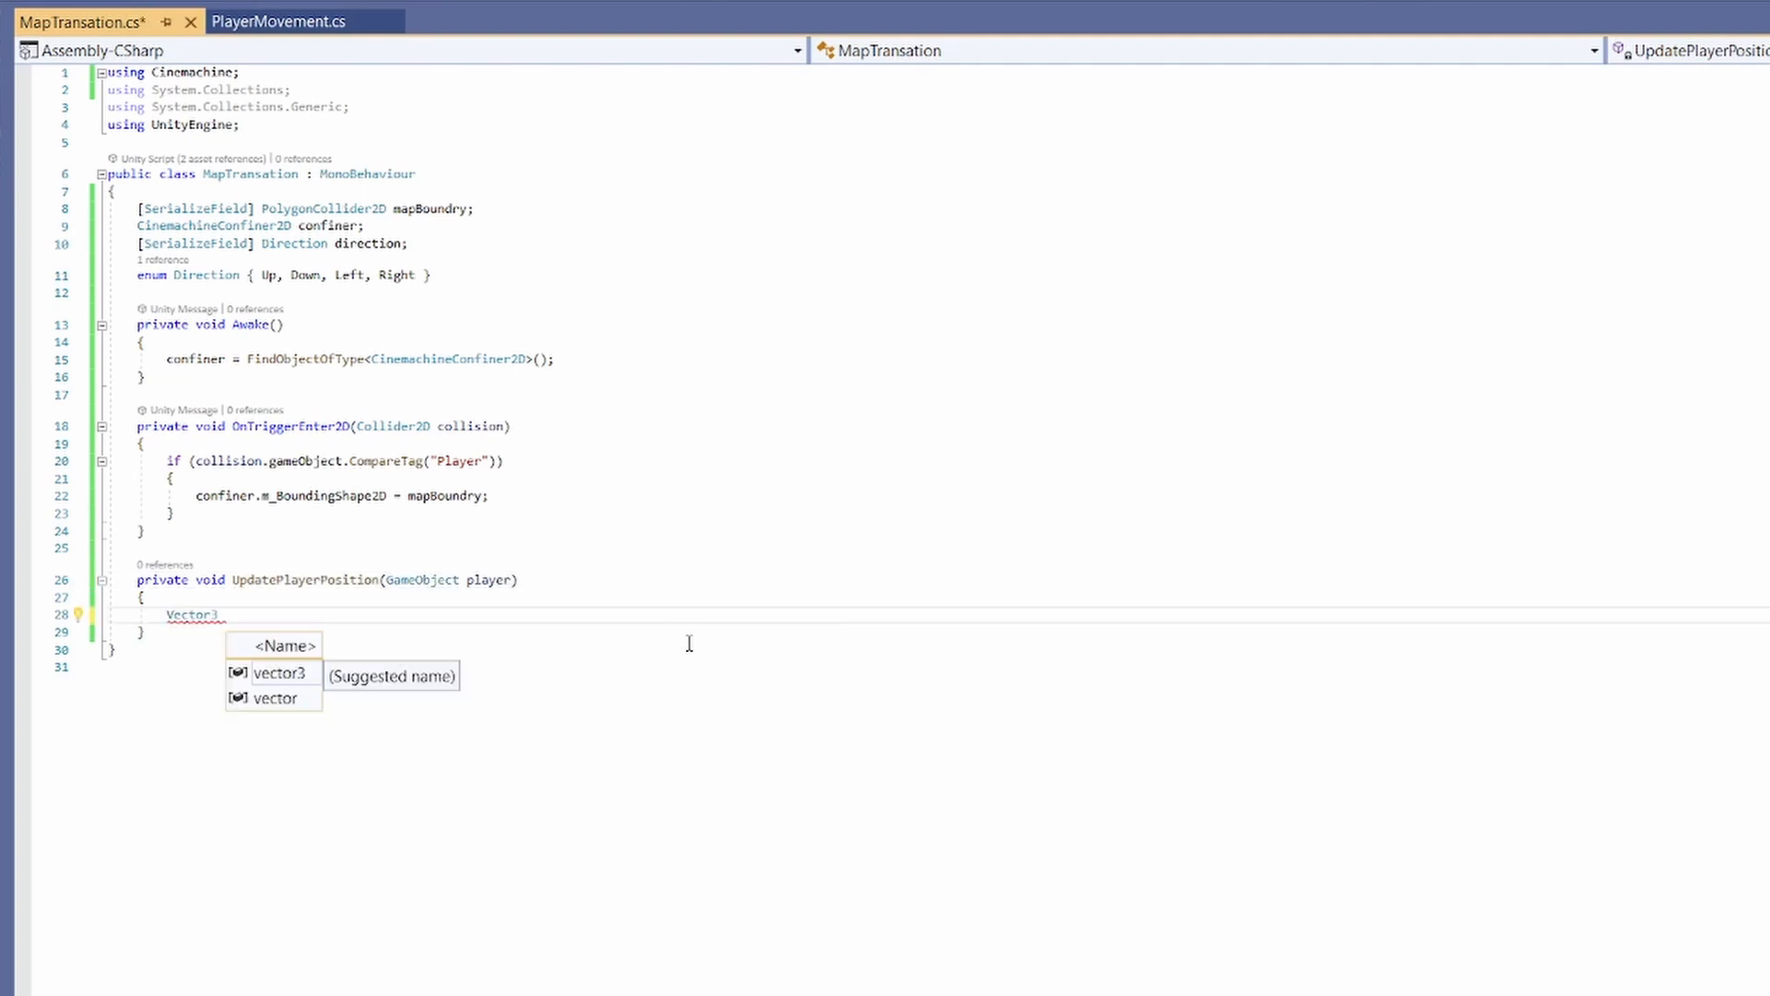
type("newPos = player.transform.position;")
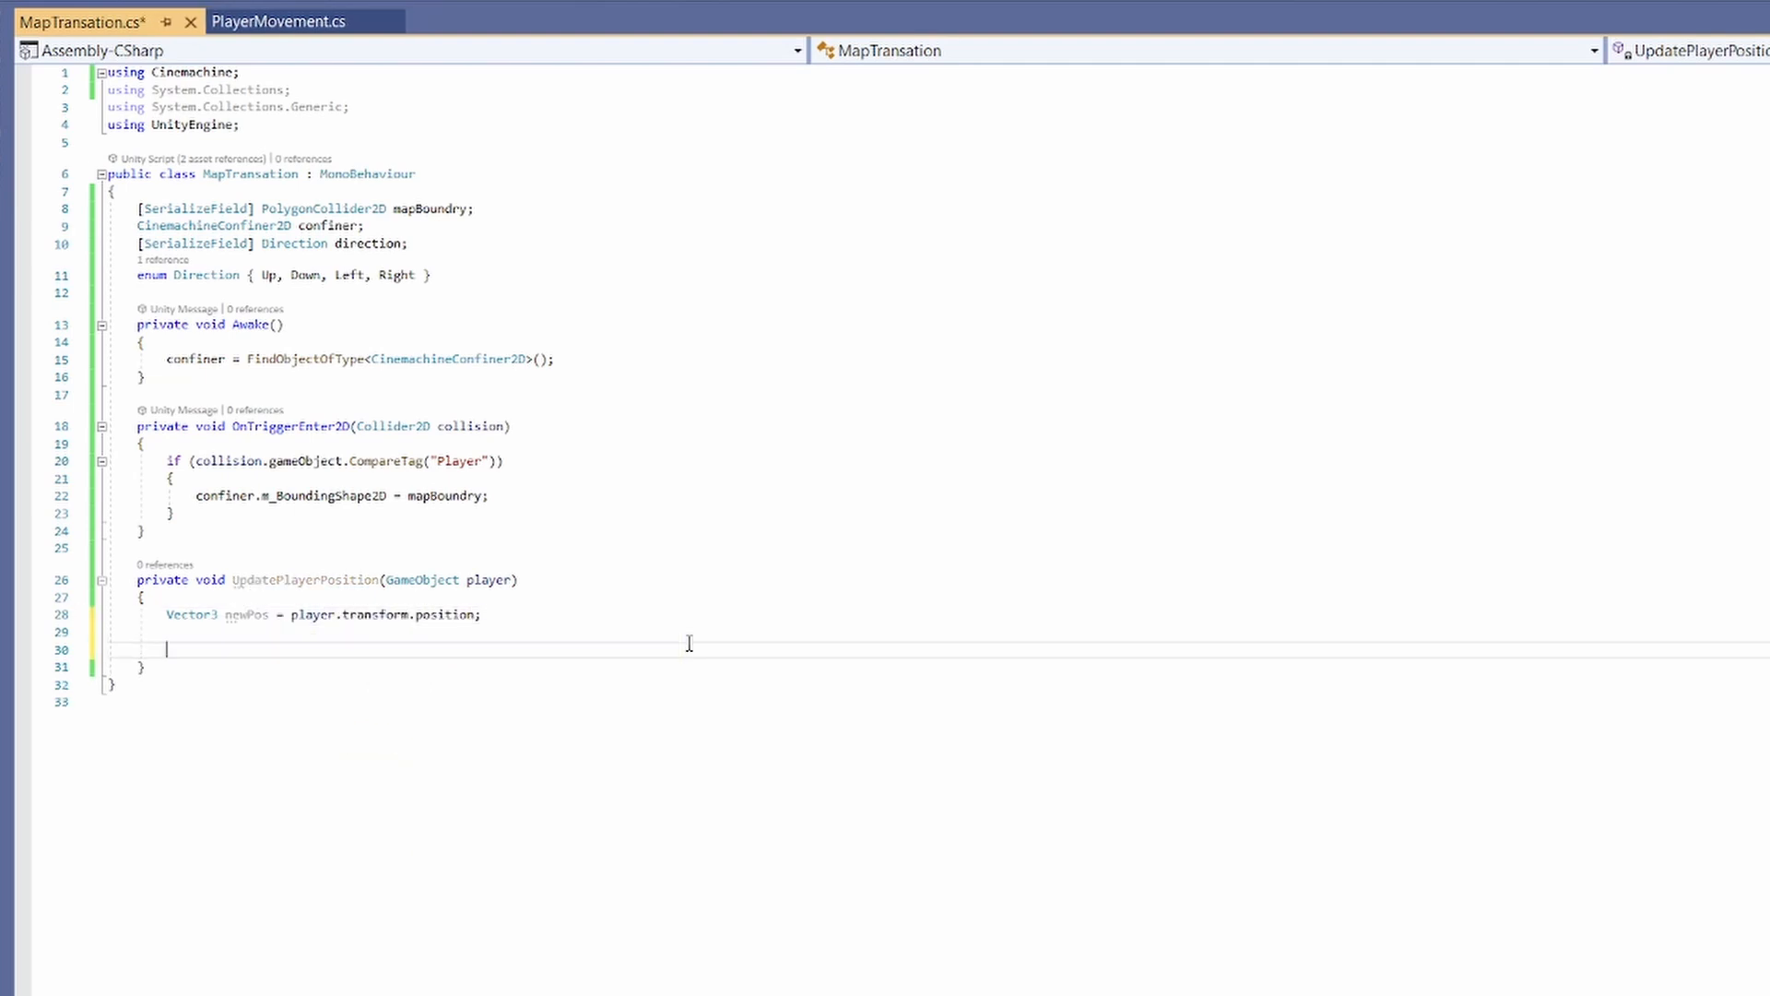
type("switch (dir")
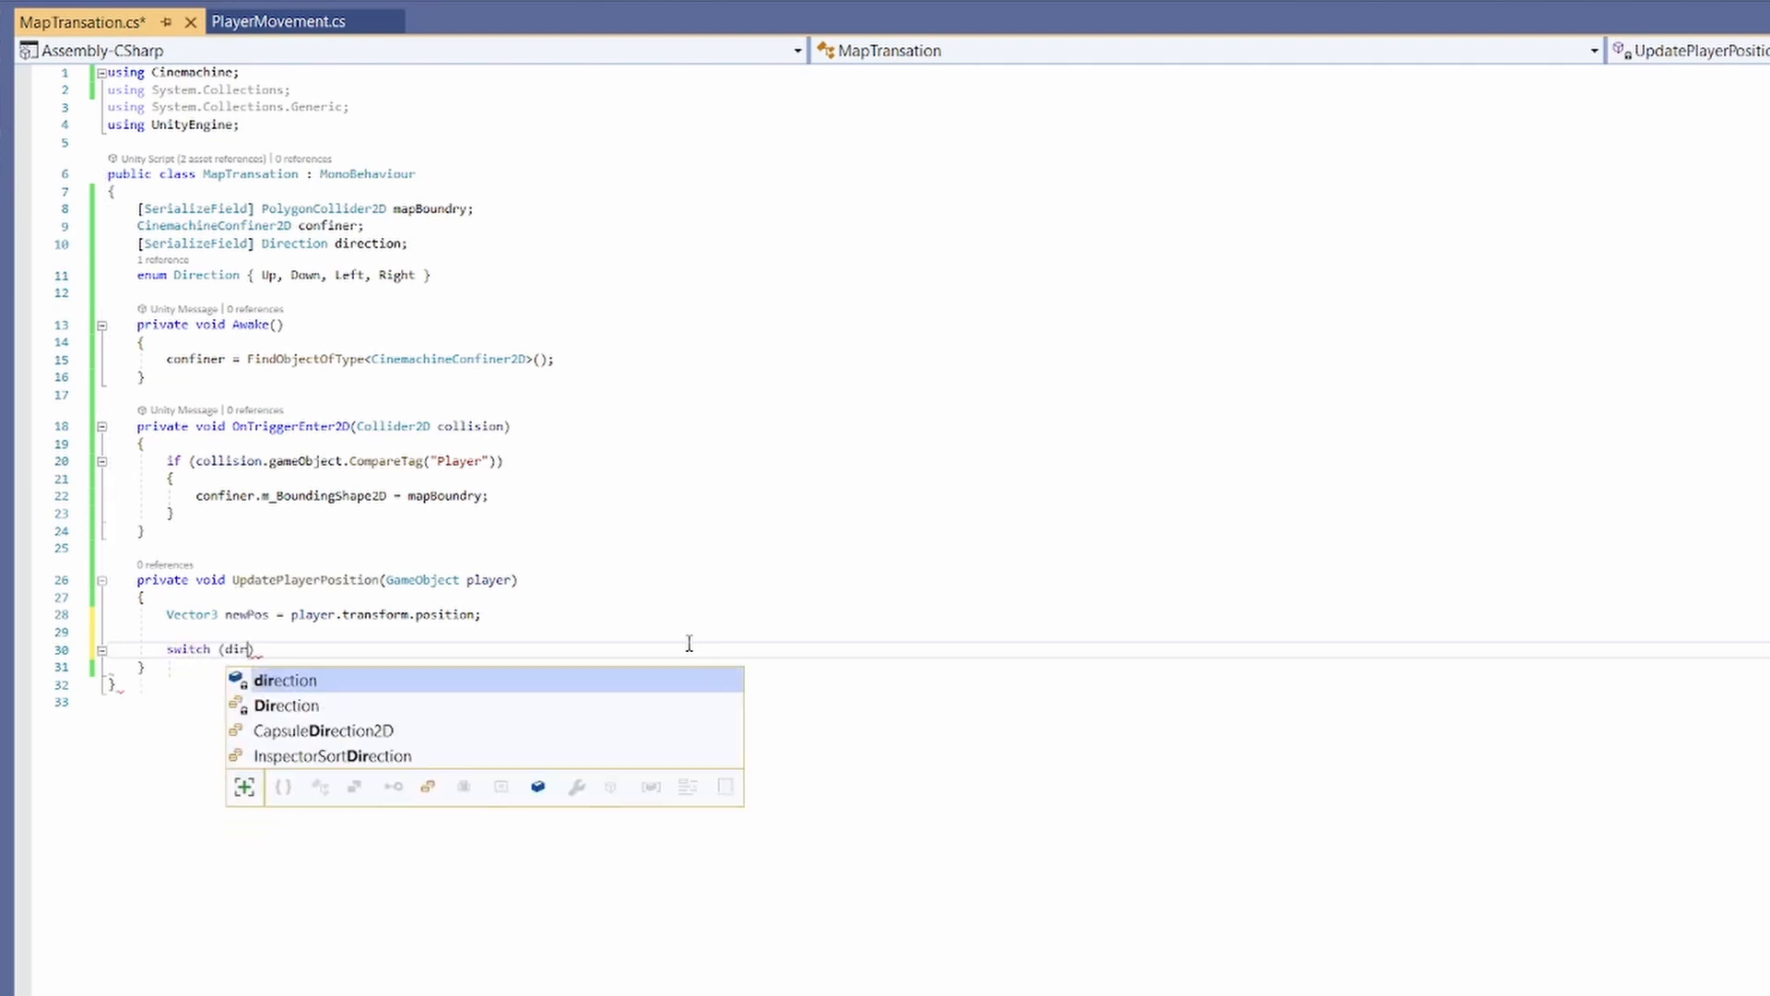
key("Tab")
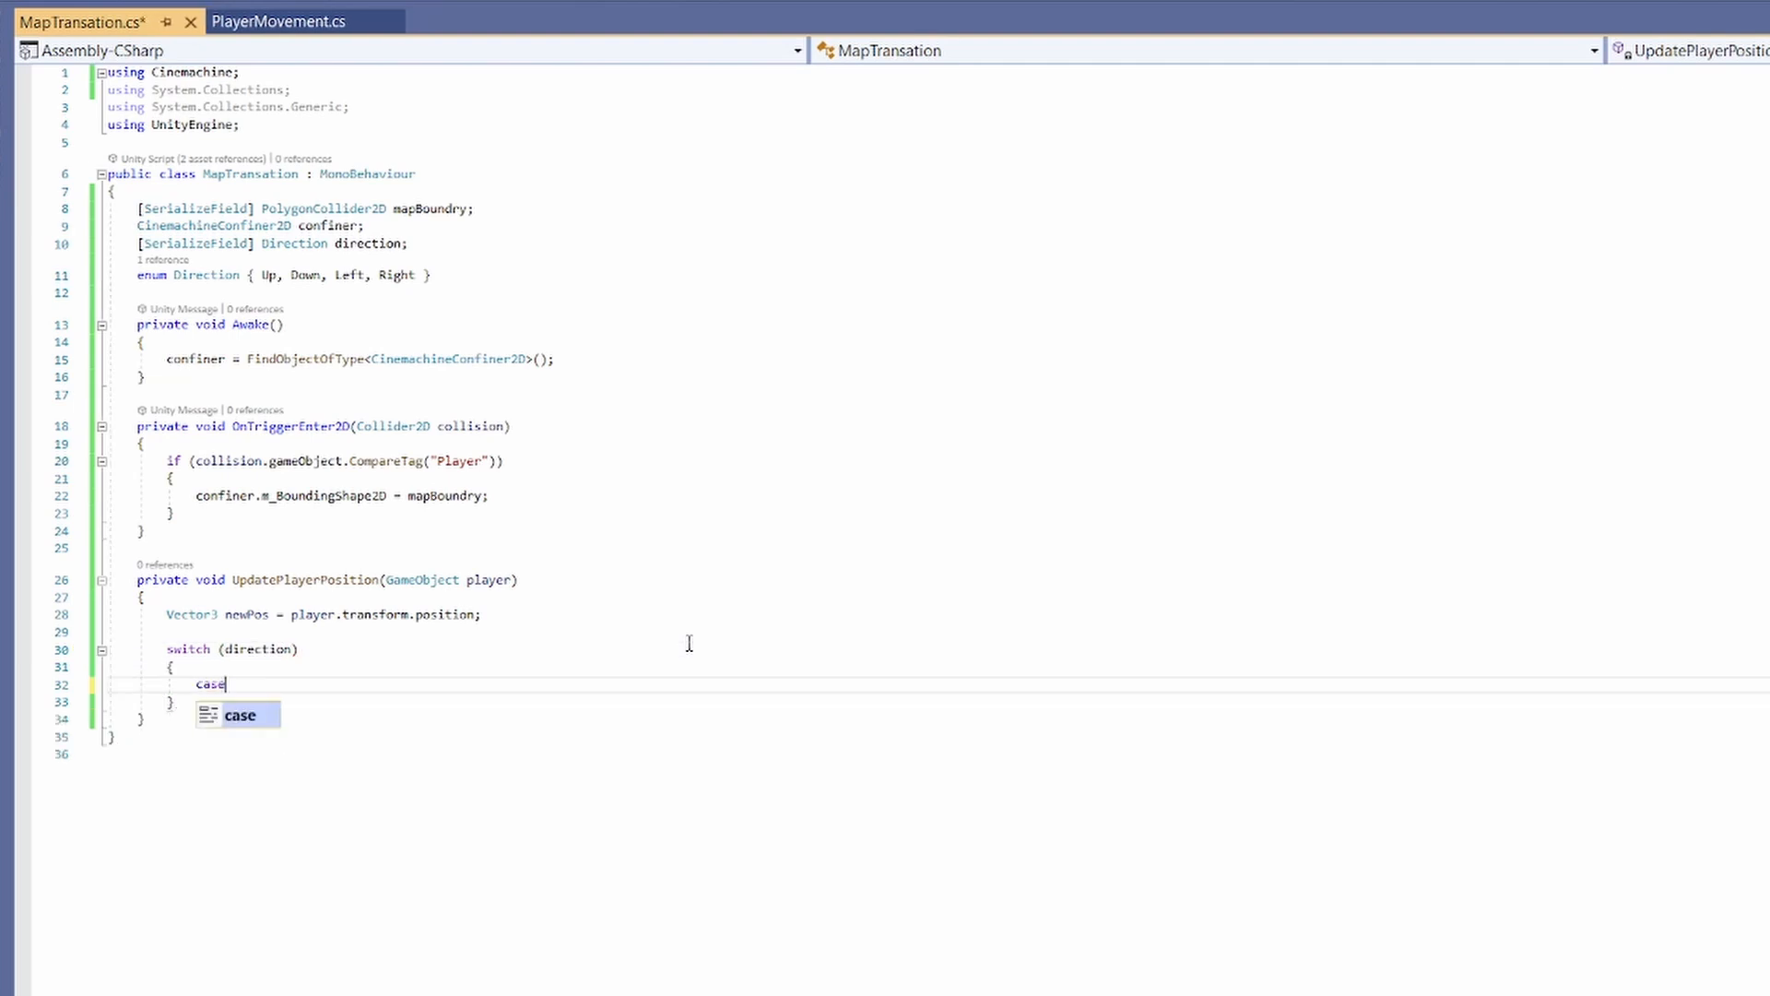
type("Direction.Up:")
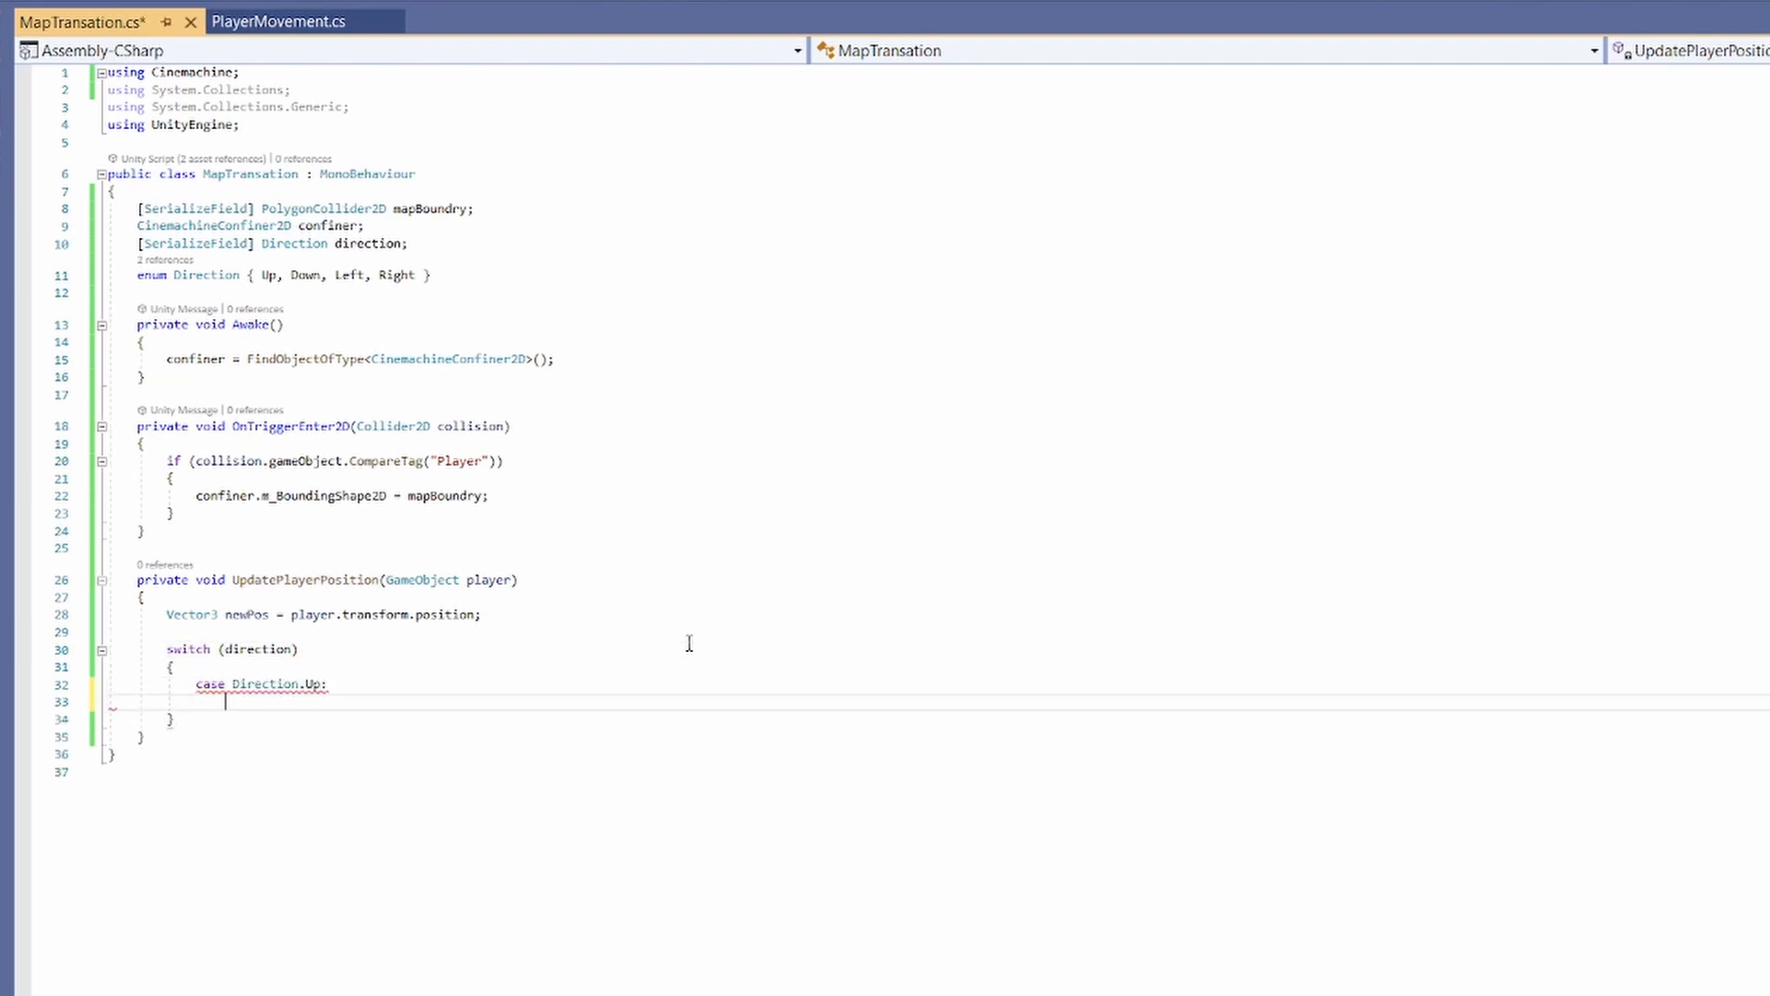
type("newPos.y")
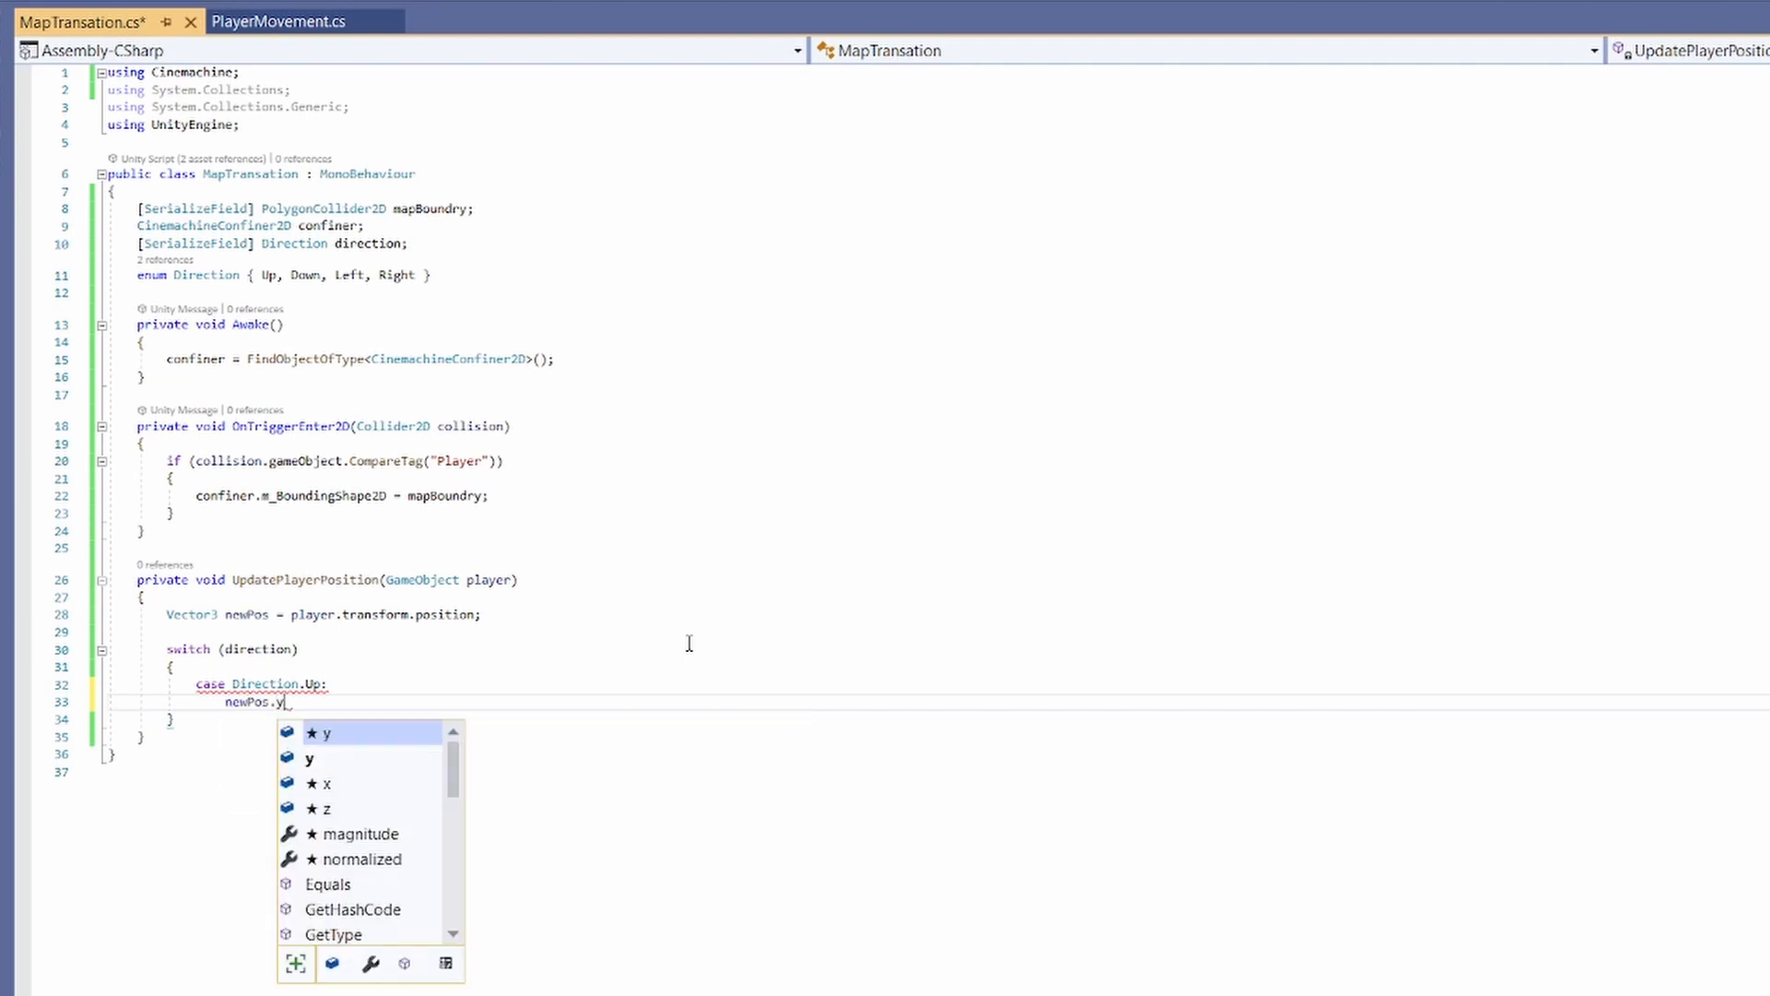
type("+= 2;")
type("break;")
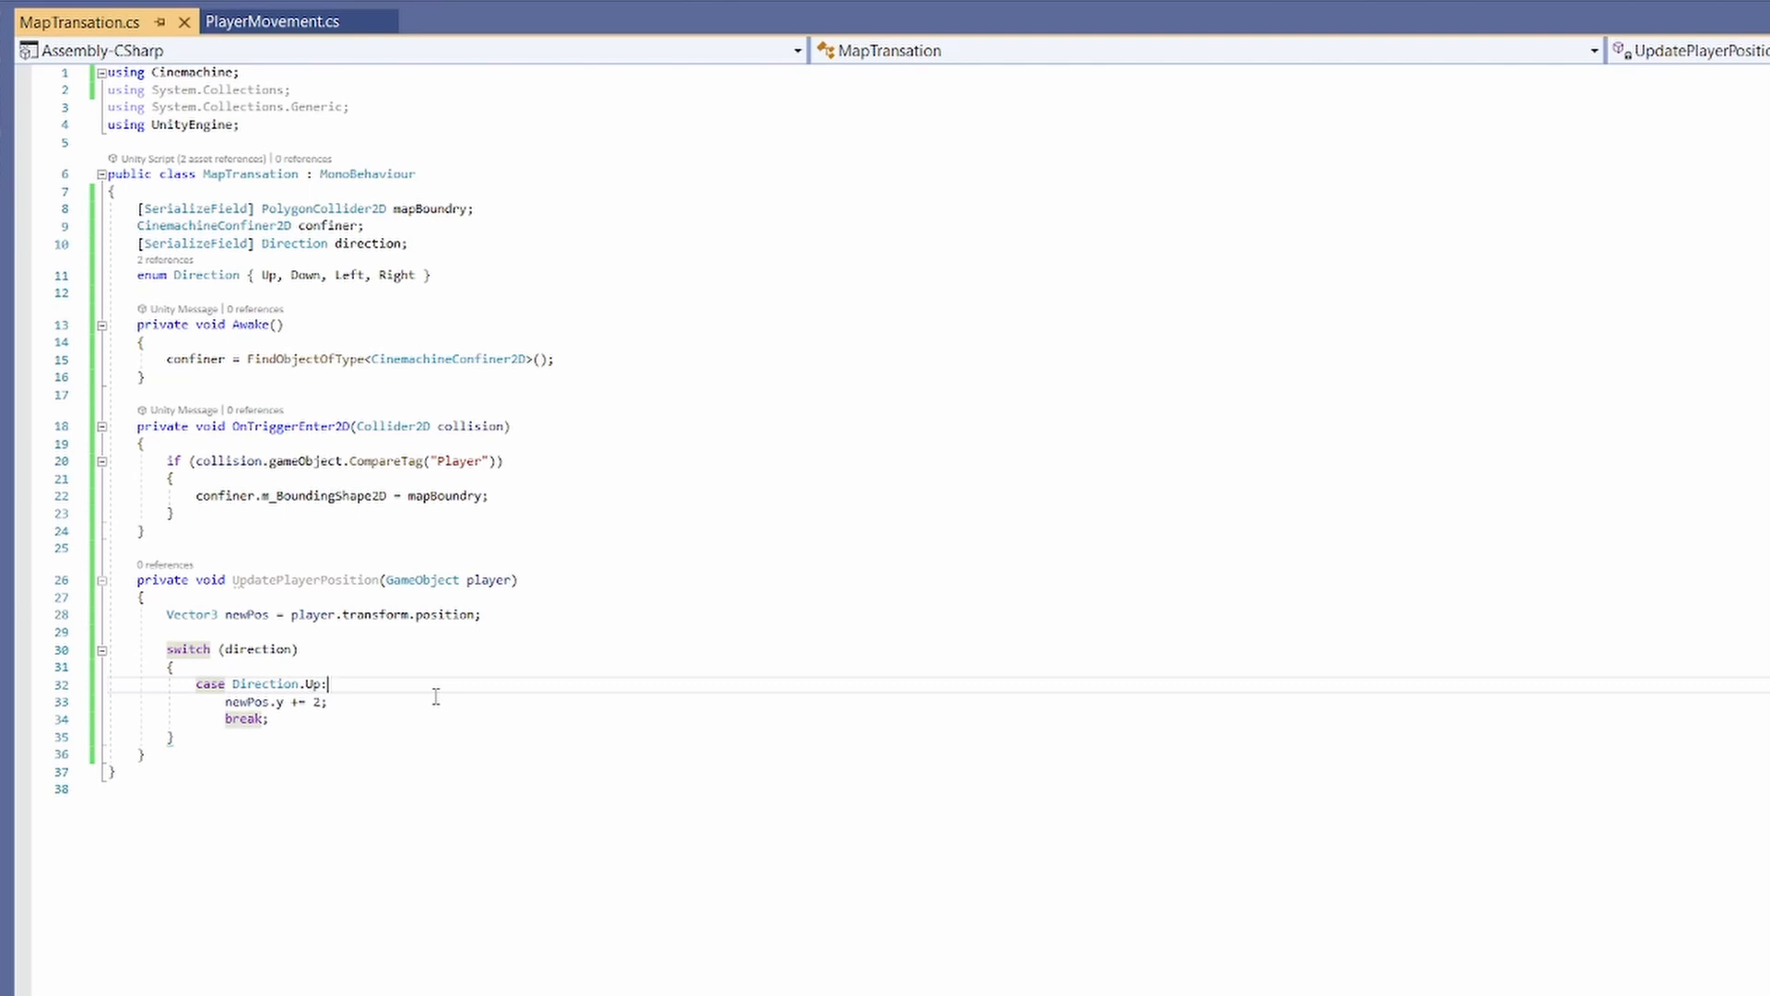
type("case Direction.Down:")
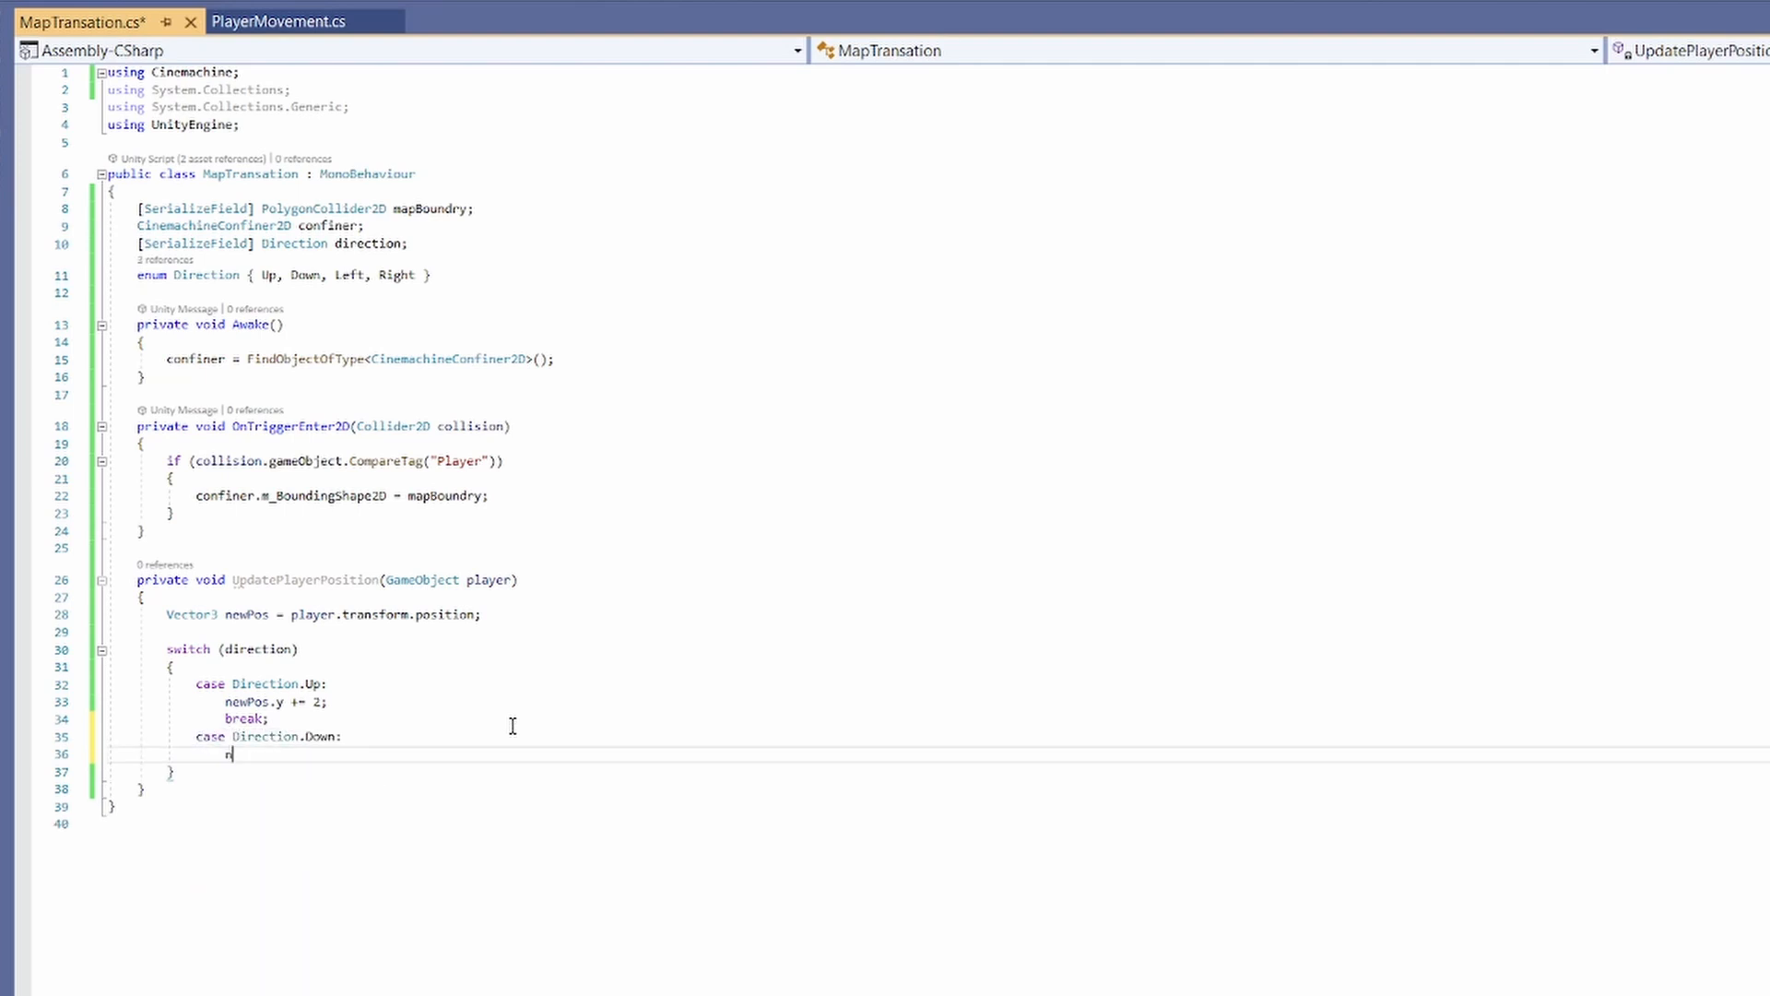
type("ewPos.y -= 2")
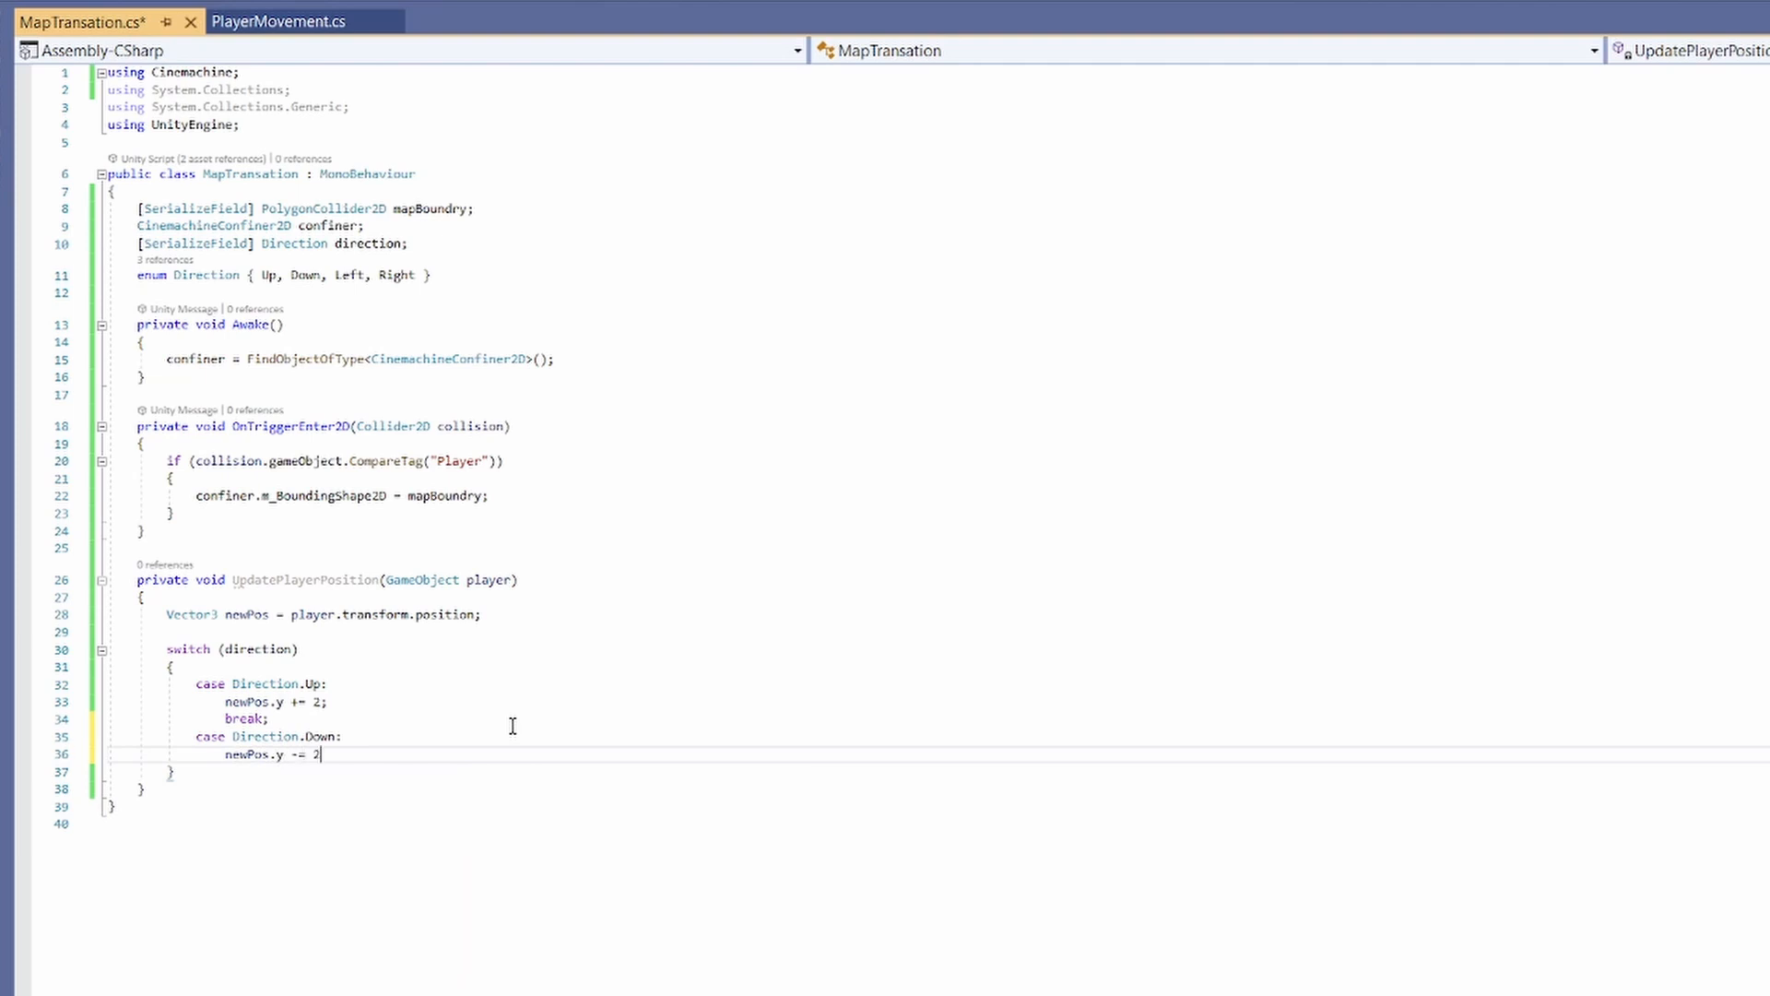
type("n")
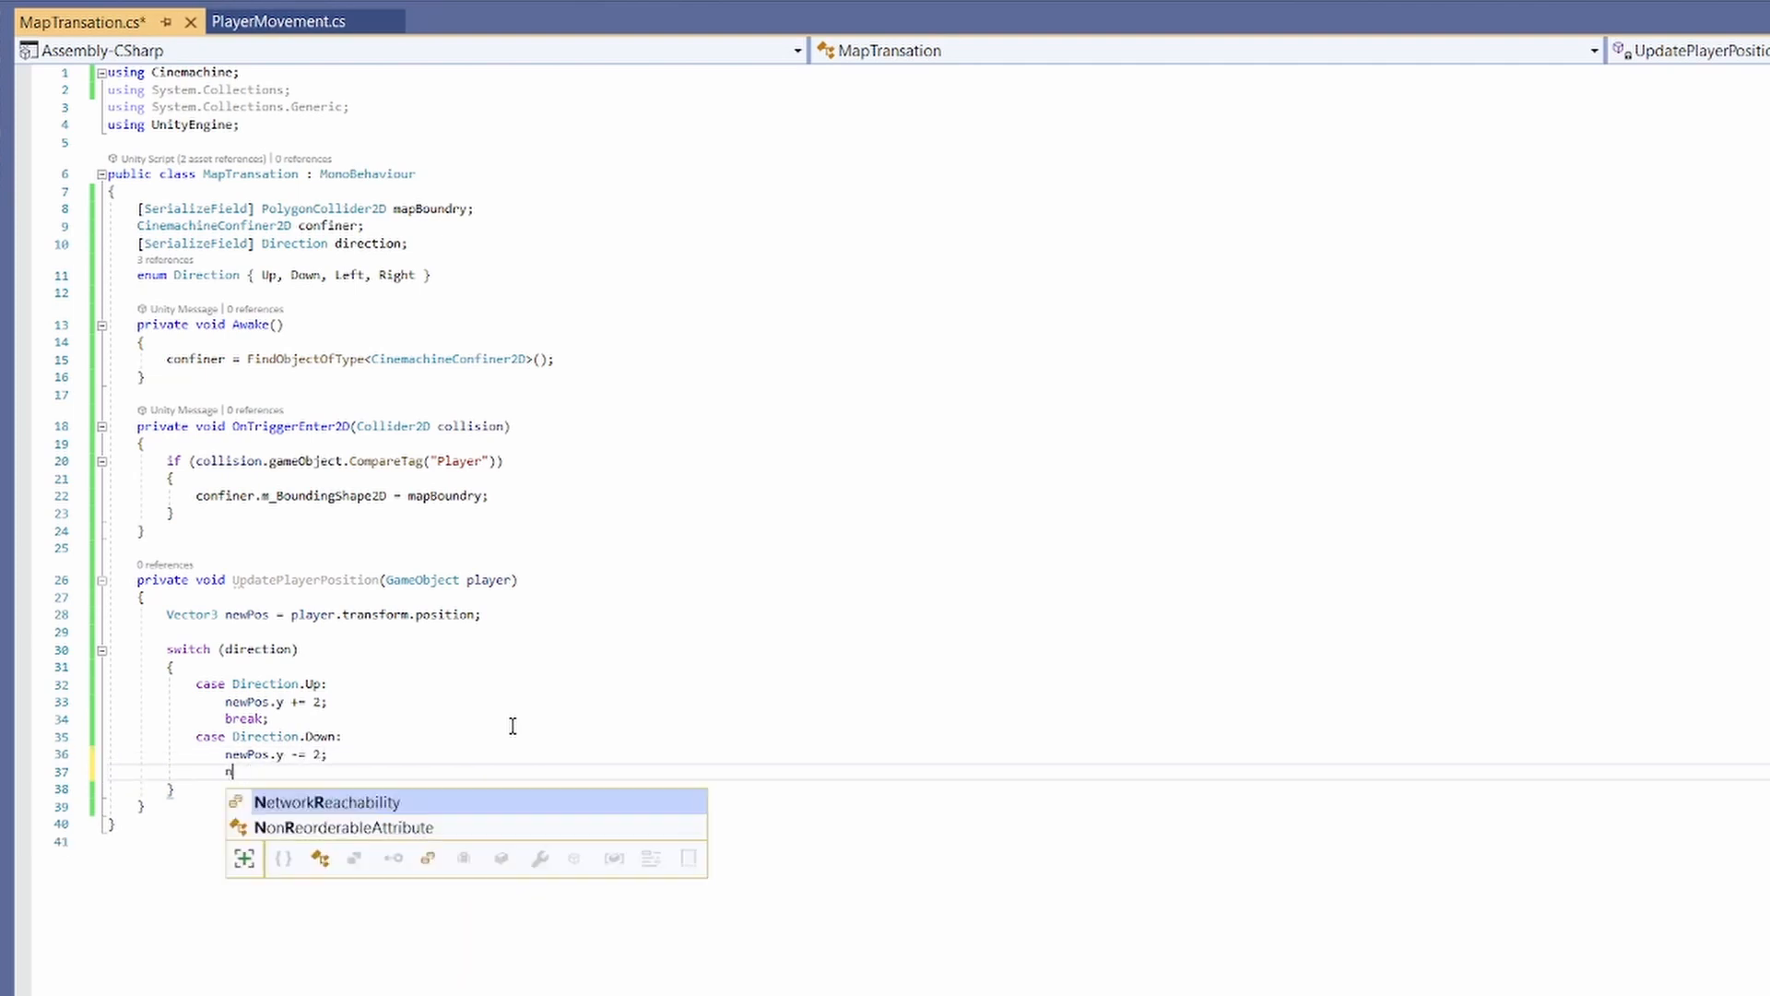
type("break;")
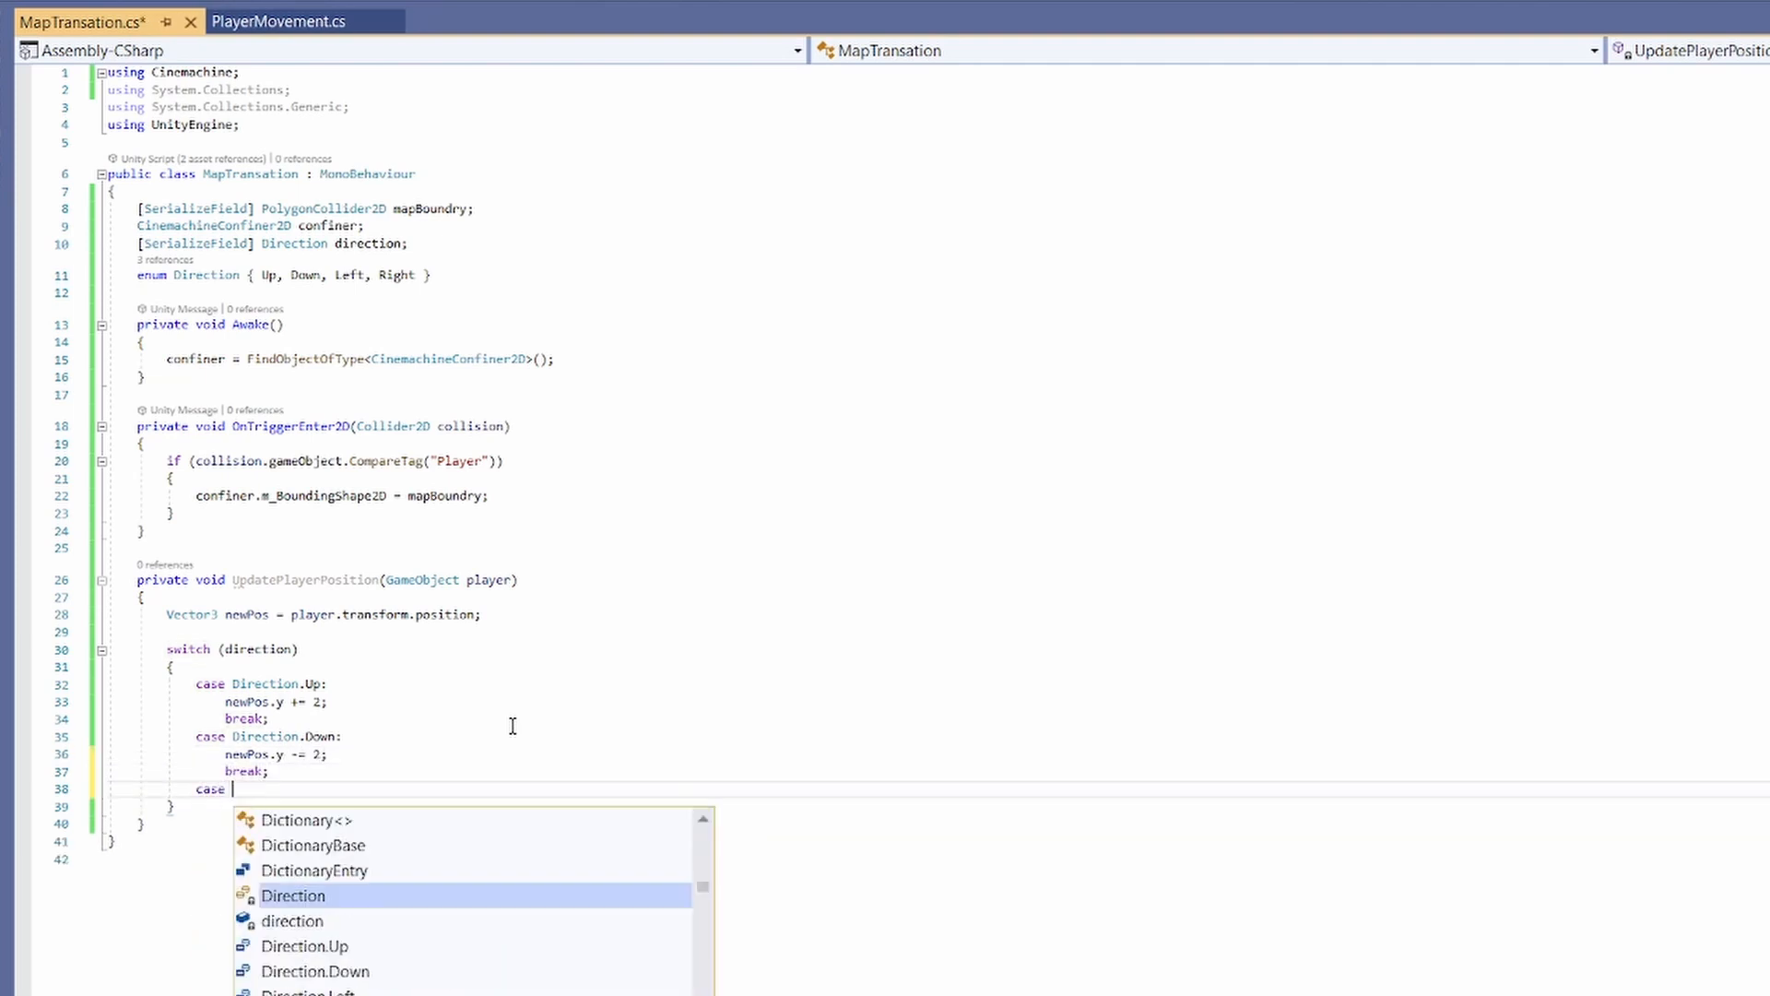
Step: Add the Left case (x += 2) and Right case (x -= 2) with breaks to the direction switch
type("Direction.Left:")
type("newPos.")
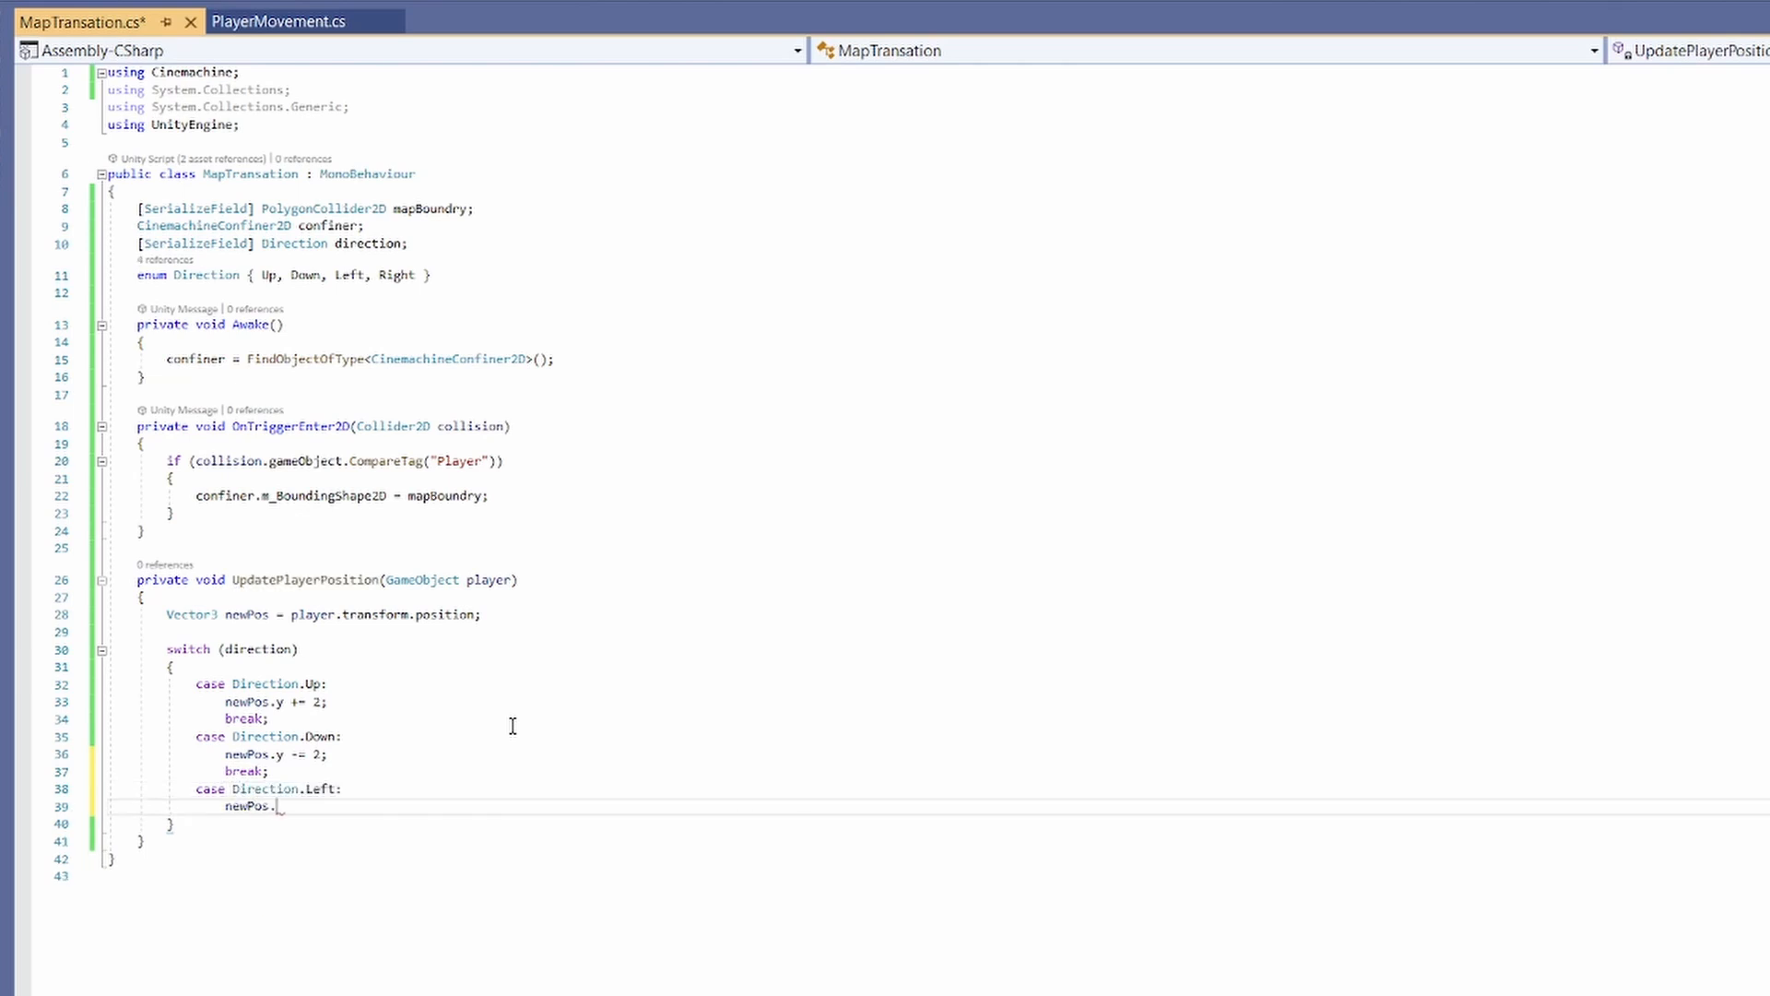
type("x")
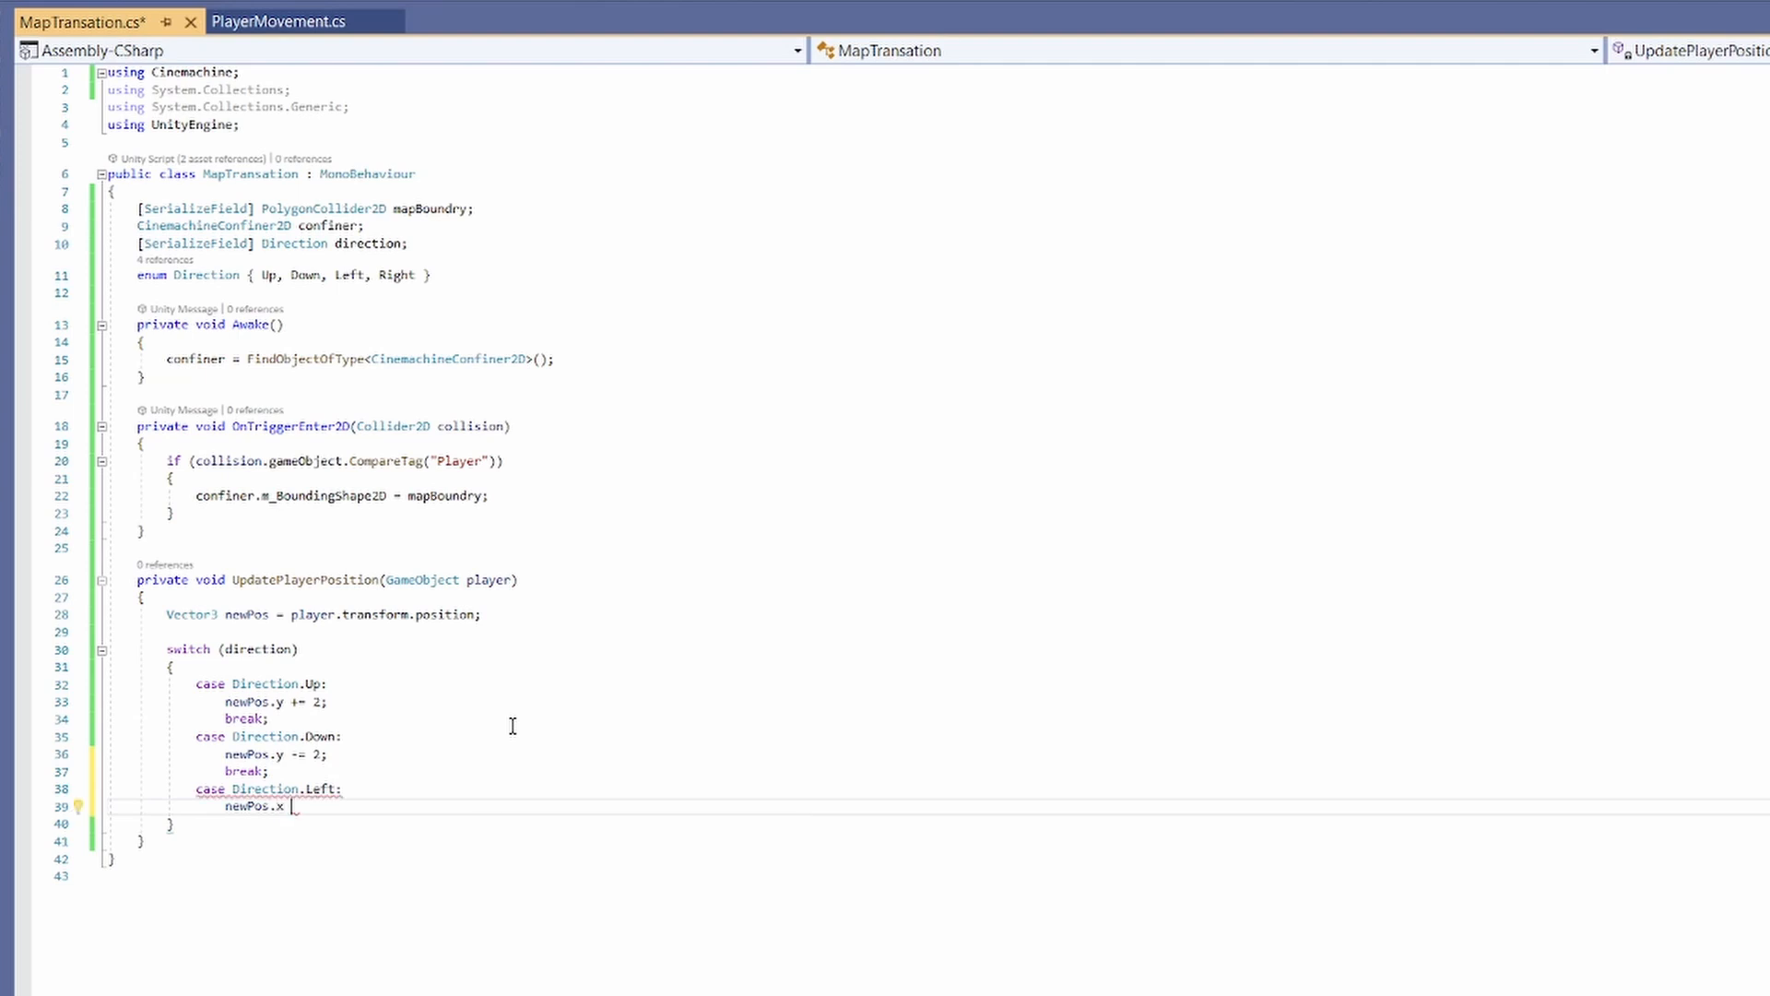
type("+= 2;")
type("break;")
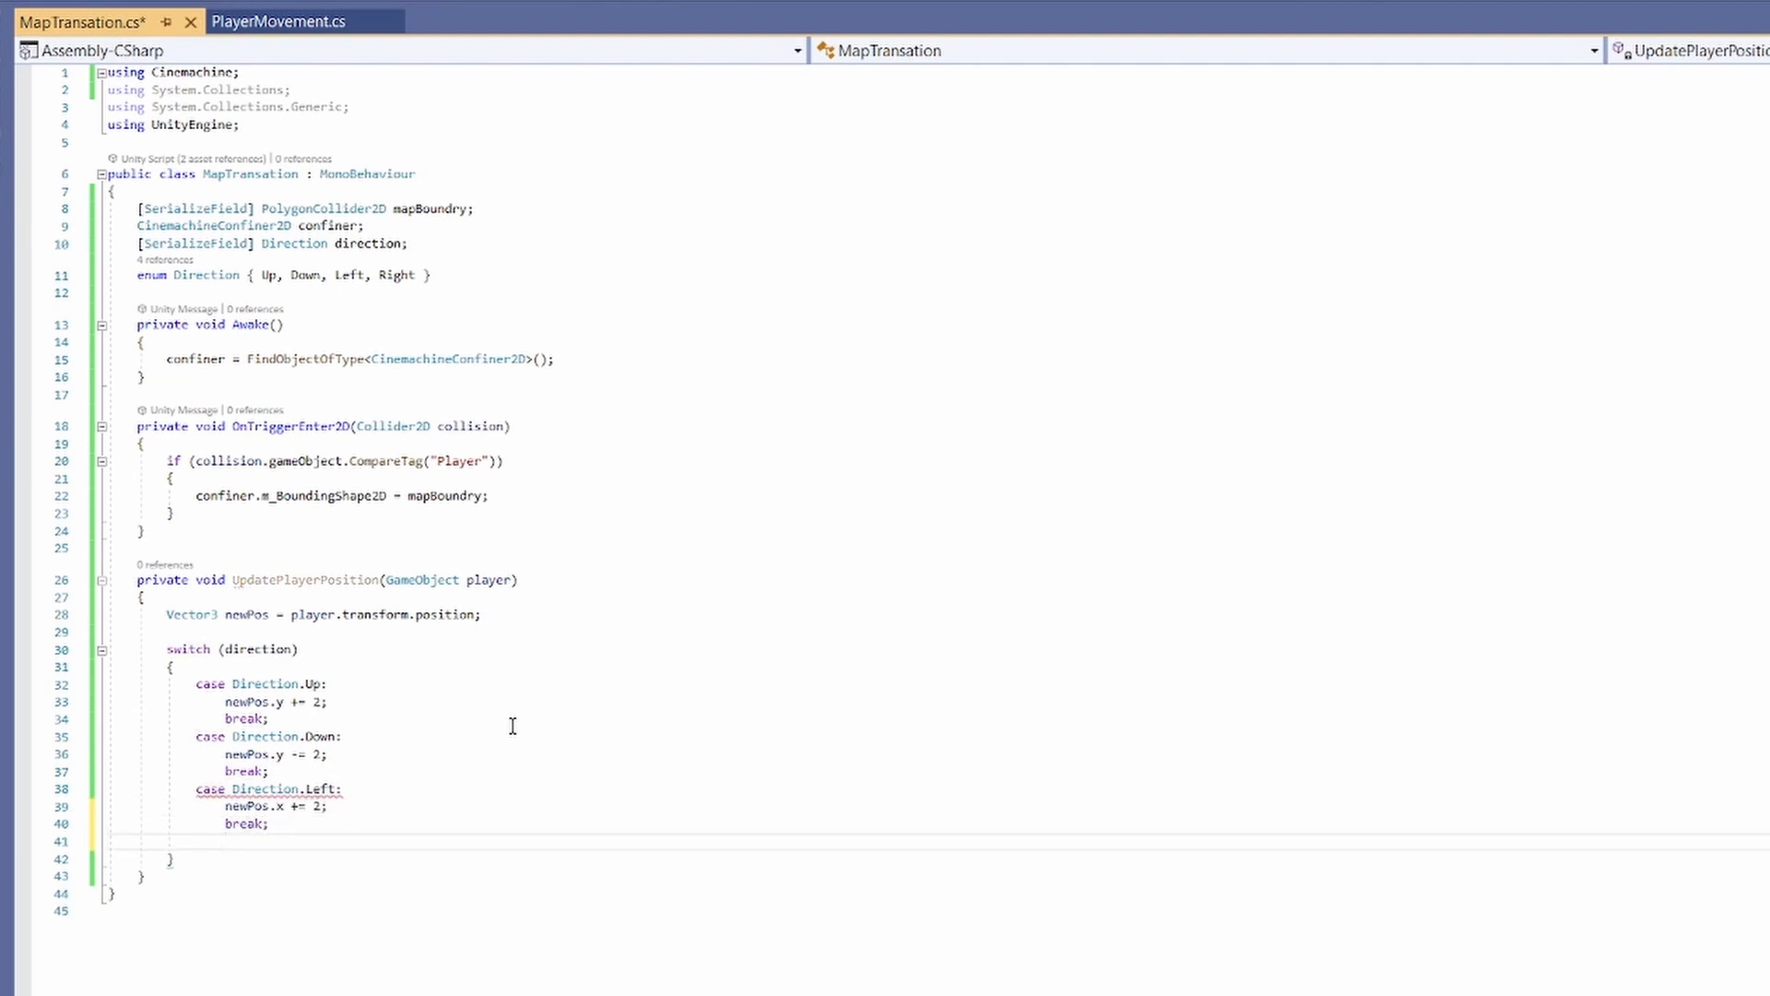
type("case Direction/")
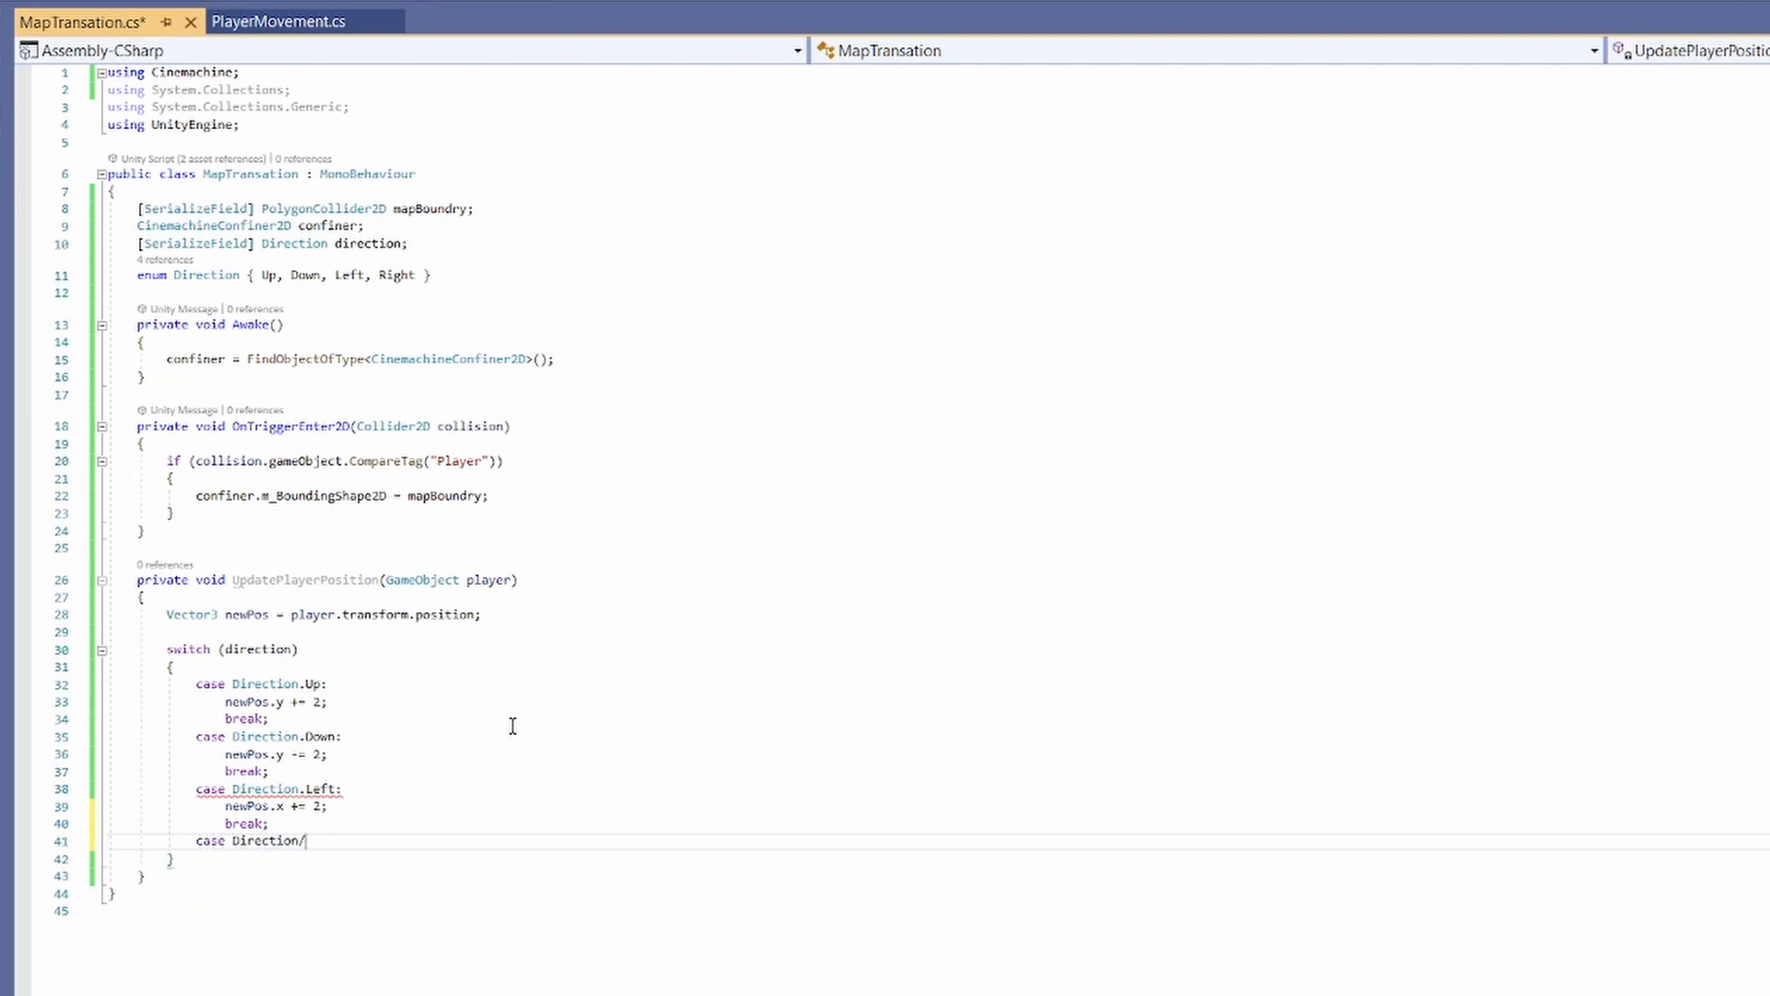
type("Right:")
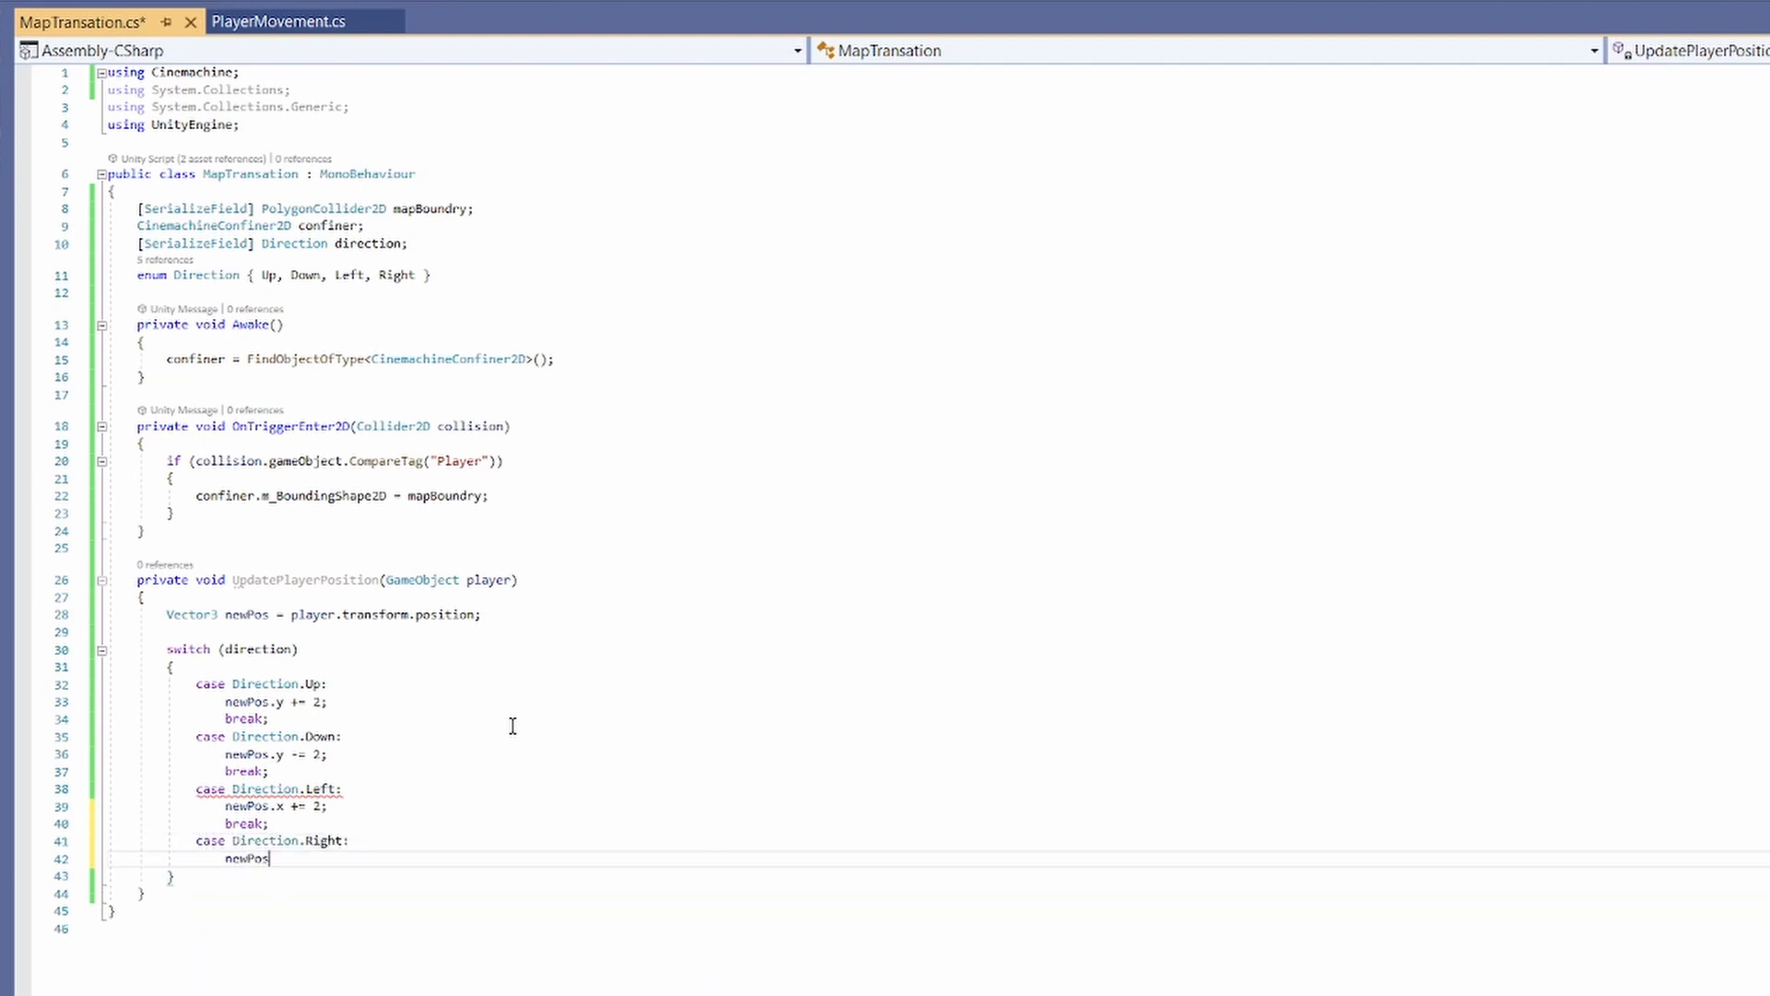
type(".x -= 2;")
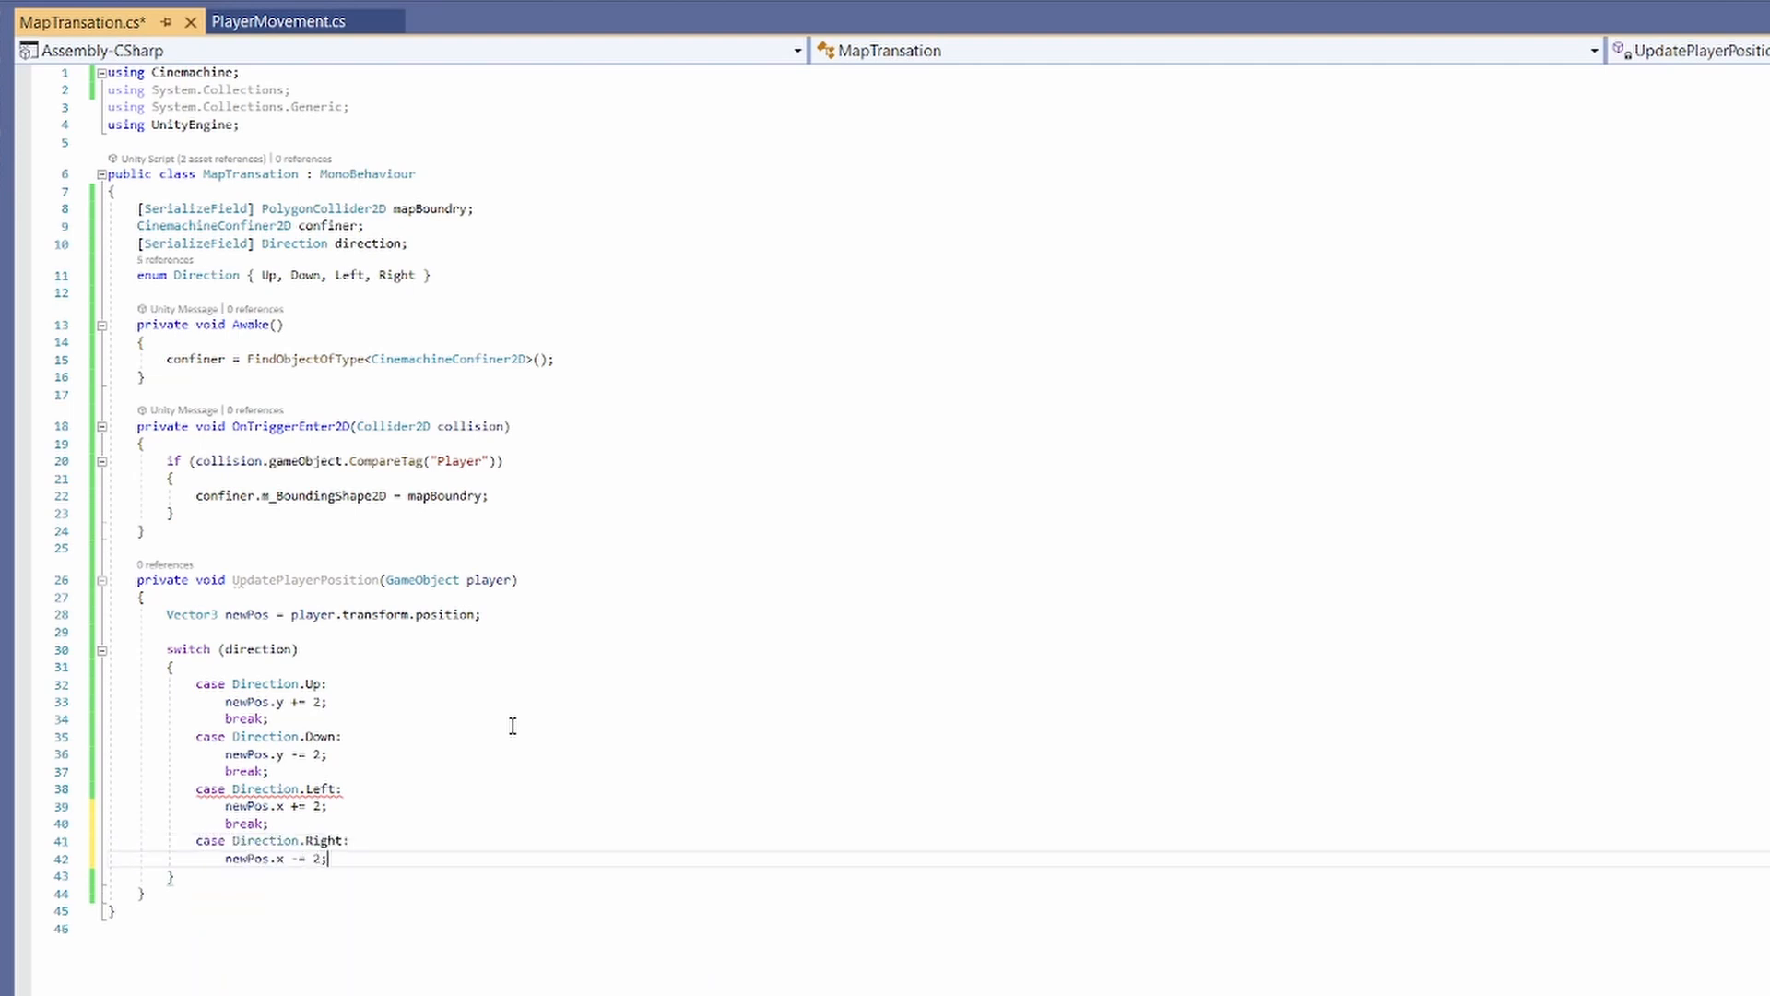
type("break;")
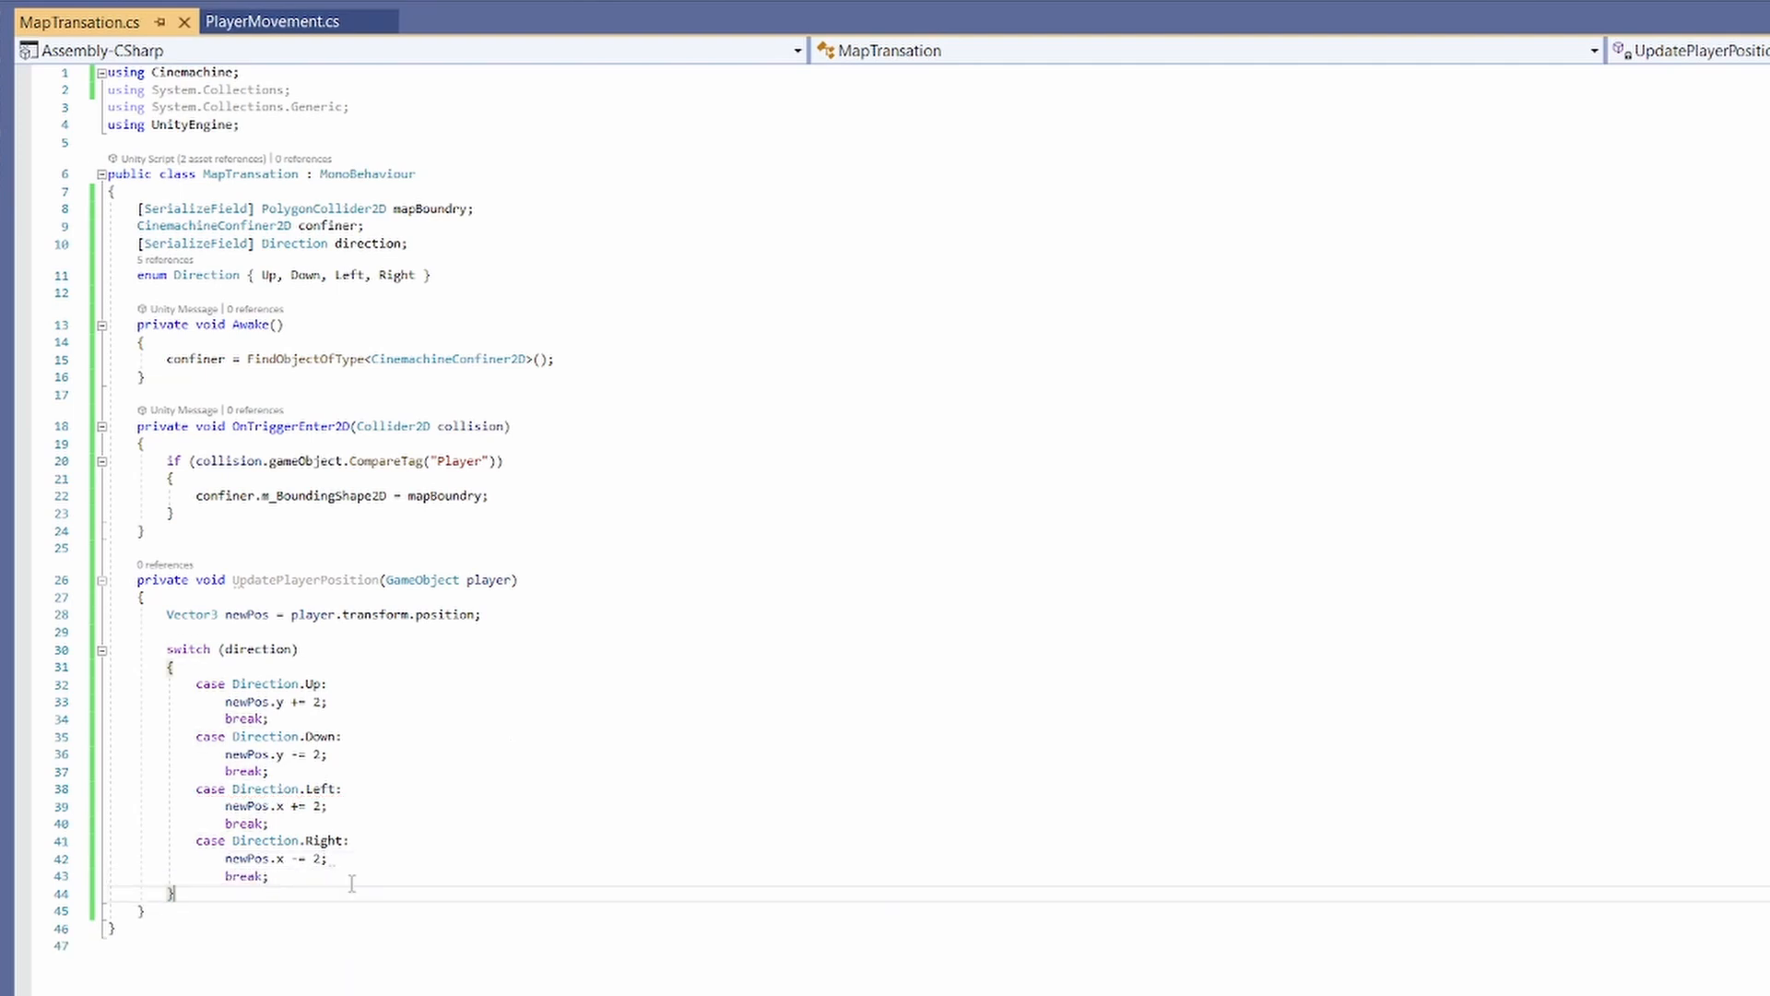
Step: Assign player.transform.position = newPos and call UpdatePlayerPosition(collision.gameObject) in OnTriggerEnter2D
type("p")
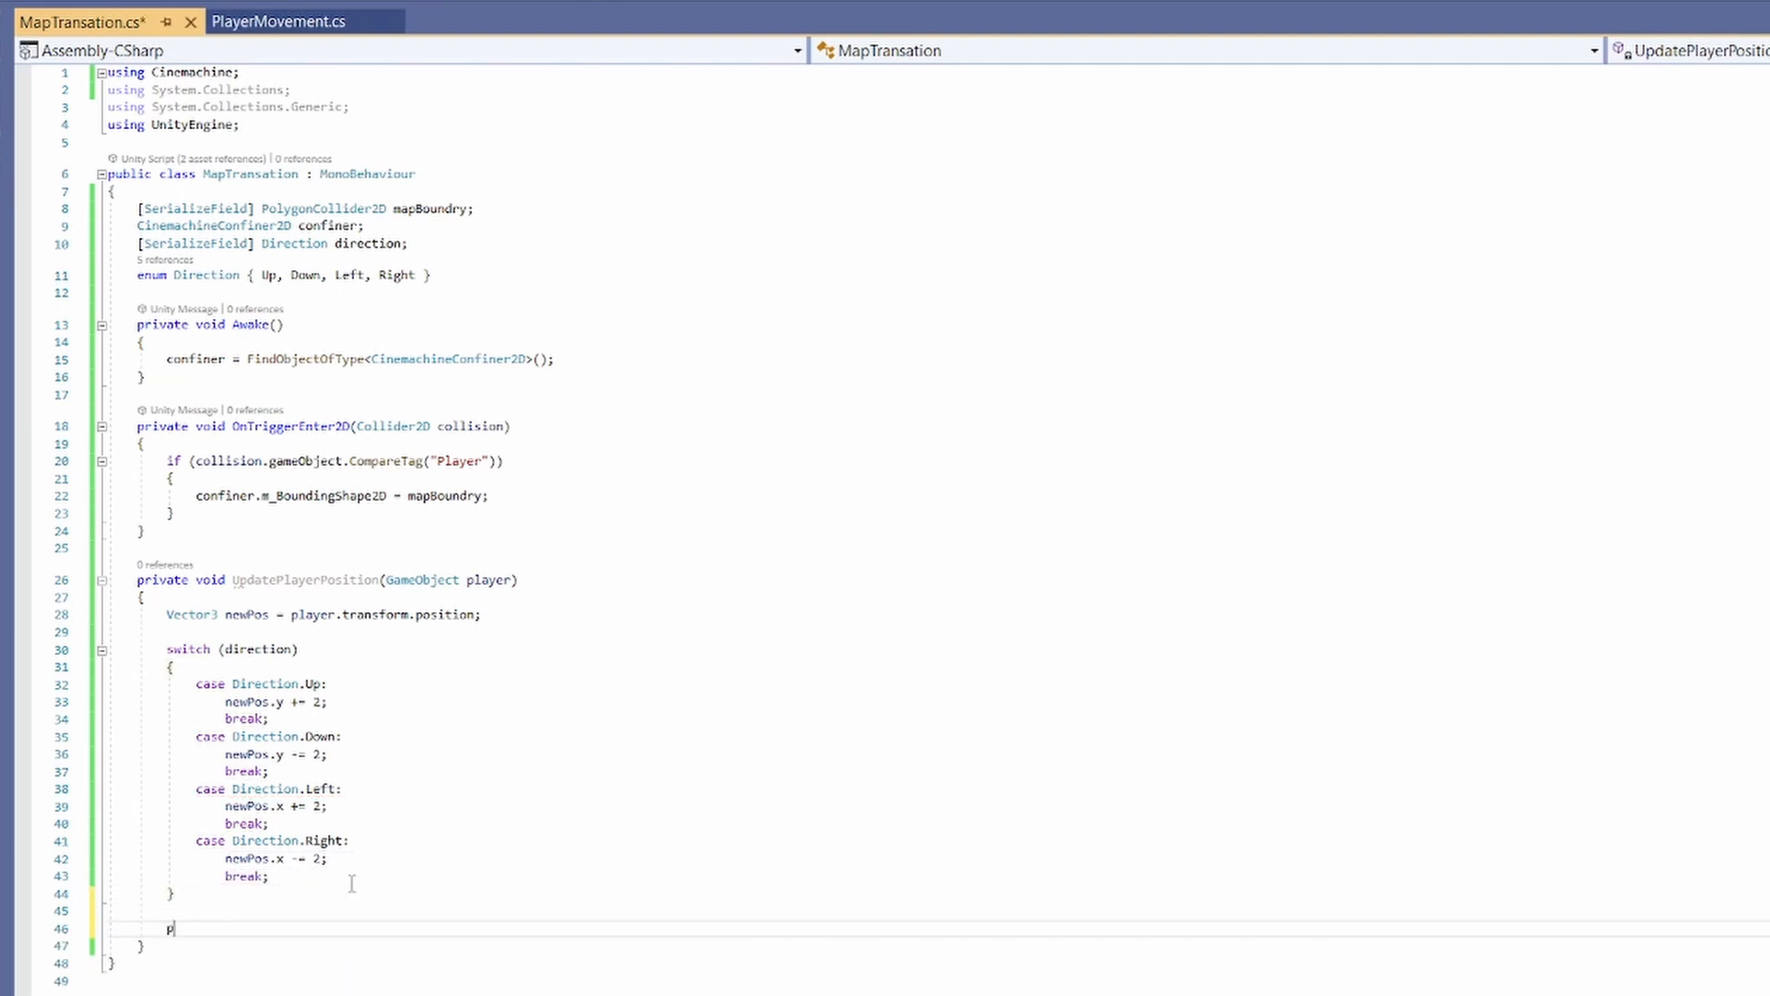
type("layer.transform.position = newPos;")
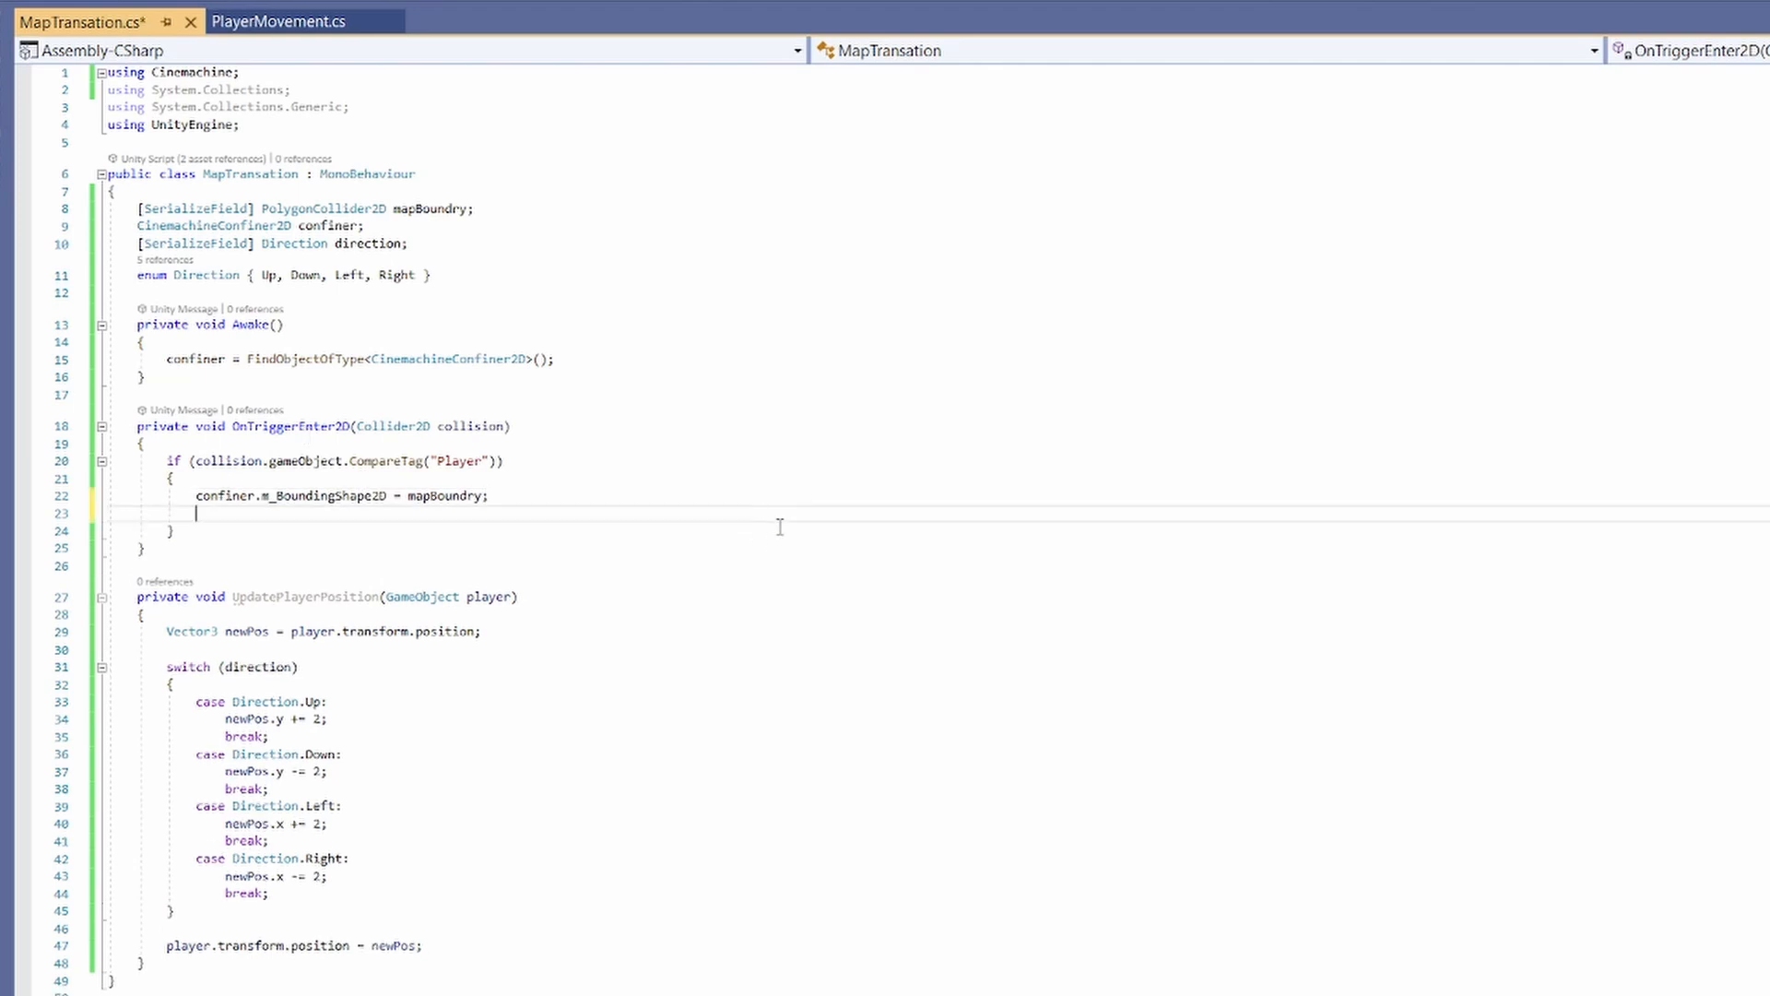
type("UpdatePlayerPosition()")
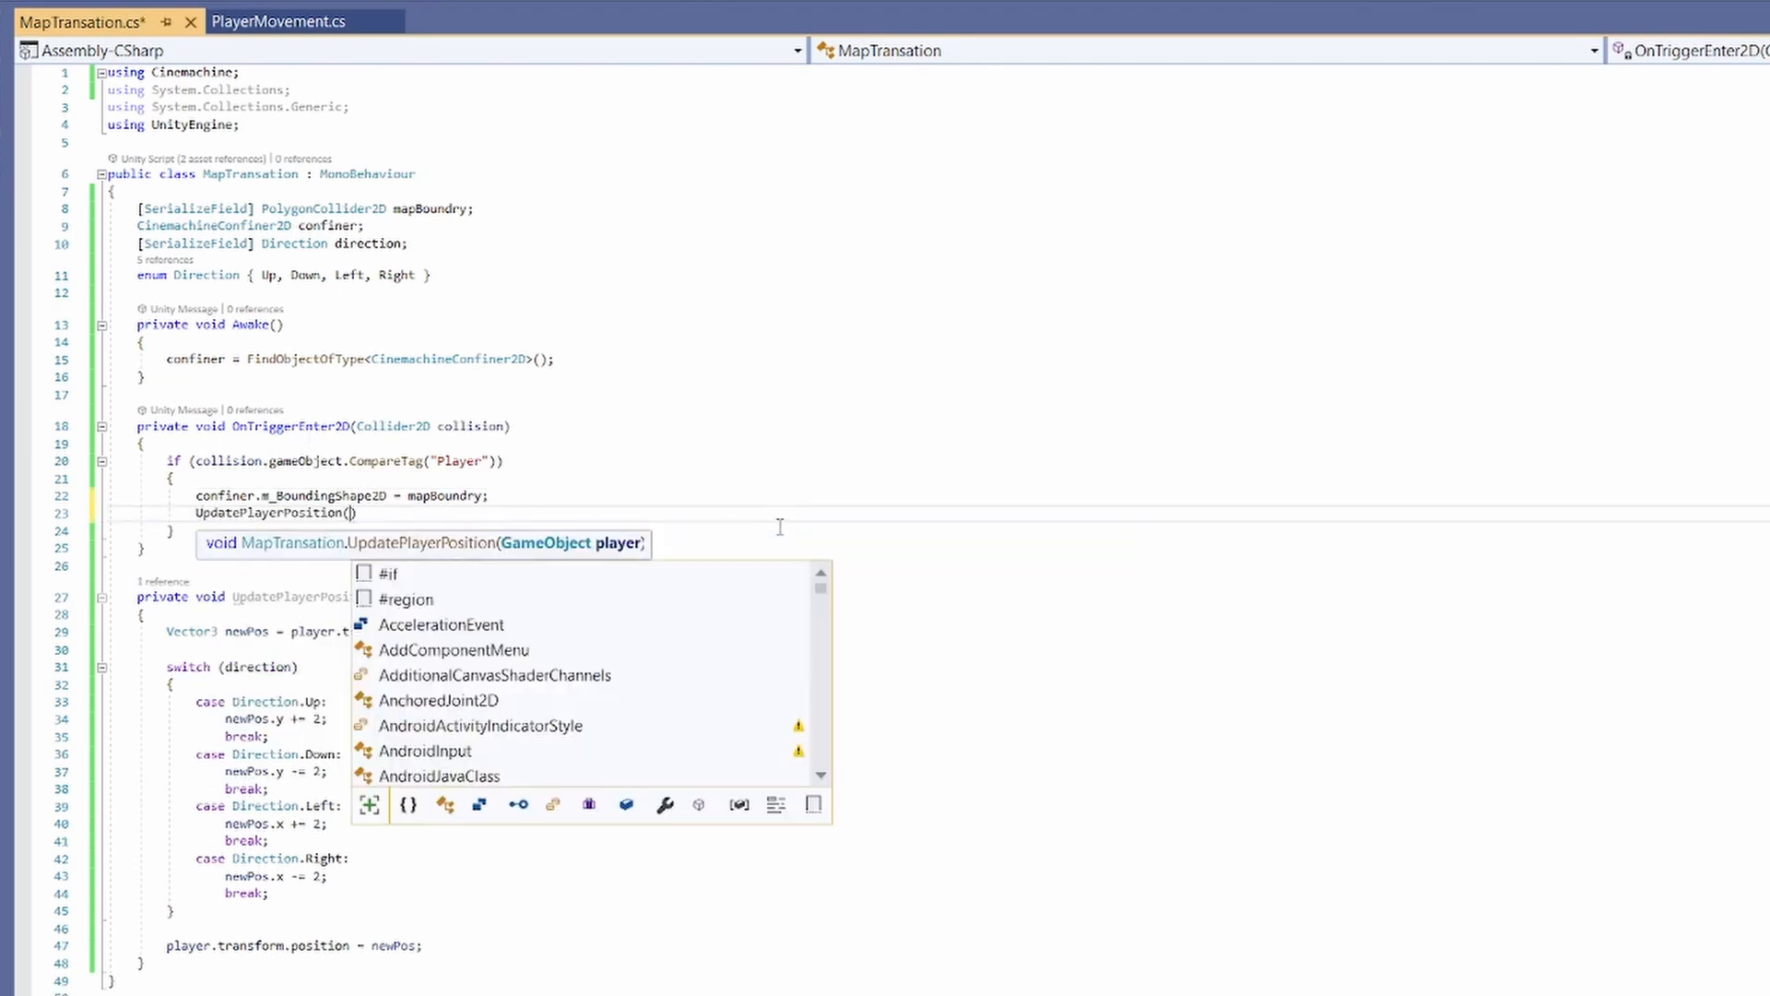
type("collision.")
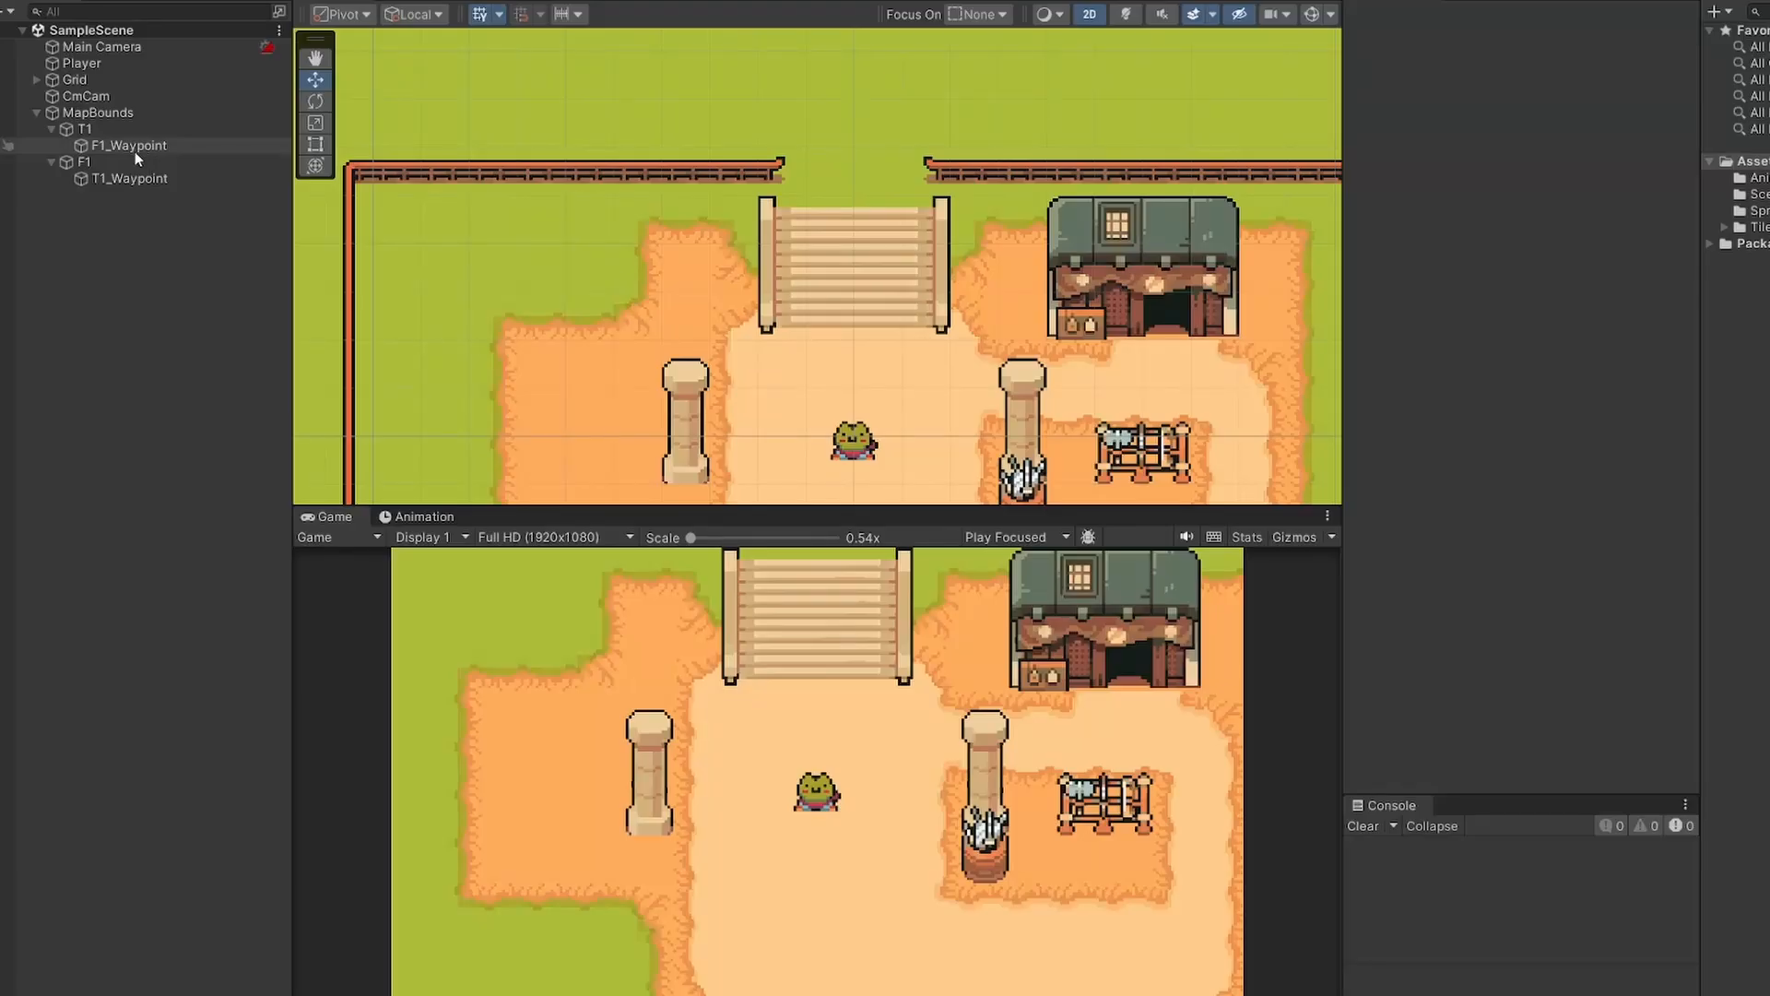
Step: Select T1_Waypoint and set its Map Transation Direction dropdown to Down
left_click(138, 143)
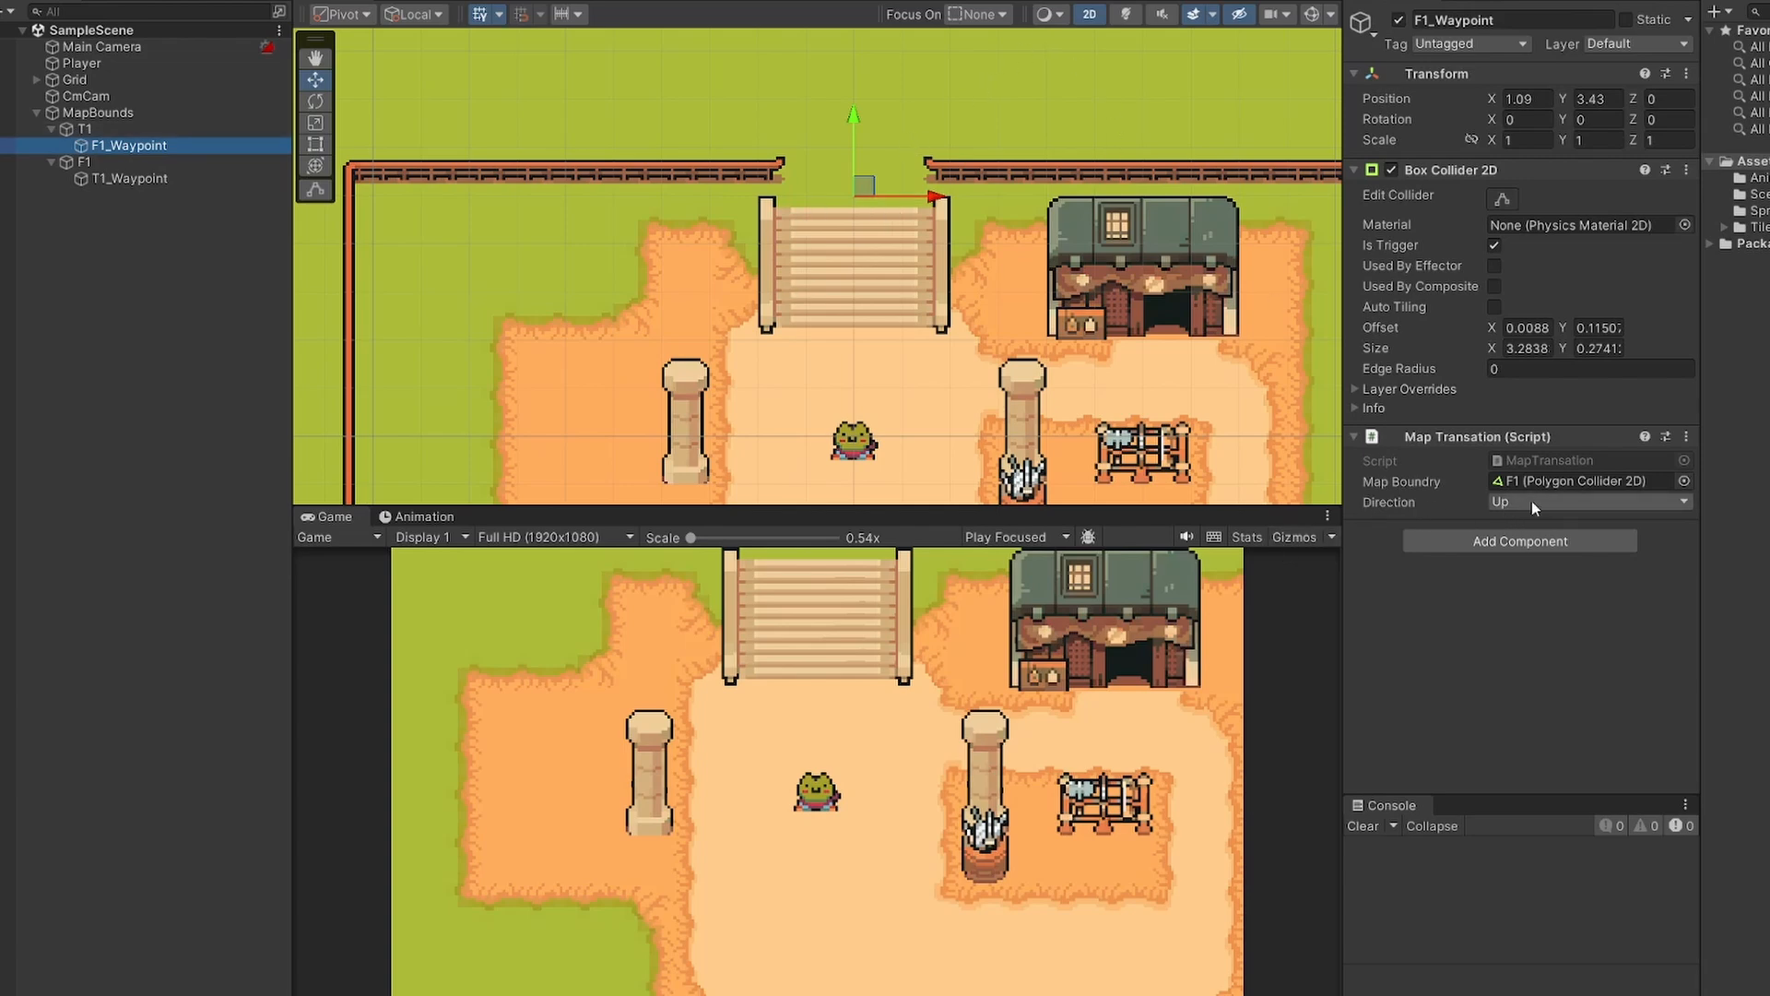
left_click(134, 179)
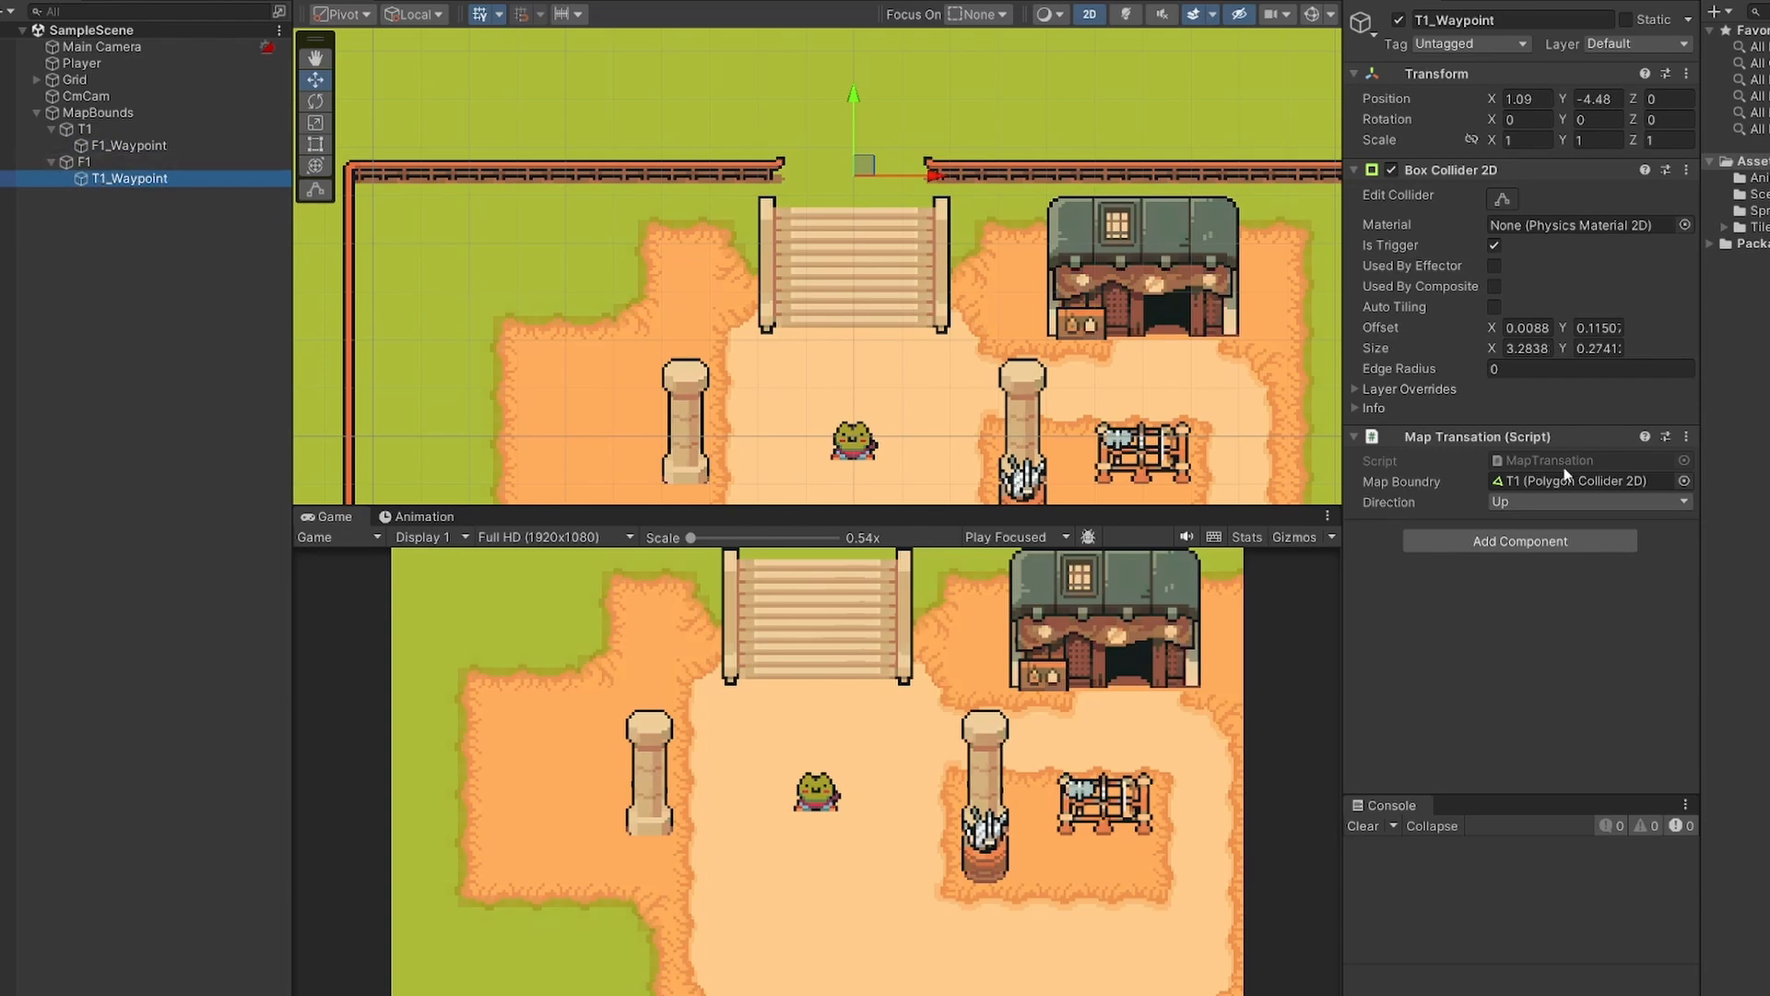
left_click(1586, 502)
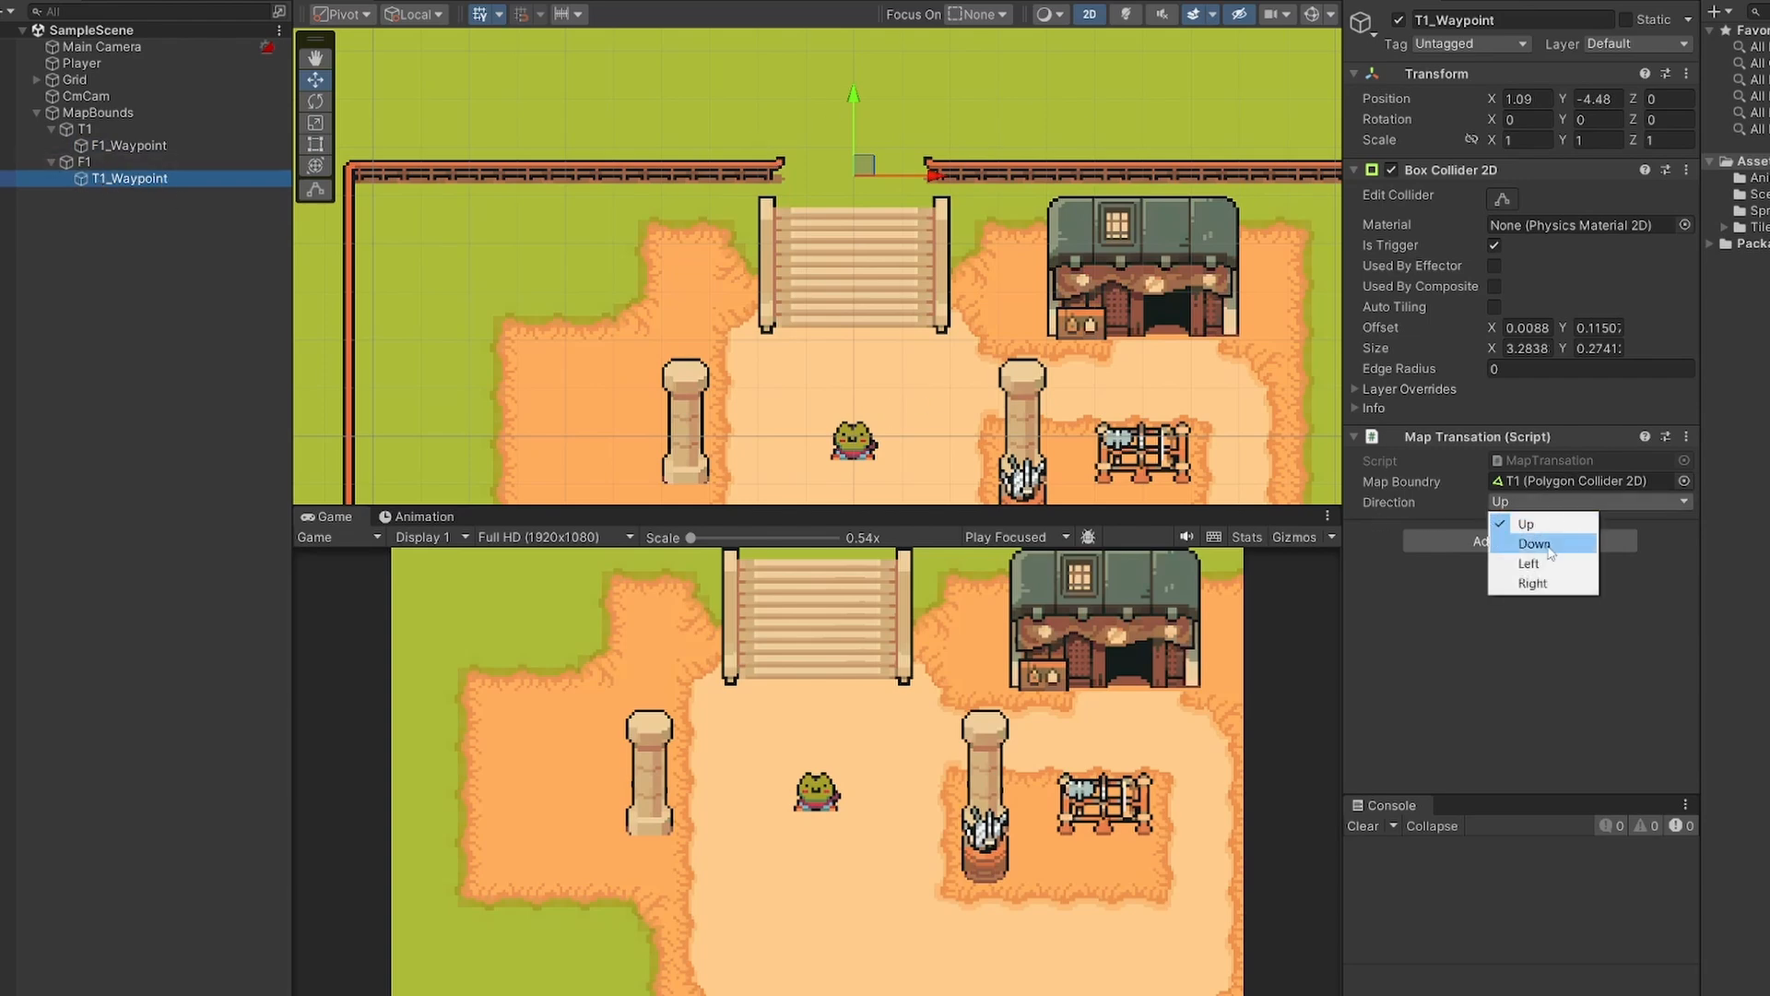
left_click(1536, 544)
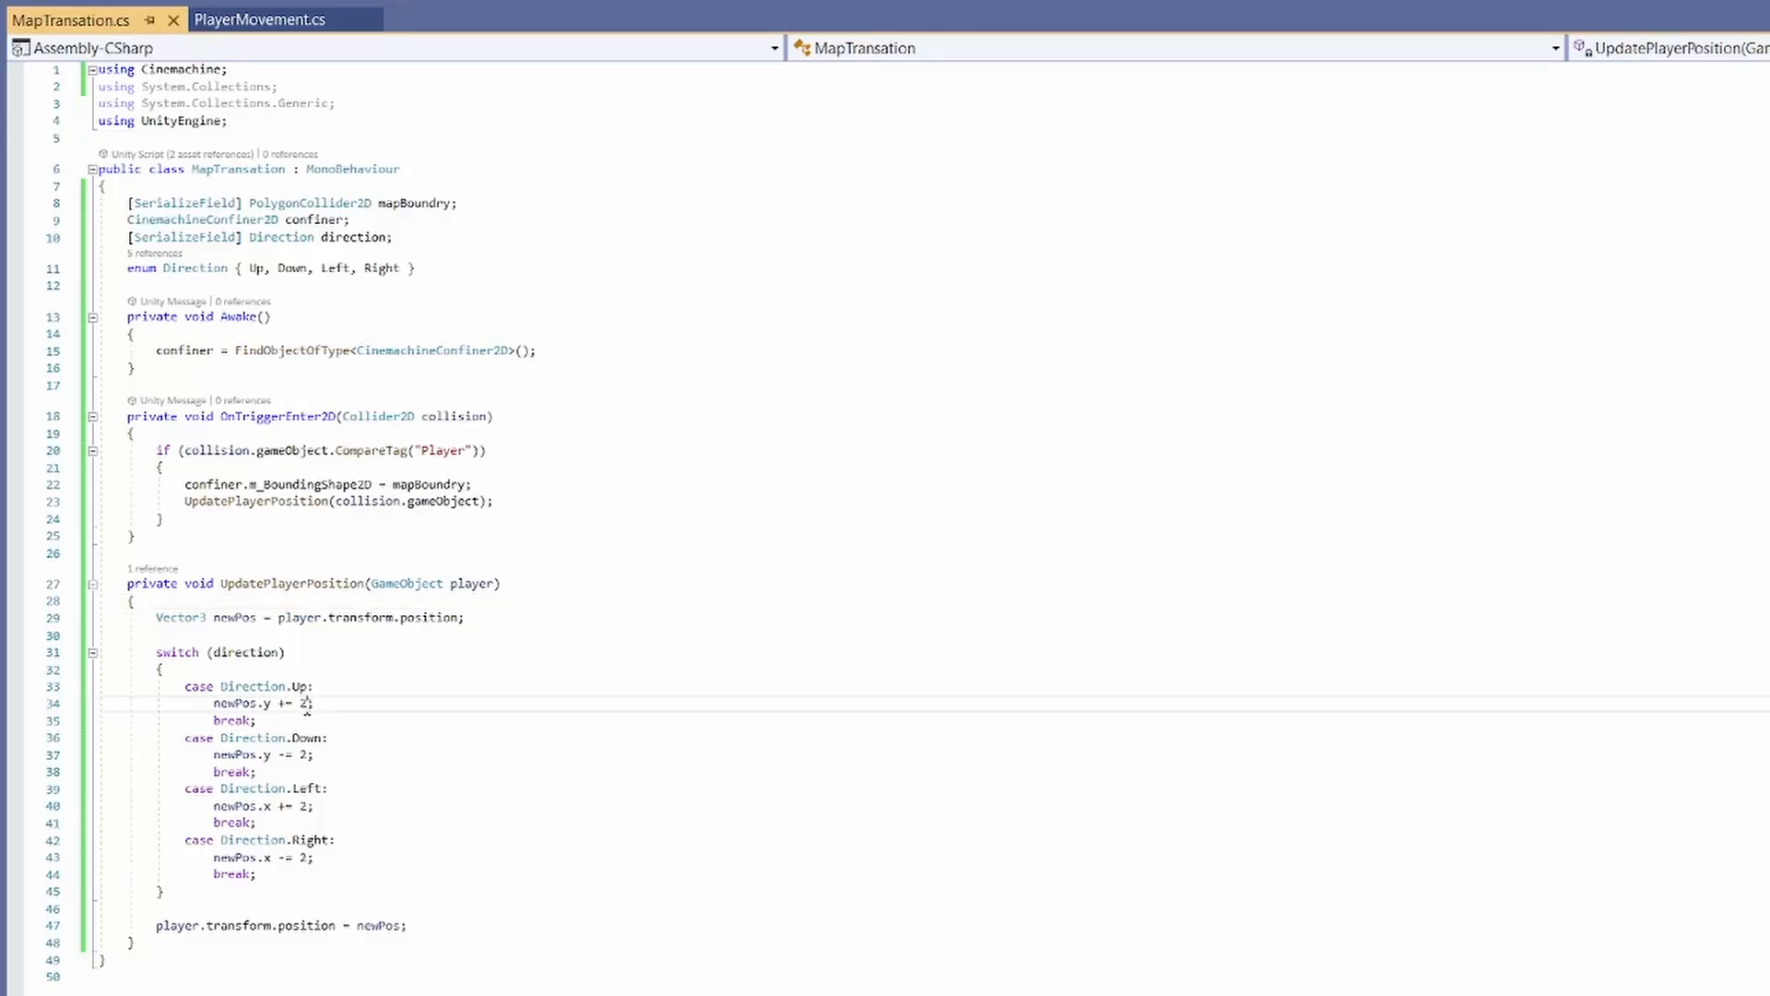
Step: Declare [SerializeField] float additivePos = 2f under the direction field and start using it for the push
type("[SerializeField] Direction direction;")
type("[SerializeField] float additivePos;")
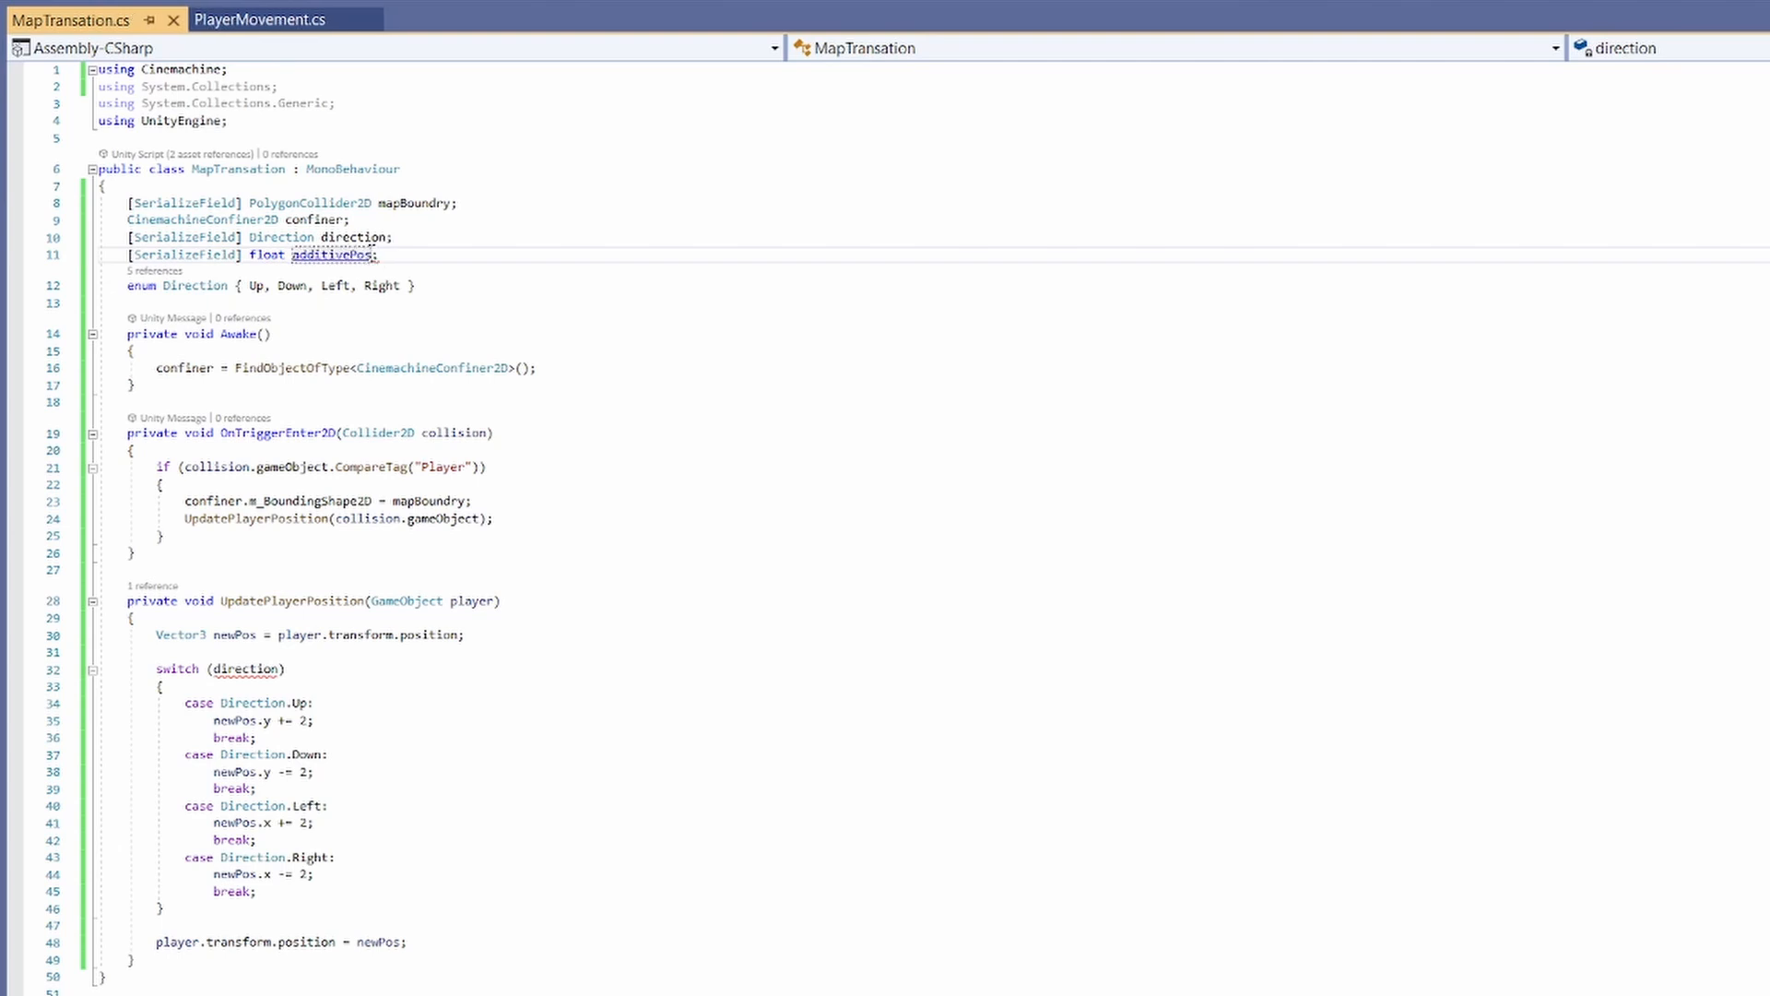
type("= 2")
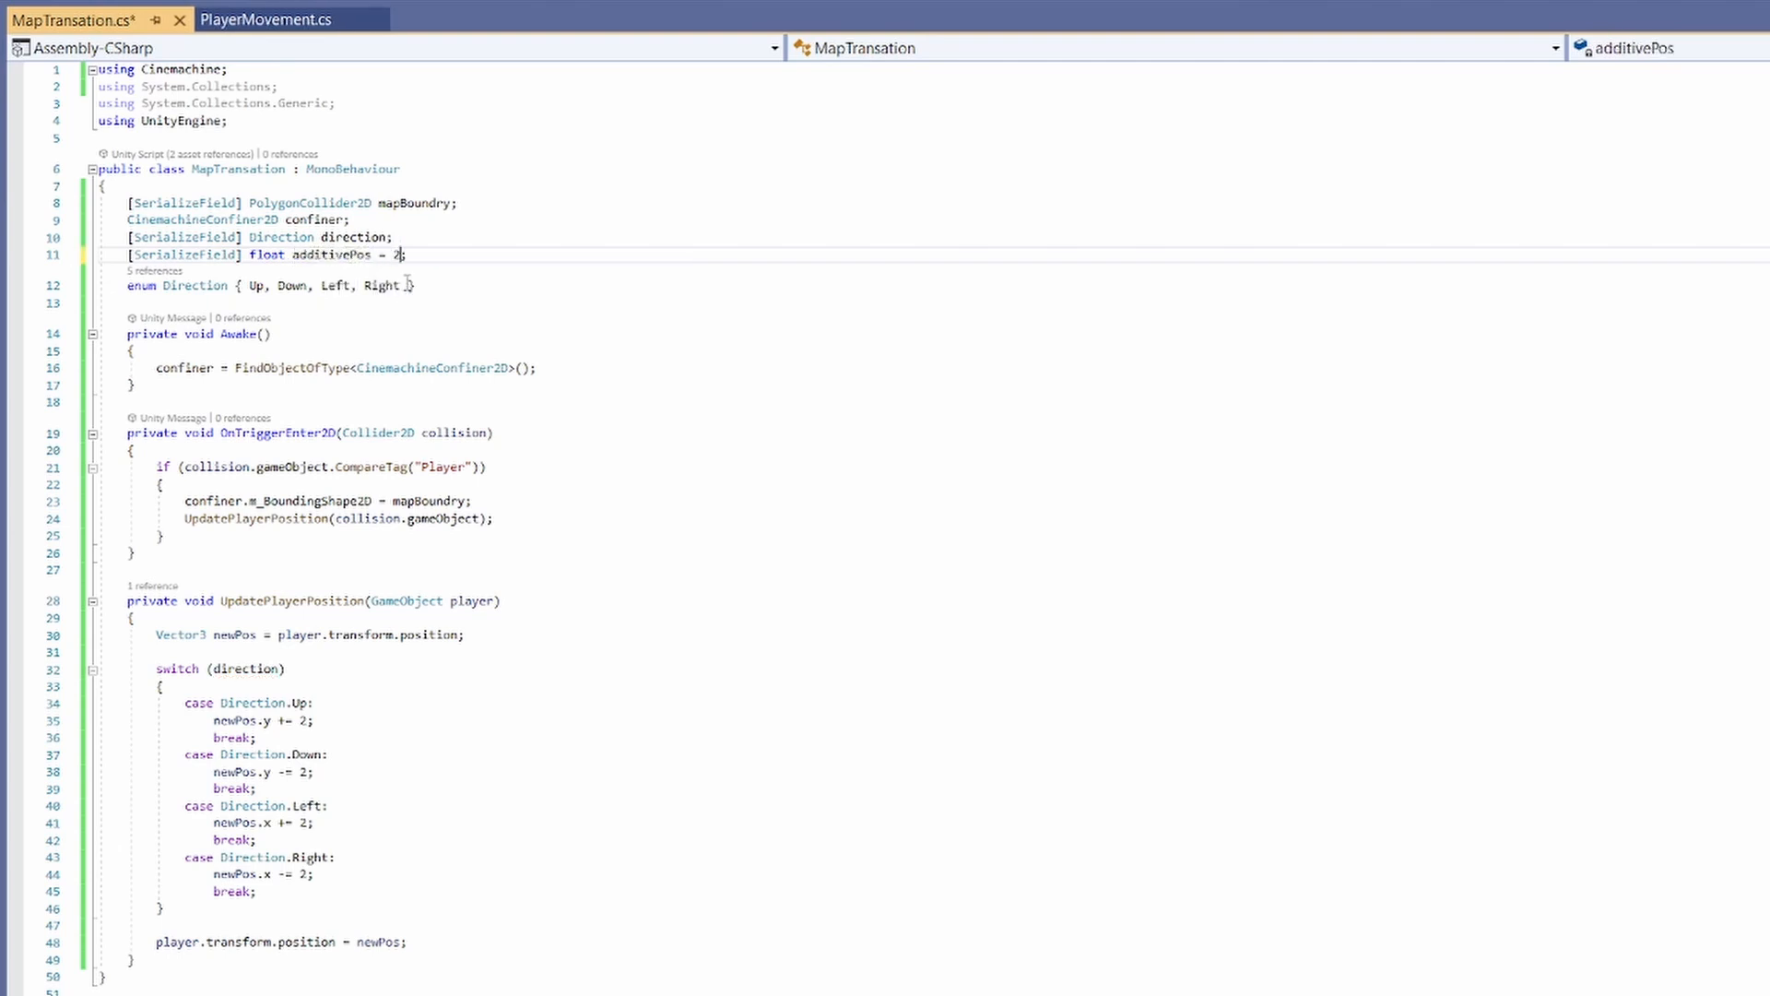
type("f")
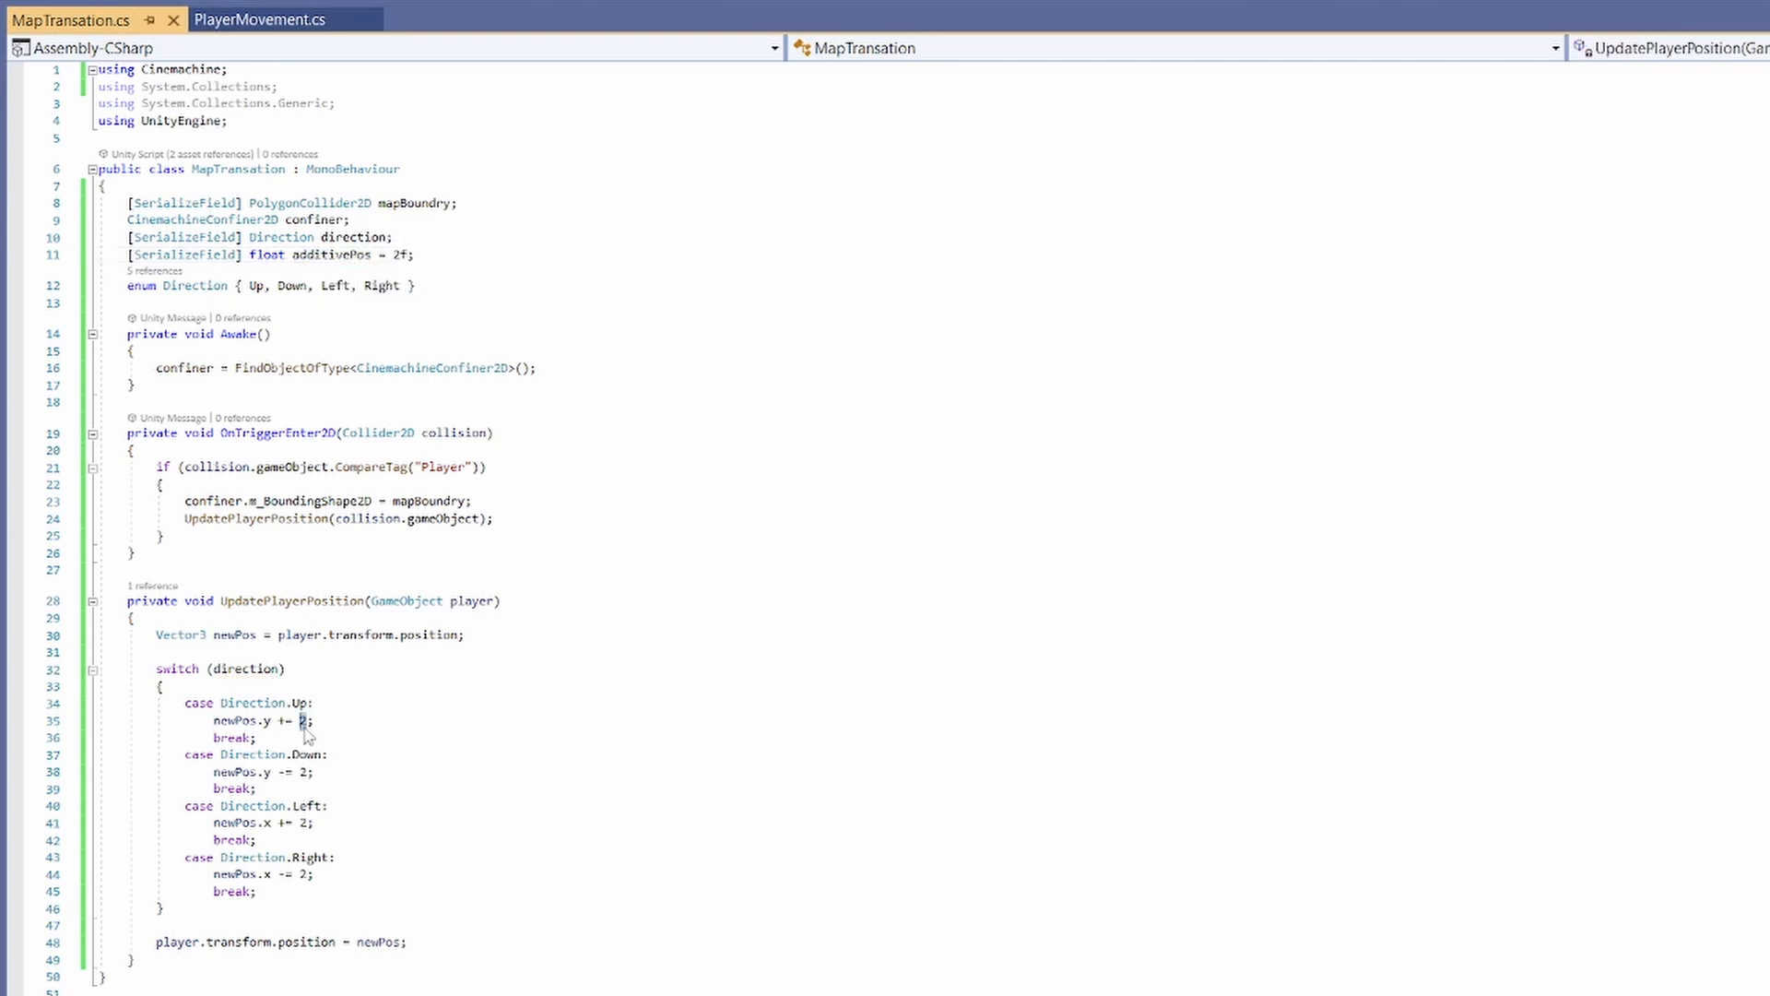
type("additivePos")
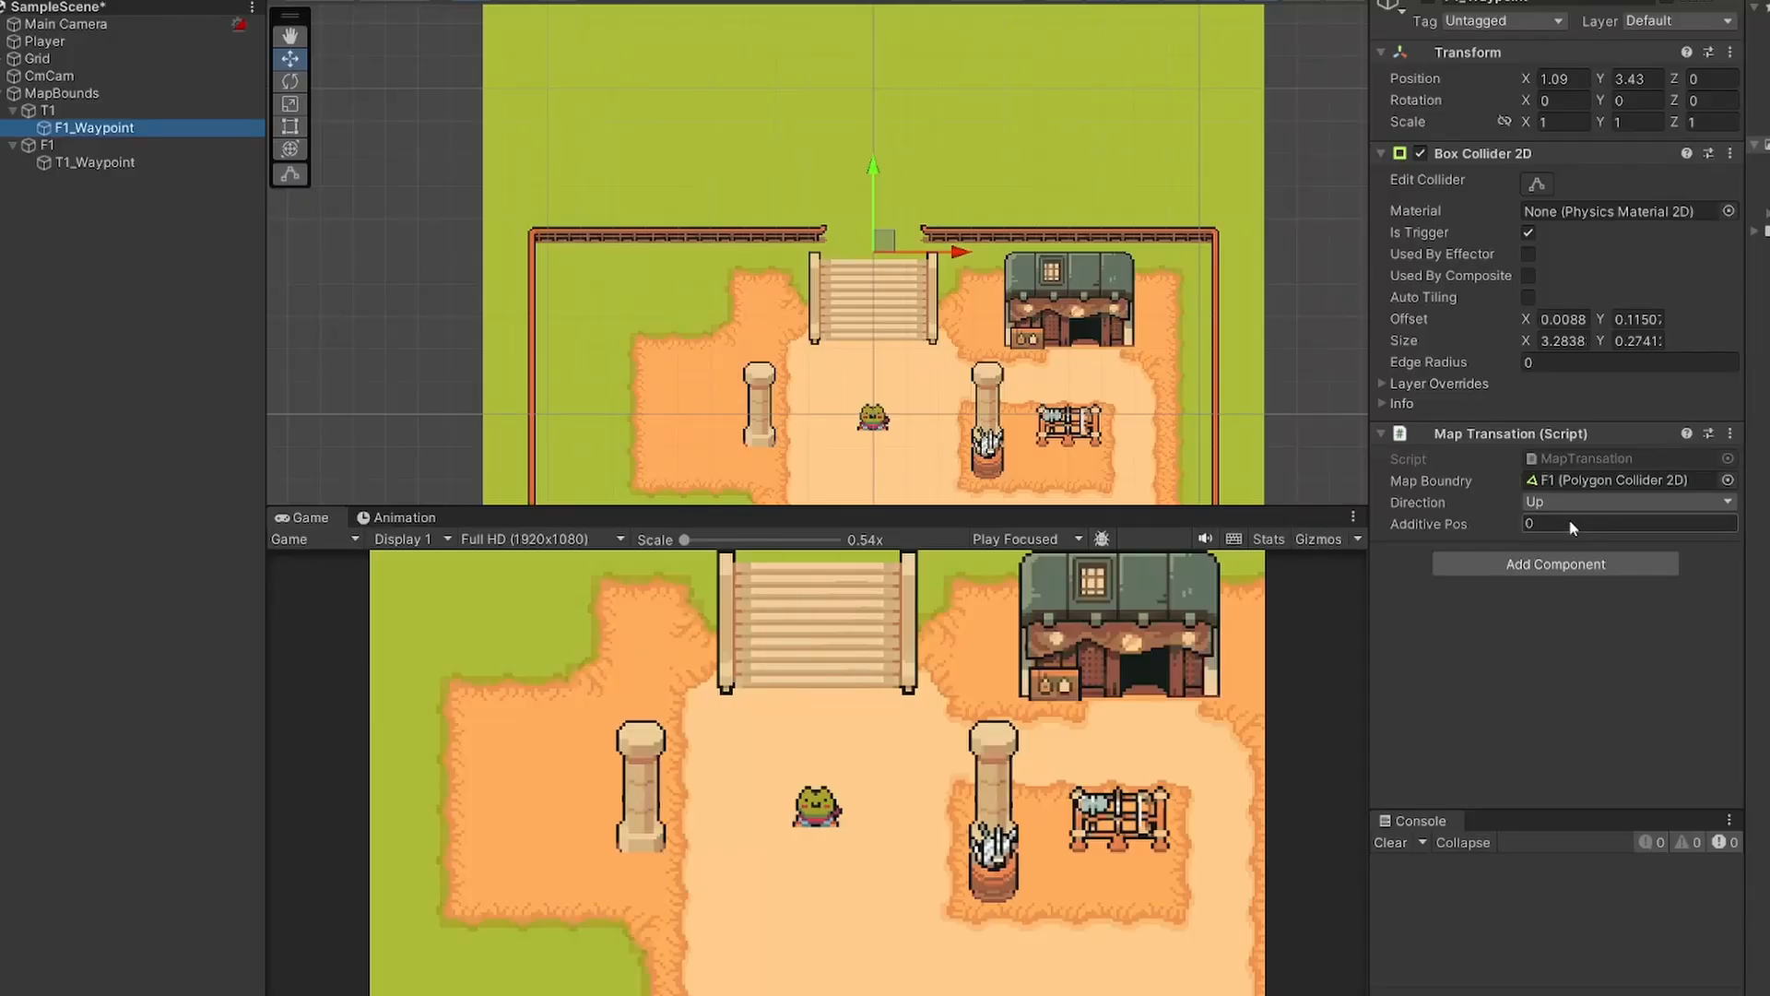
Step: Set the F1 and T1 waypoints' Additive Pos to about 1.75 and test crossing the north exit
left_click(94, 163)
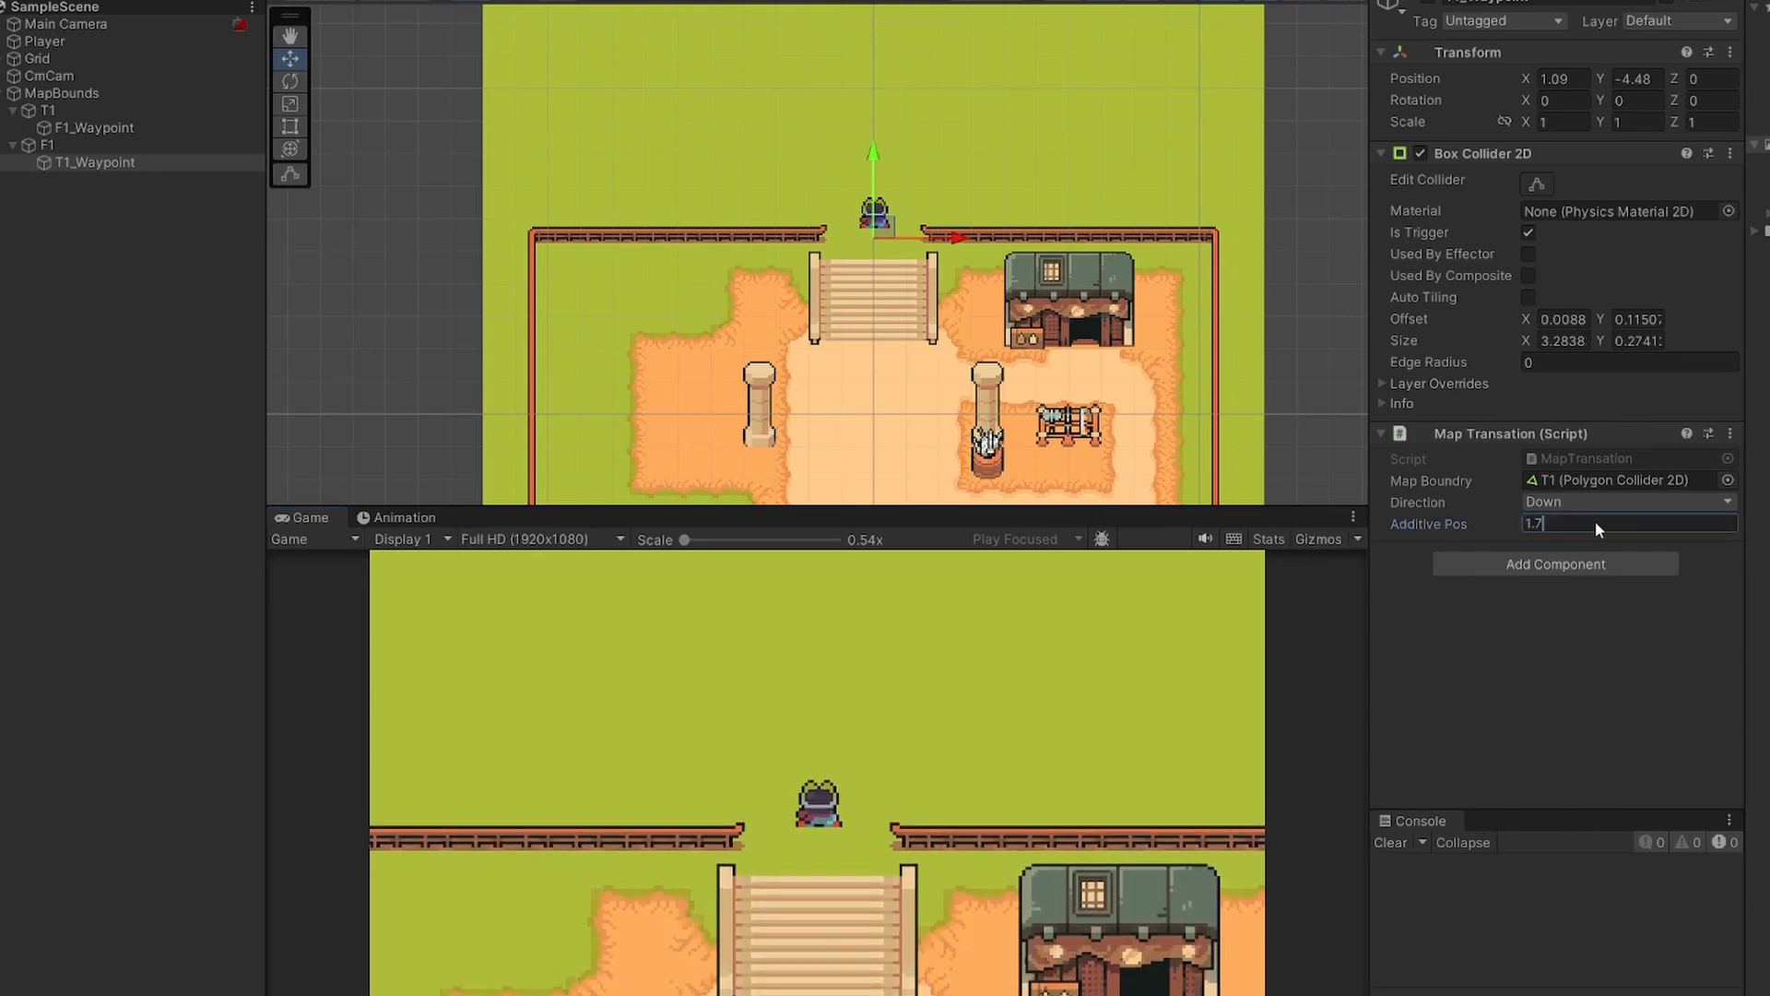
left_click(98, 128)
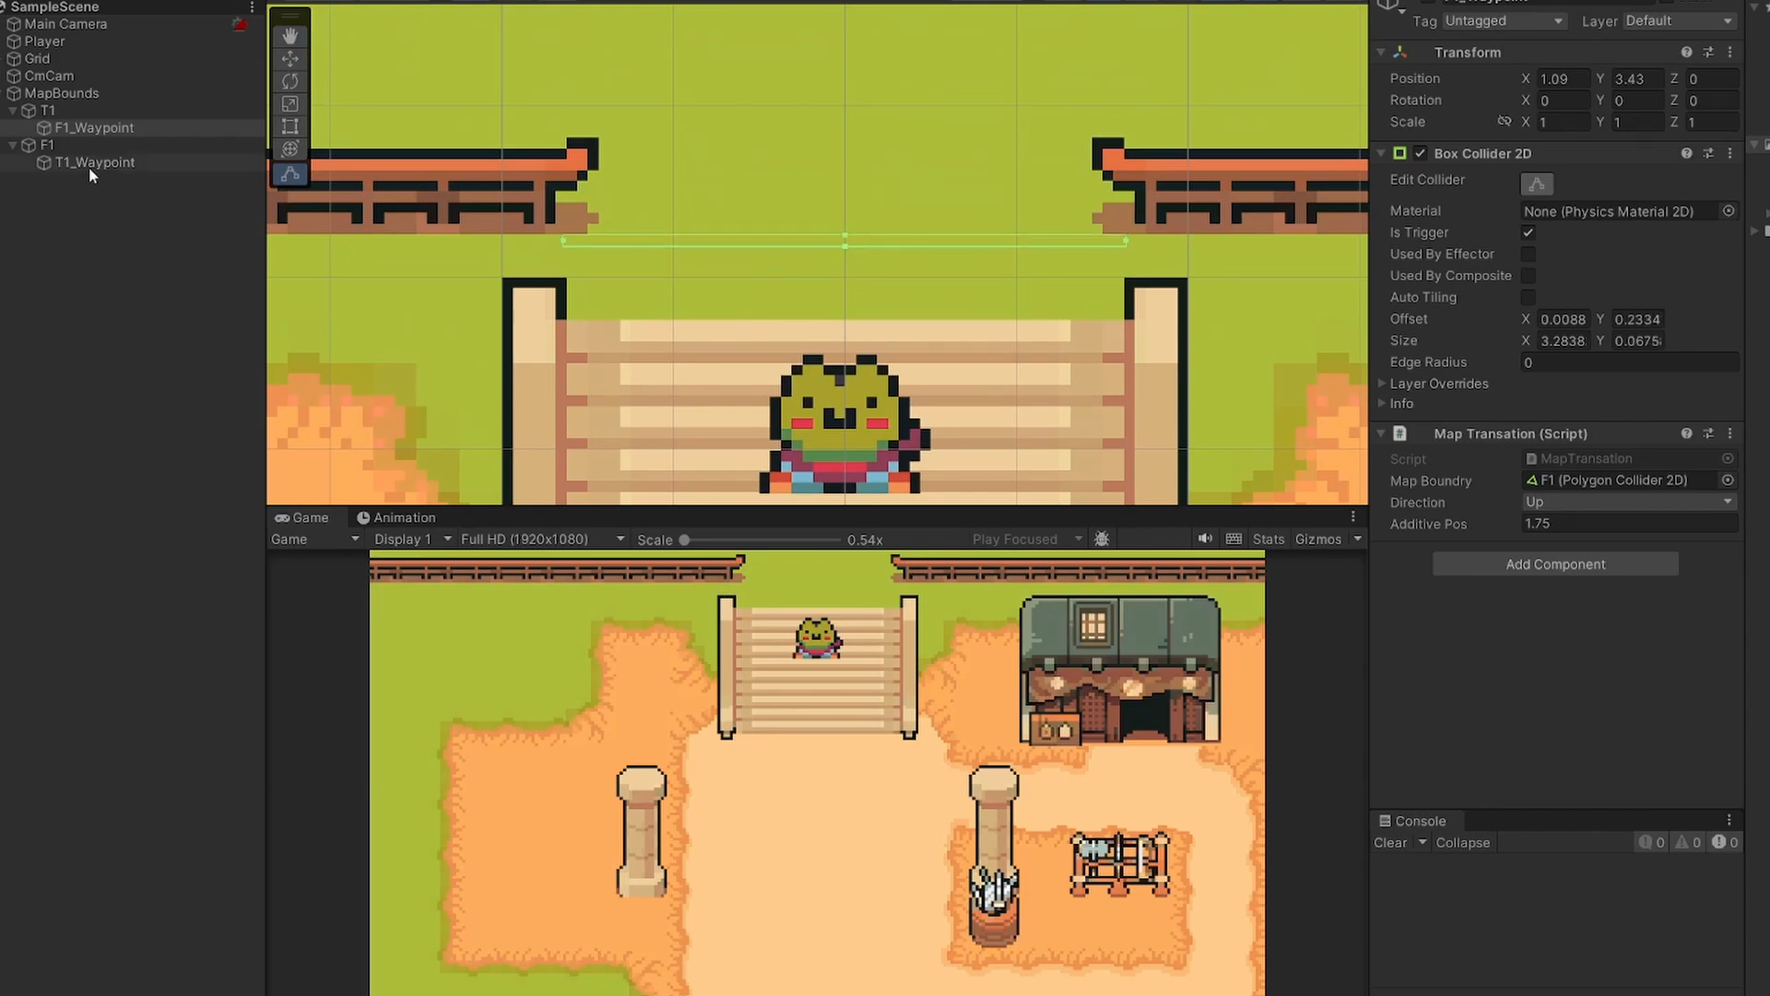
mouse_move(153, 173)
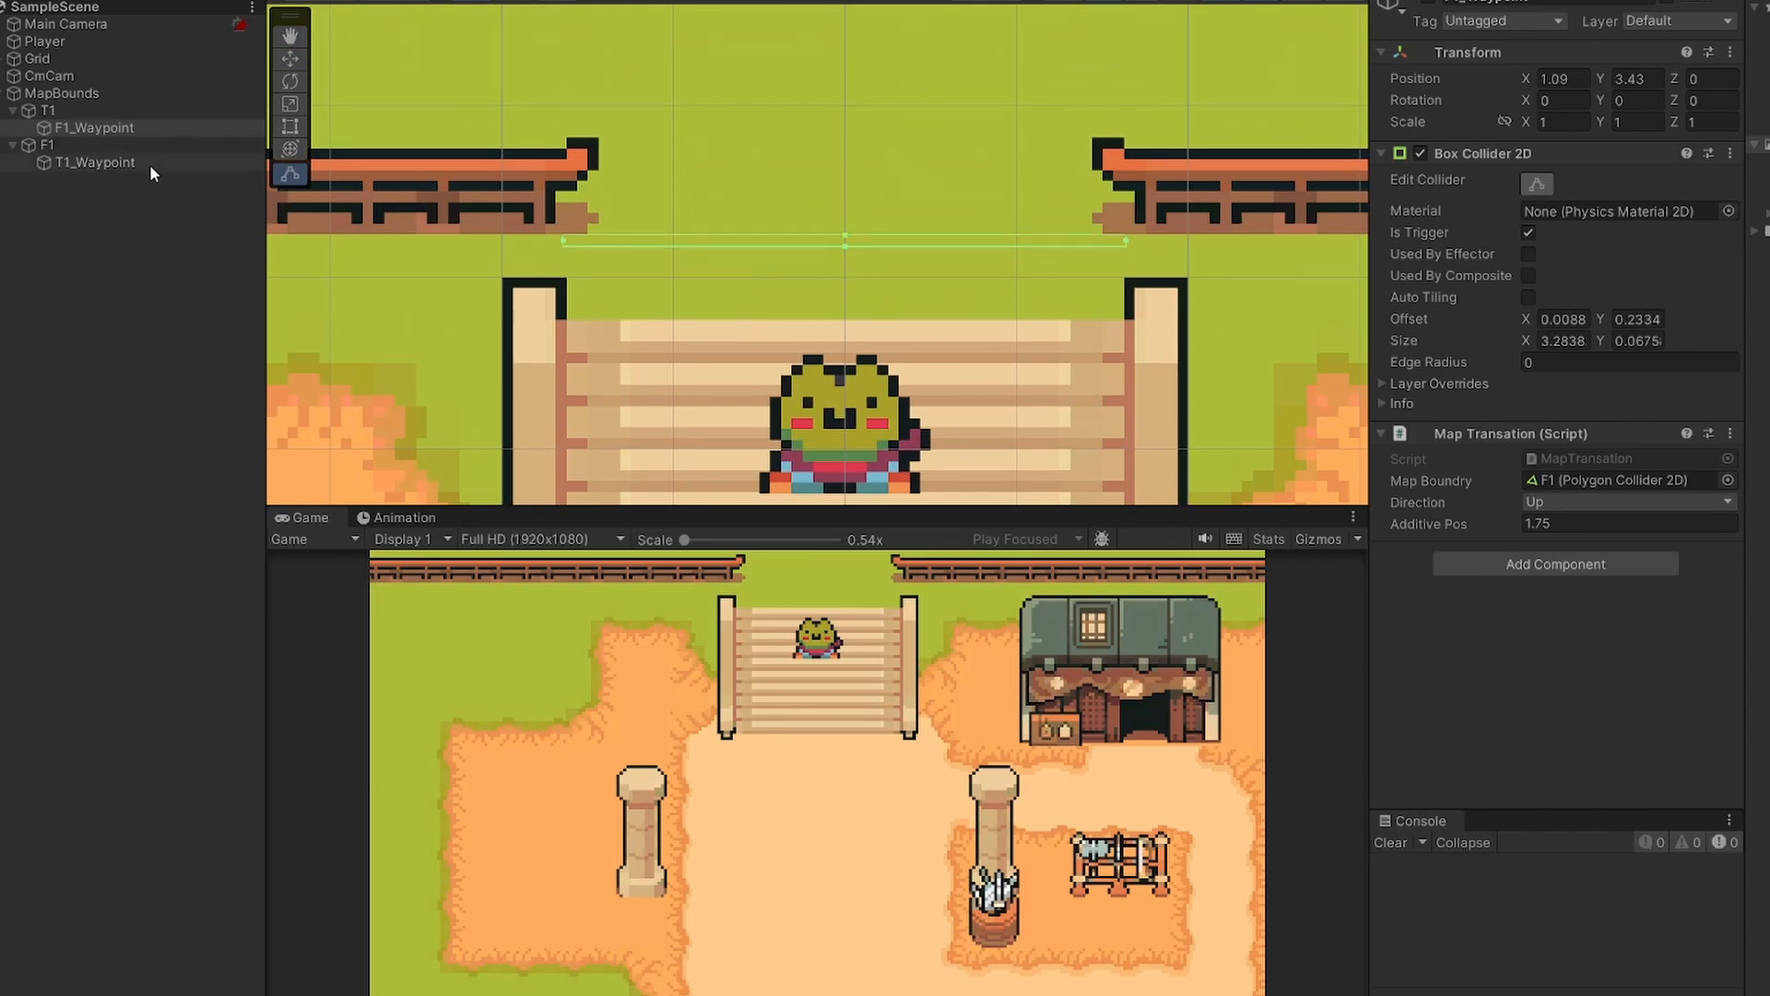
Step: Shrink the T1 trigger box height, then set F1_Waypoint's Additive Pos to 1.5
left_click(94, 163)
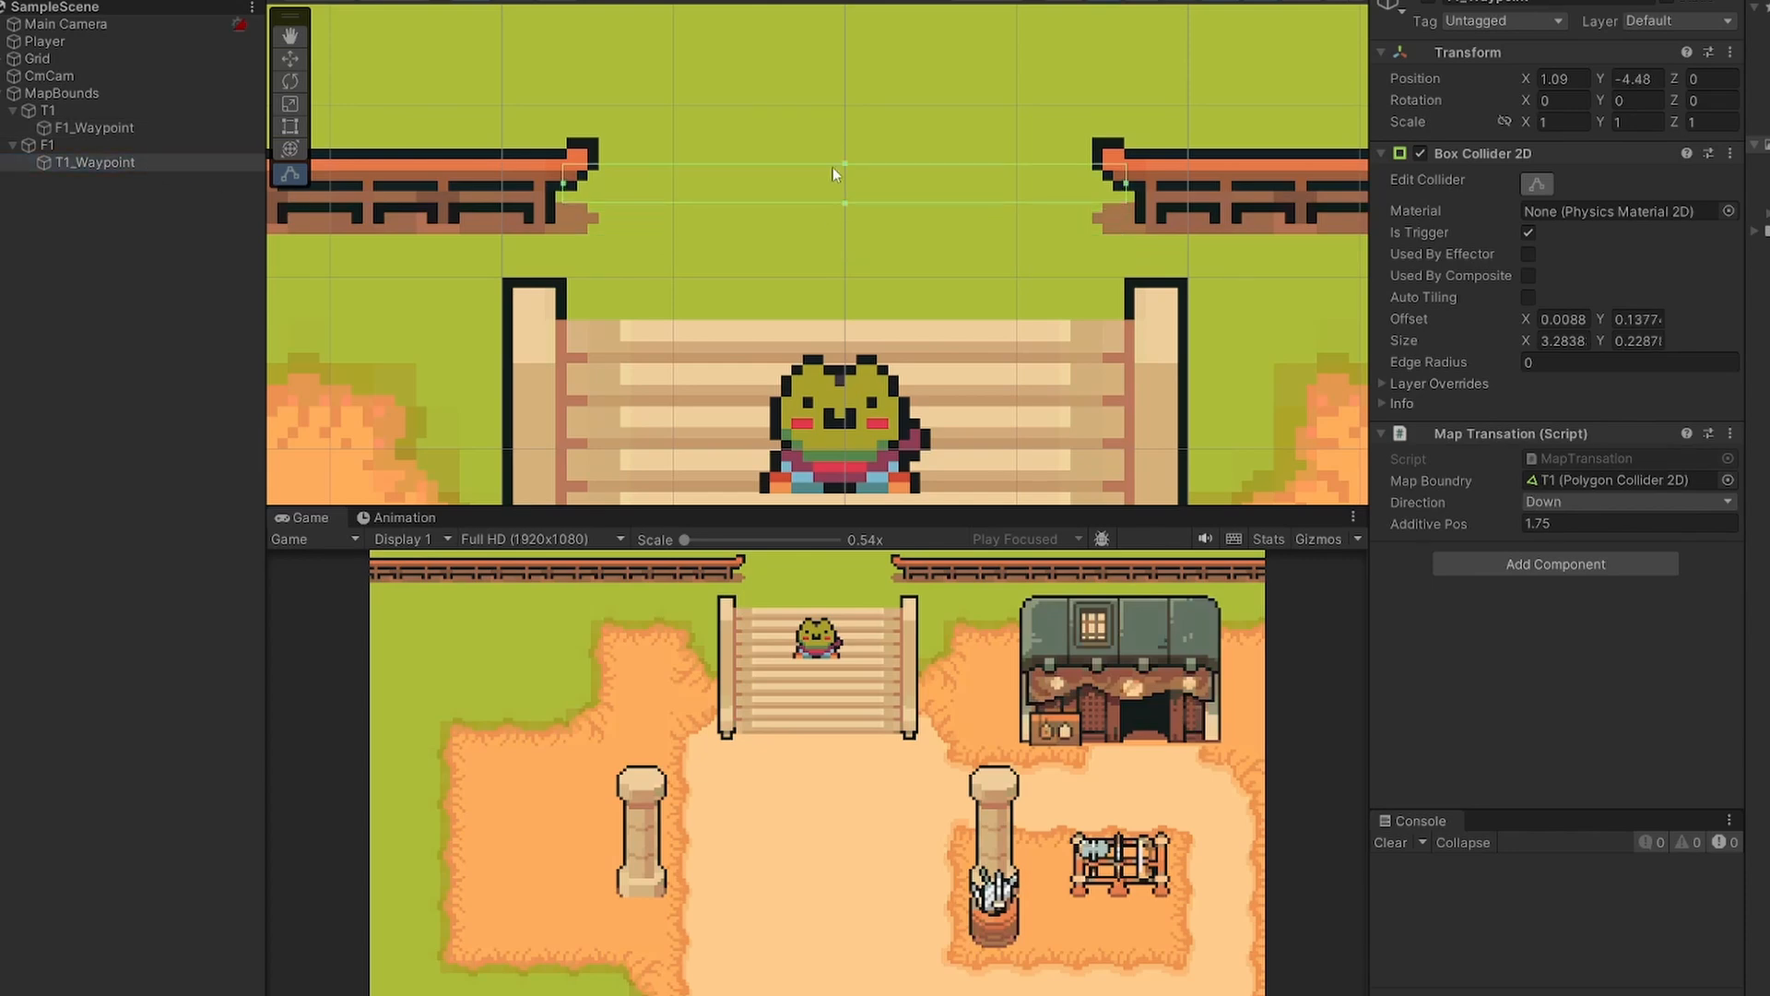
left_click_drag(835, 173, 844, 193)
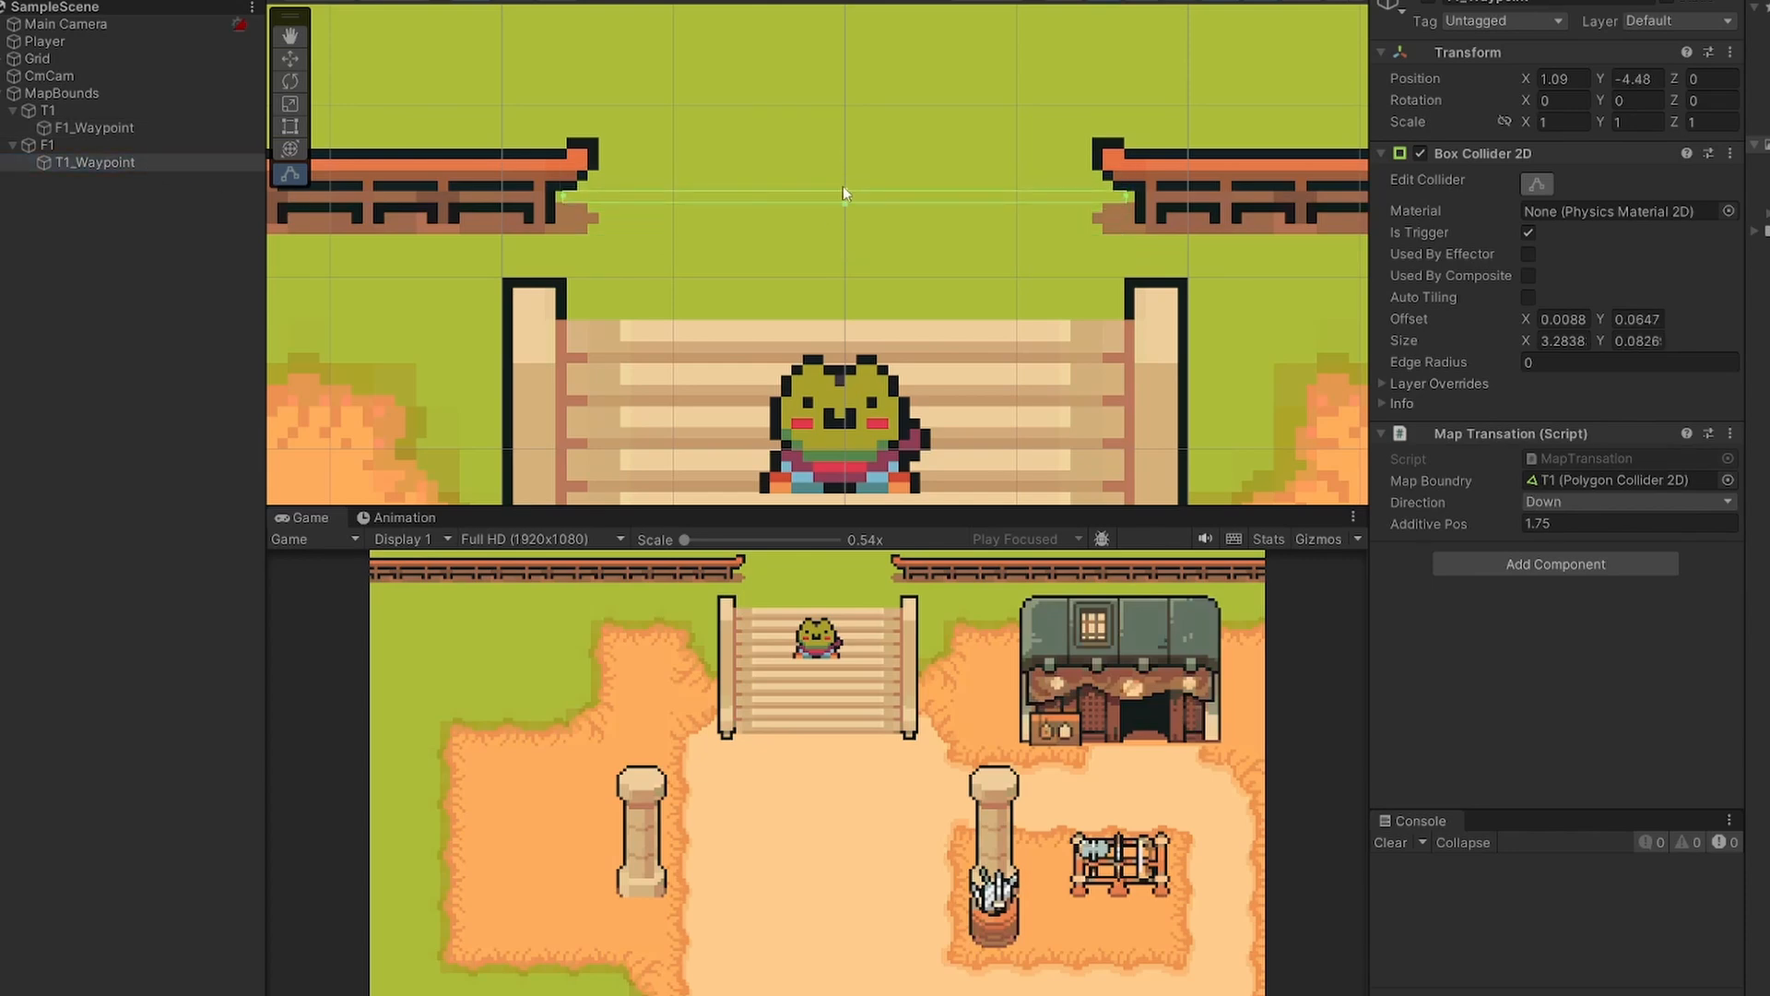
left_click(96, 128)
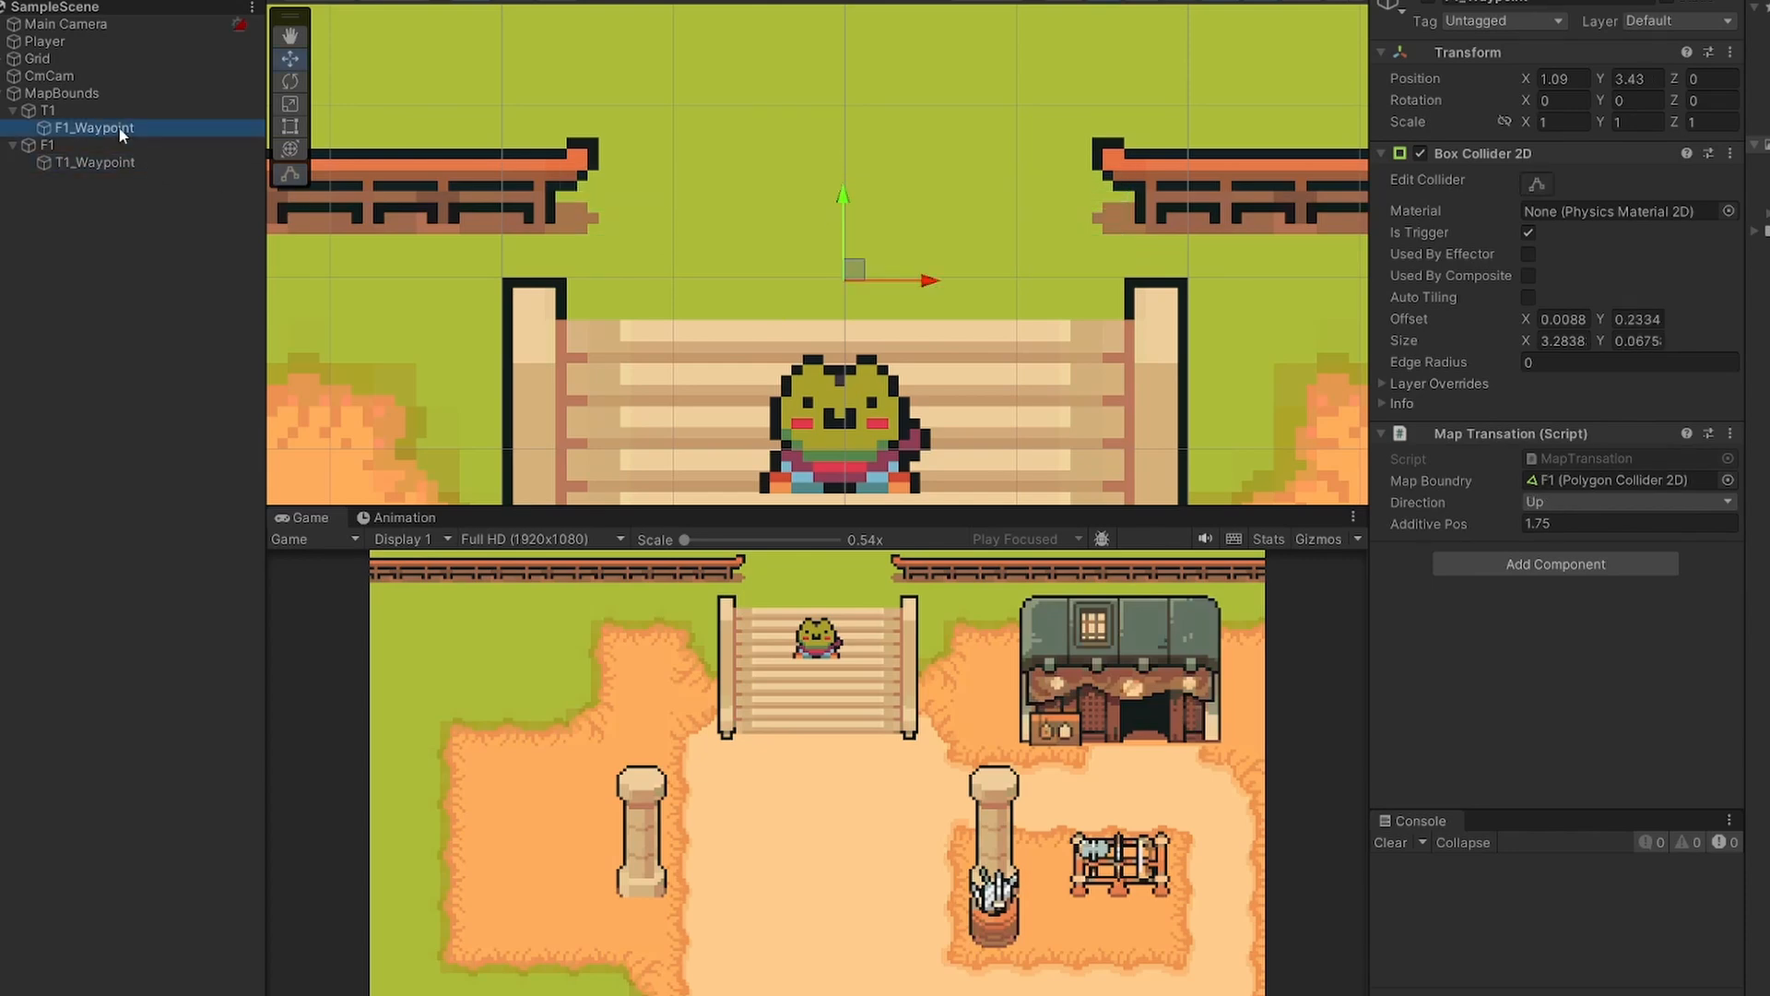
left_click(101, 162)
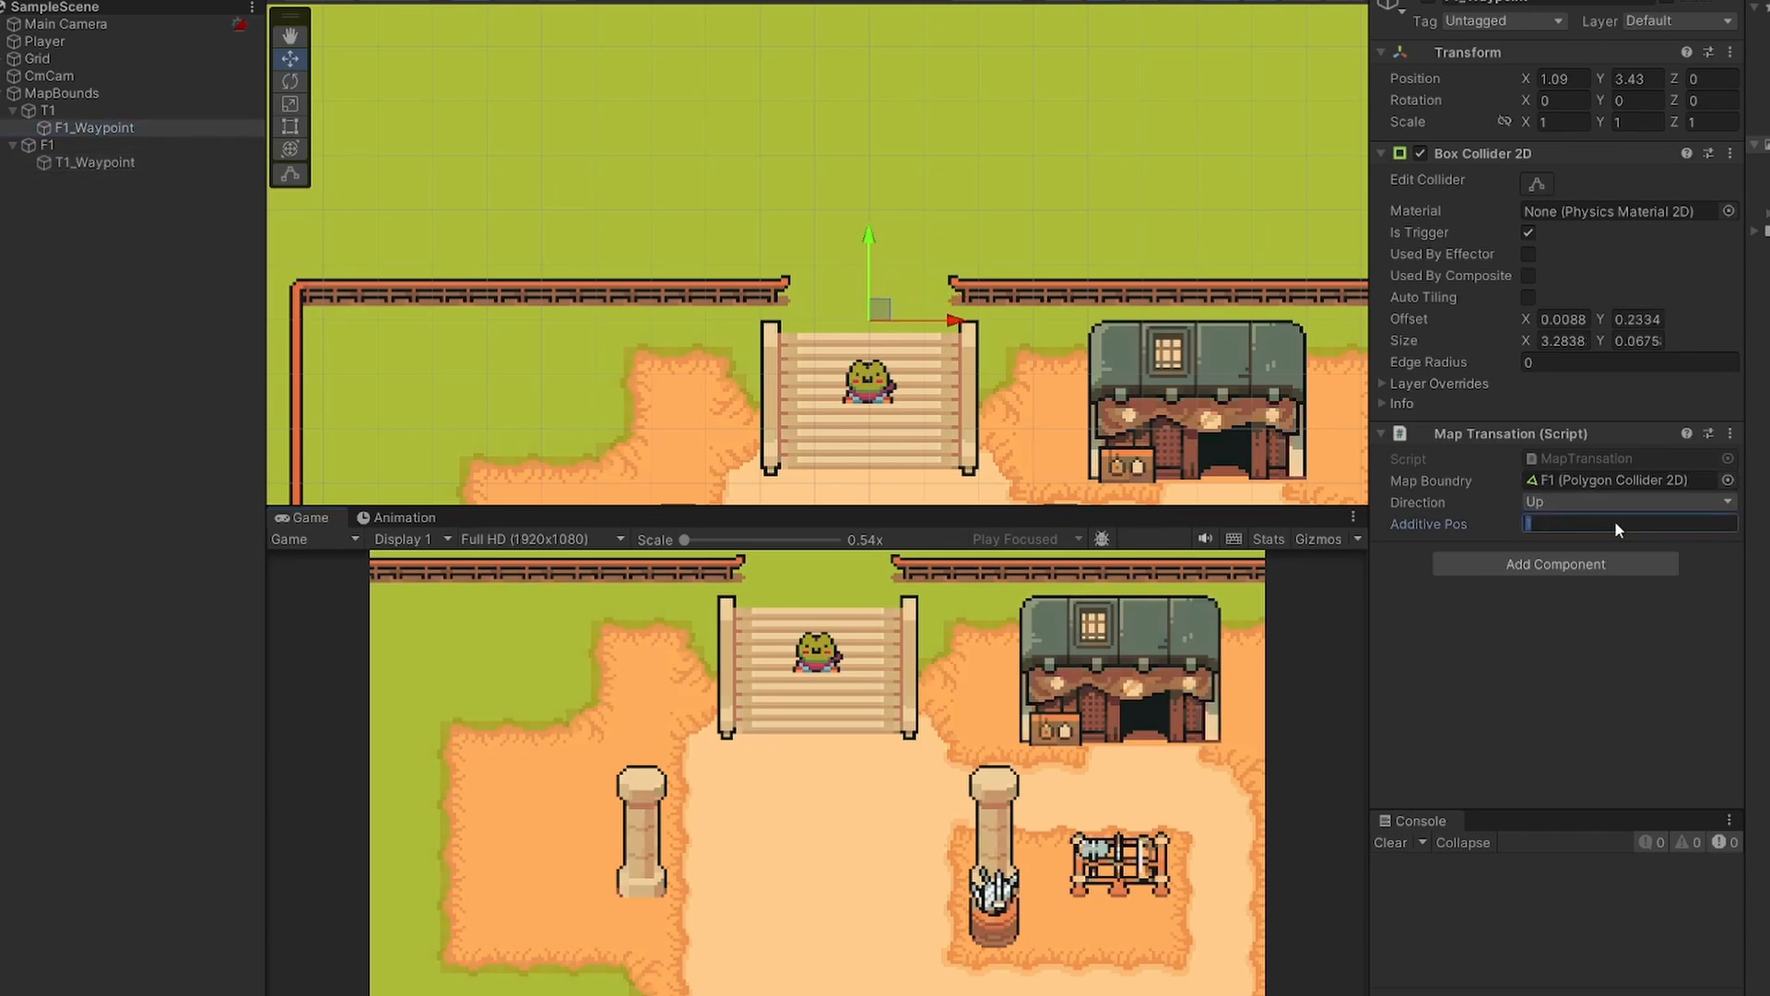
type("1.5")
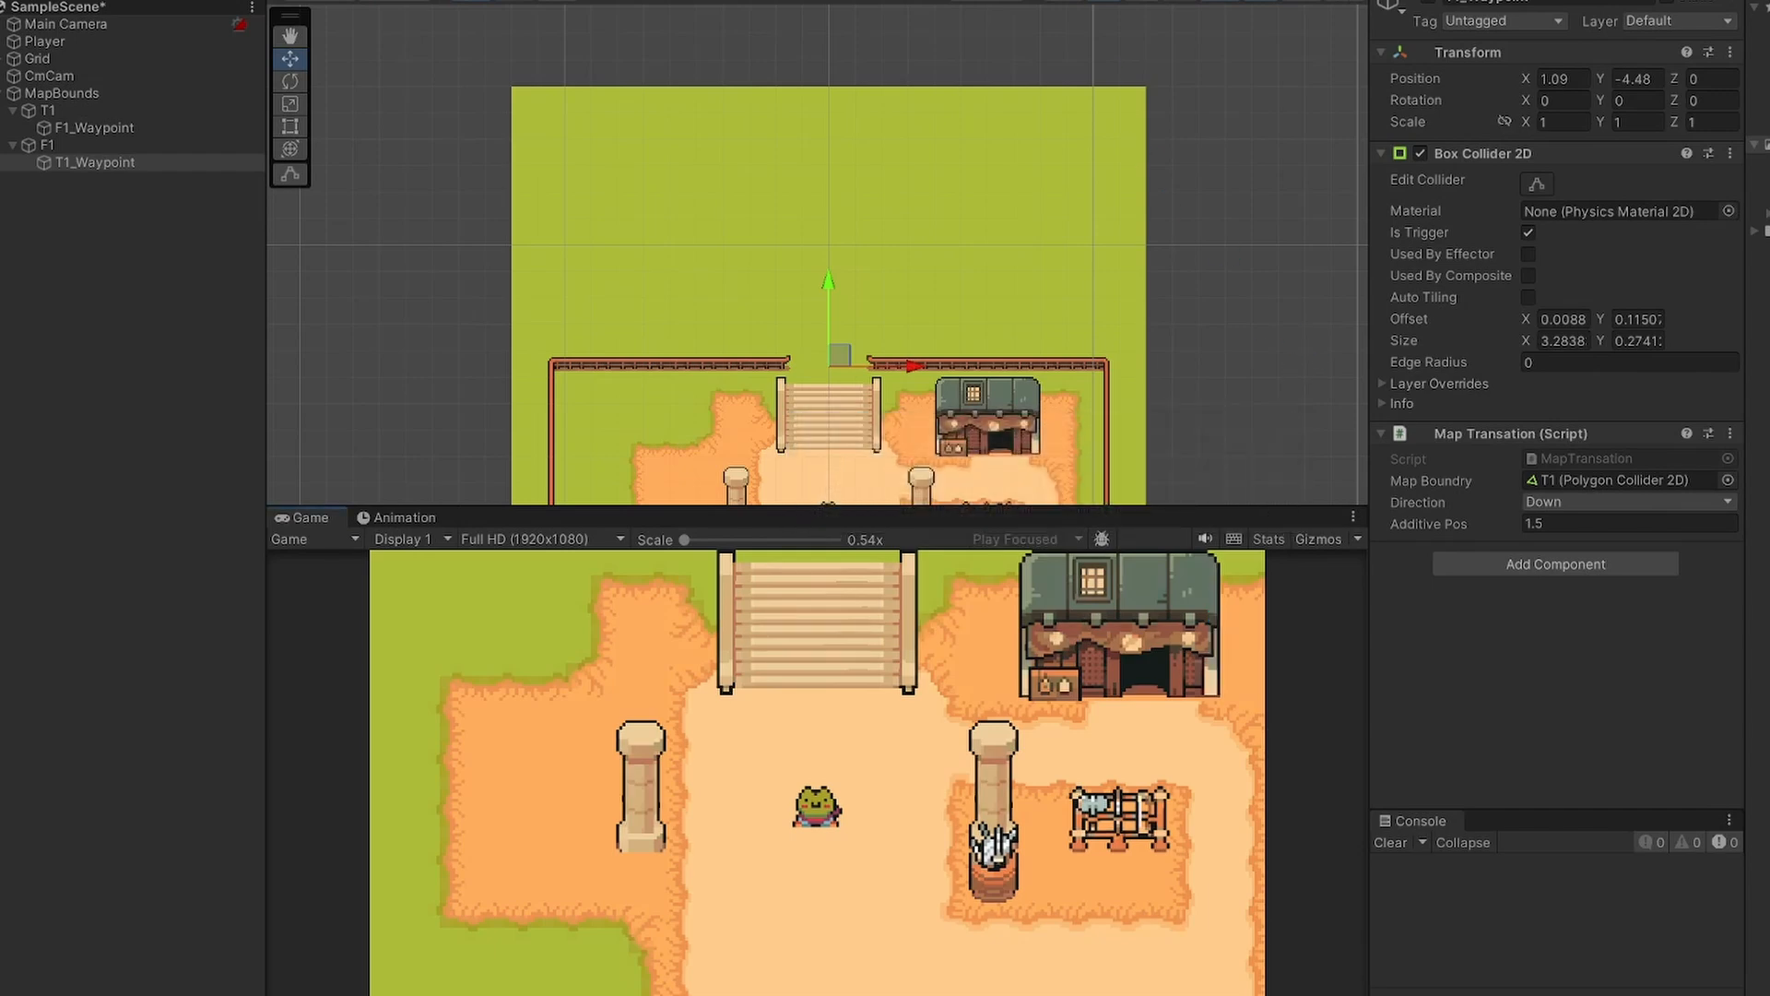
Step: In Edit Collider mode raise the T1 trigger box's bottom edge, then select F1_Waypoint
left_click(1626, 522)
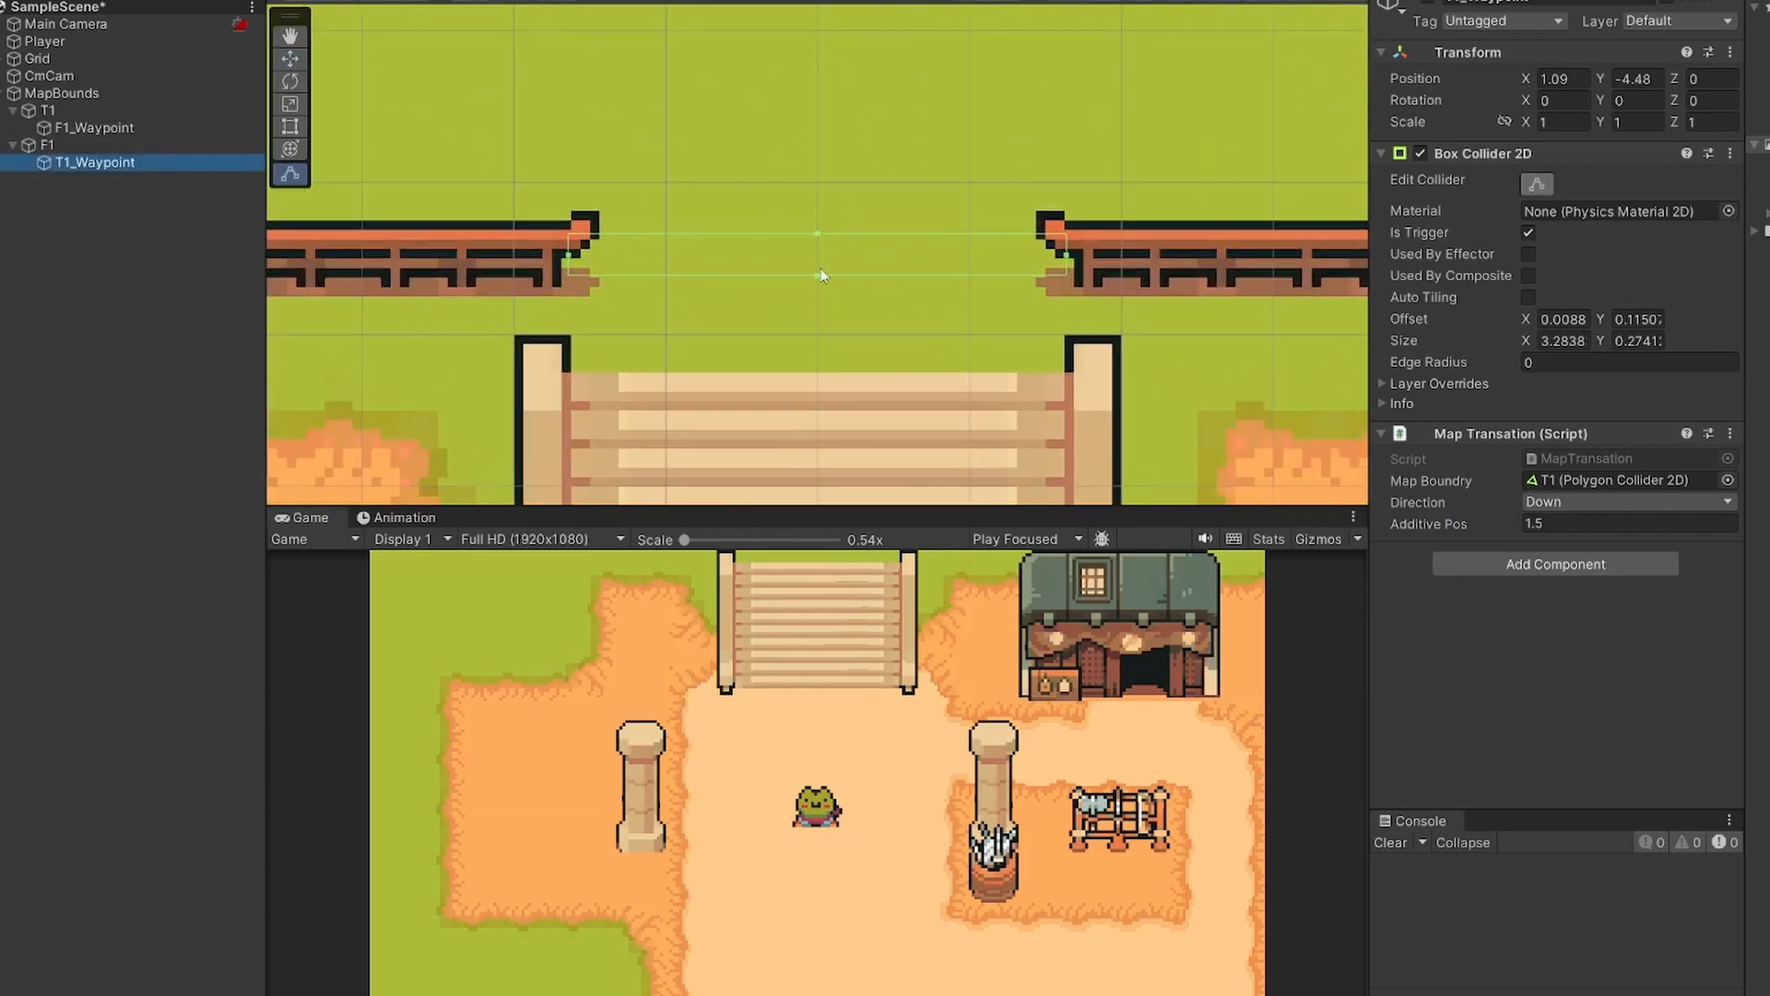
left_click_drag(817, 275, 817, 270)
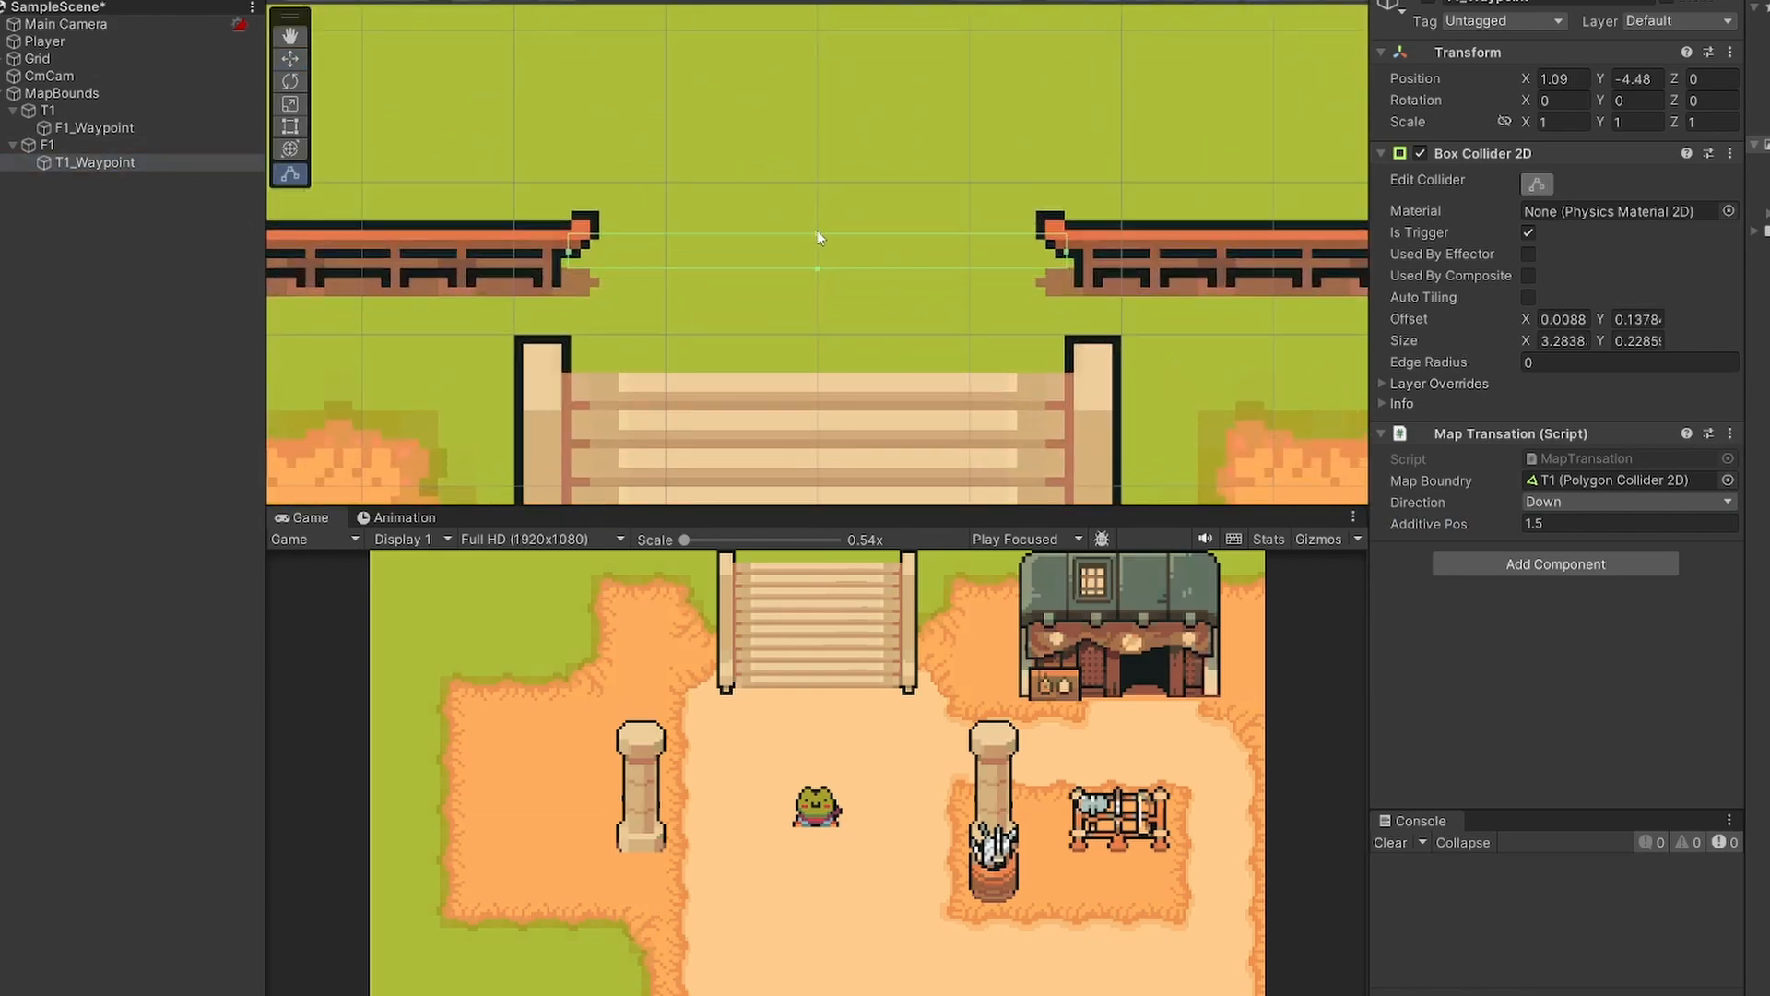
left_click(96, 127)
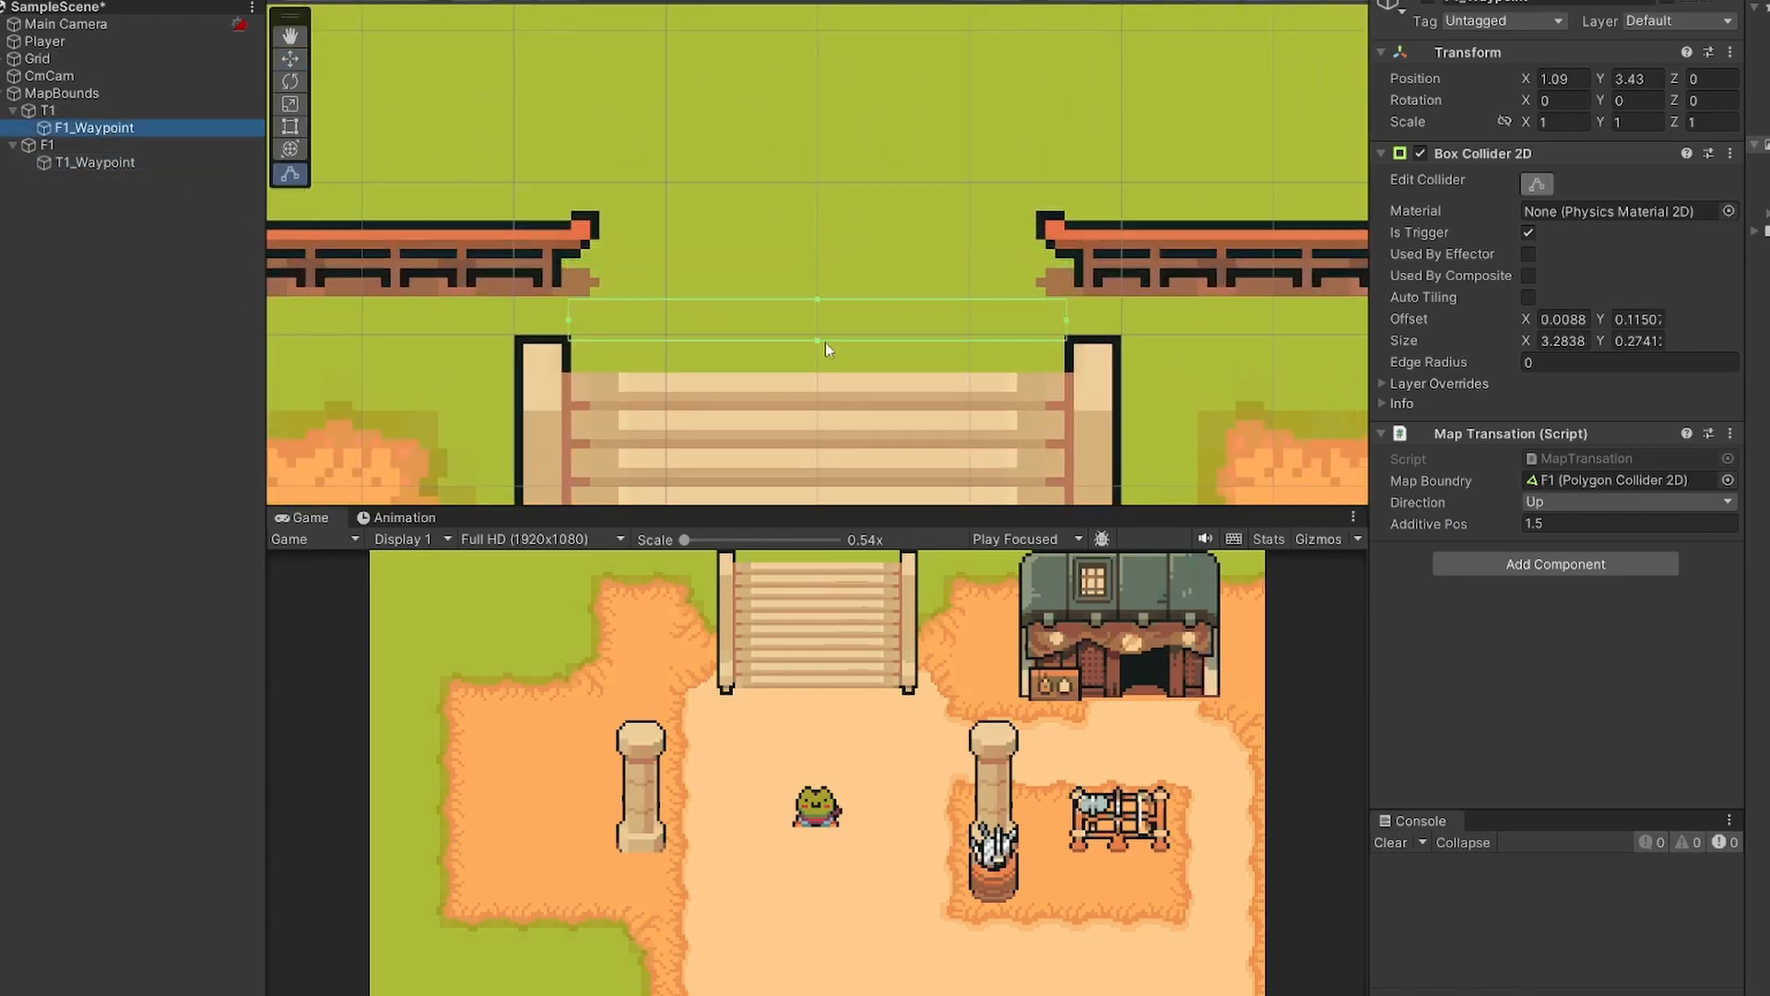